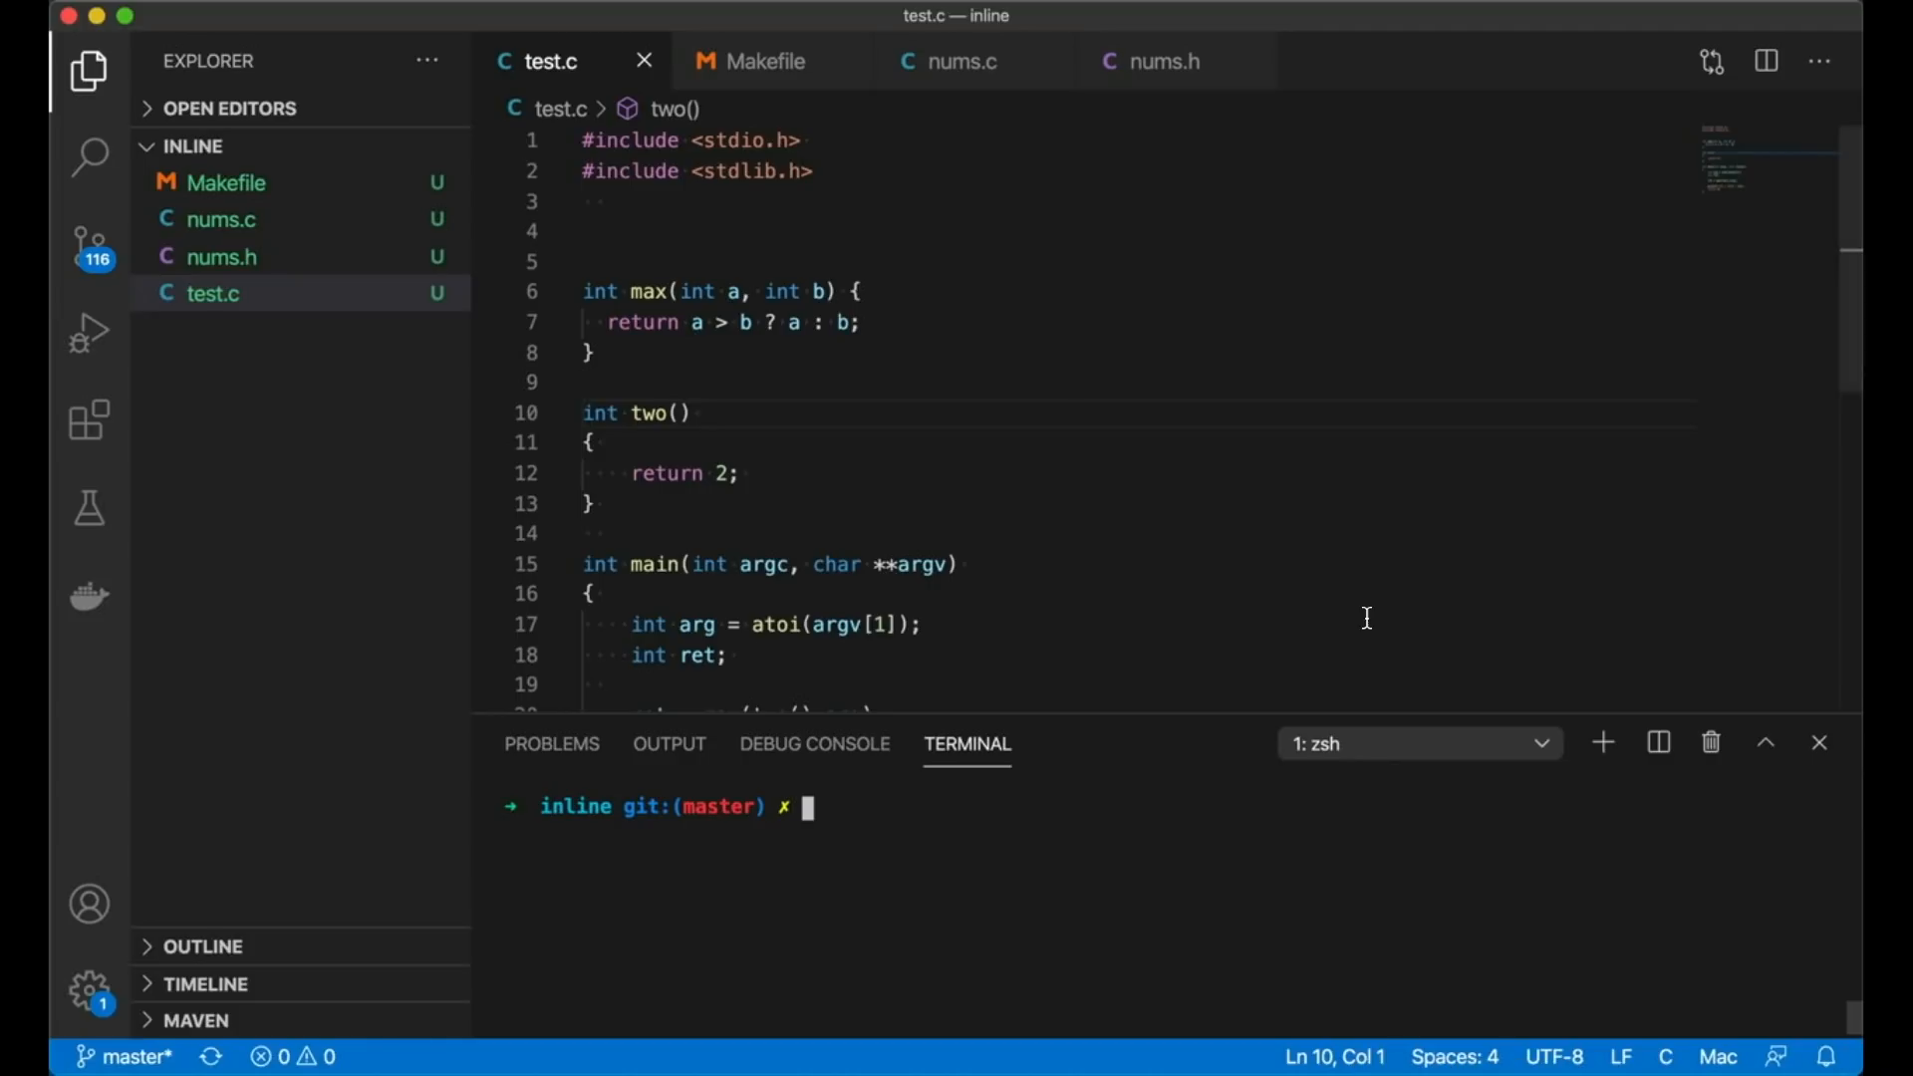
Step: Rename ret to result on its declaration, assignment and printf lines in main
scroll(down, 3)
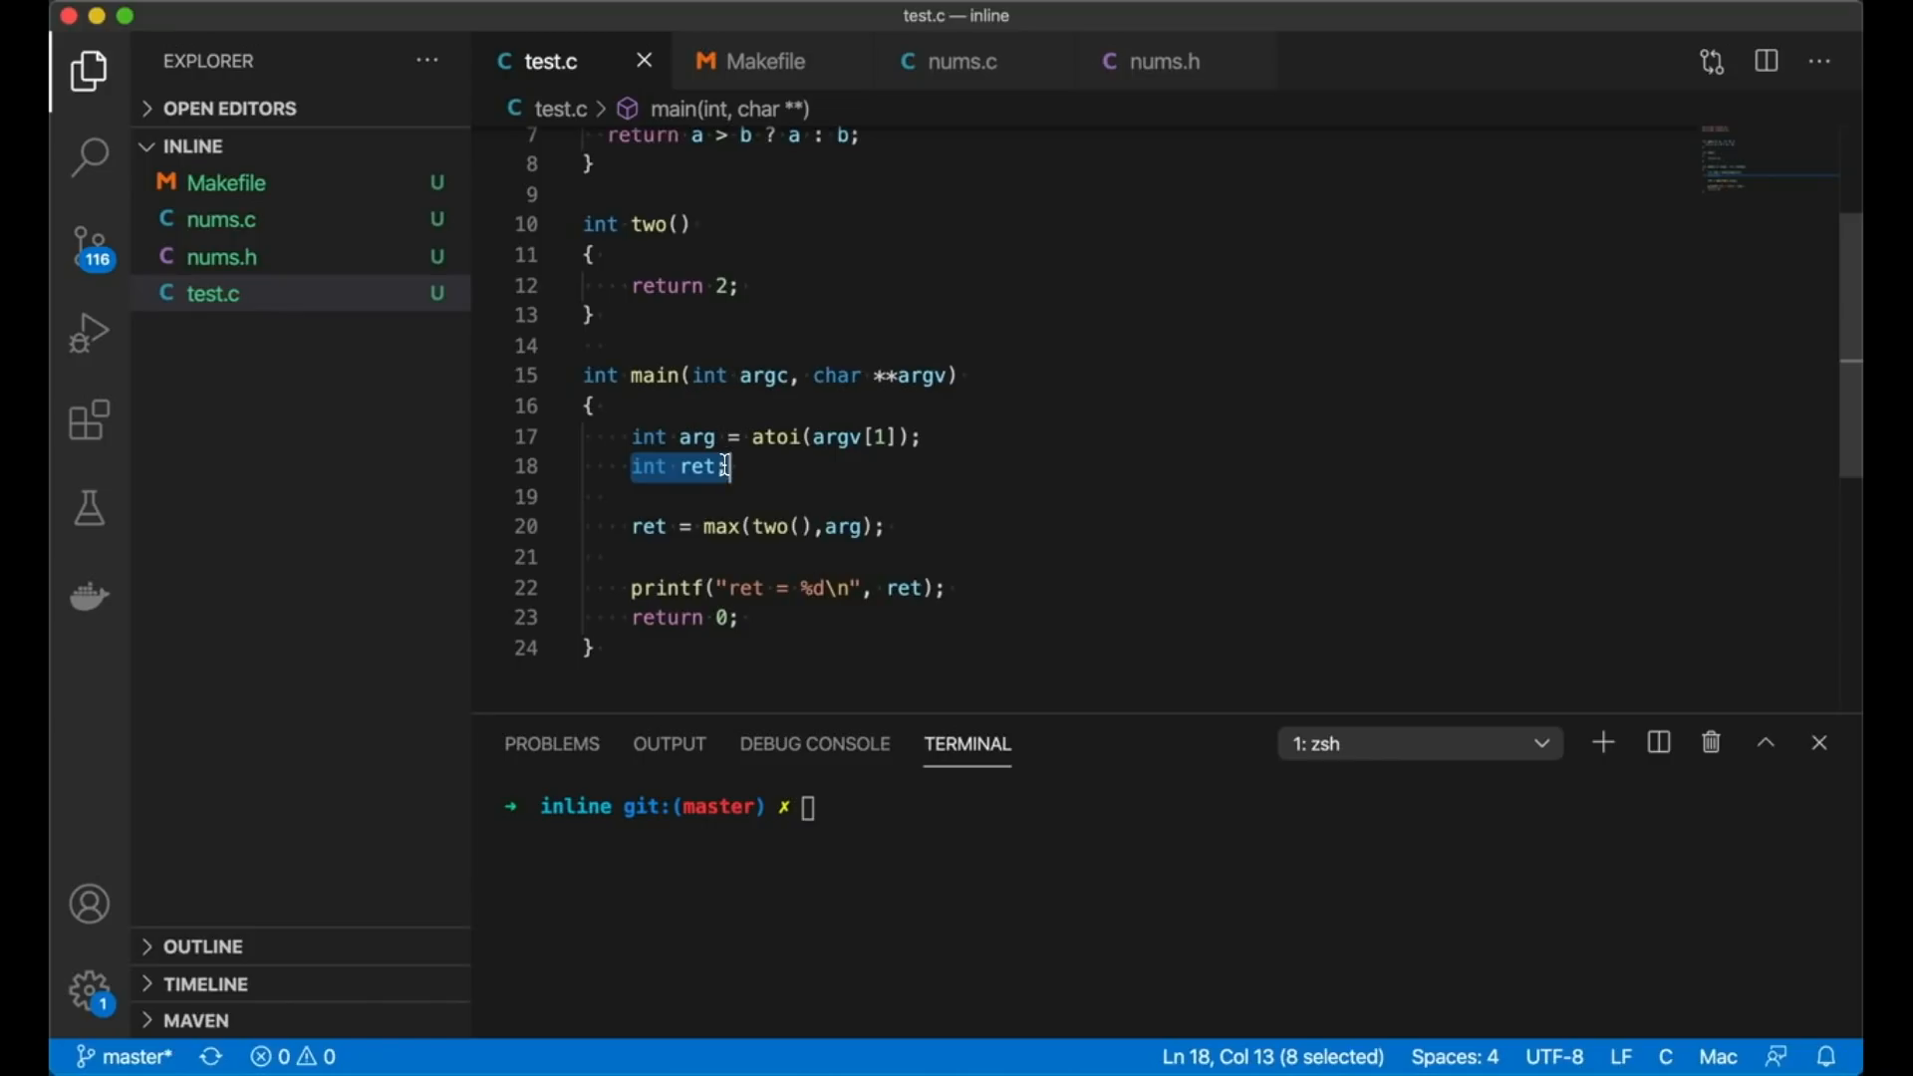
text(result)
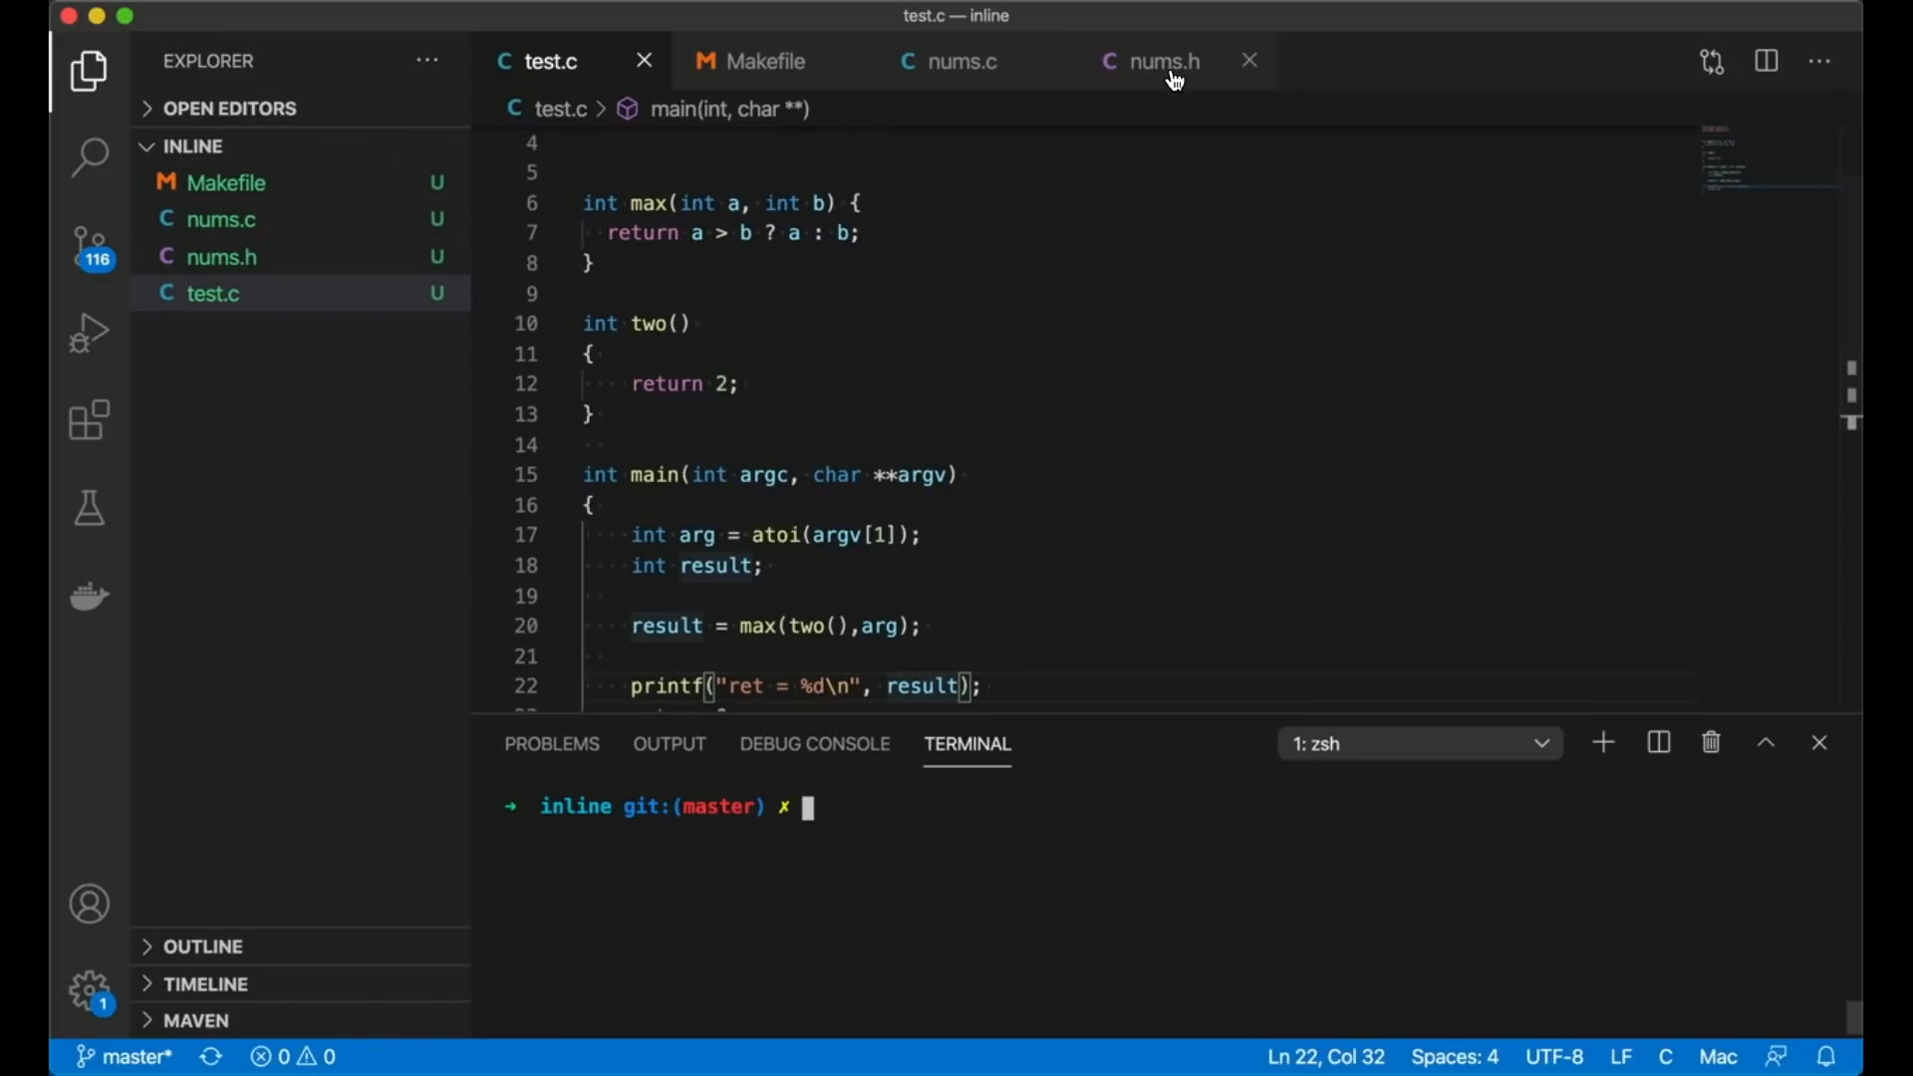
Step: Switch to nums.c, which holds only the stdio.h include
click(962, 61)
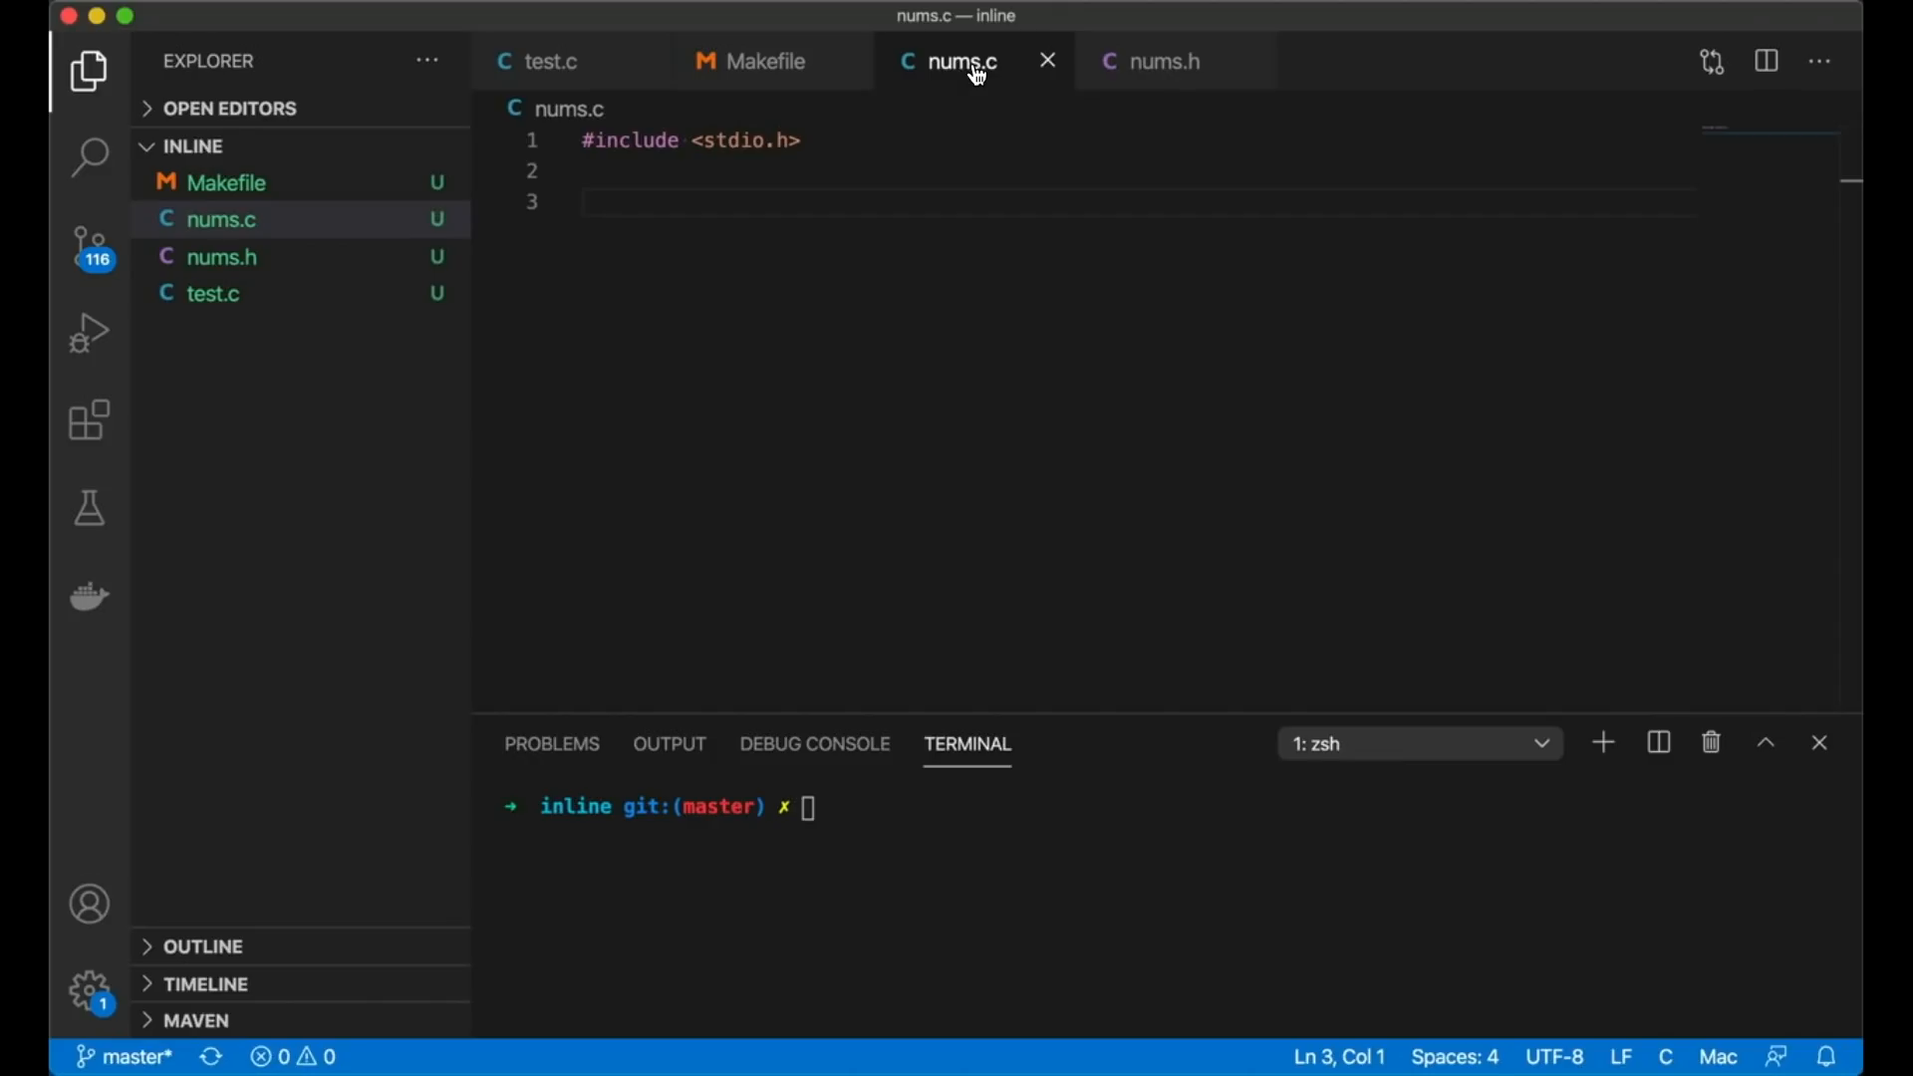
mouse_move(254, 207)
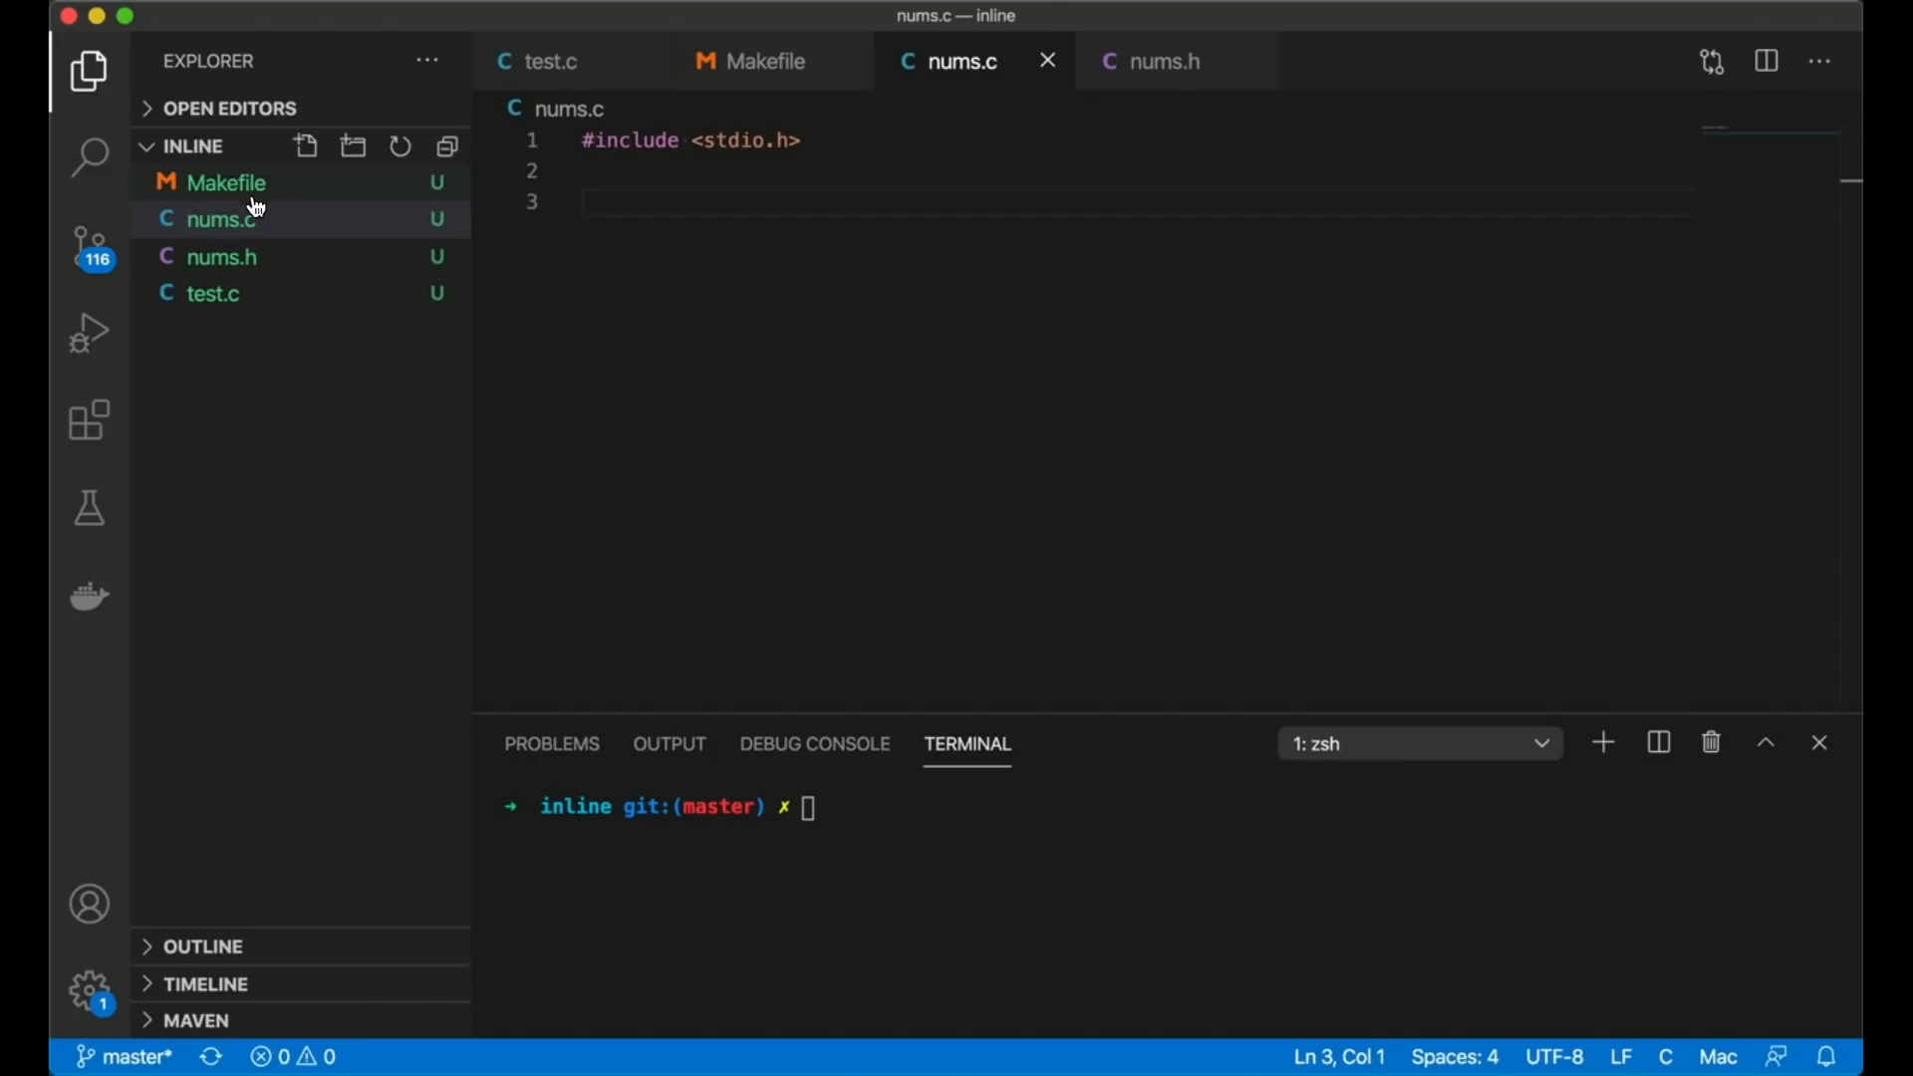
Step: Show the Makefile and highlight its three assembly-generating -S rules and the clean rule
click(226, 181)
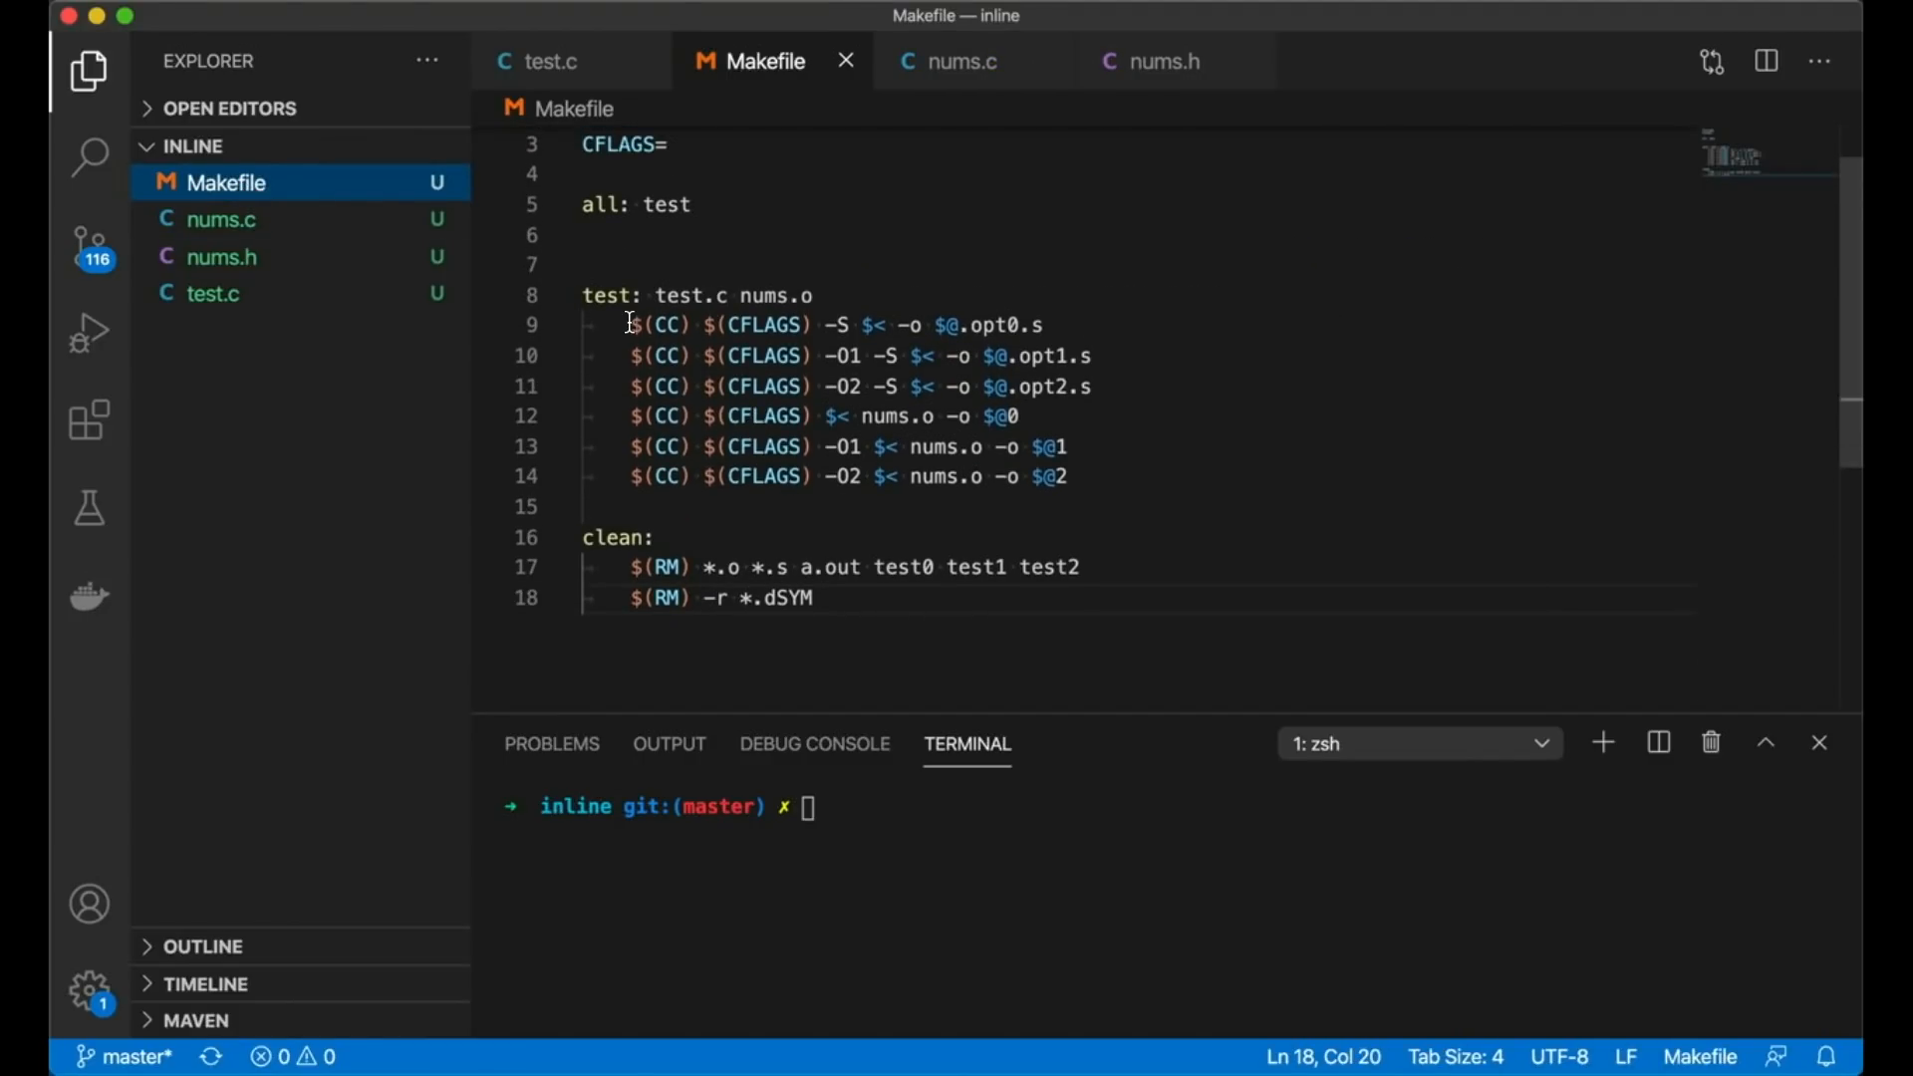
drag(629, 323, 1065, 476)
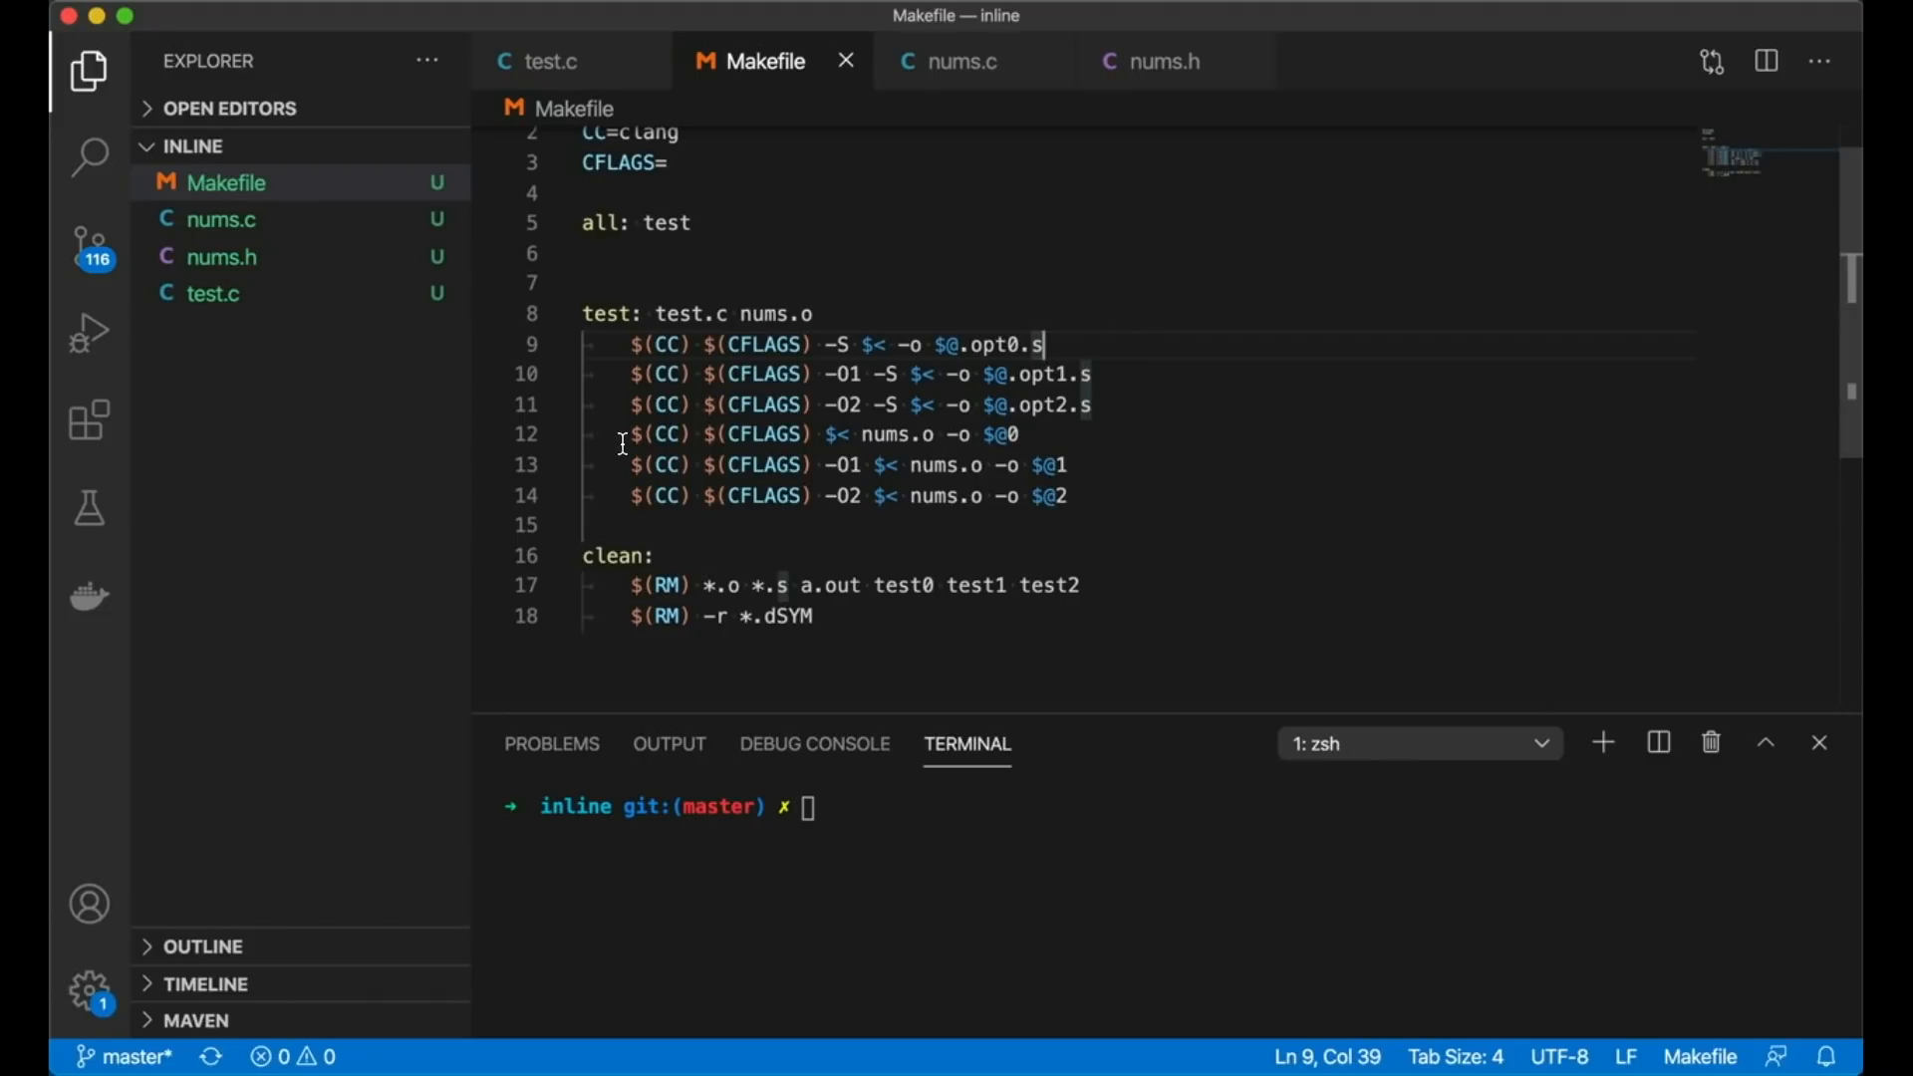
drag(629, 434, 1071, 495)
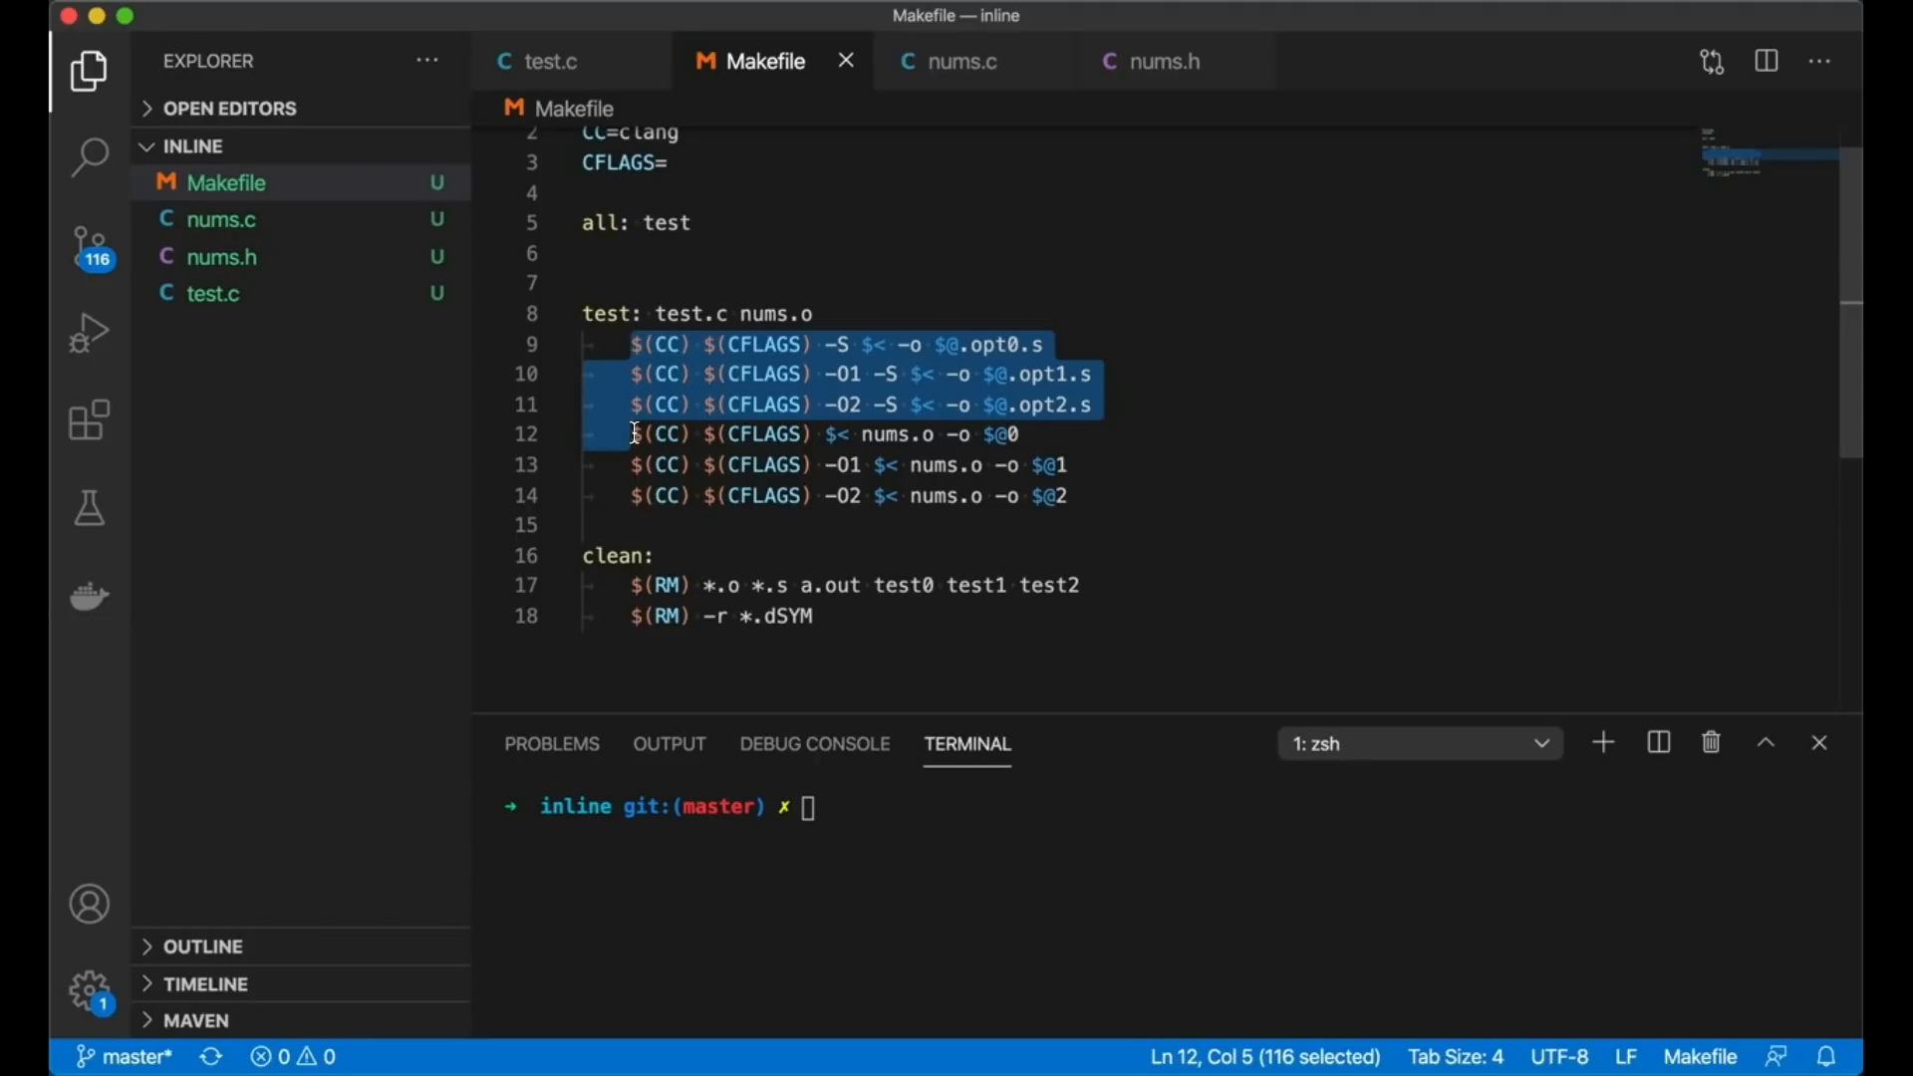
mouse_move(863, 446)
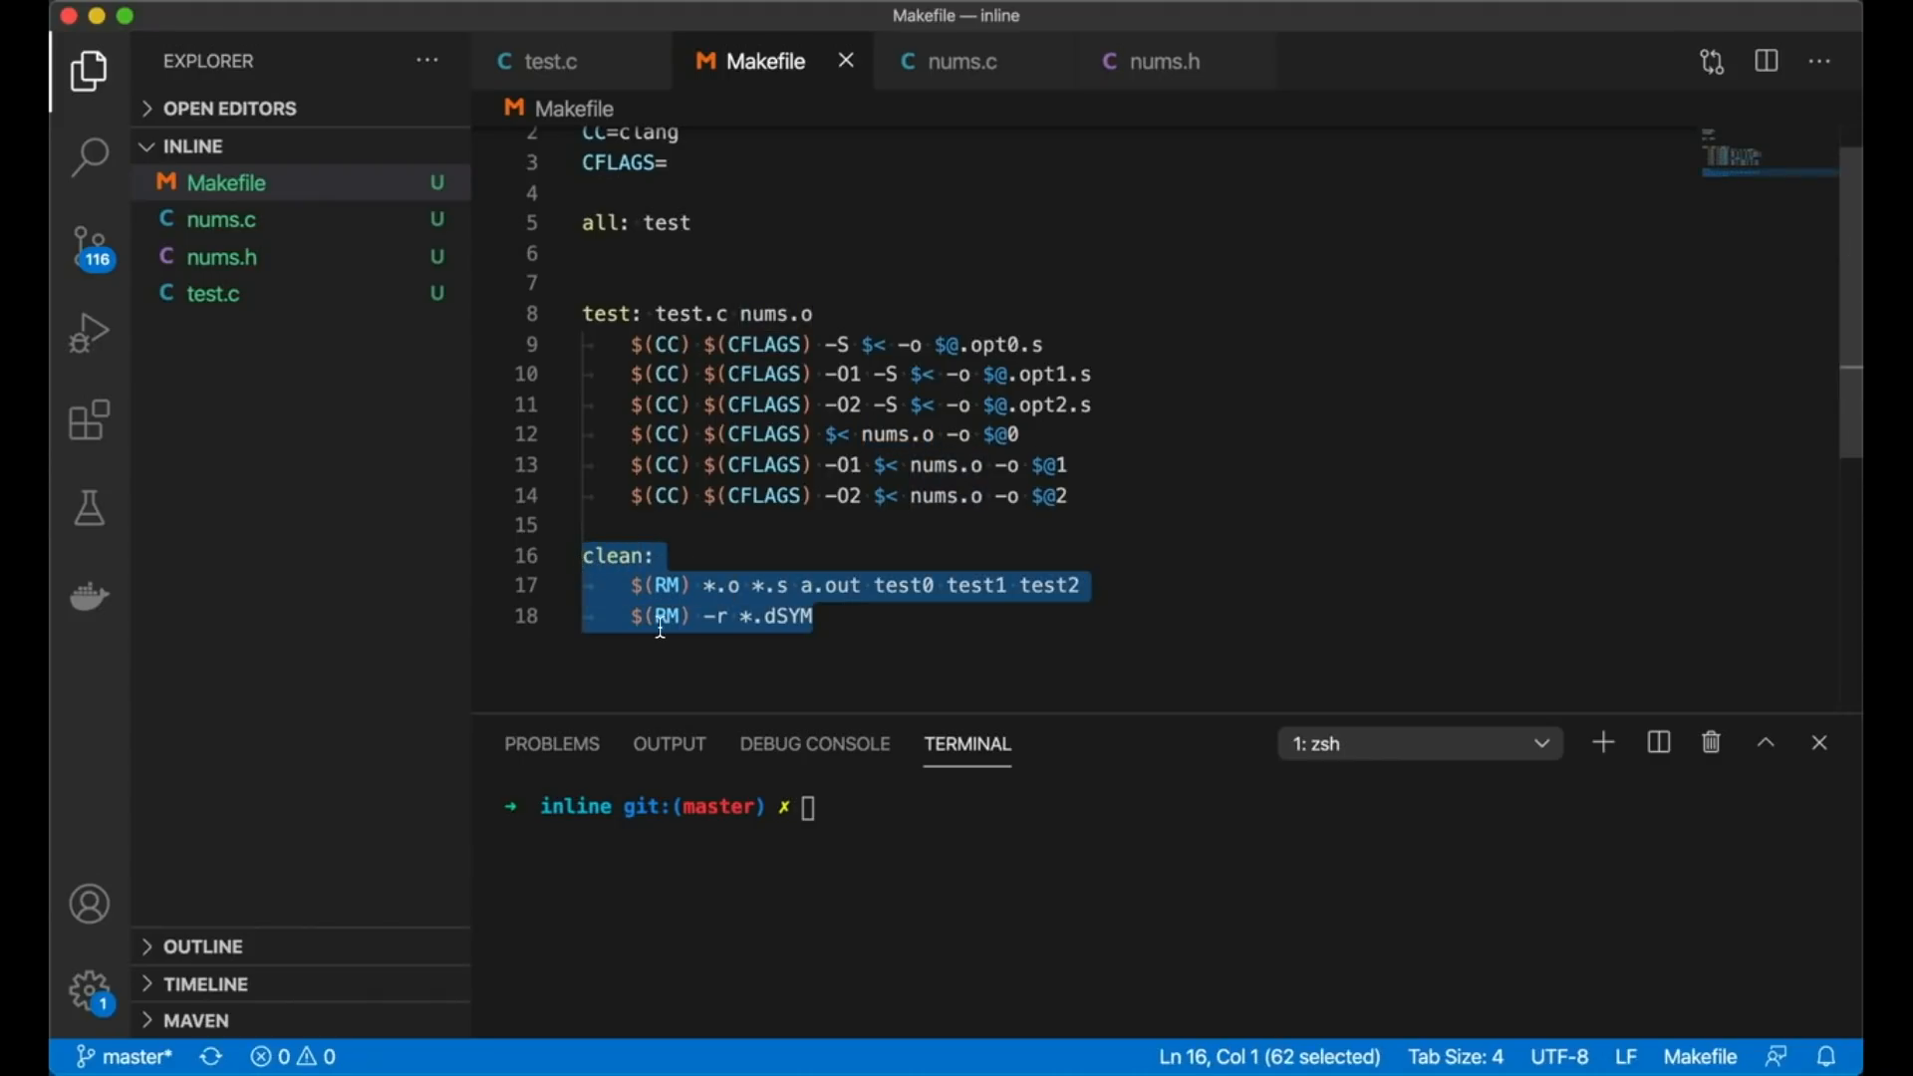
click(810, 616)
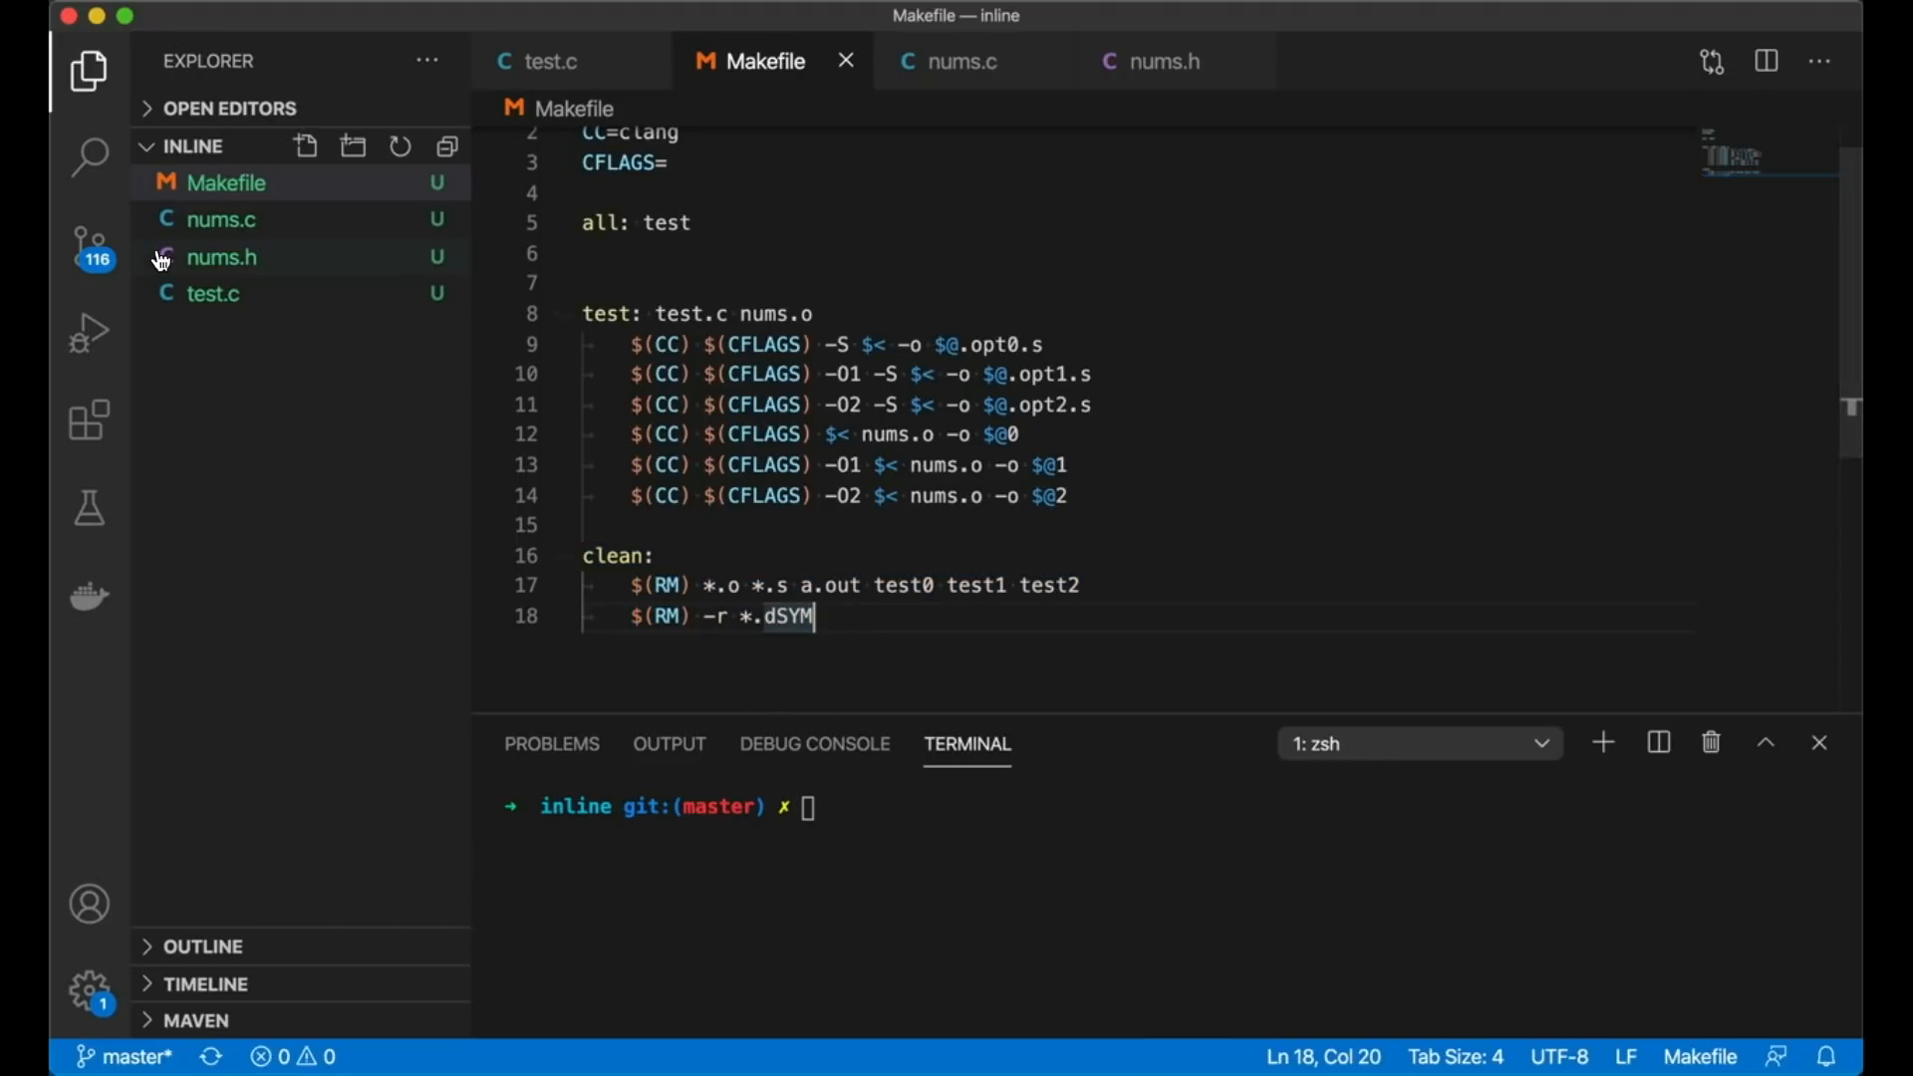
Step: Return to test.c showing max, two and the start of main
click(213, 293)
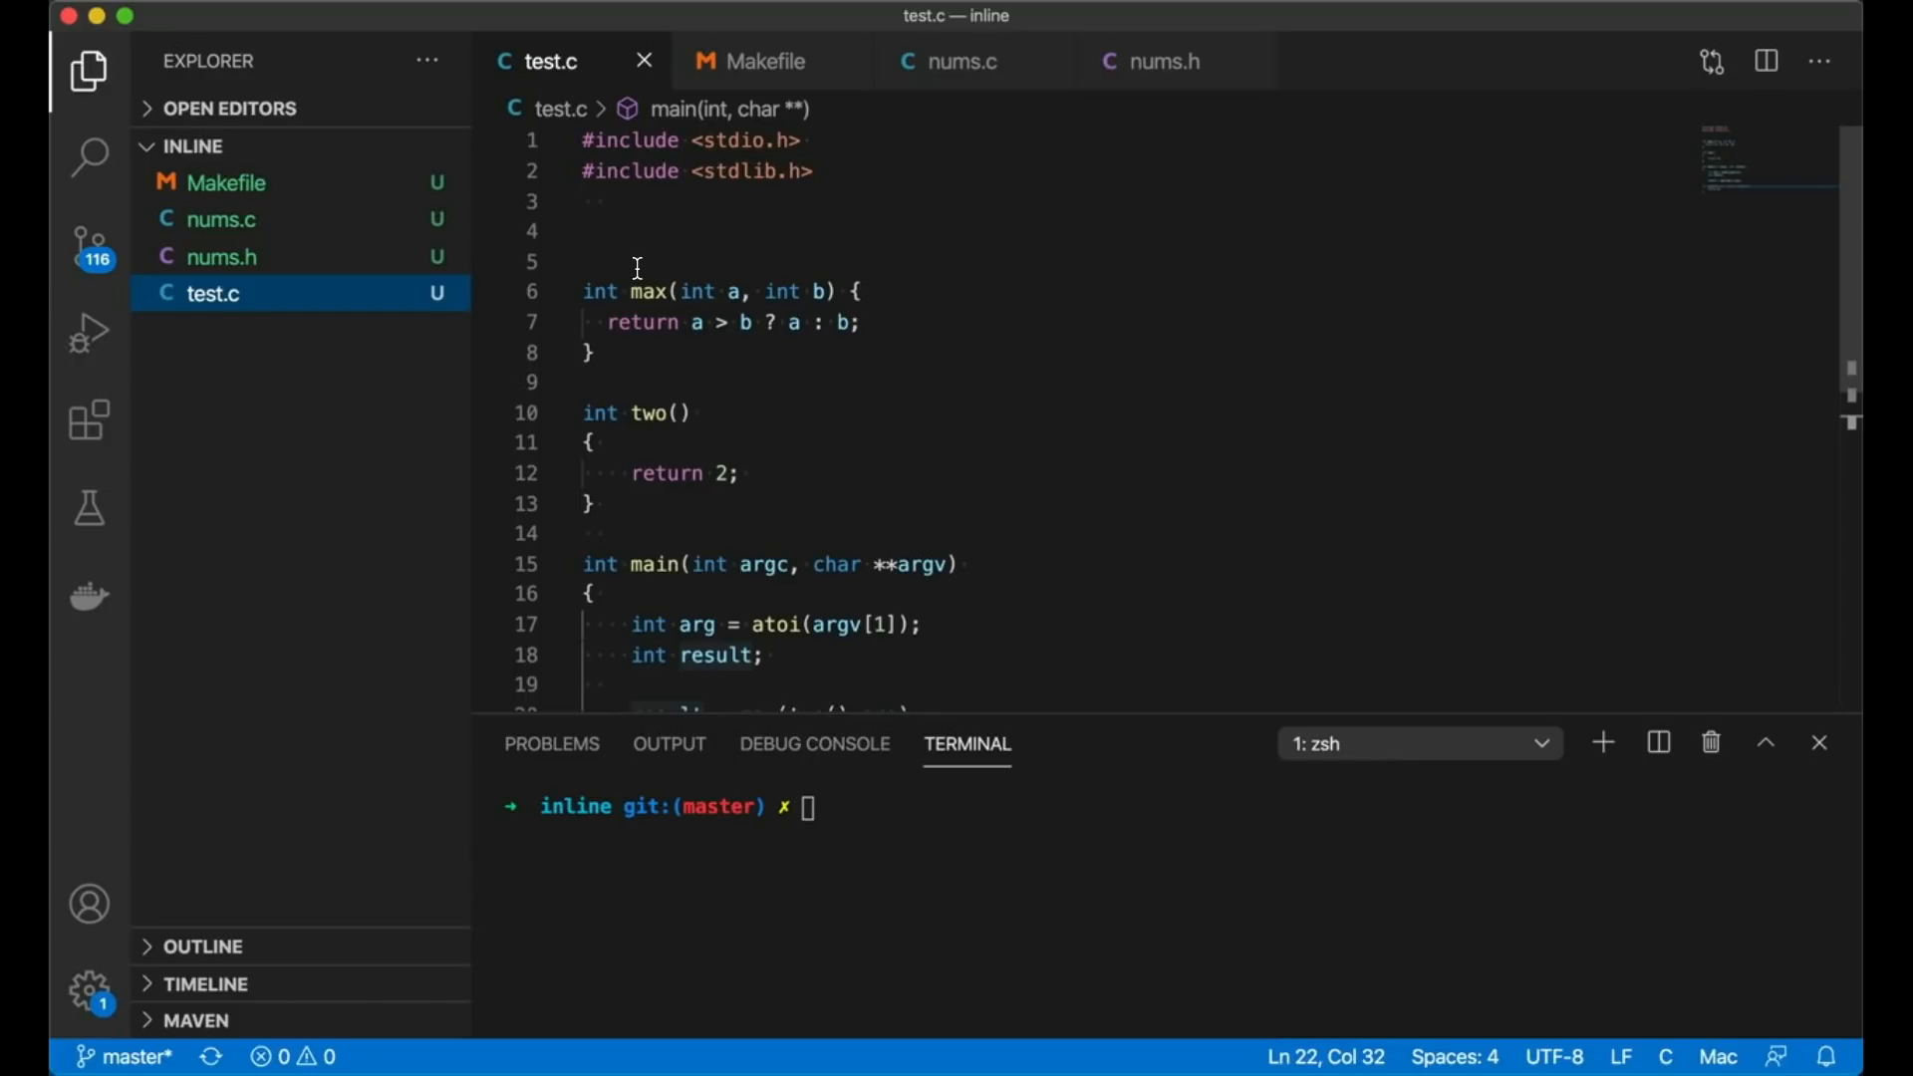
mouse_move(852, 682)
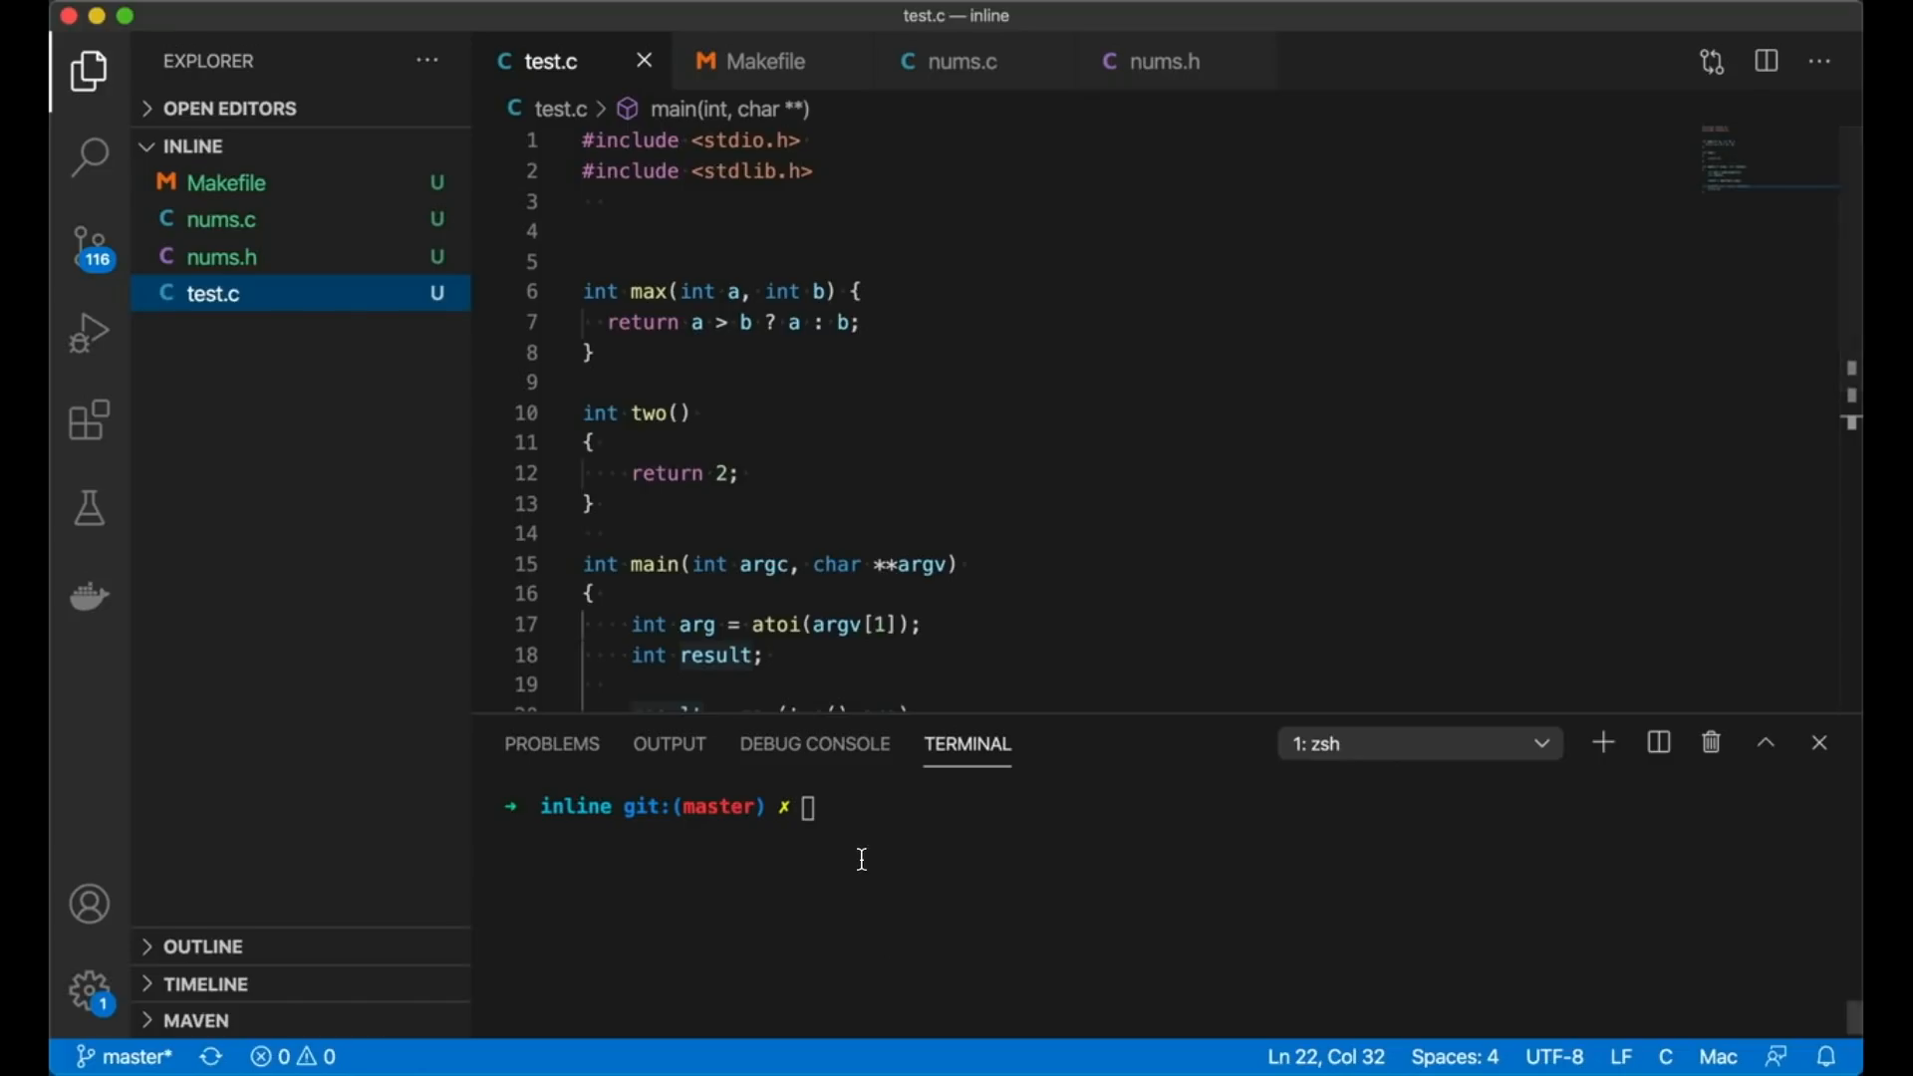
Step: Run make, then test0 with 3, 5 and 1, and test1 and test2 with 1
text(make)
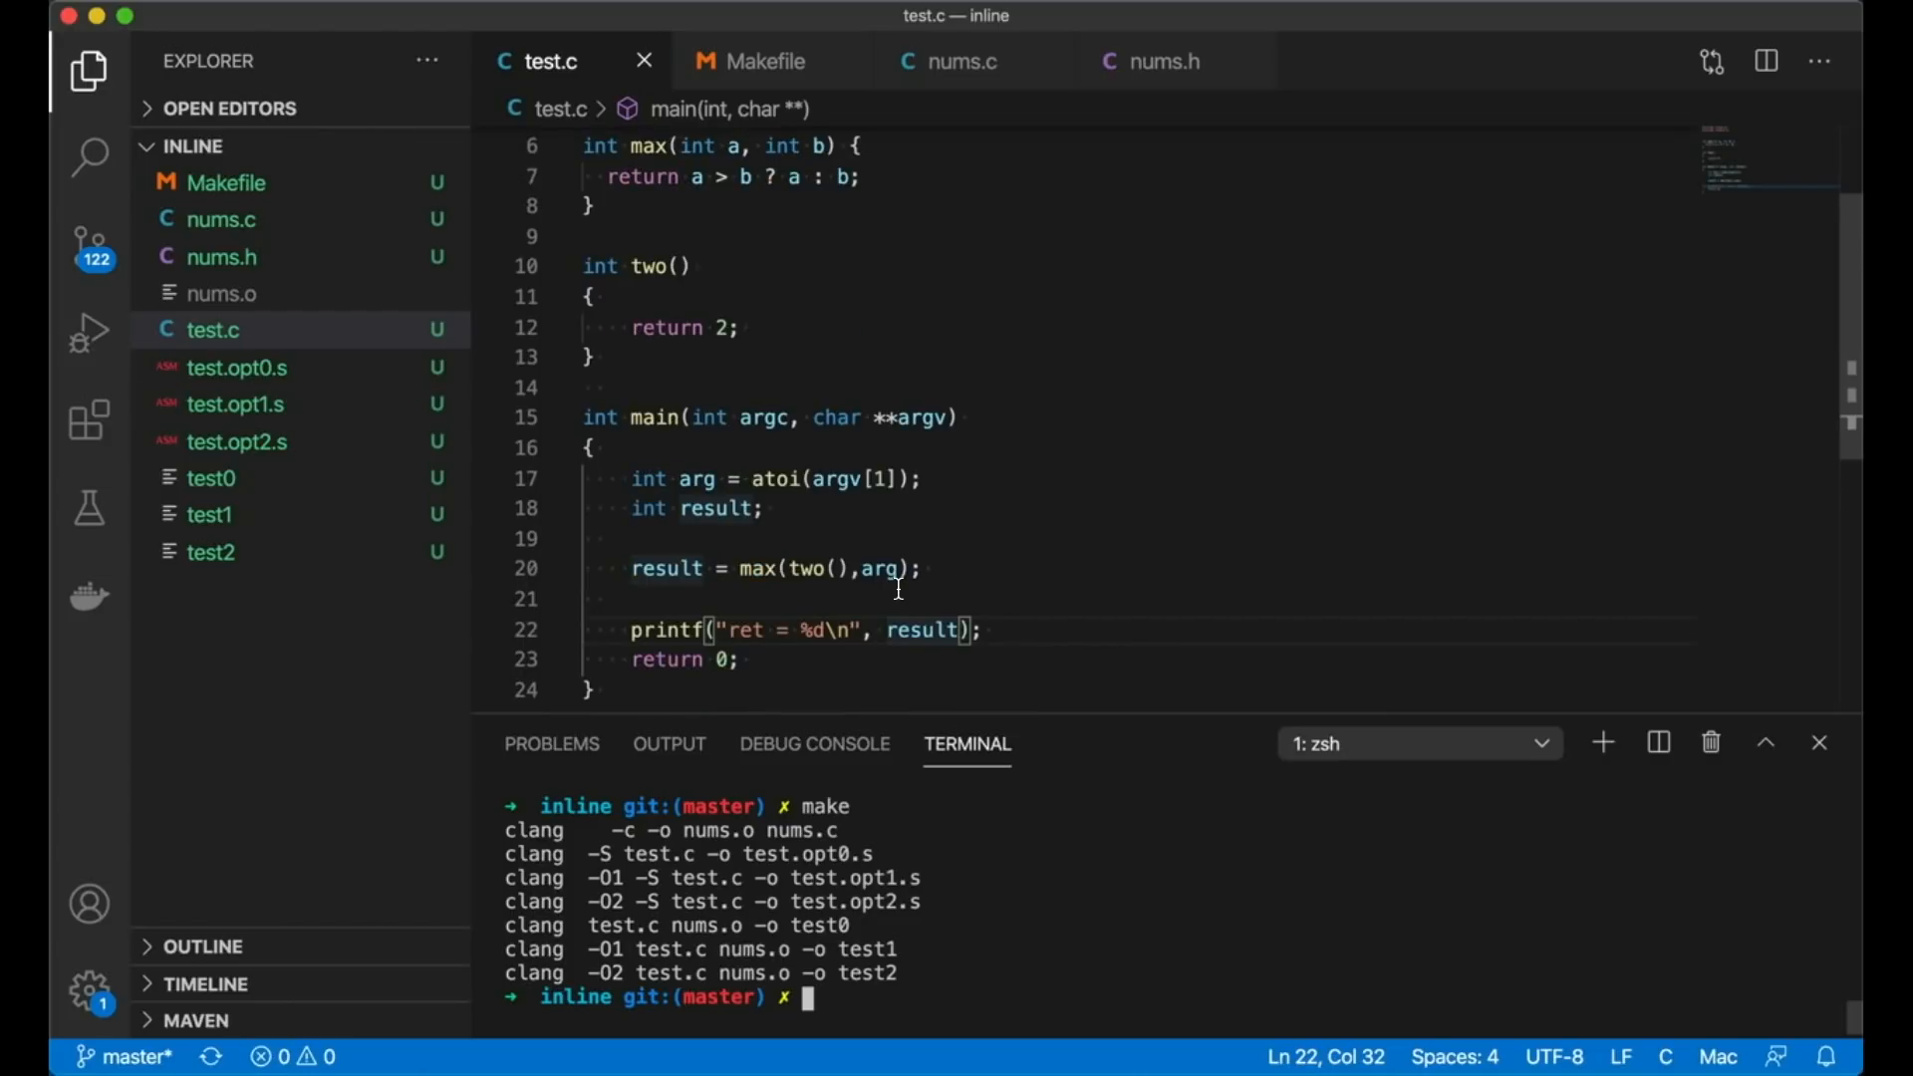
text(./test0)
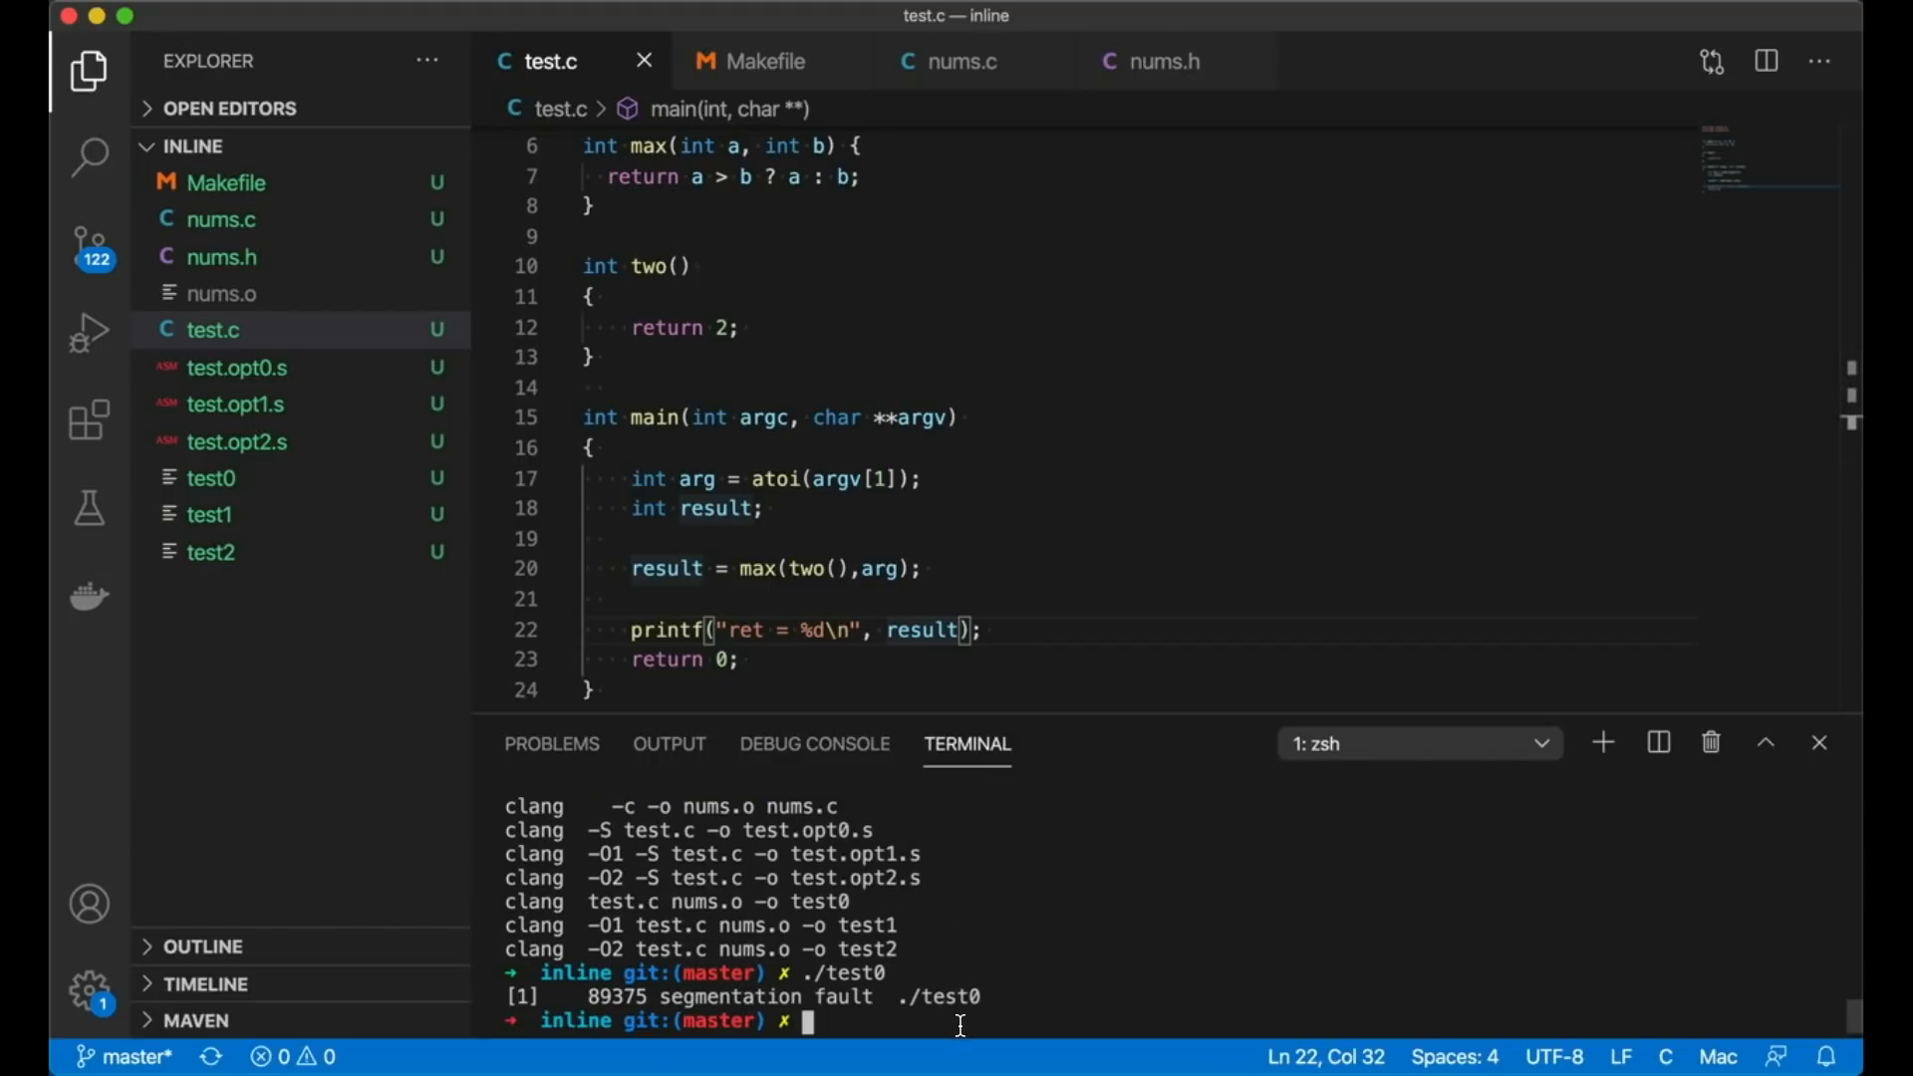
text(./test0 5)
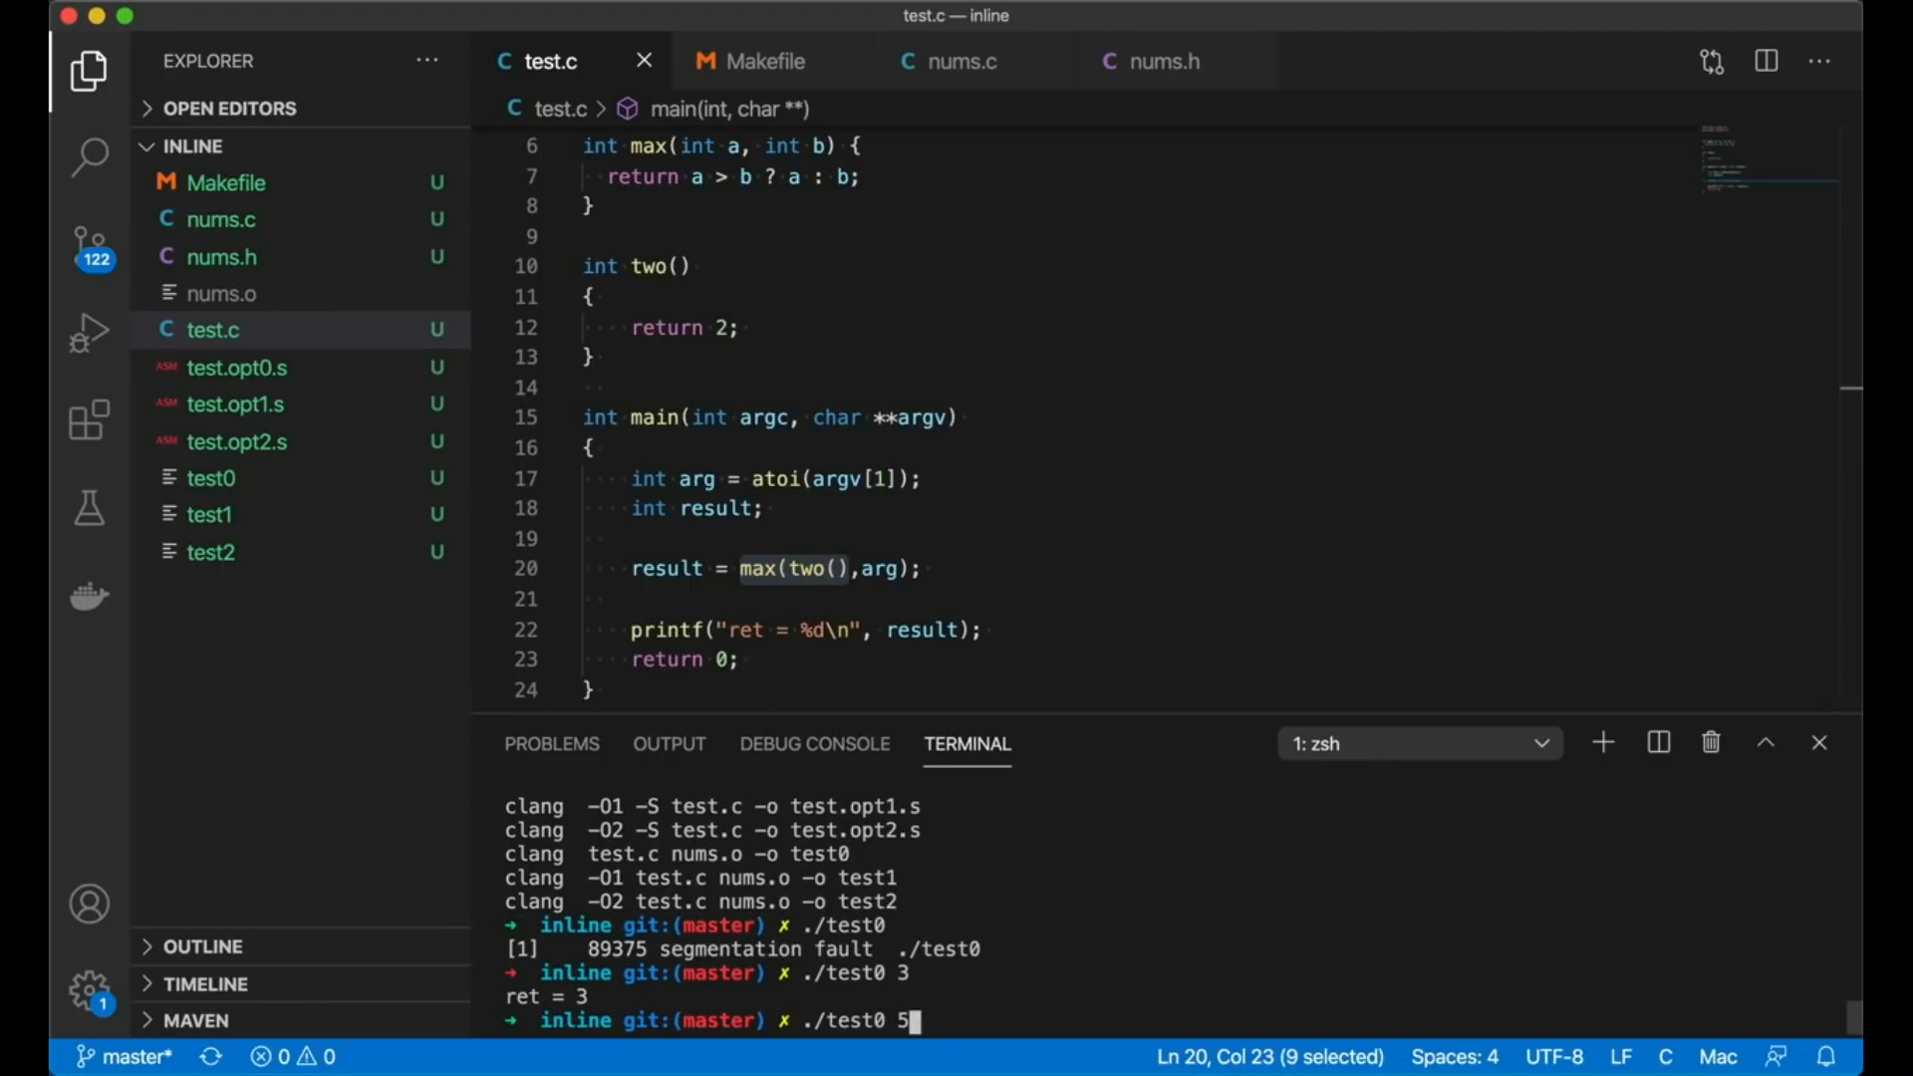
key(enter)
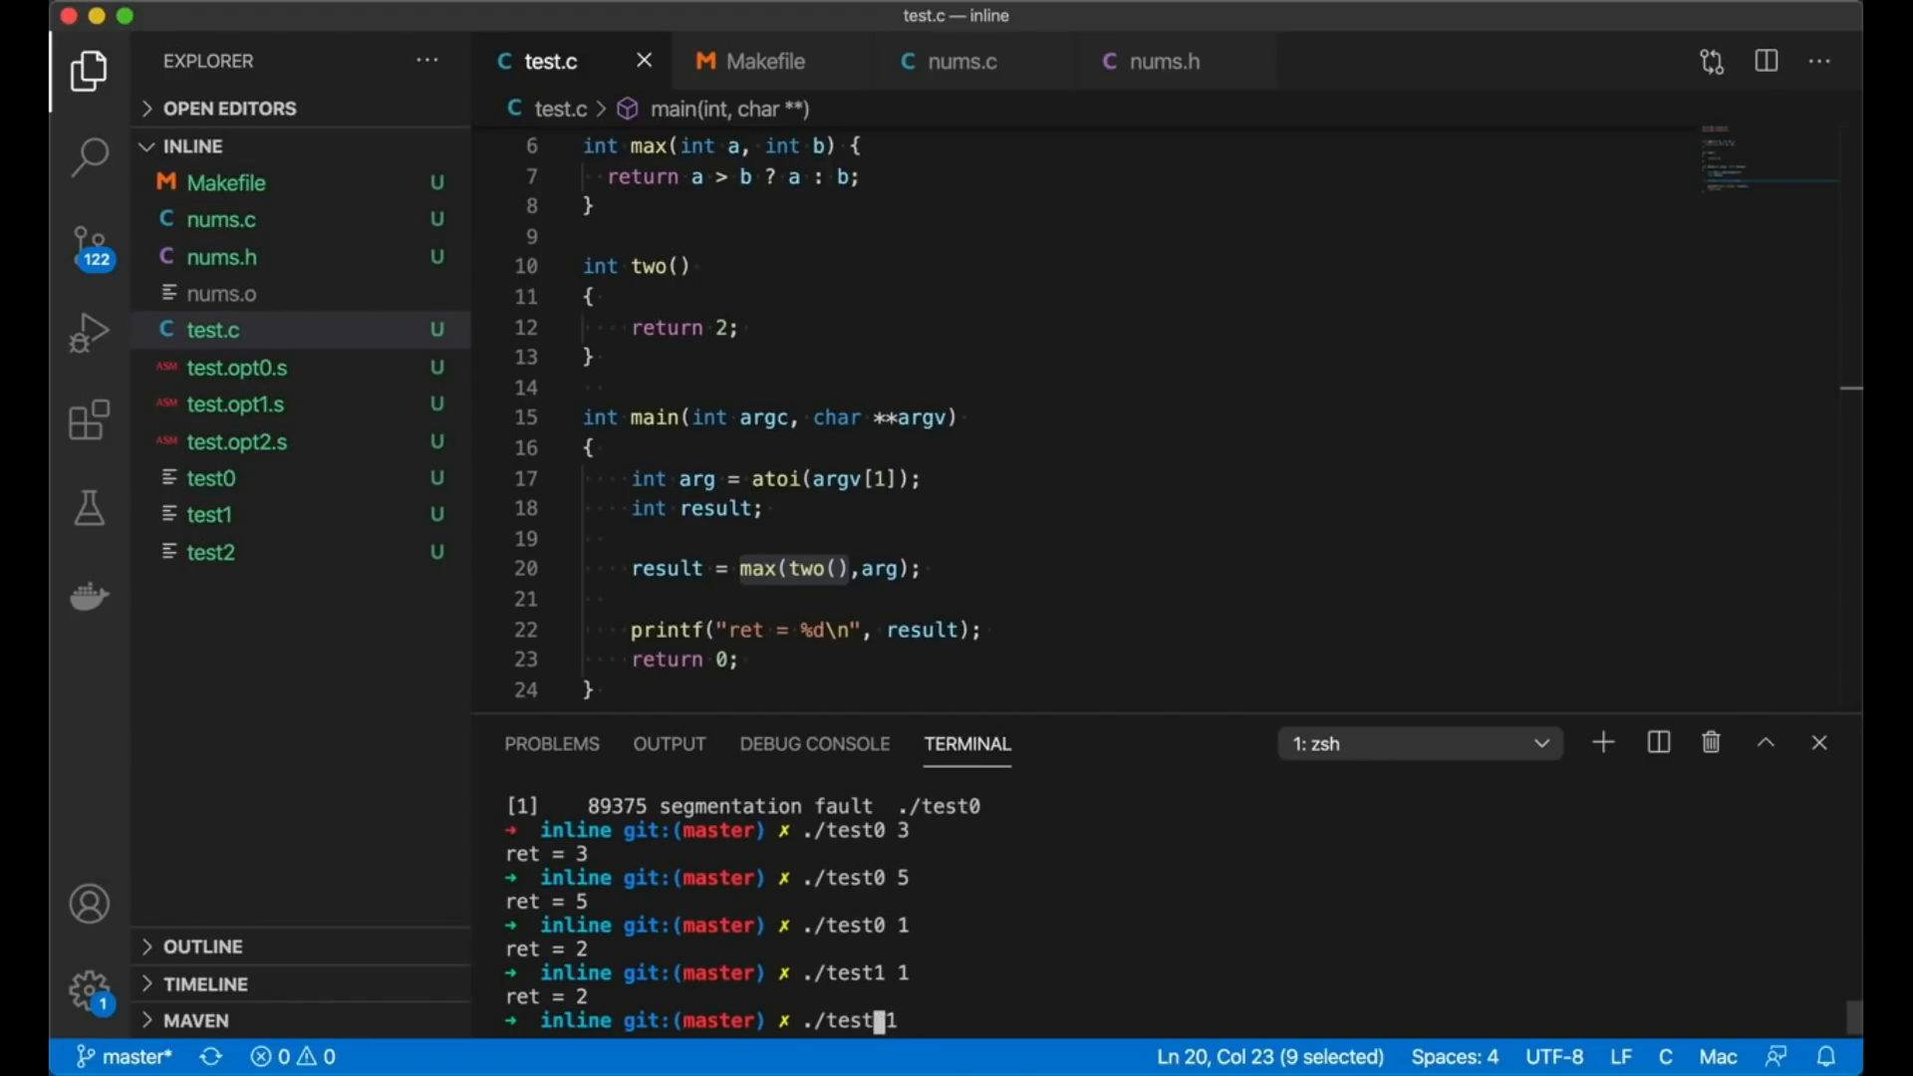
text(2)
key(Enter)
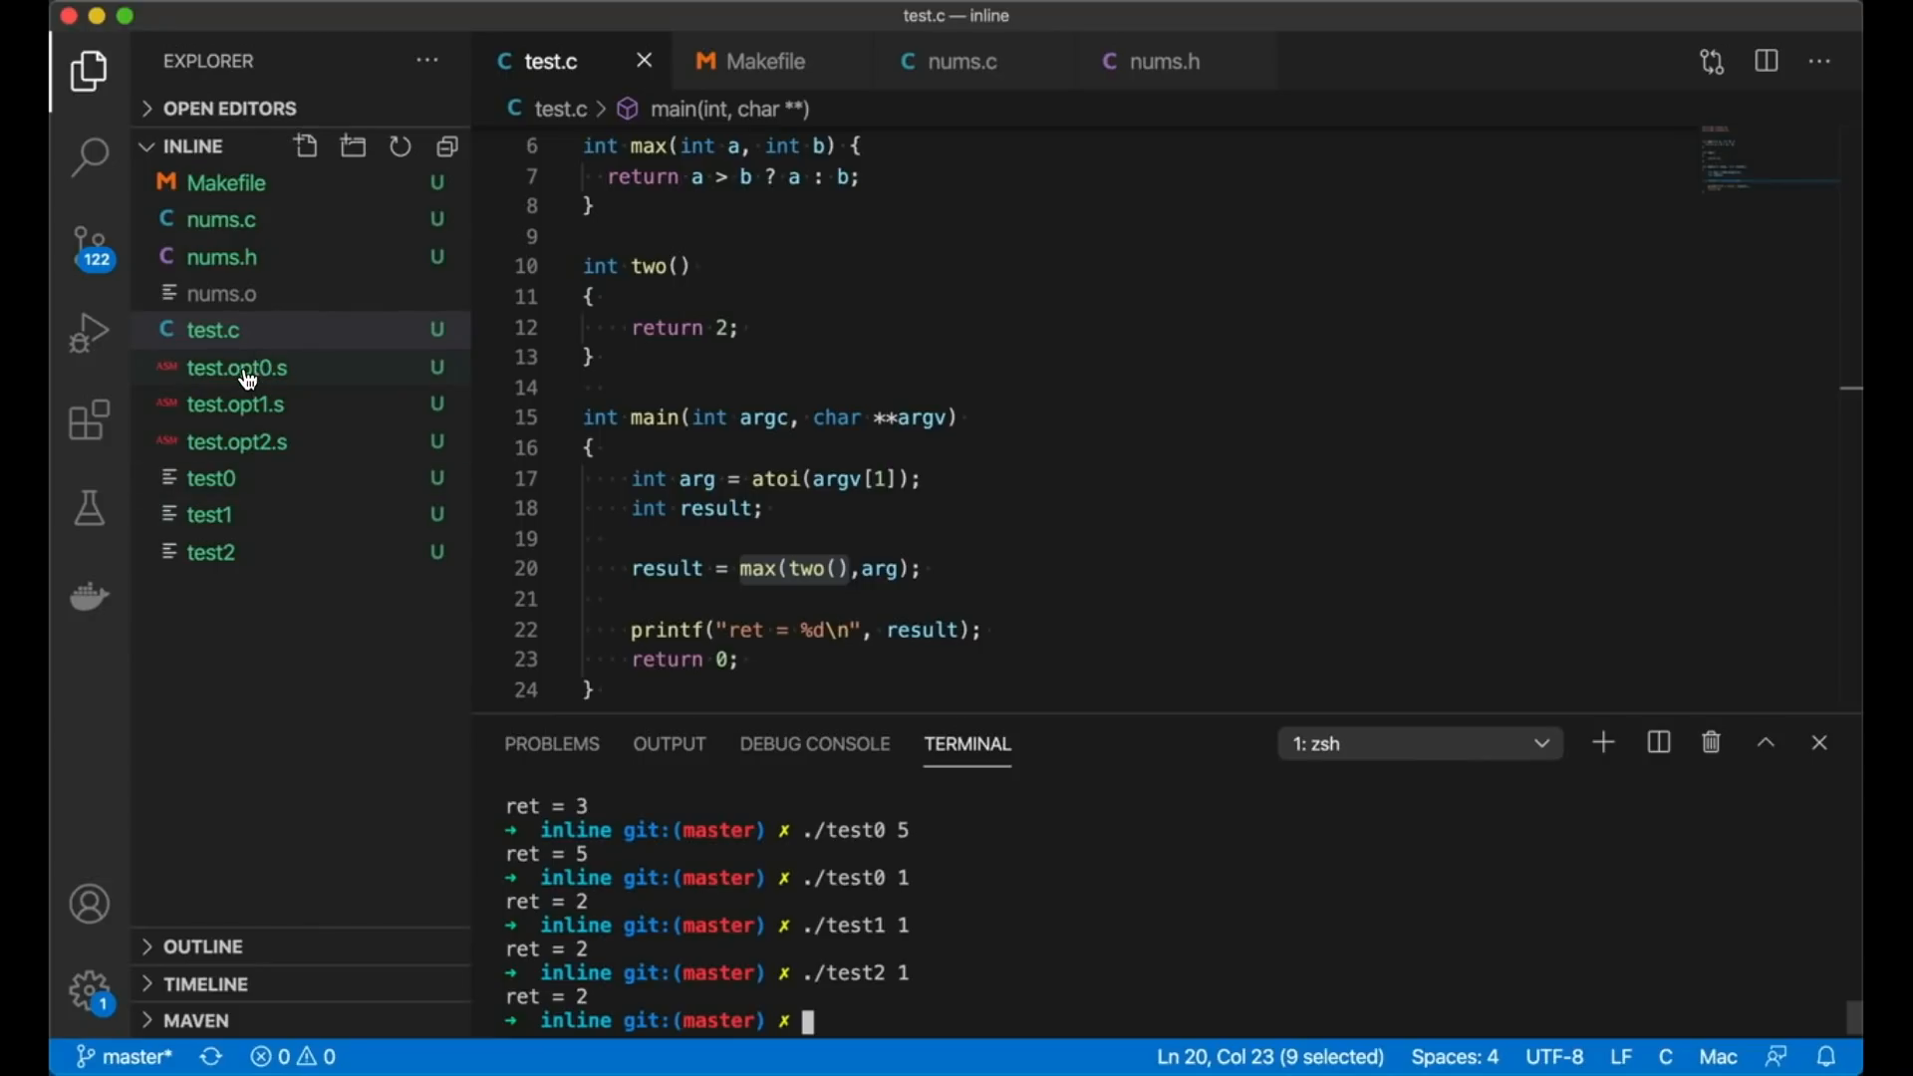
Step: Open test.opt0.s and highlight the assembly for the max and two functions
click(237, 368)
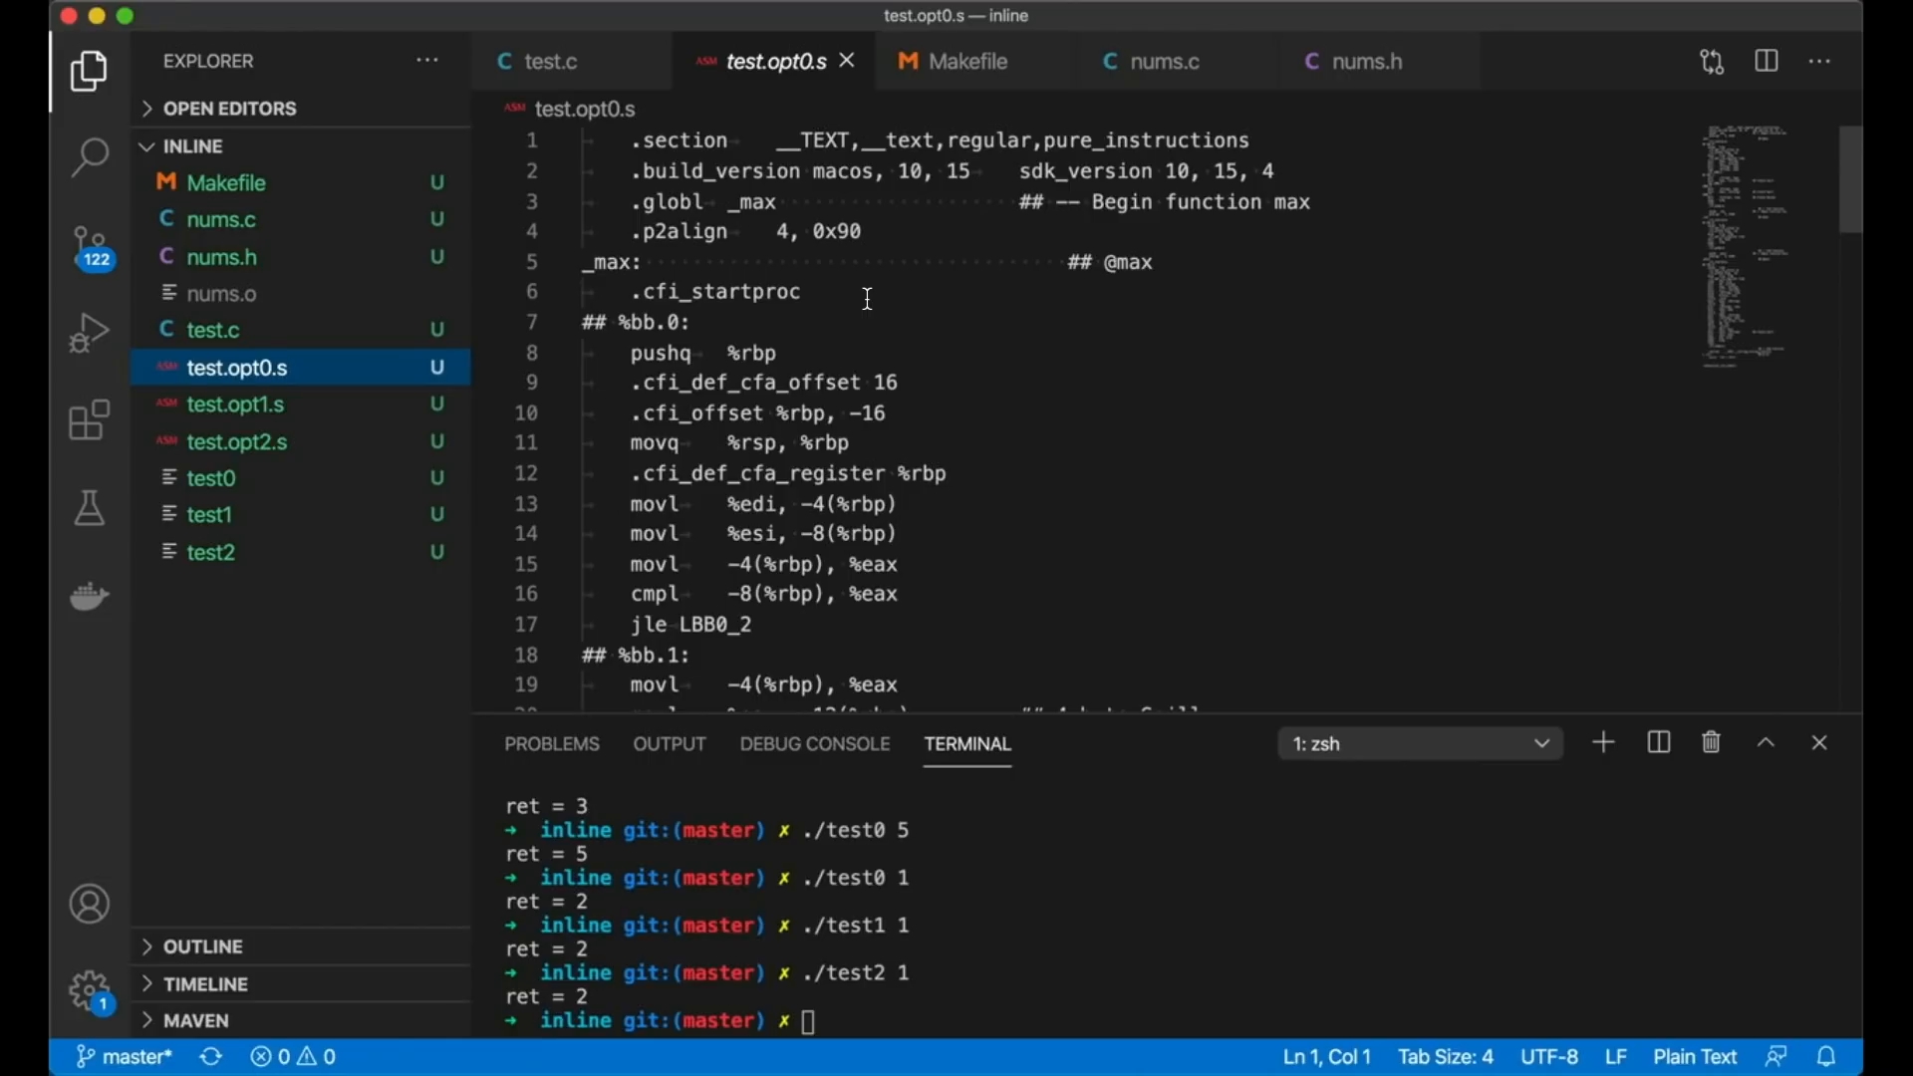
click(850, 473)
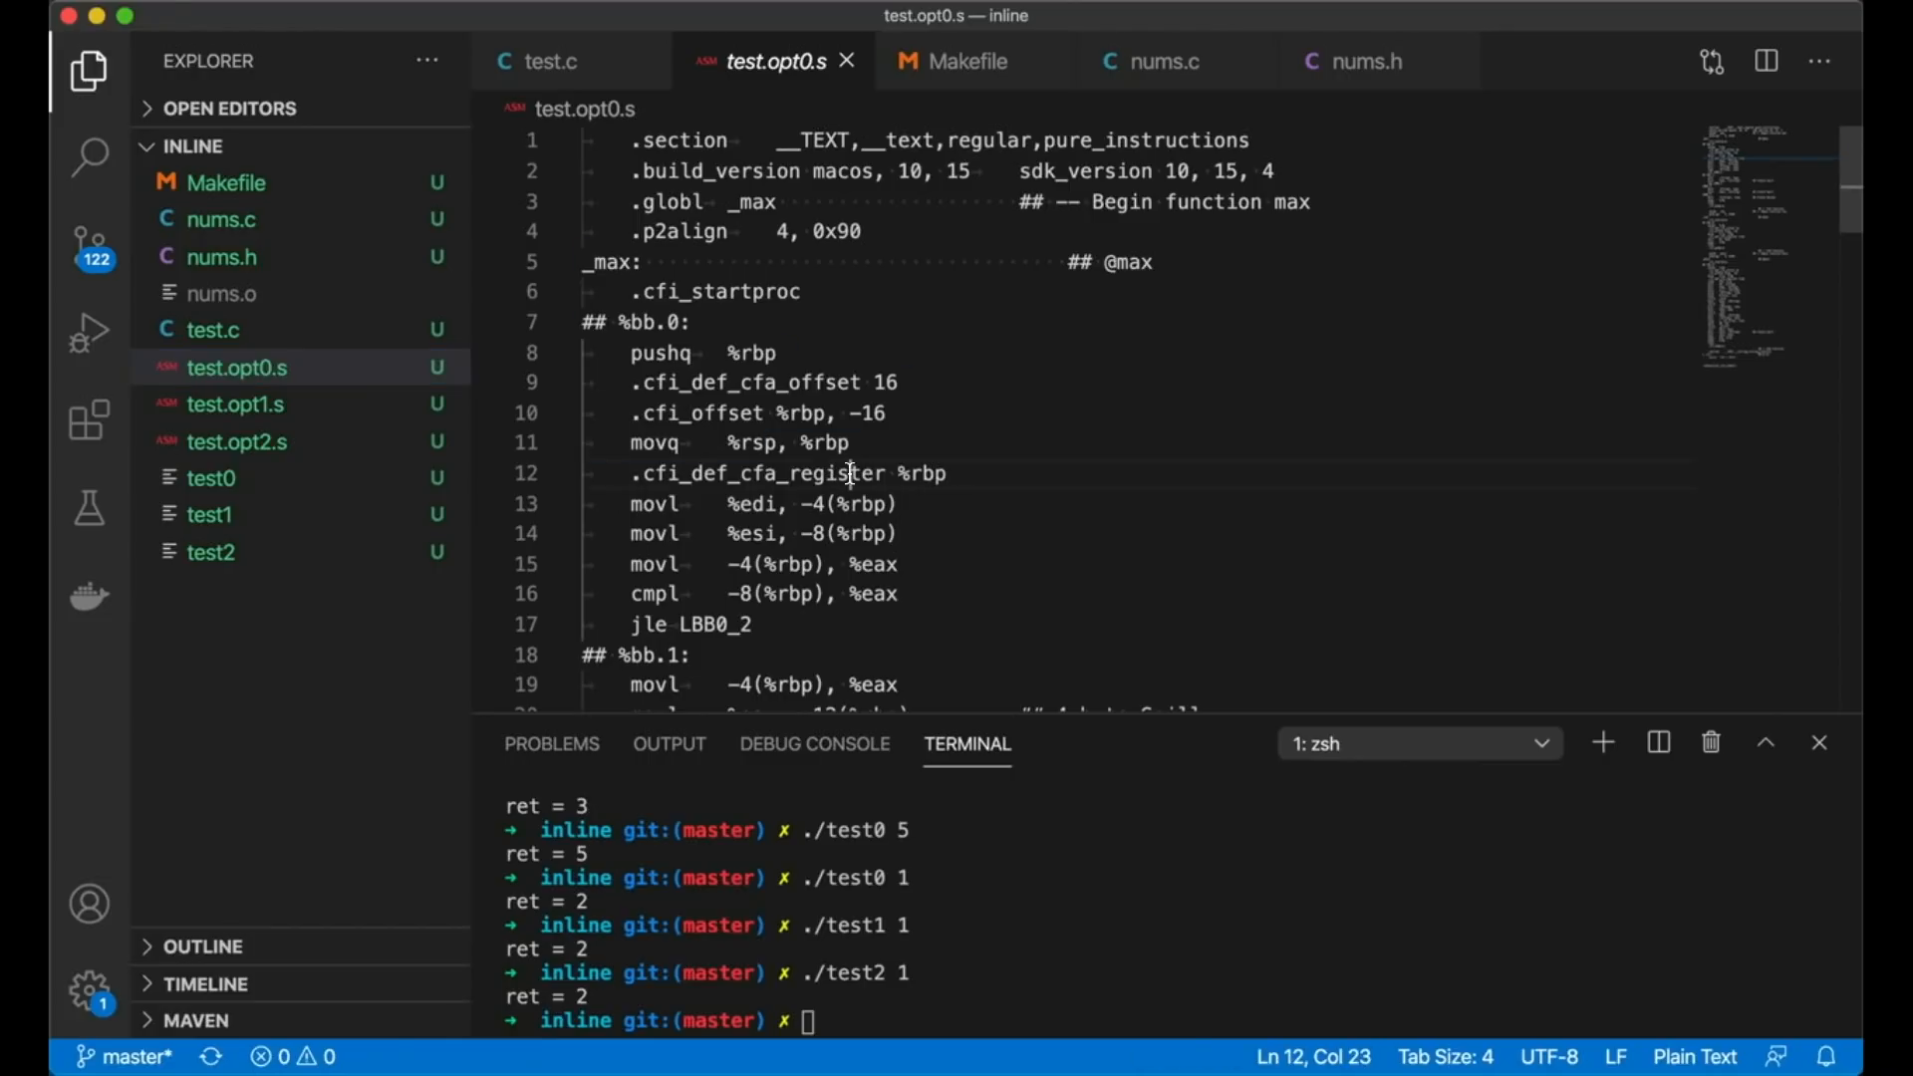
drag(634, 261, 789, 441)
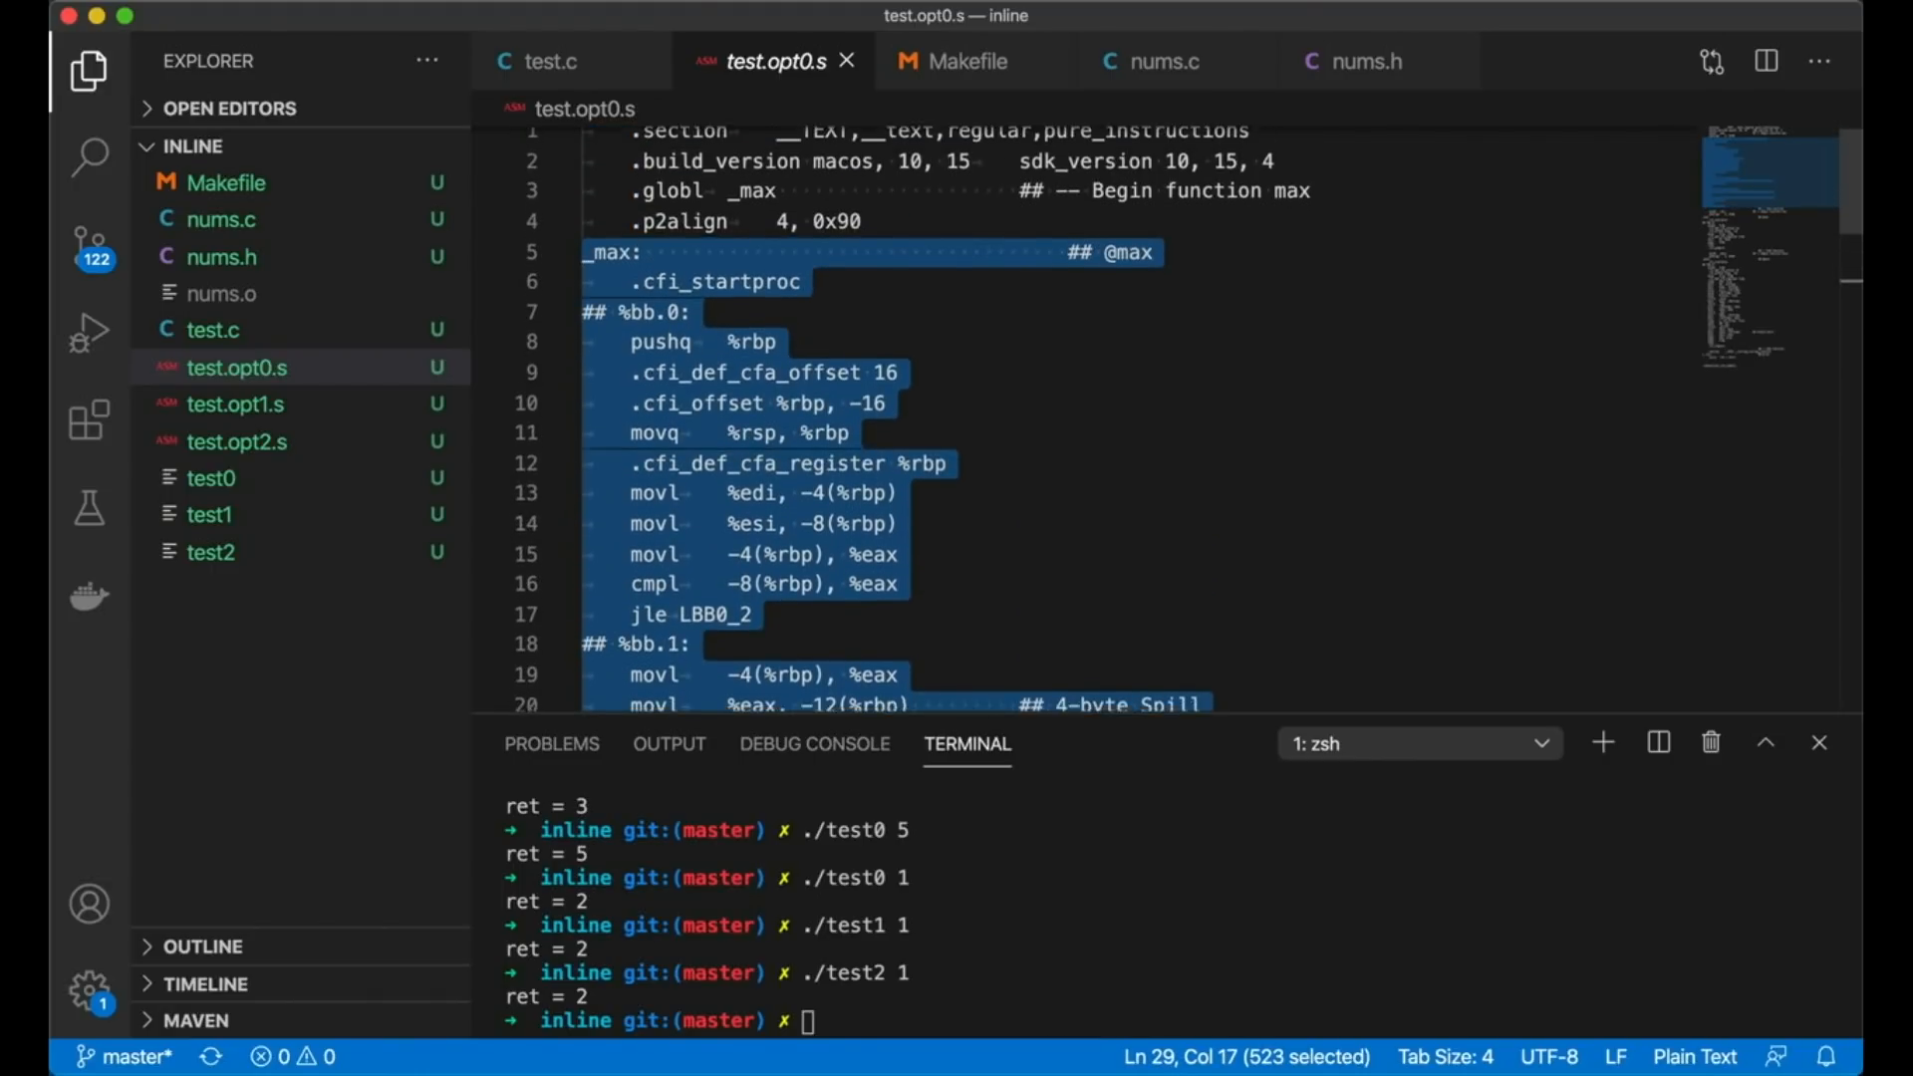
scroll(down, 3)
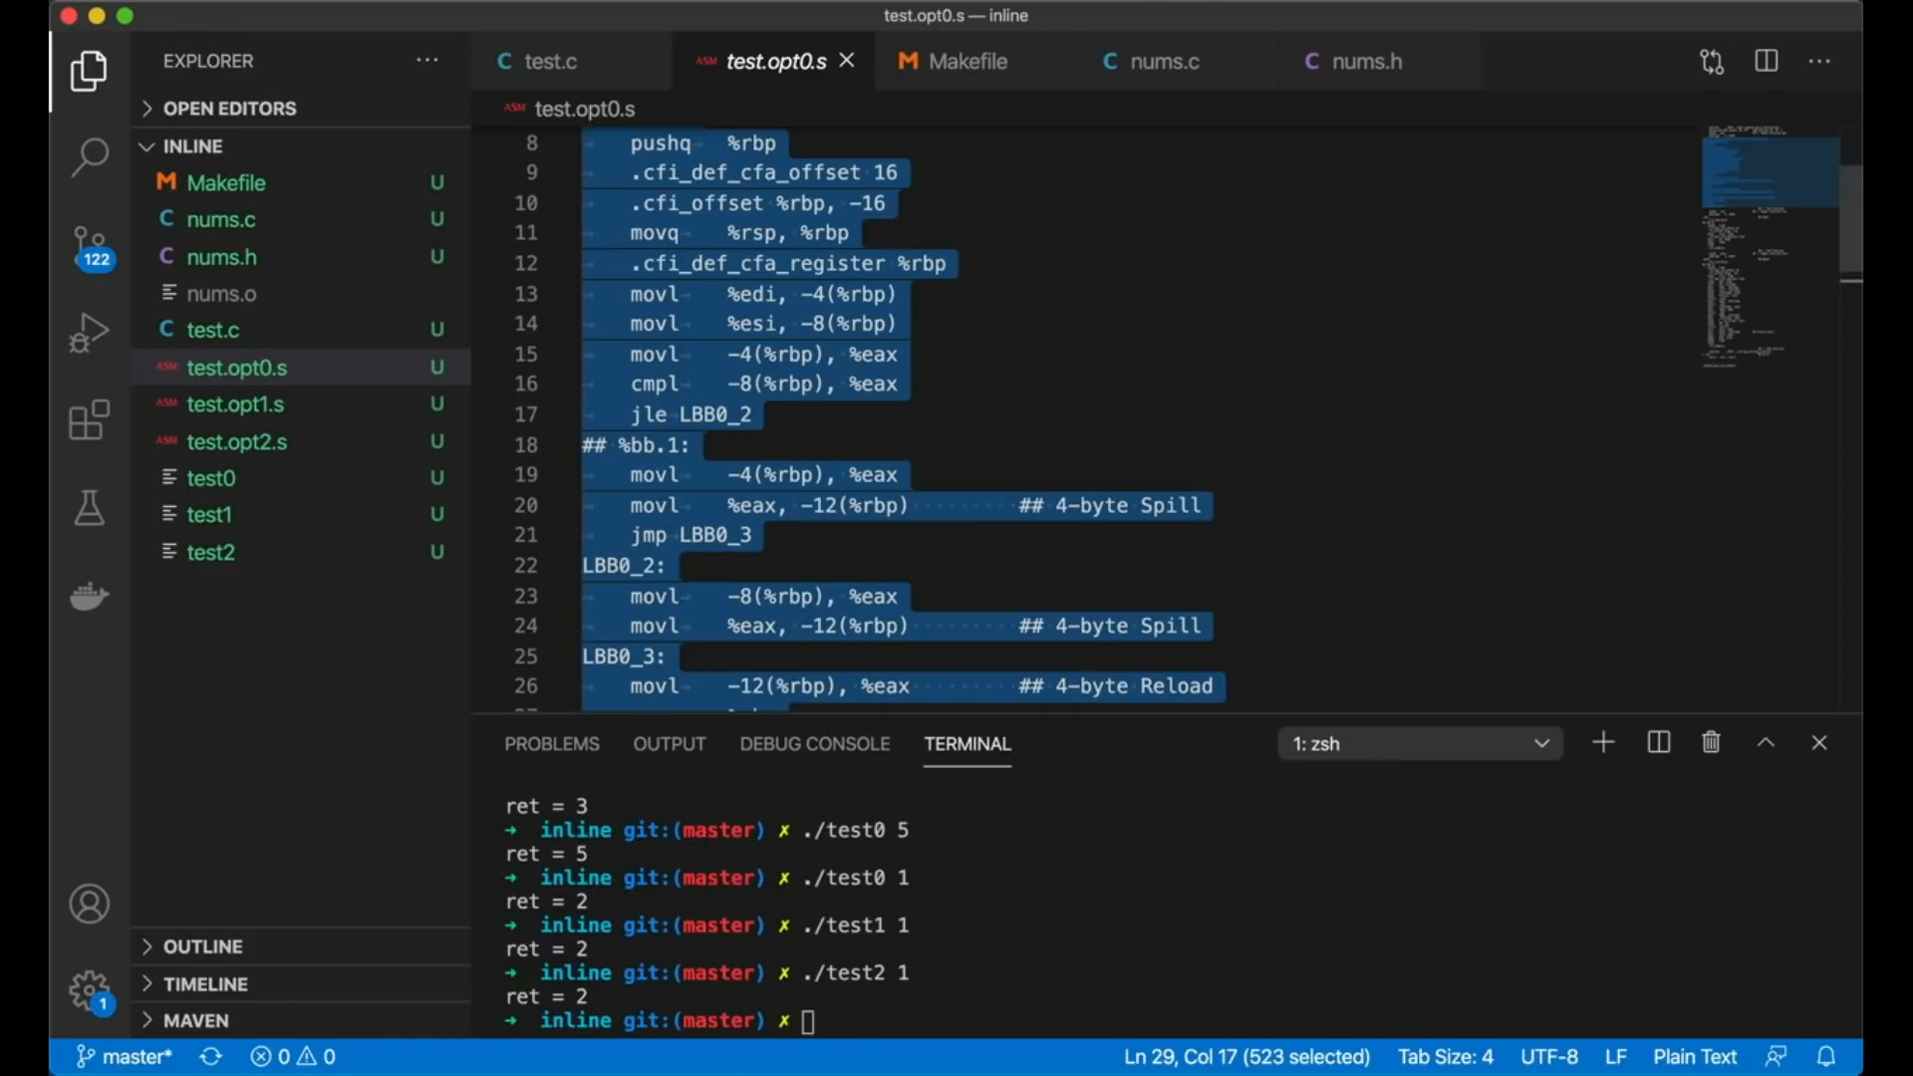
scroll(down, 3)
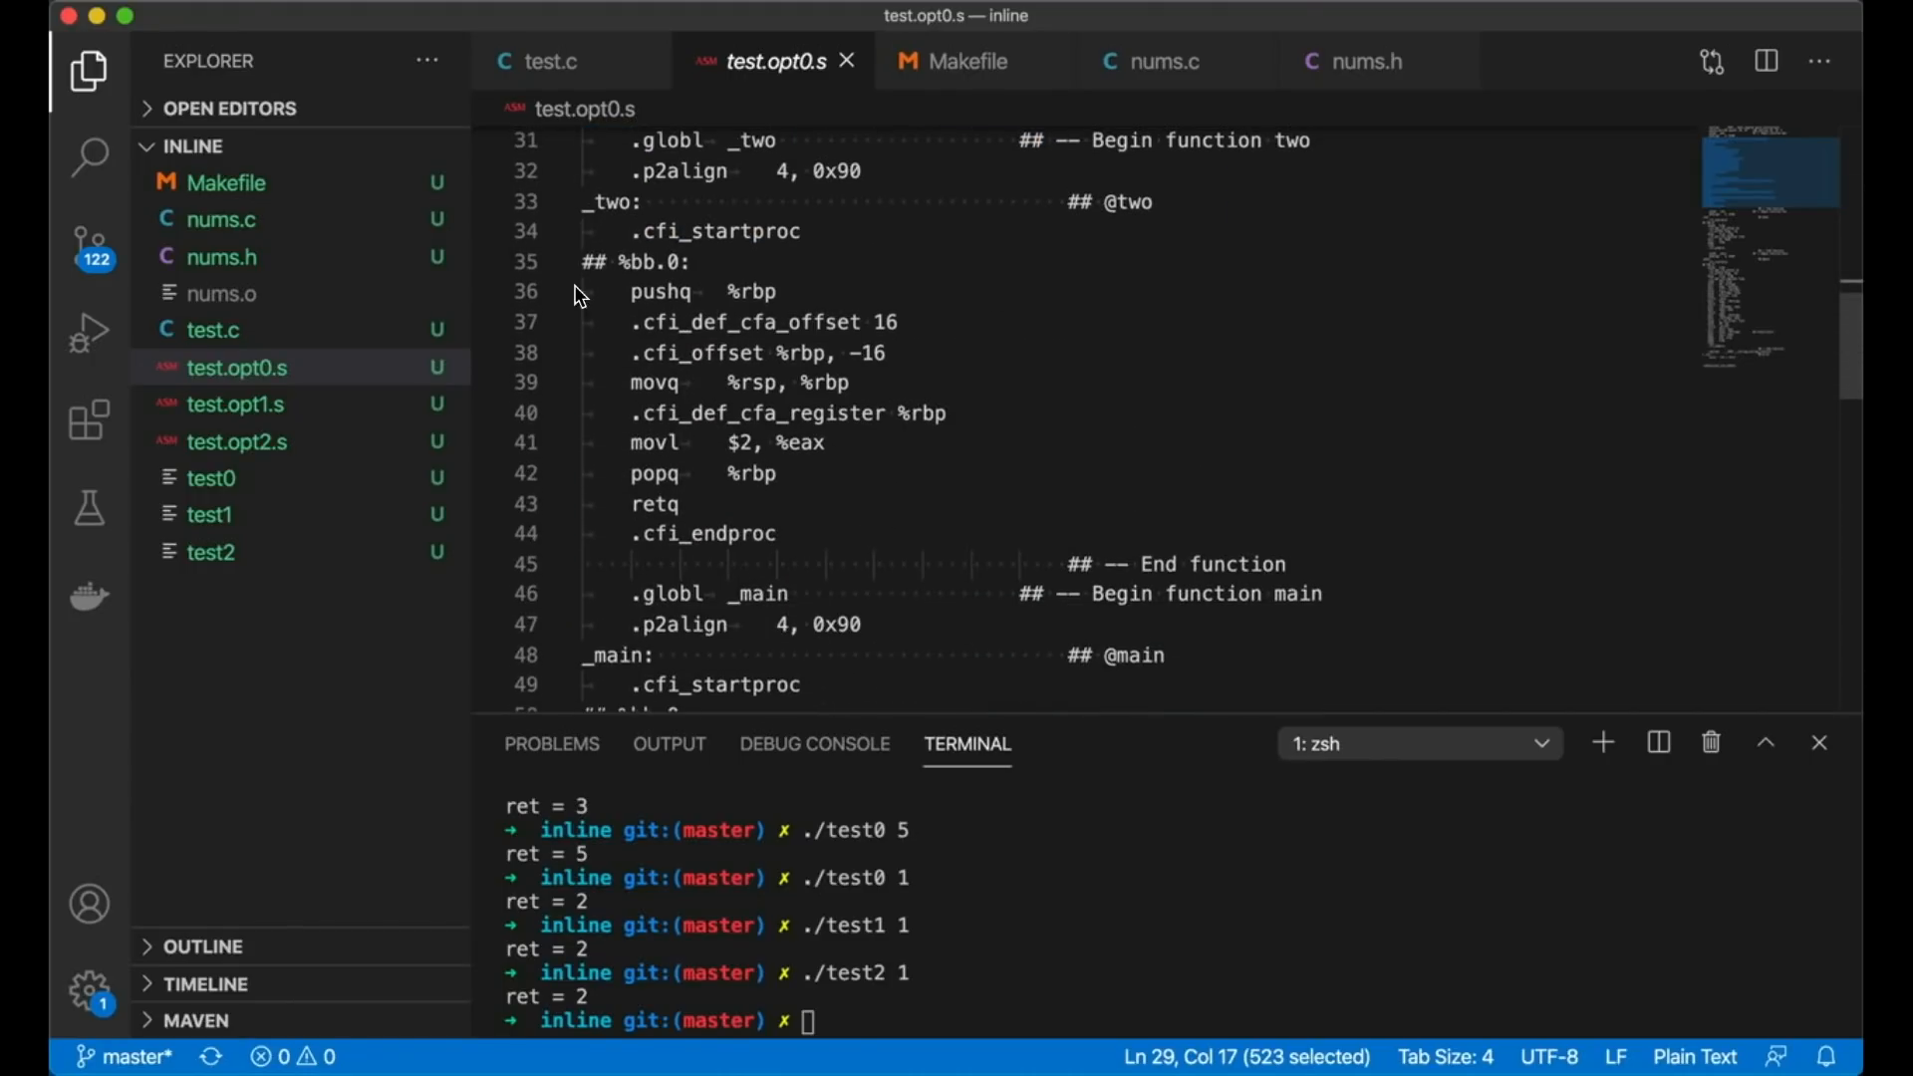
drag(591, 202, 694, 412)
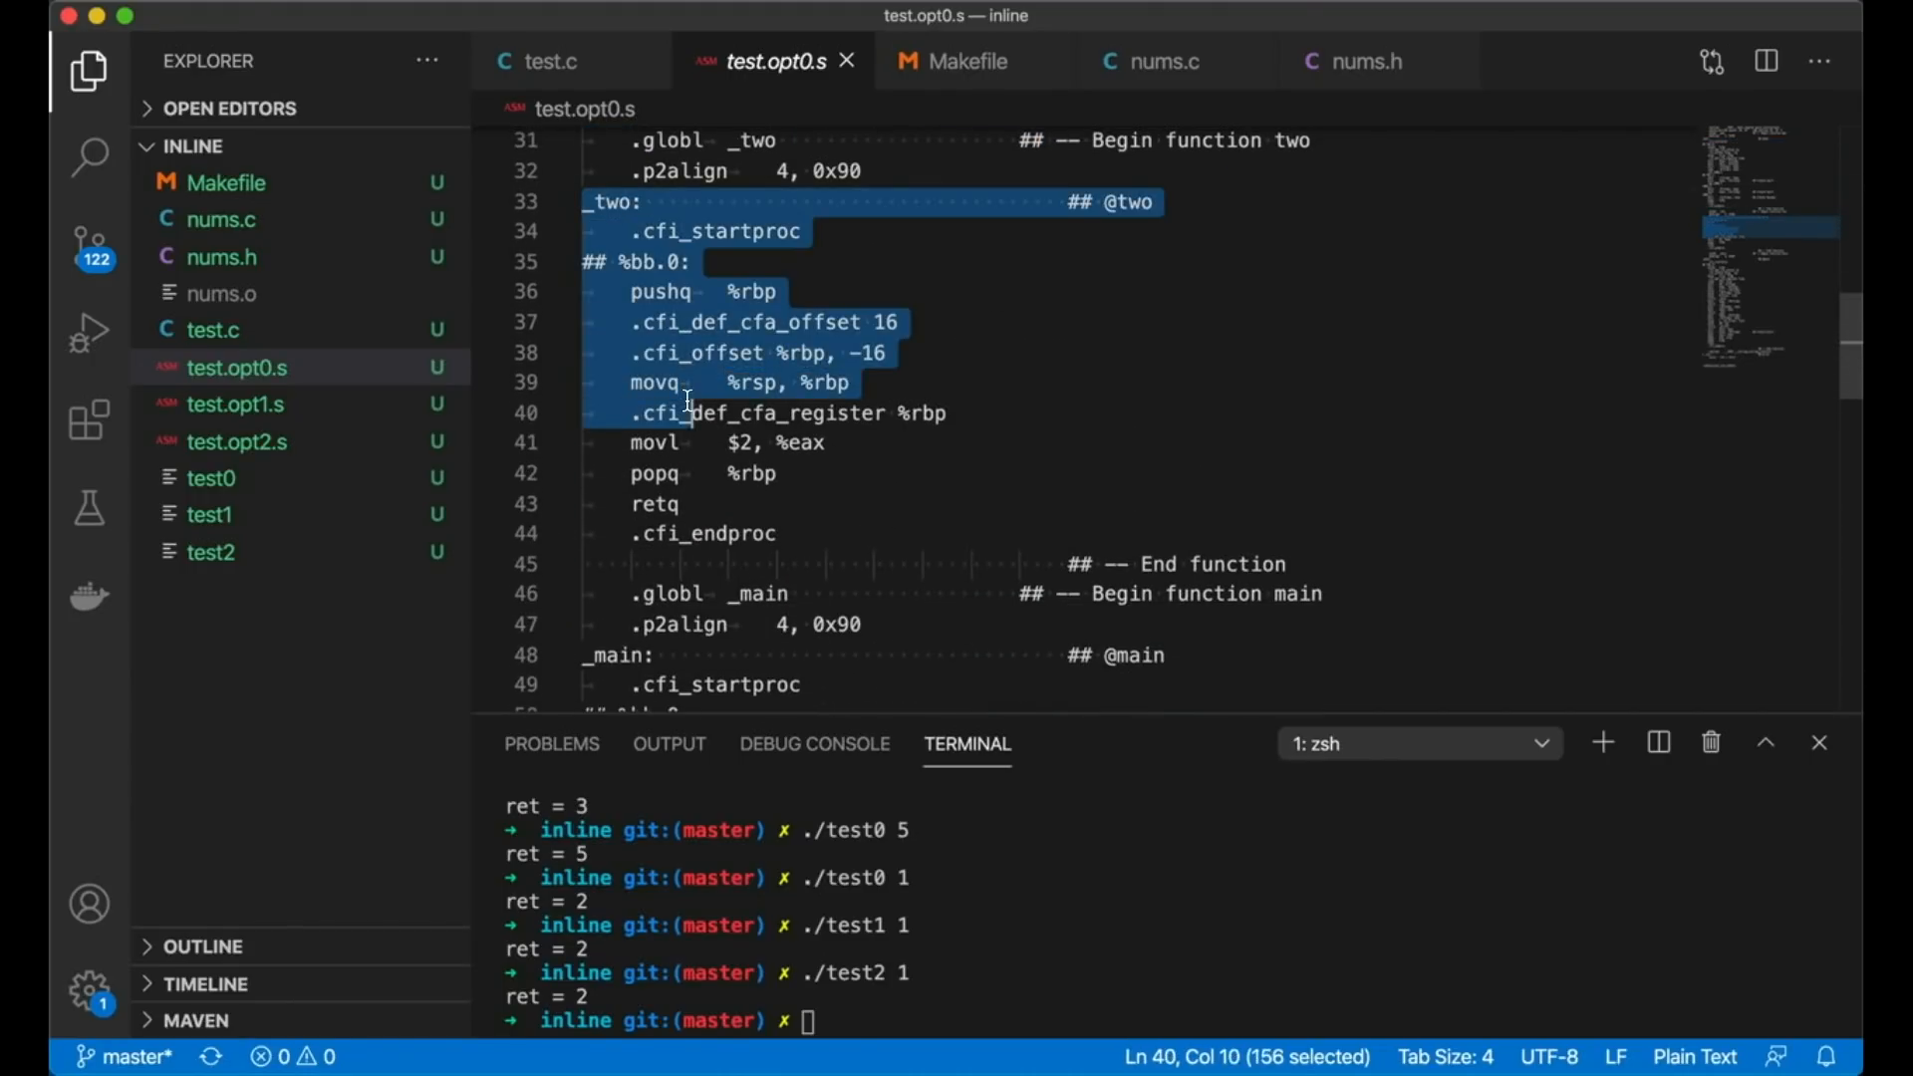
click(776, 533)
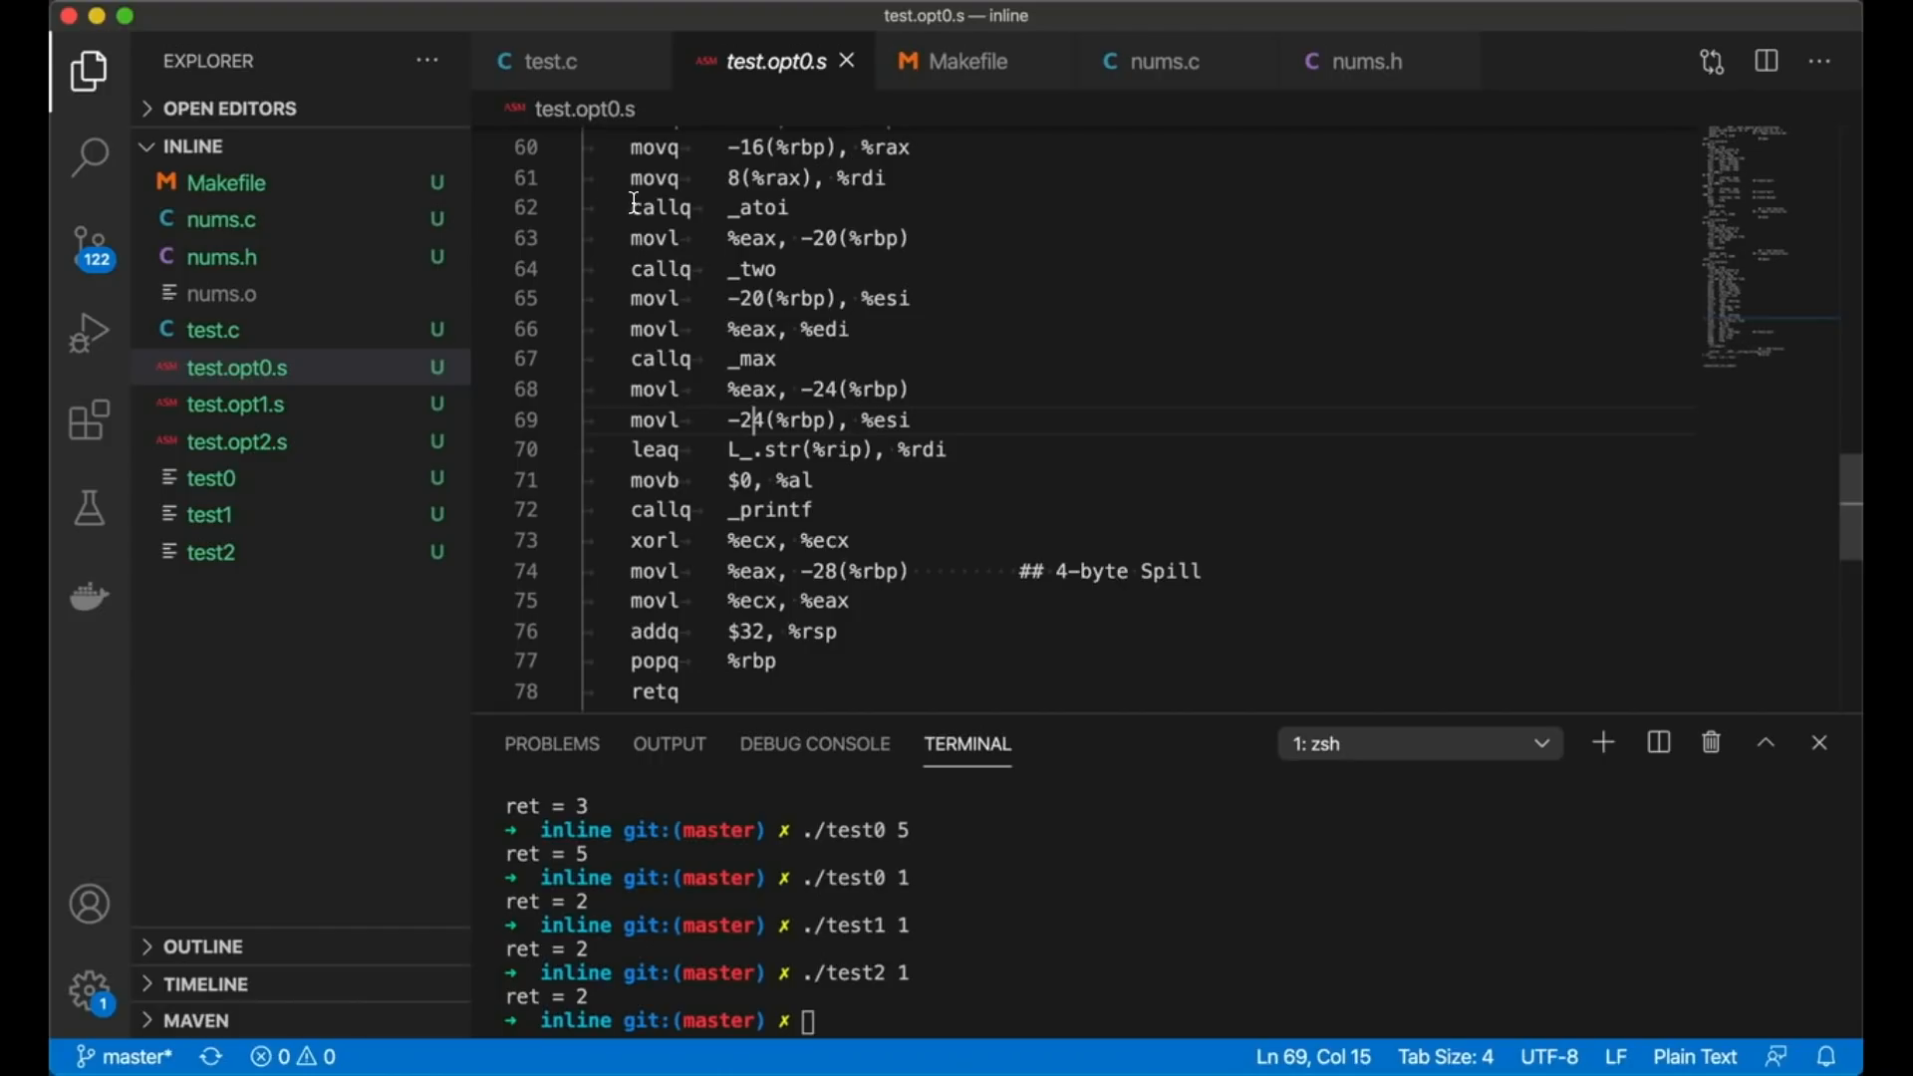
Step: Point out main's calls to _atoi and _max, then bring up test.opt1.s
drag(635, 207, 909, 238)
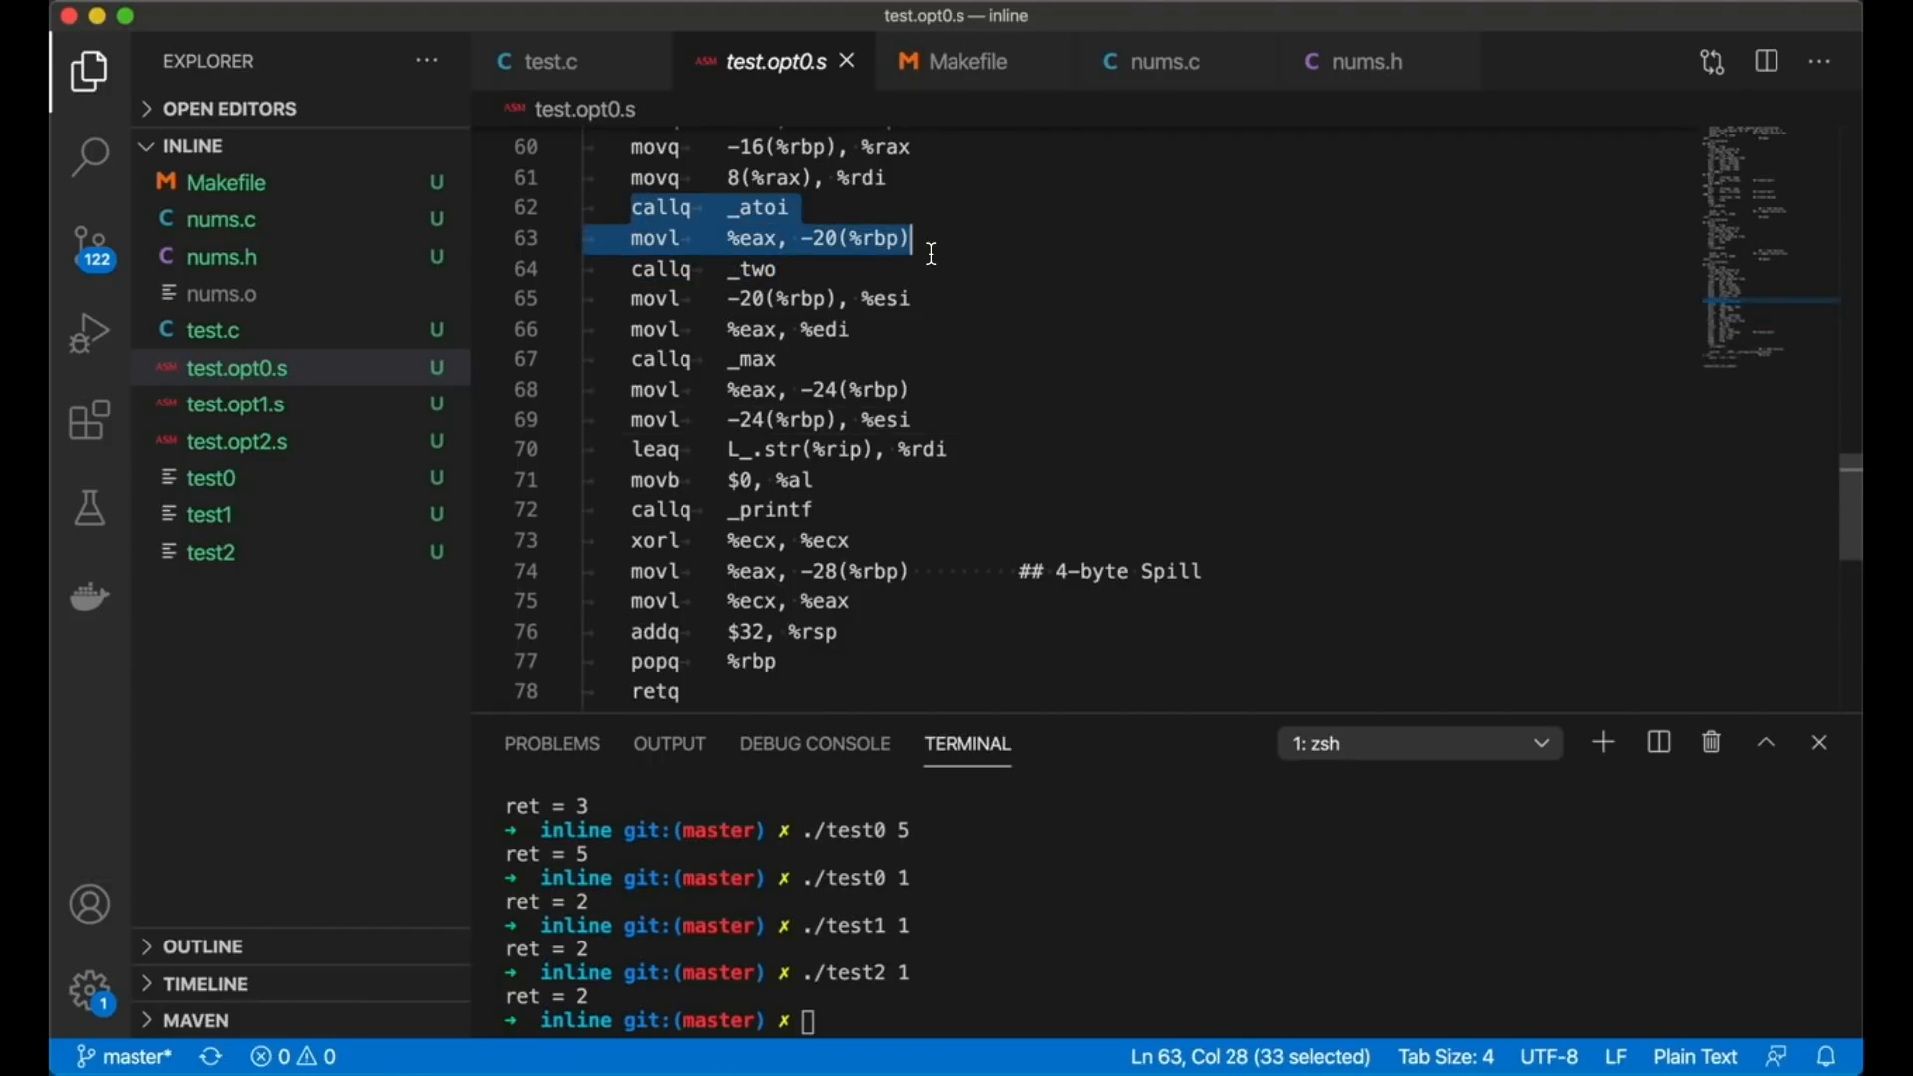
click(635, 206)
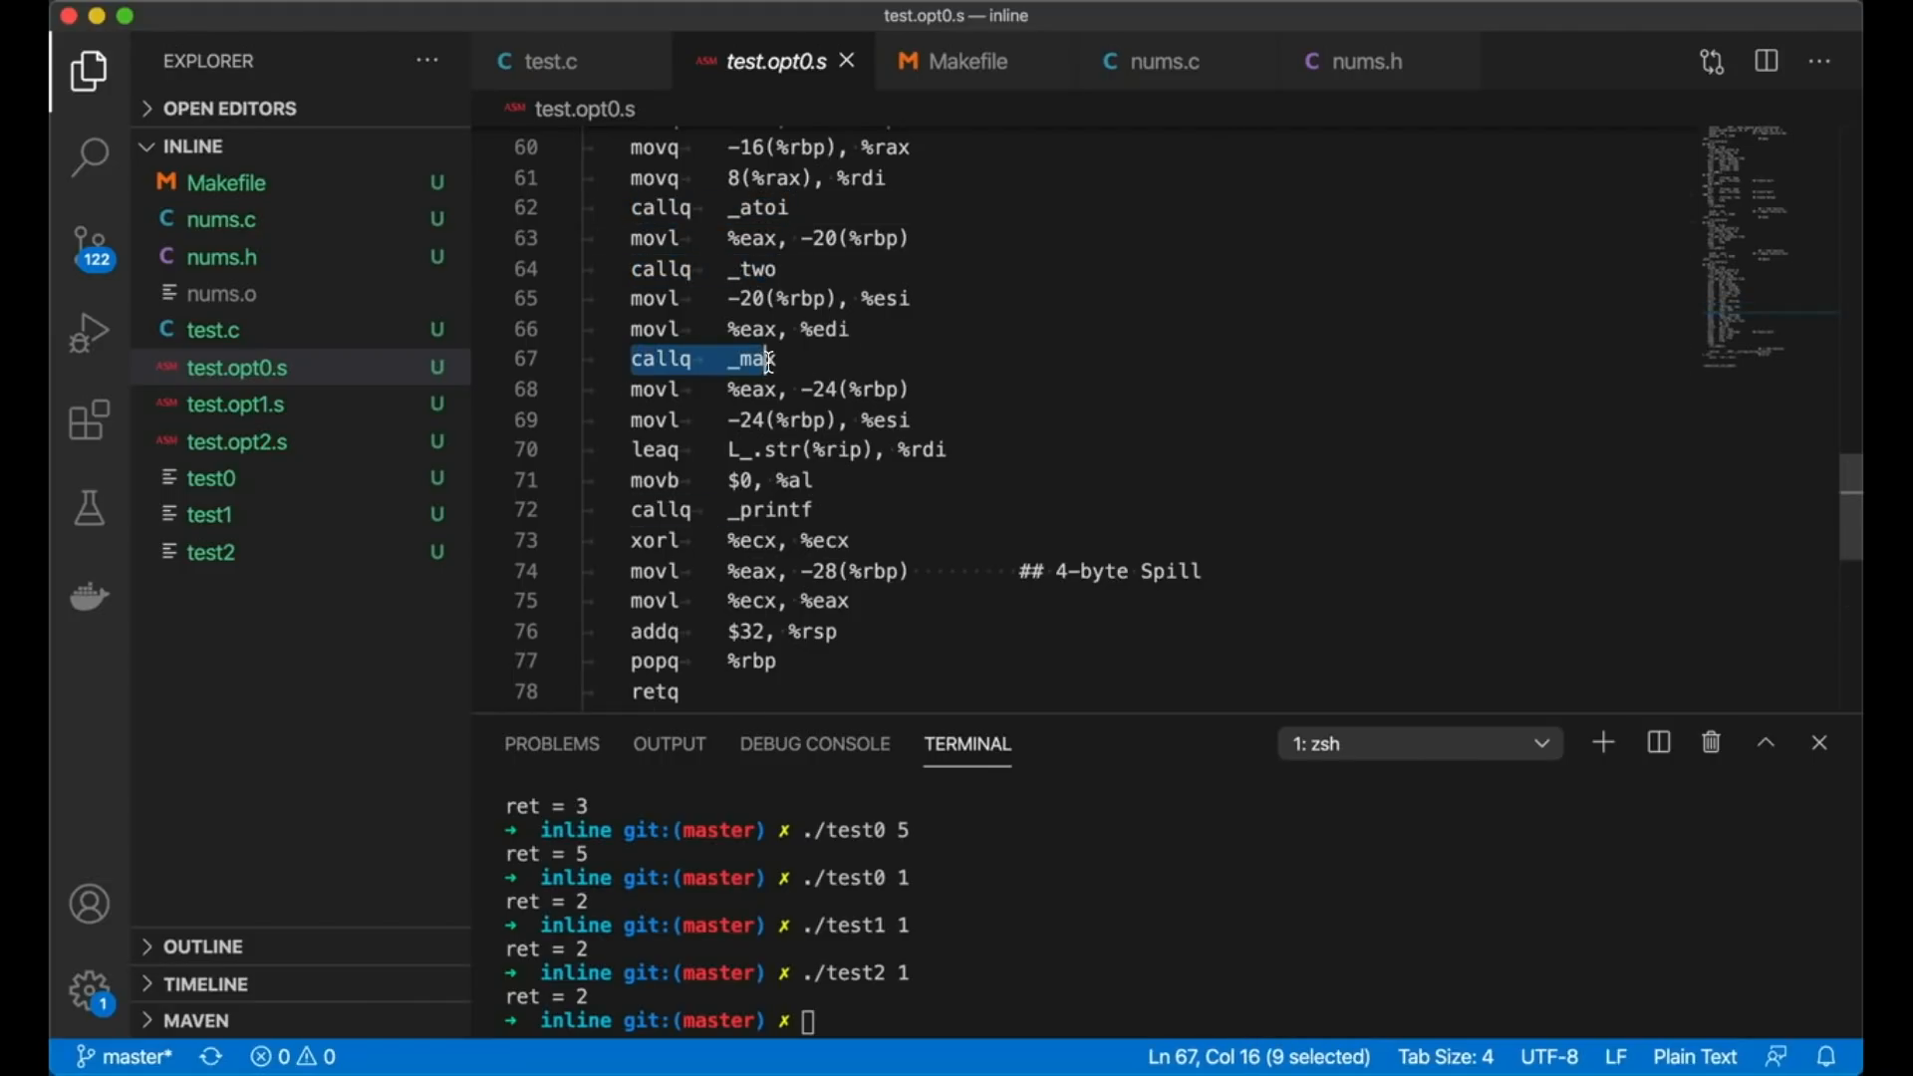
click(775, 359)
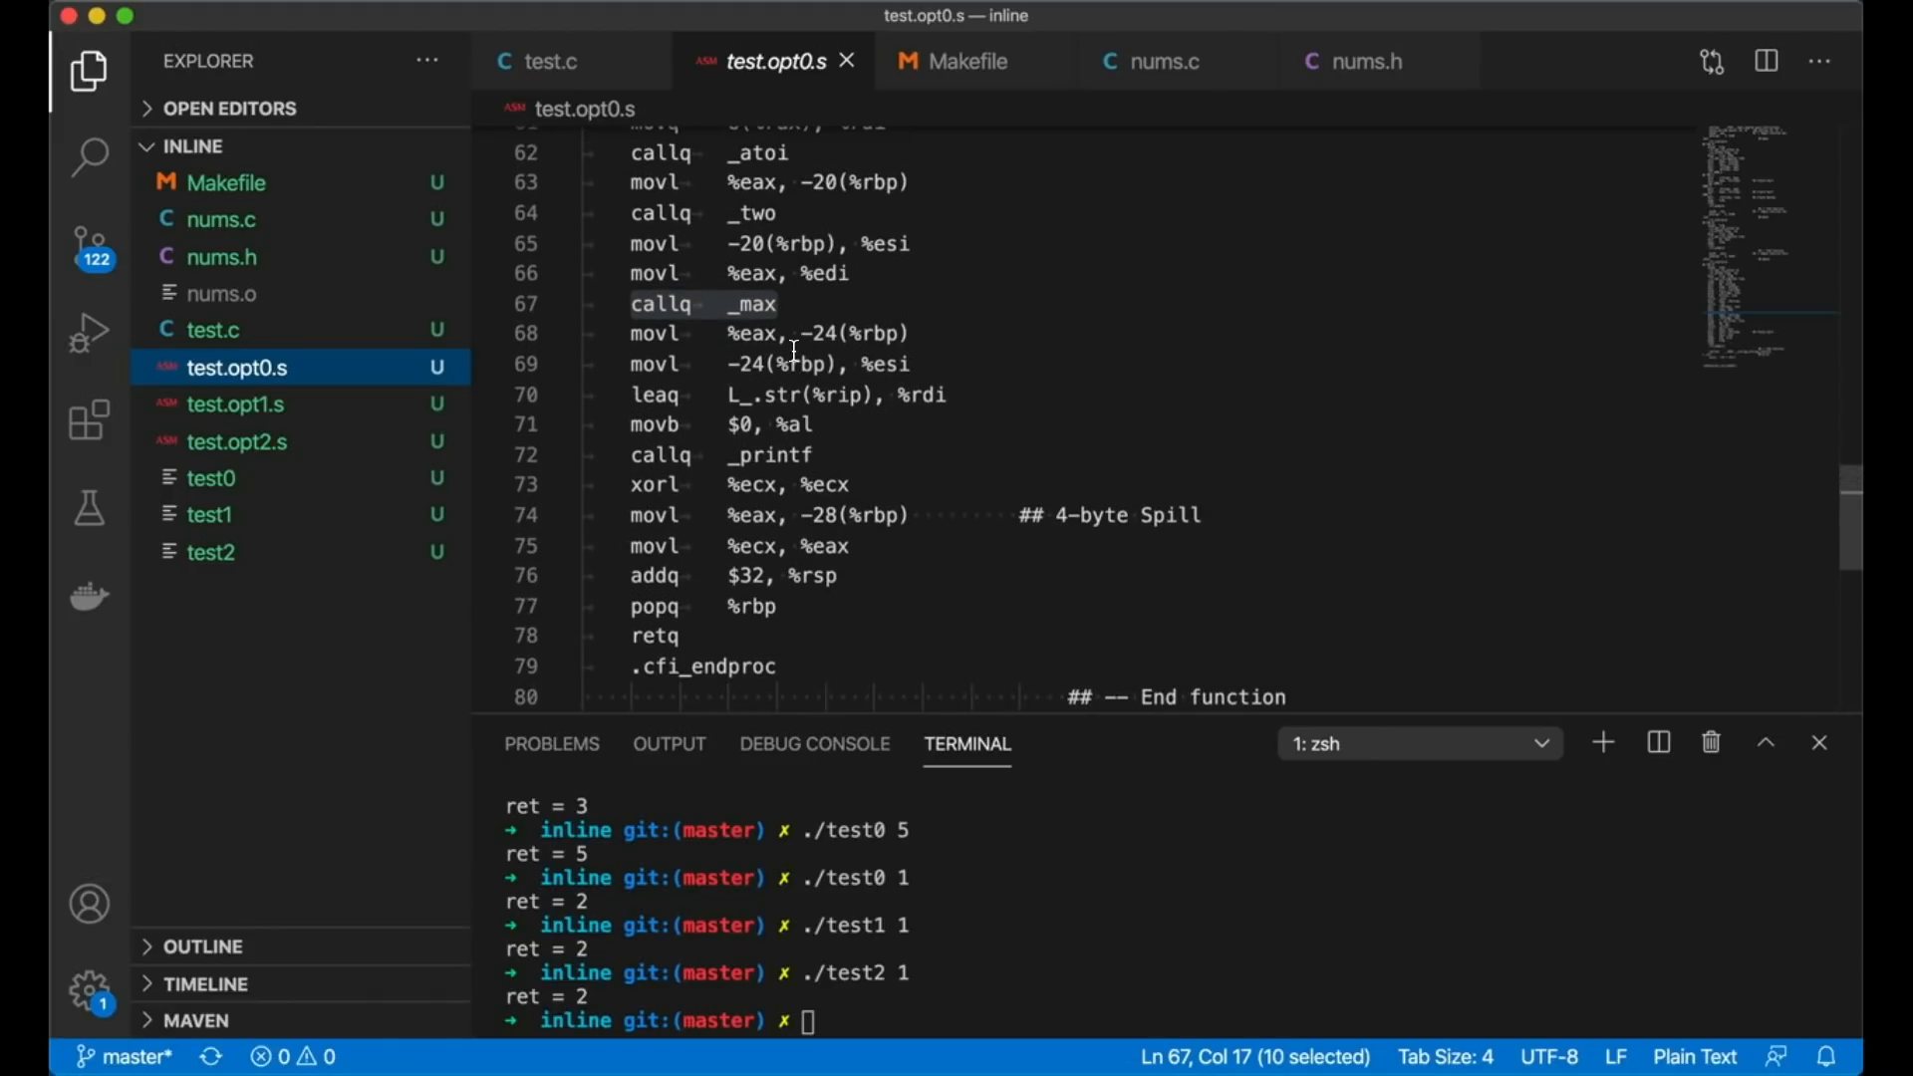
click(235, 404)
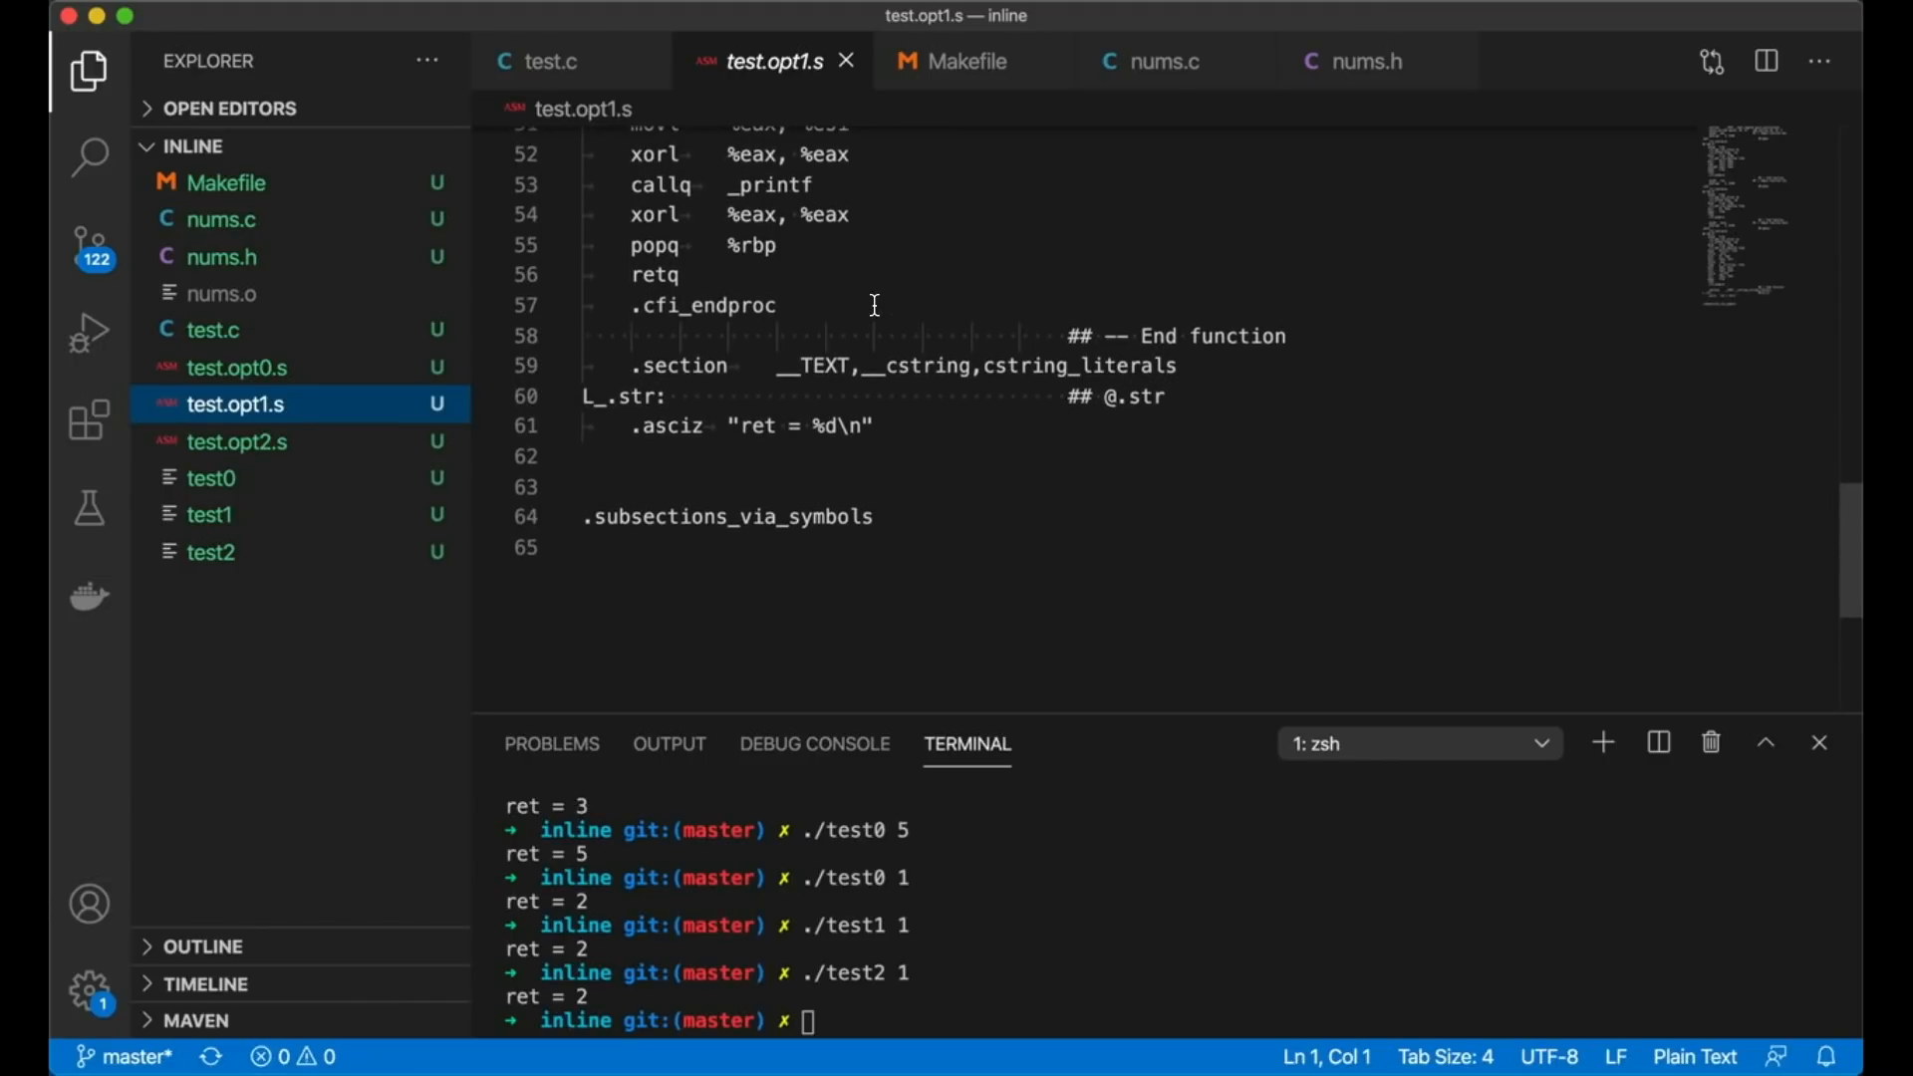
mouse_move(249, 450)
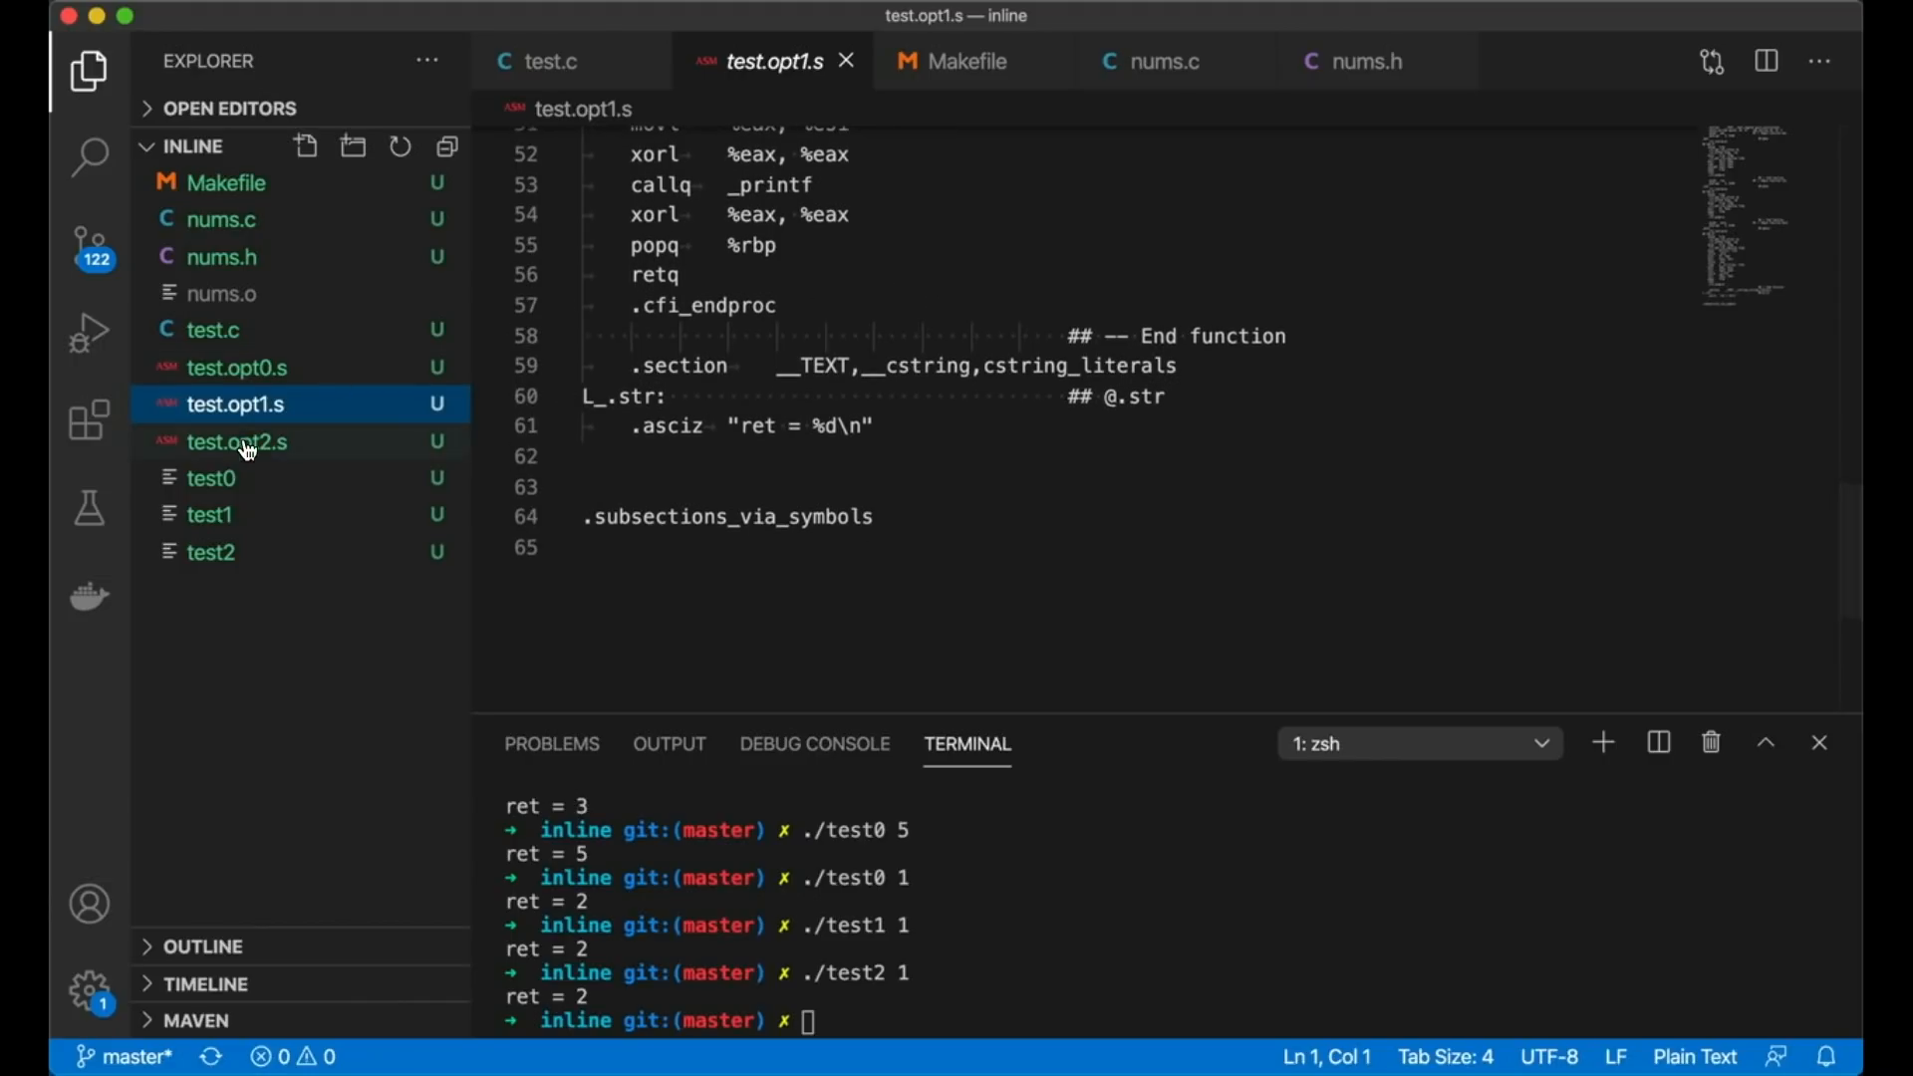
Step: Show test.opt1.s scrolled to _main, where constant 2 is passed to max
click(237, 441)
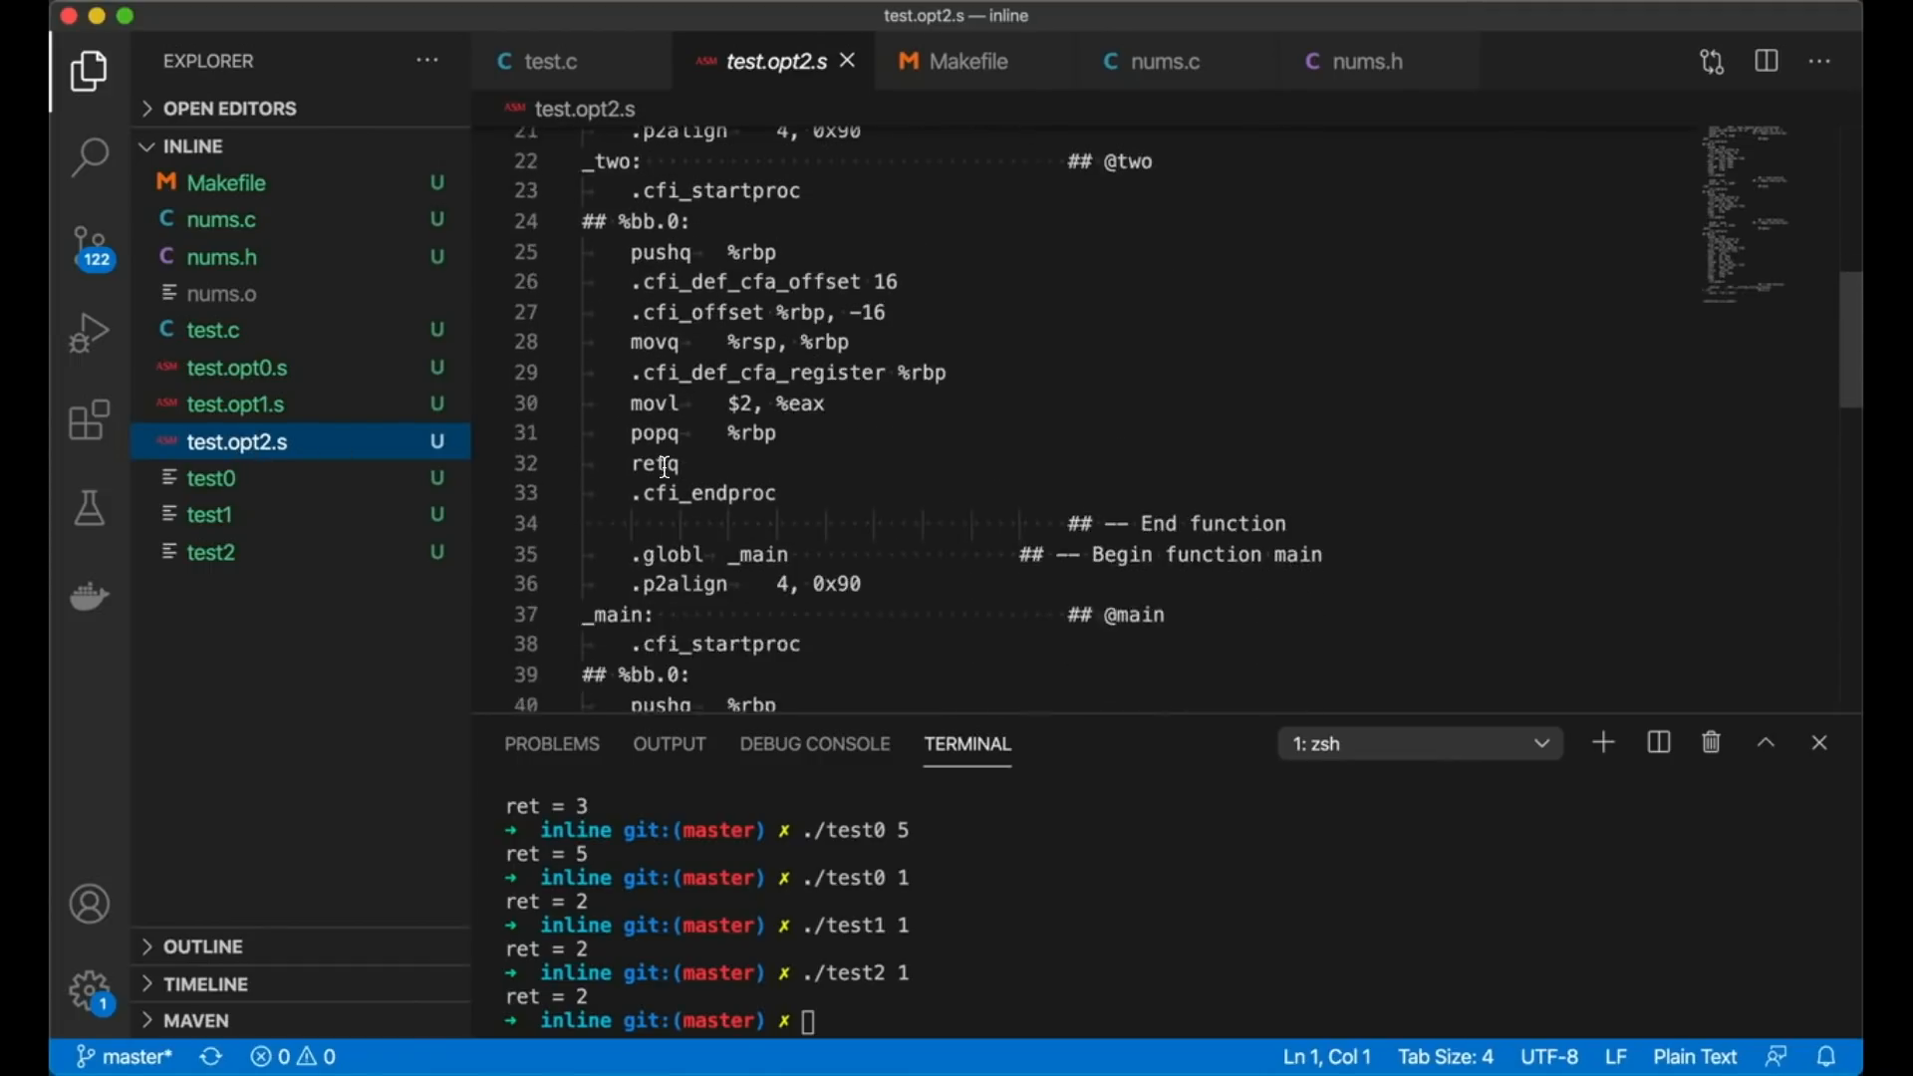
scroll(down, 3)
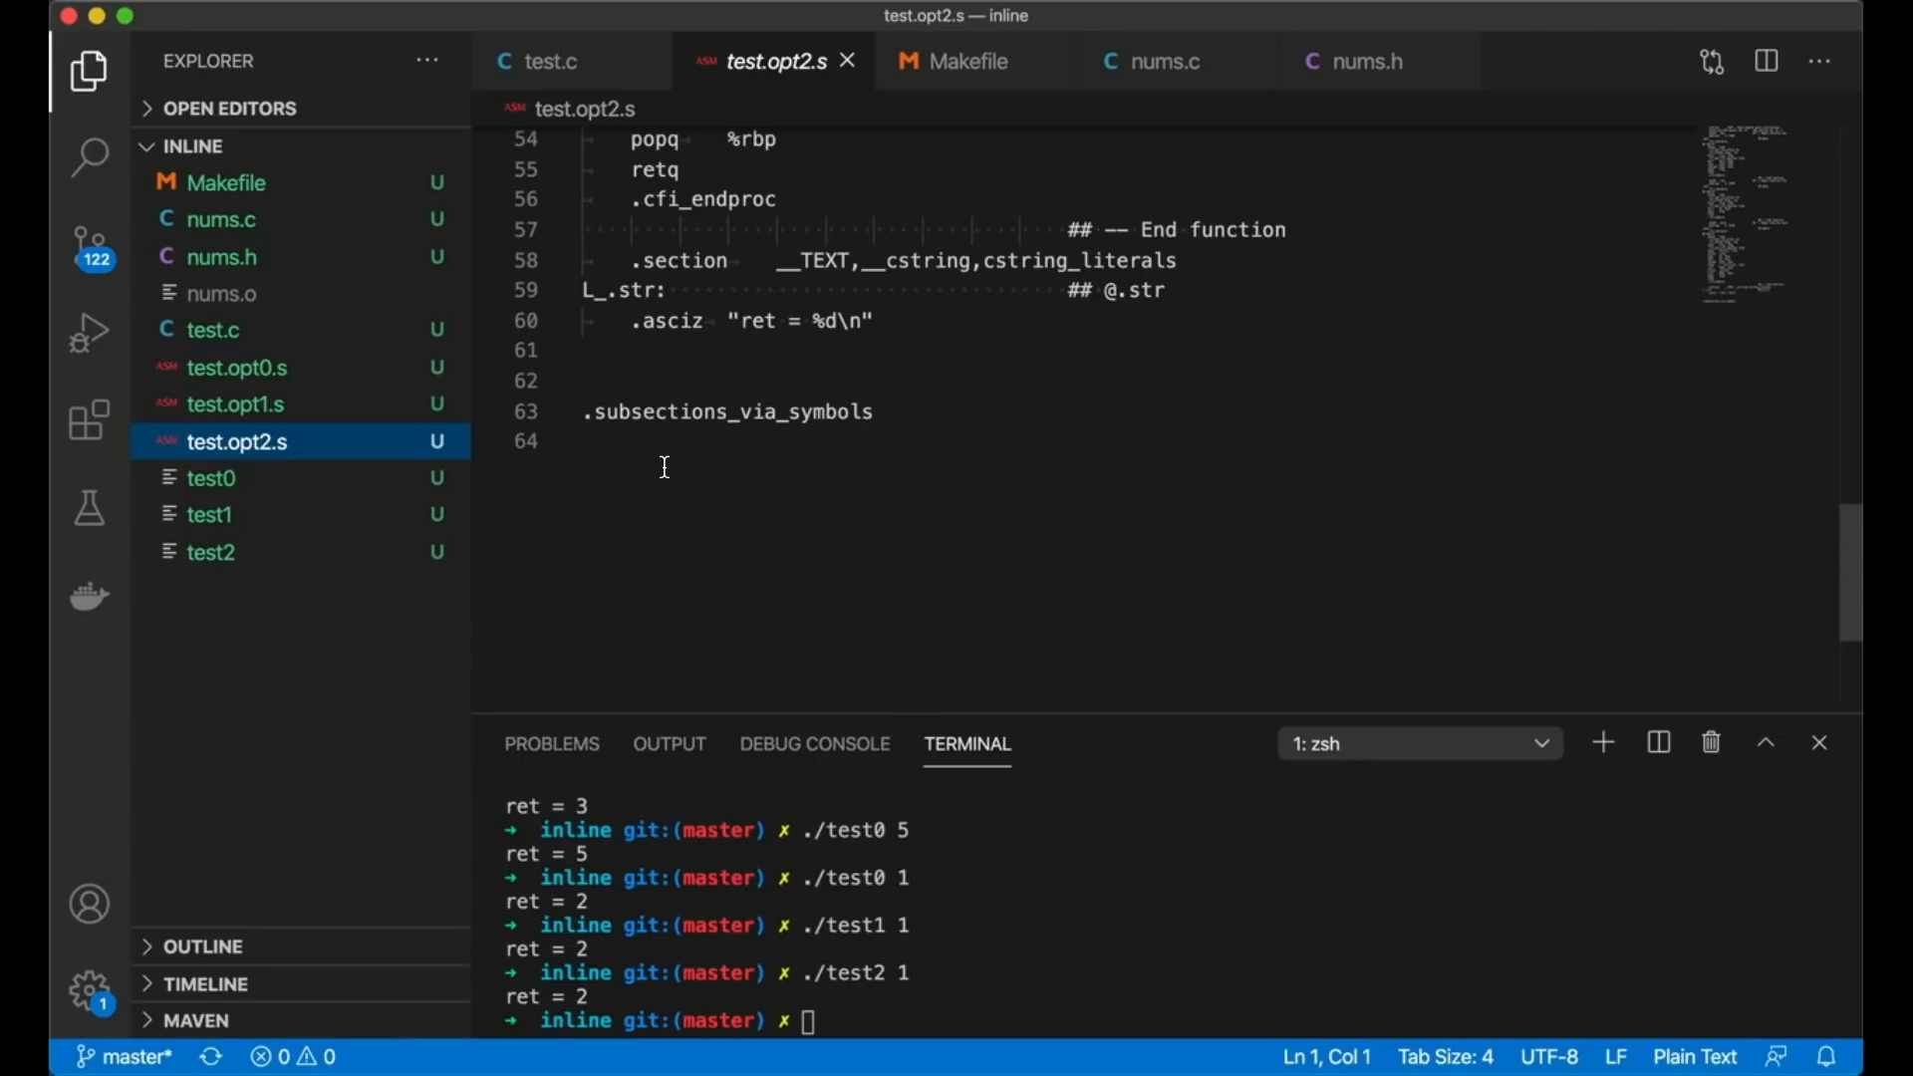
click(237, 404)
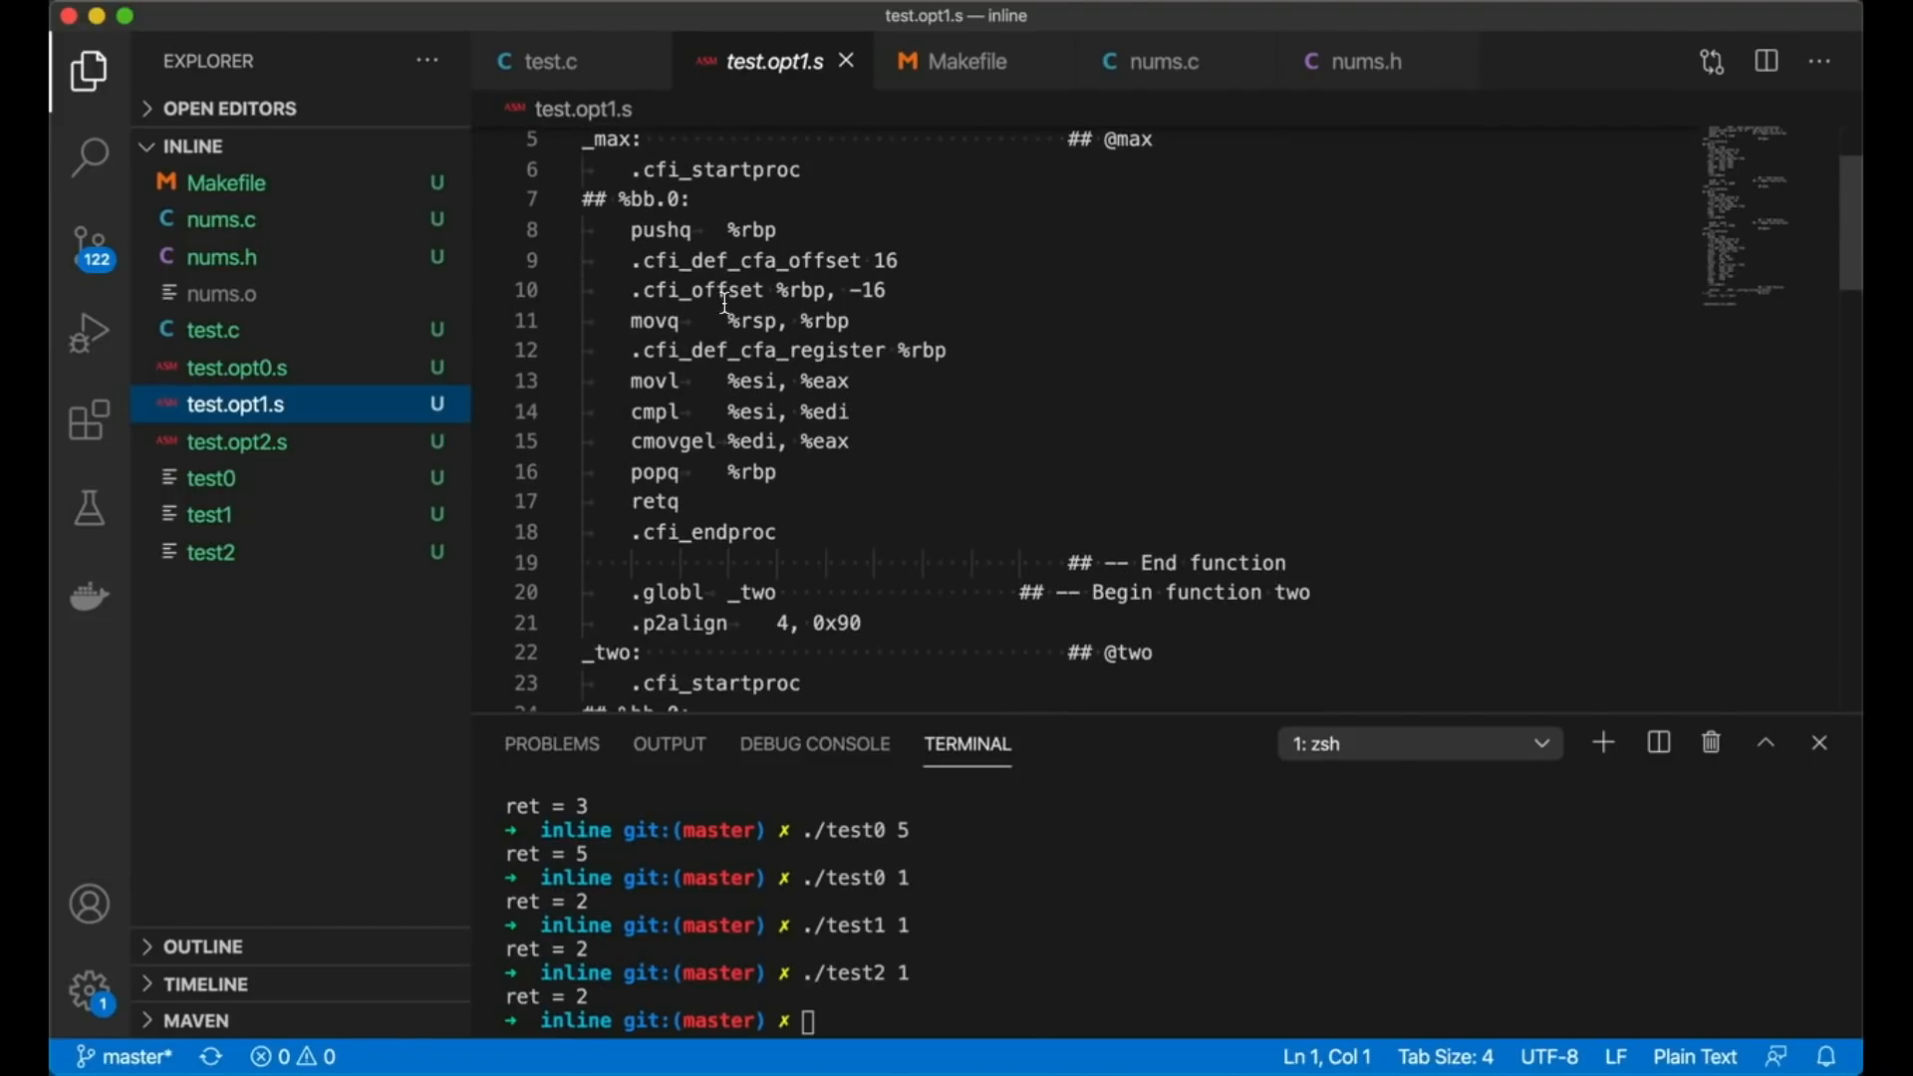
scroll(down, 3)
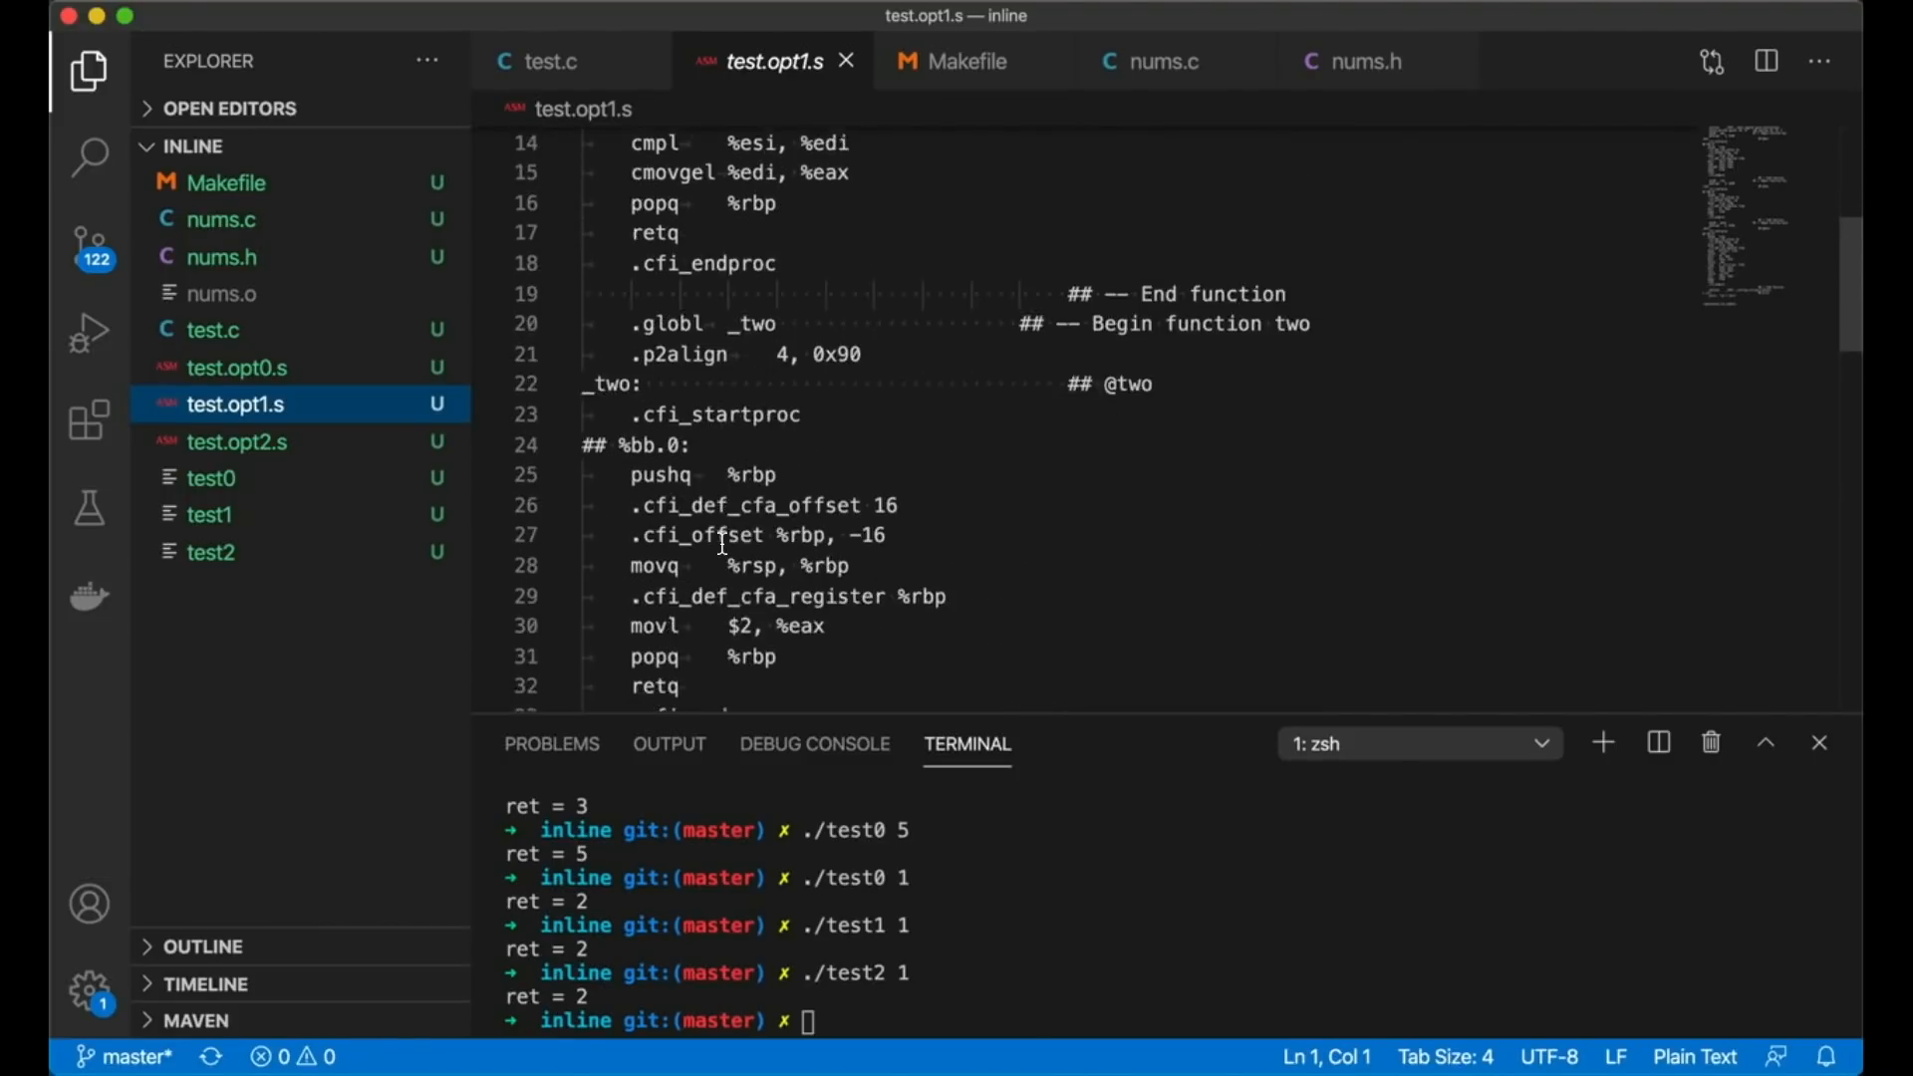
scroll(down, 3)
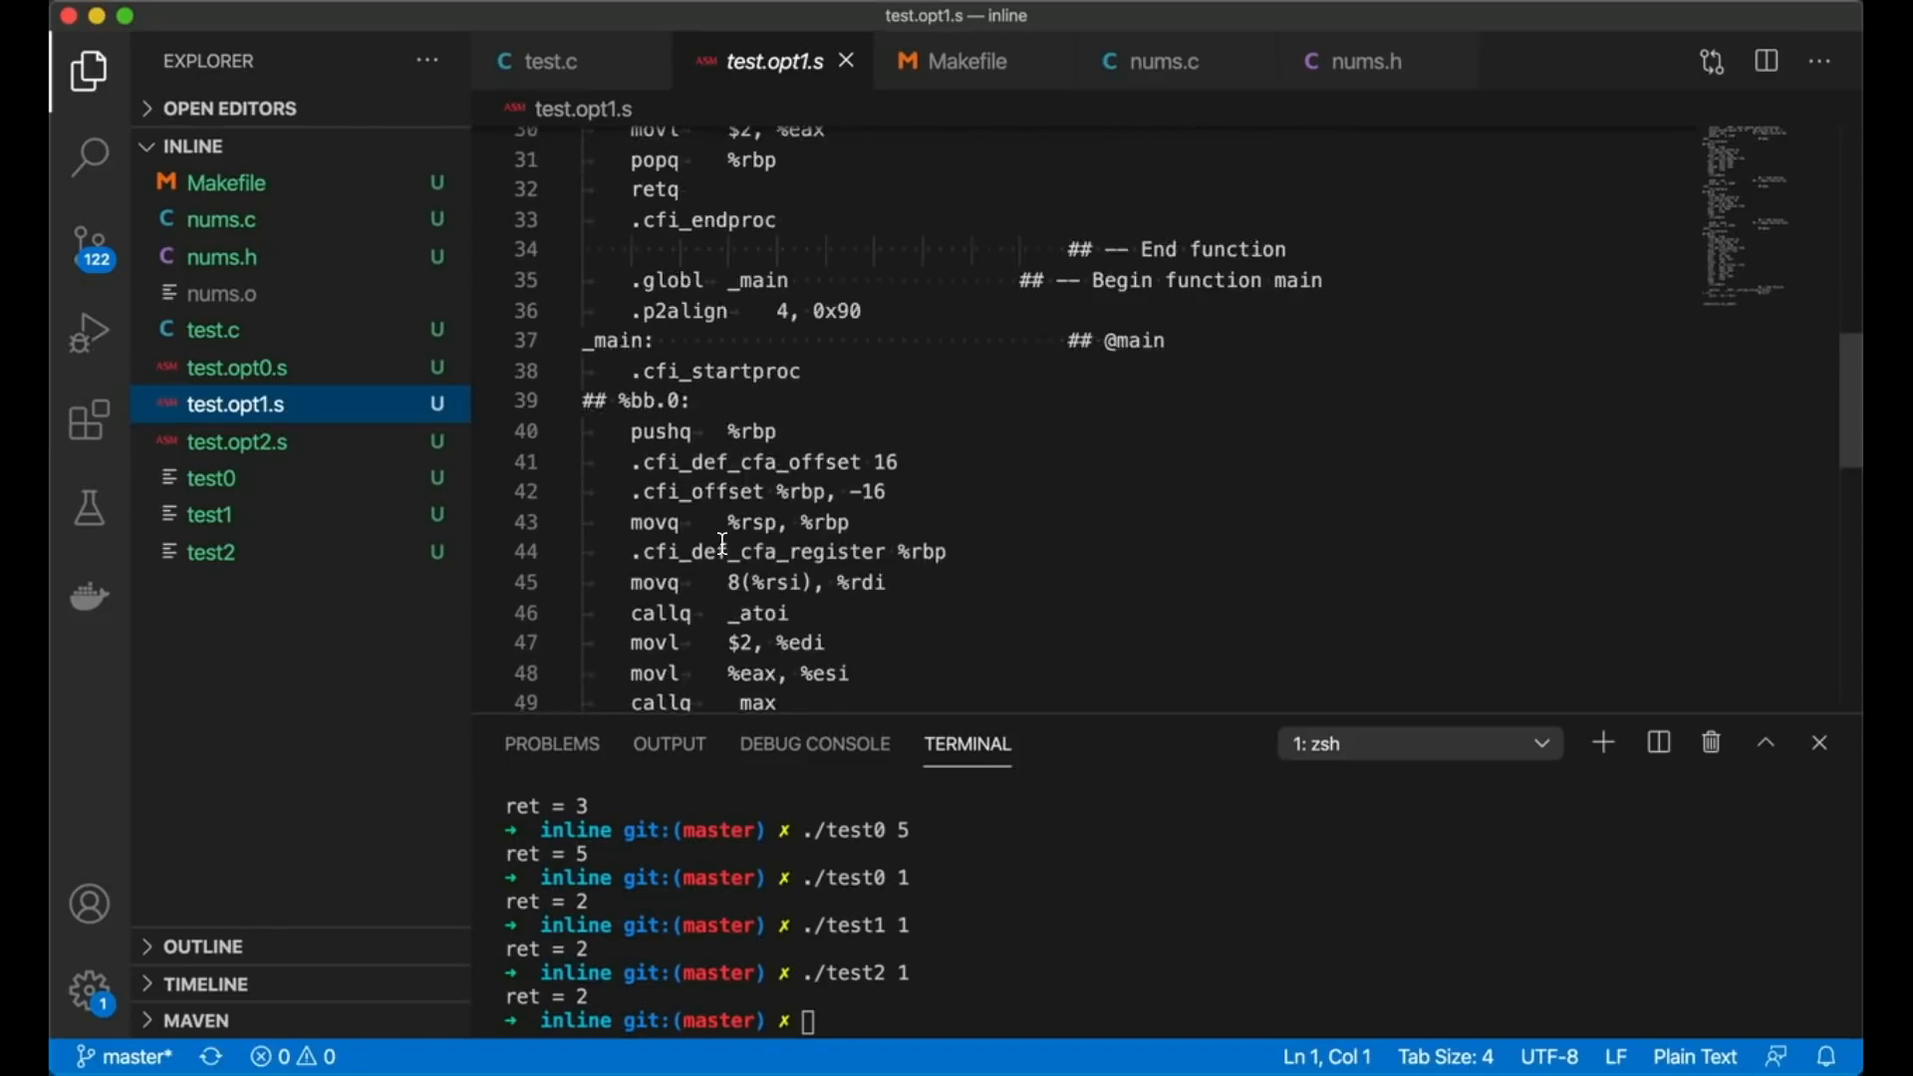
scroll(down, 3)
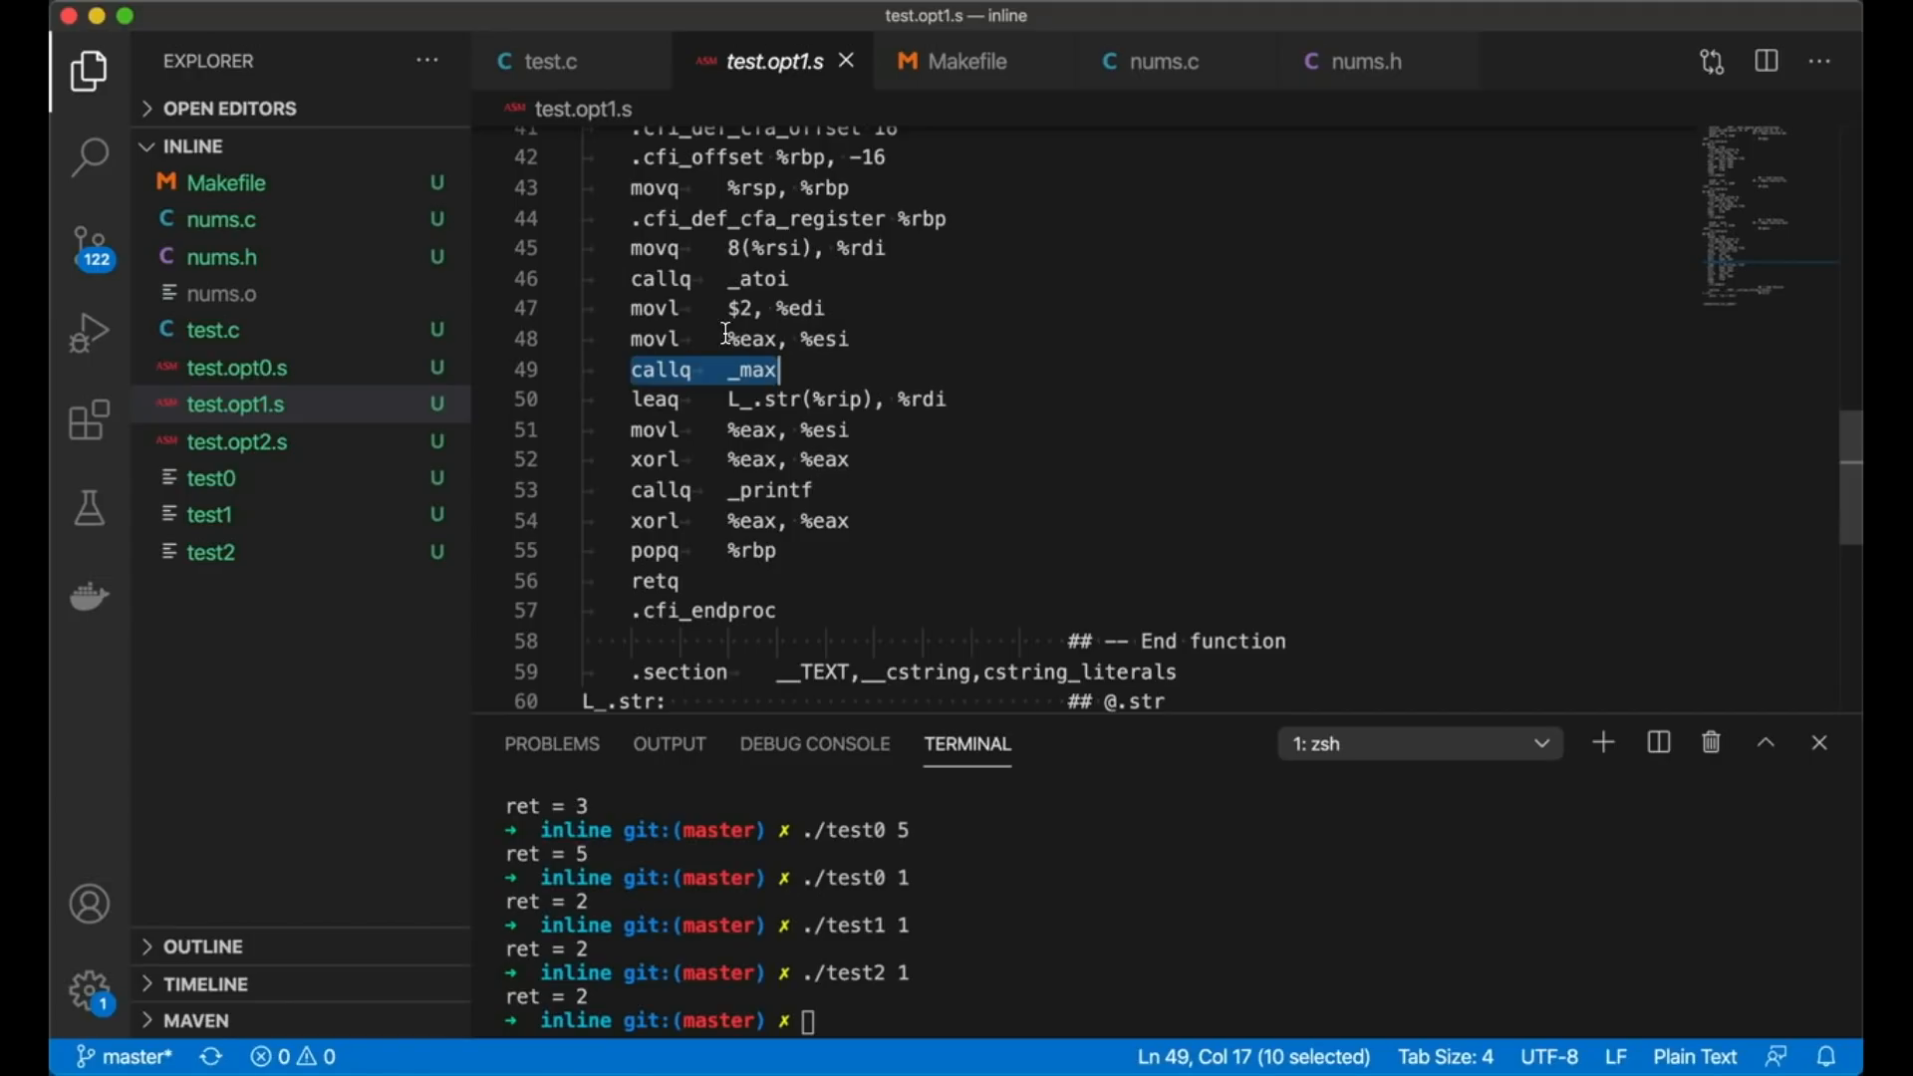
mouse_move(830, 386)
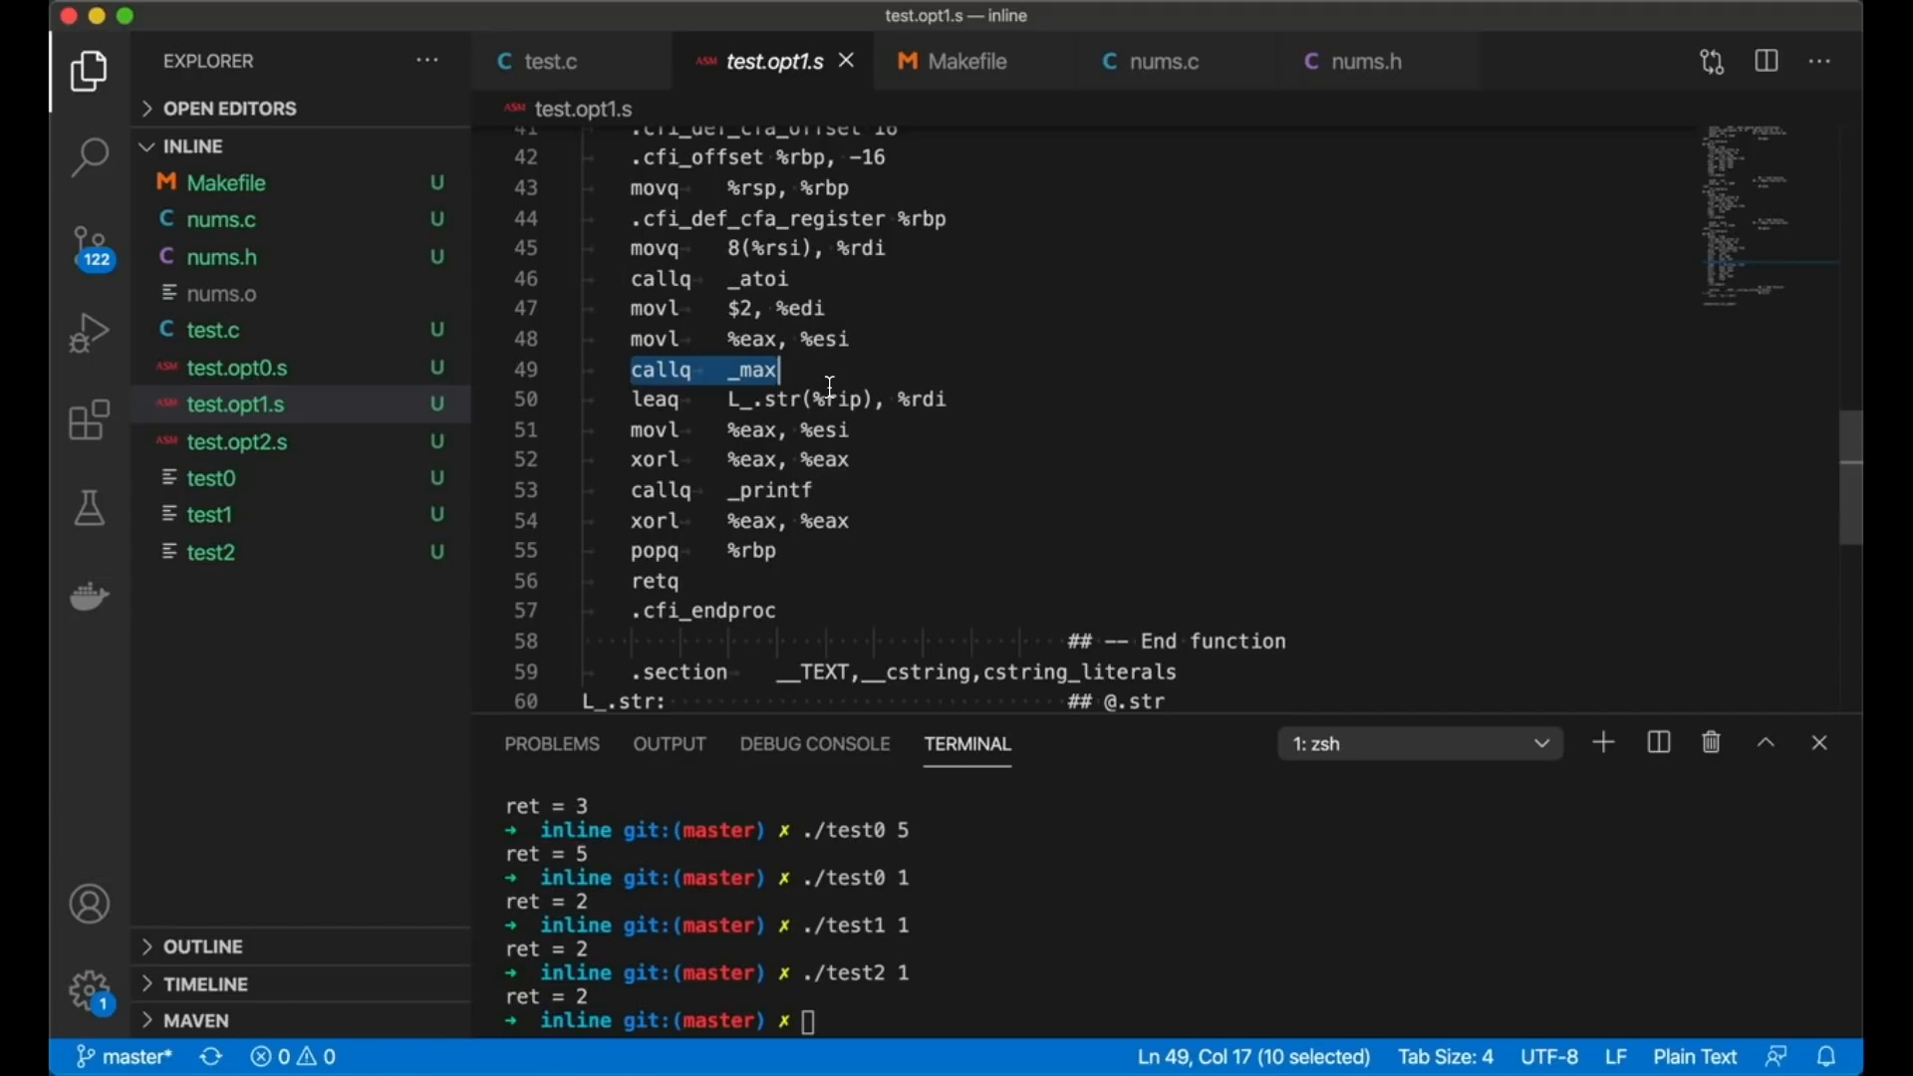
mouse_move(635, 303)
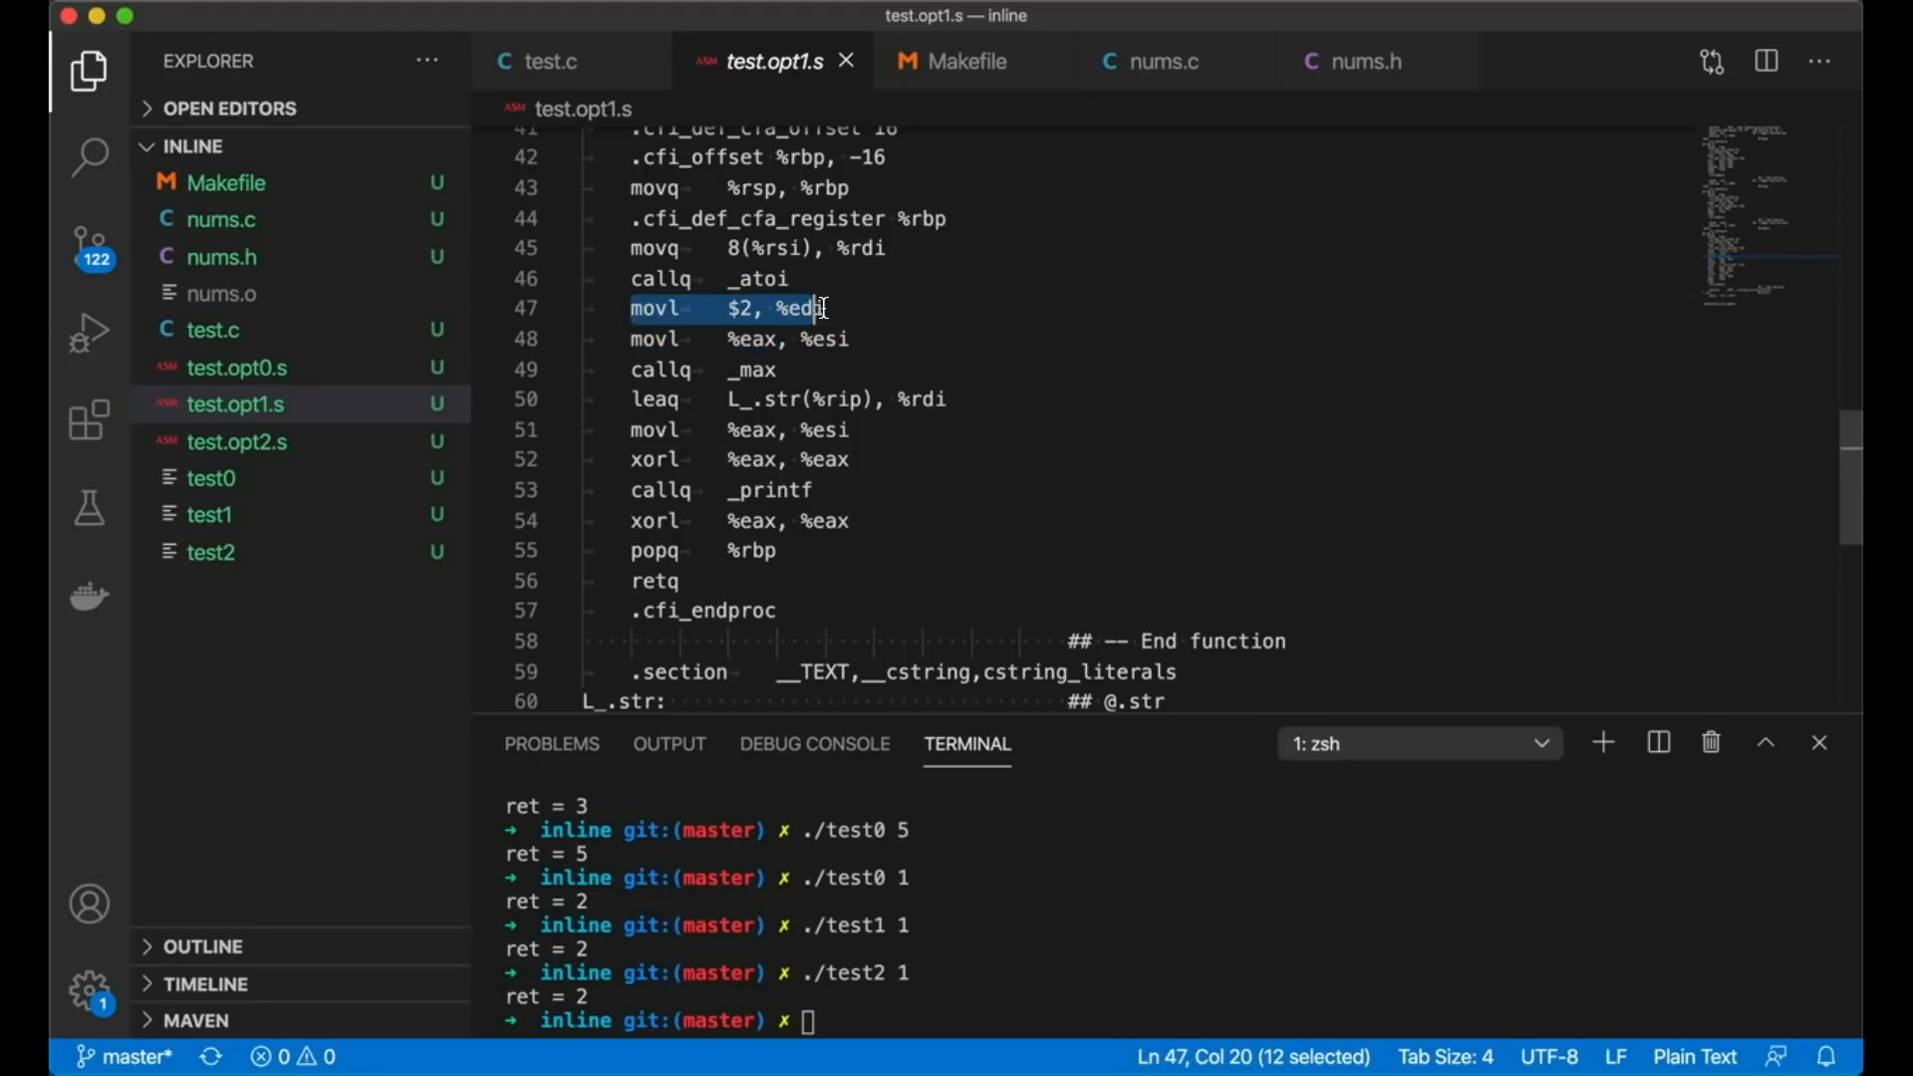
Step: Show test.opt2.s scrolled to _main, calling only atoi and printf
click(237, 441)
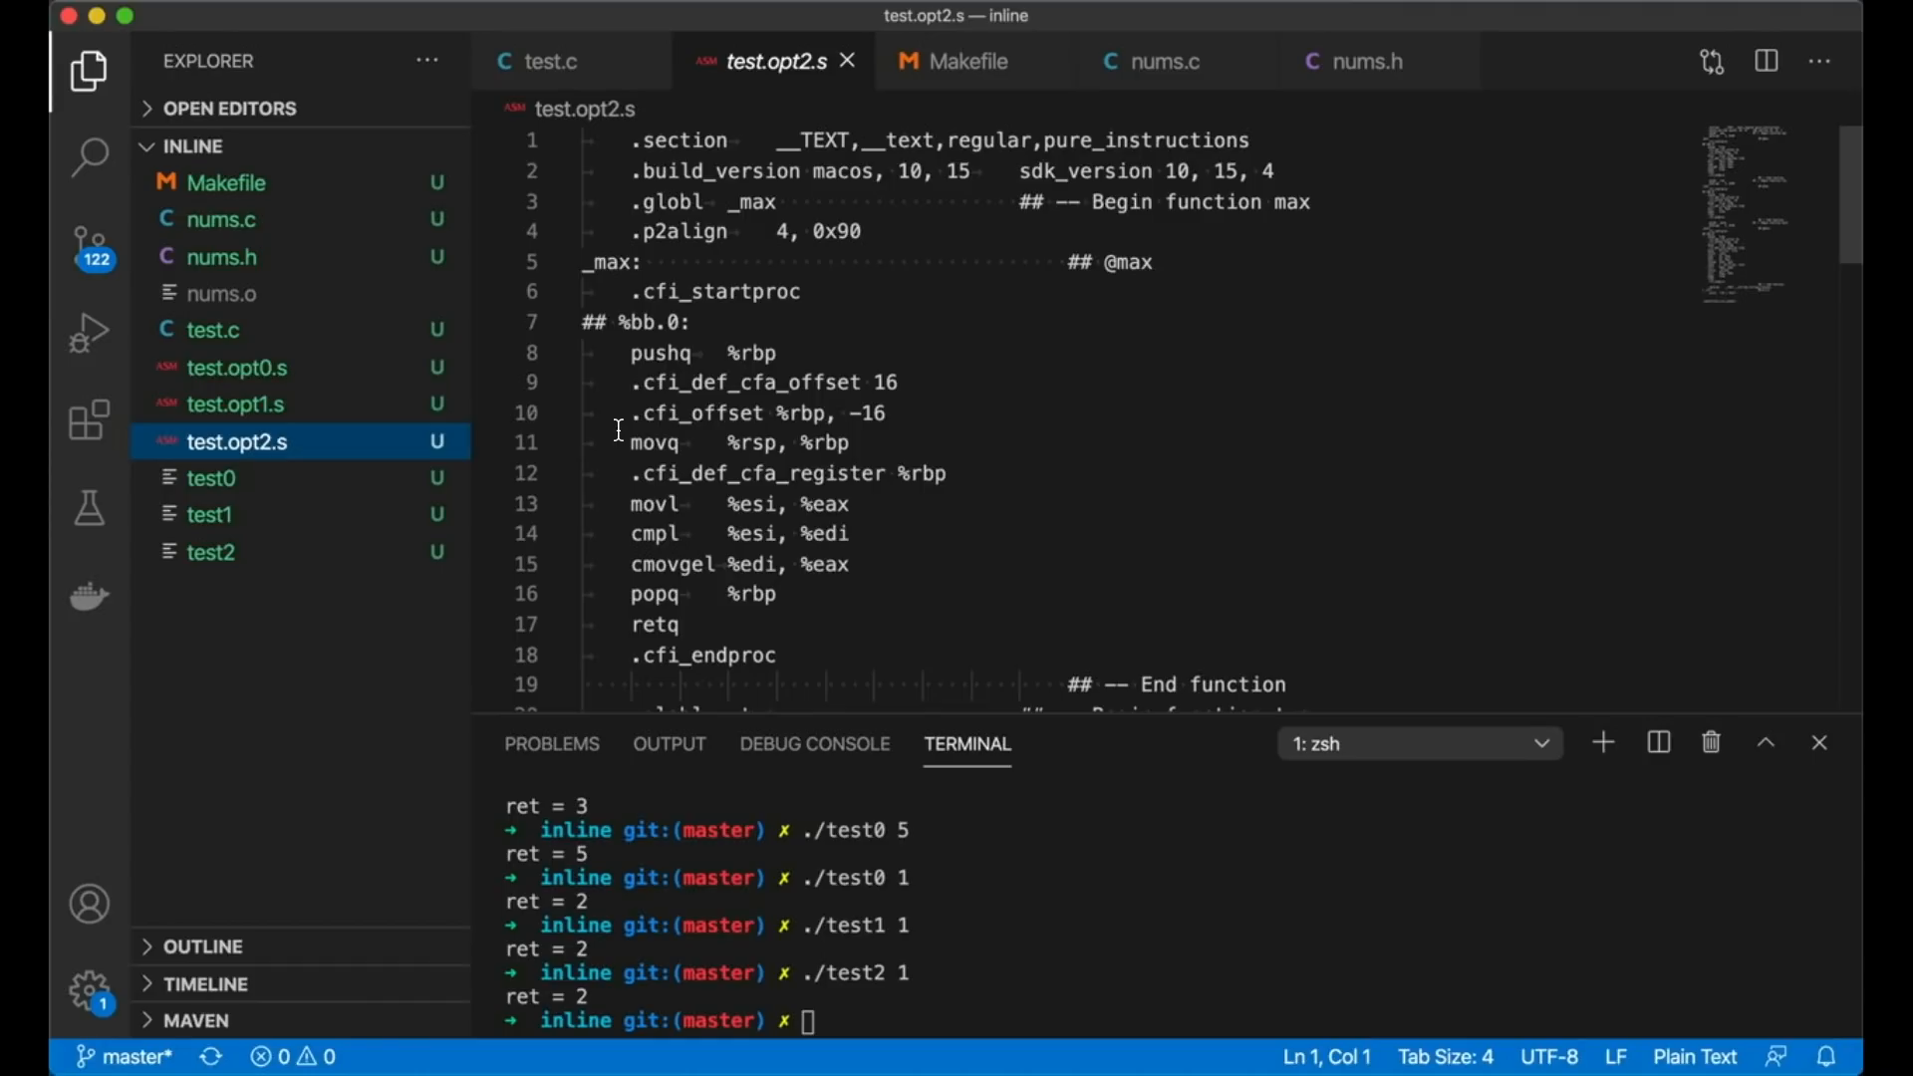
scroll(down, 3)
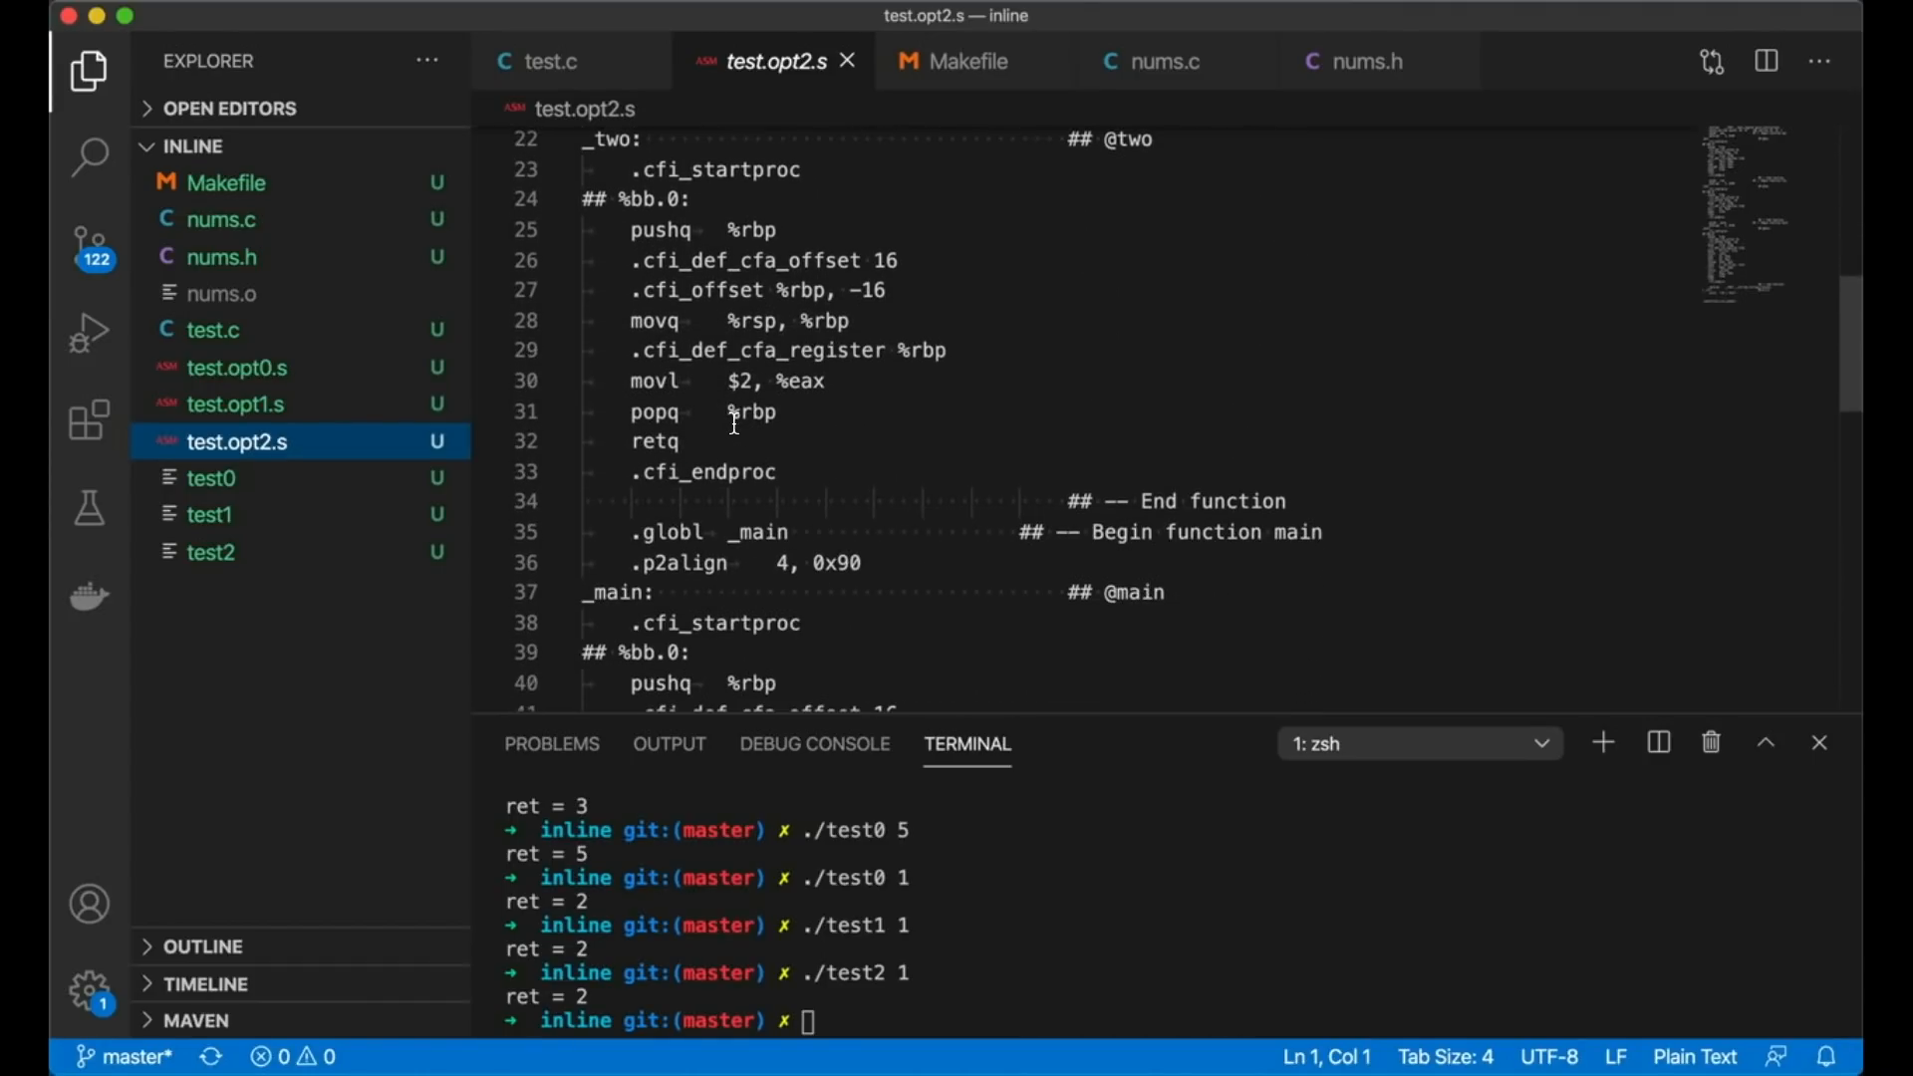
scroll(down, 3)
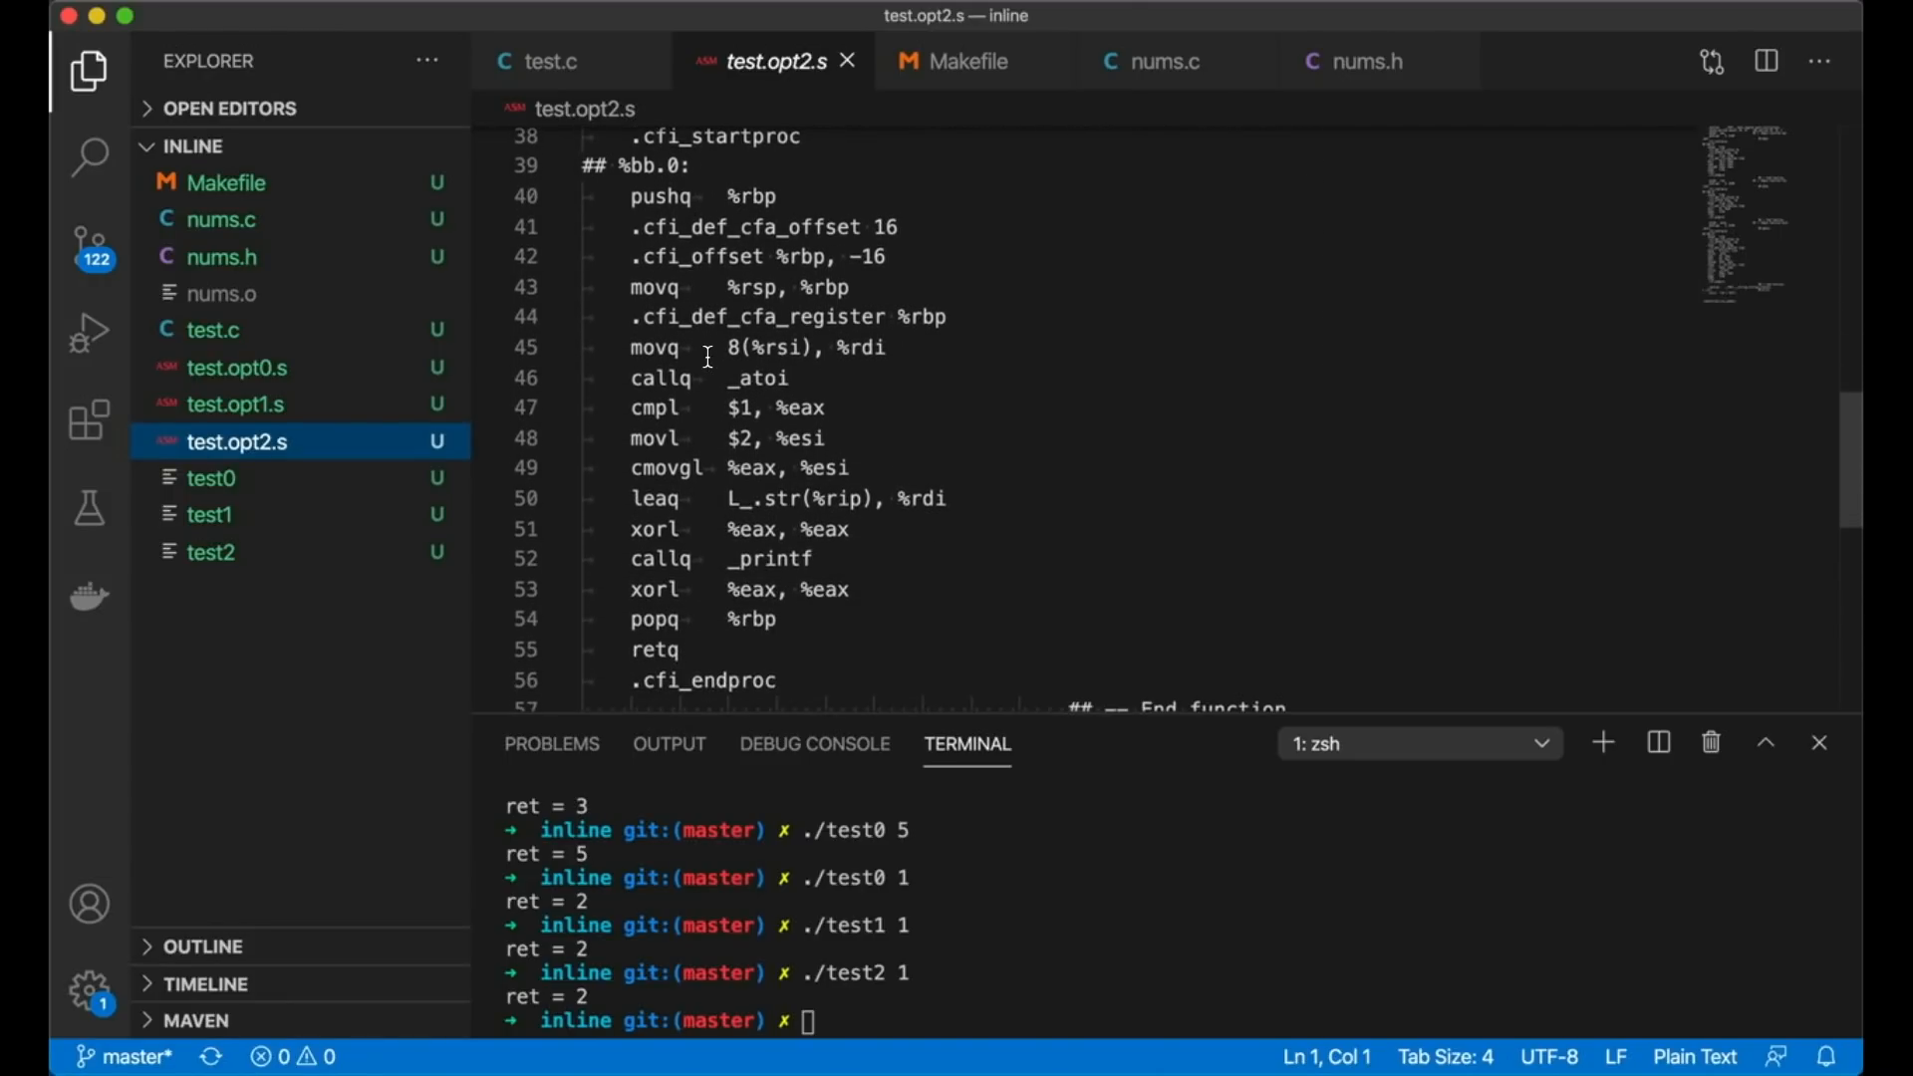
mouse_move(713, 369)
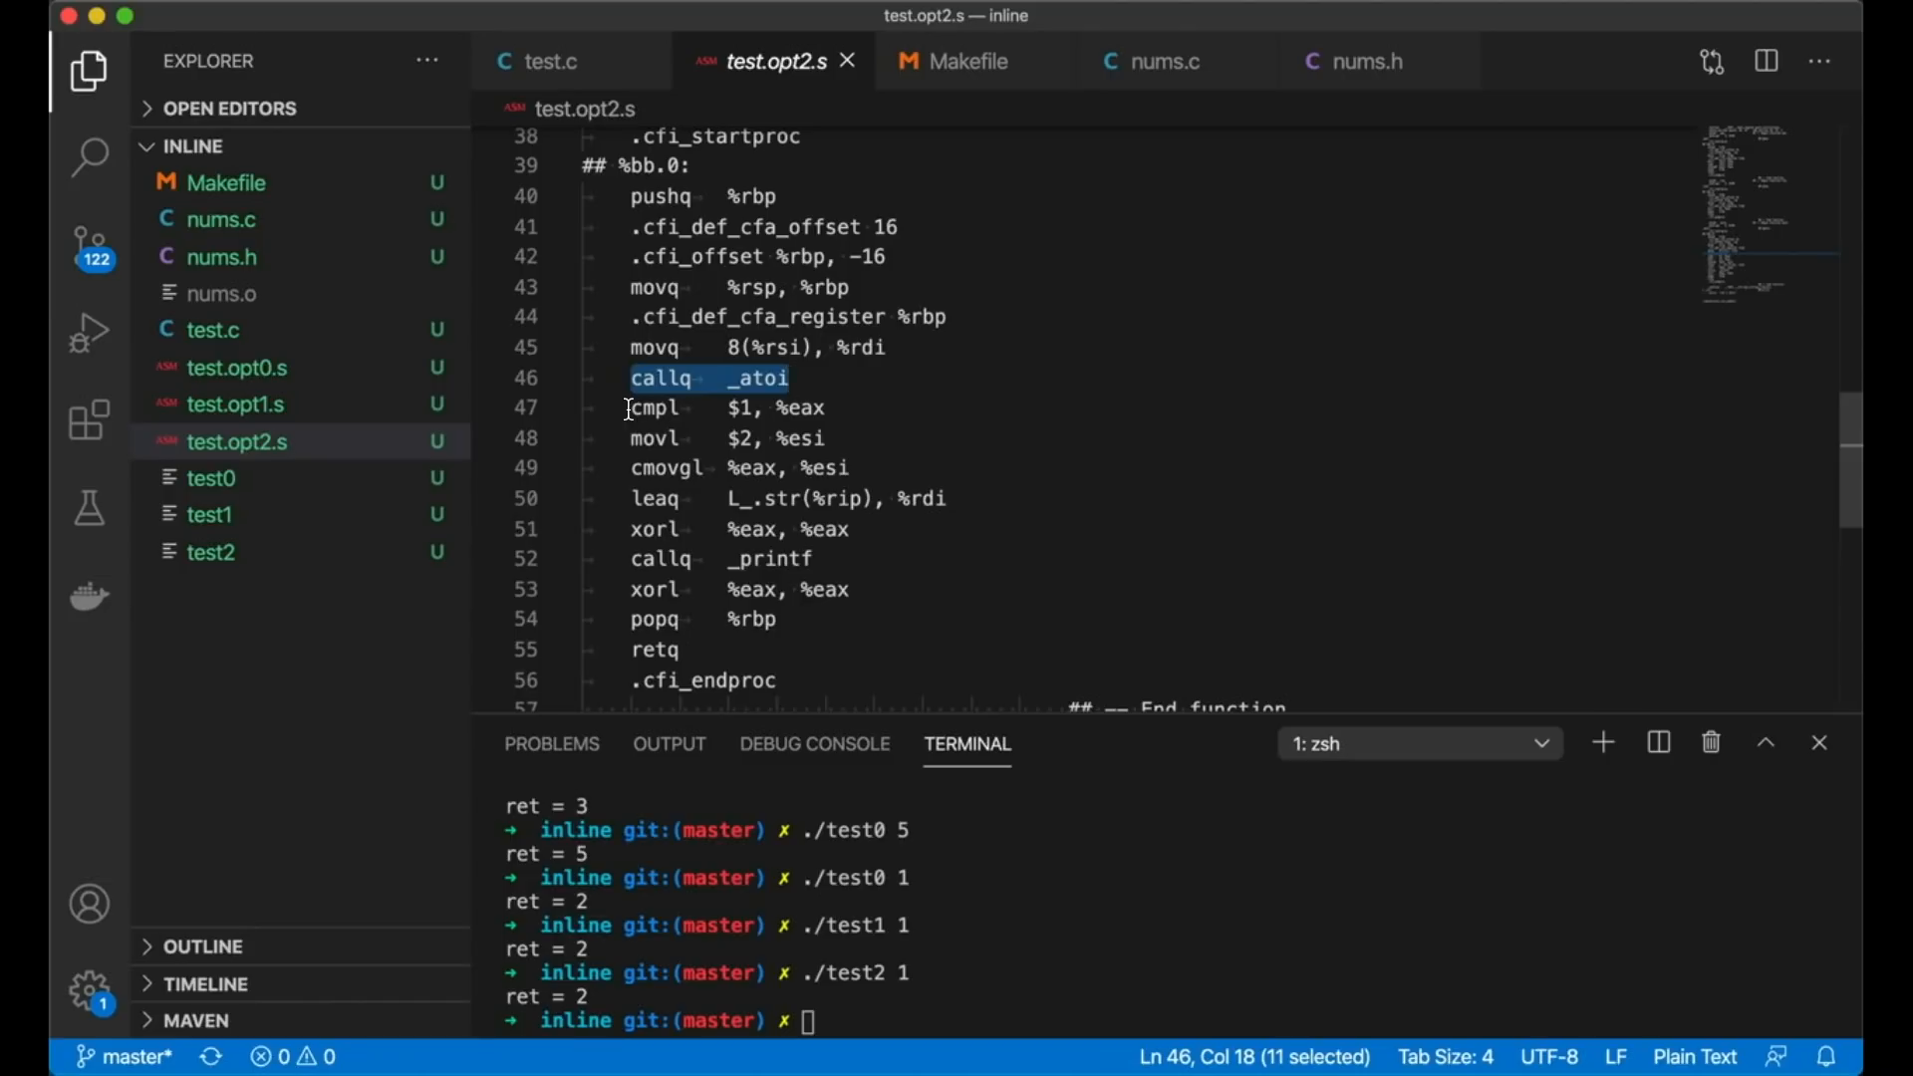
mouse_move(212, 329)
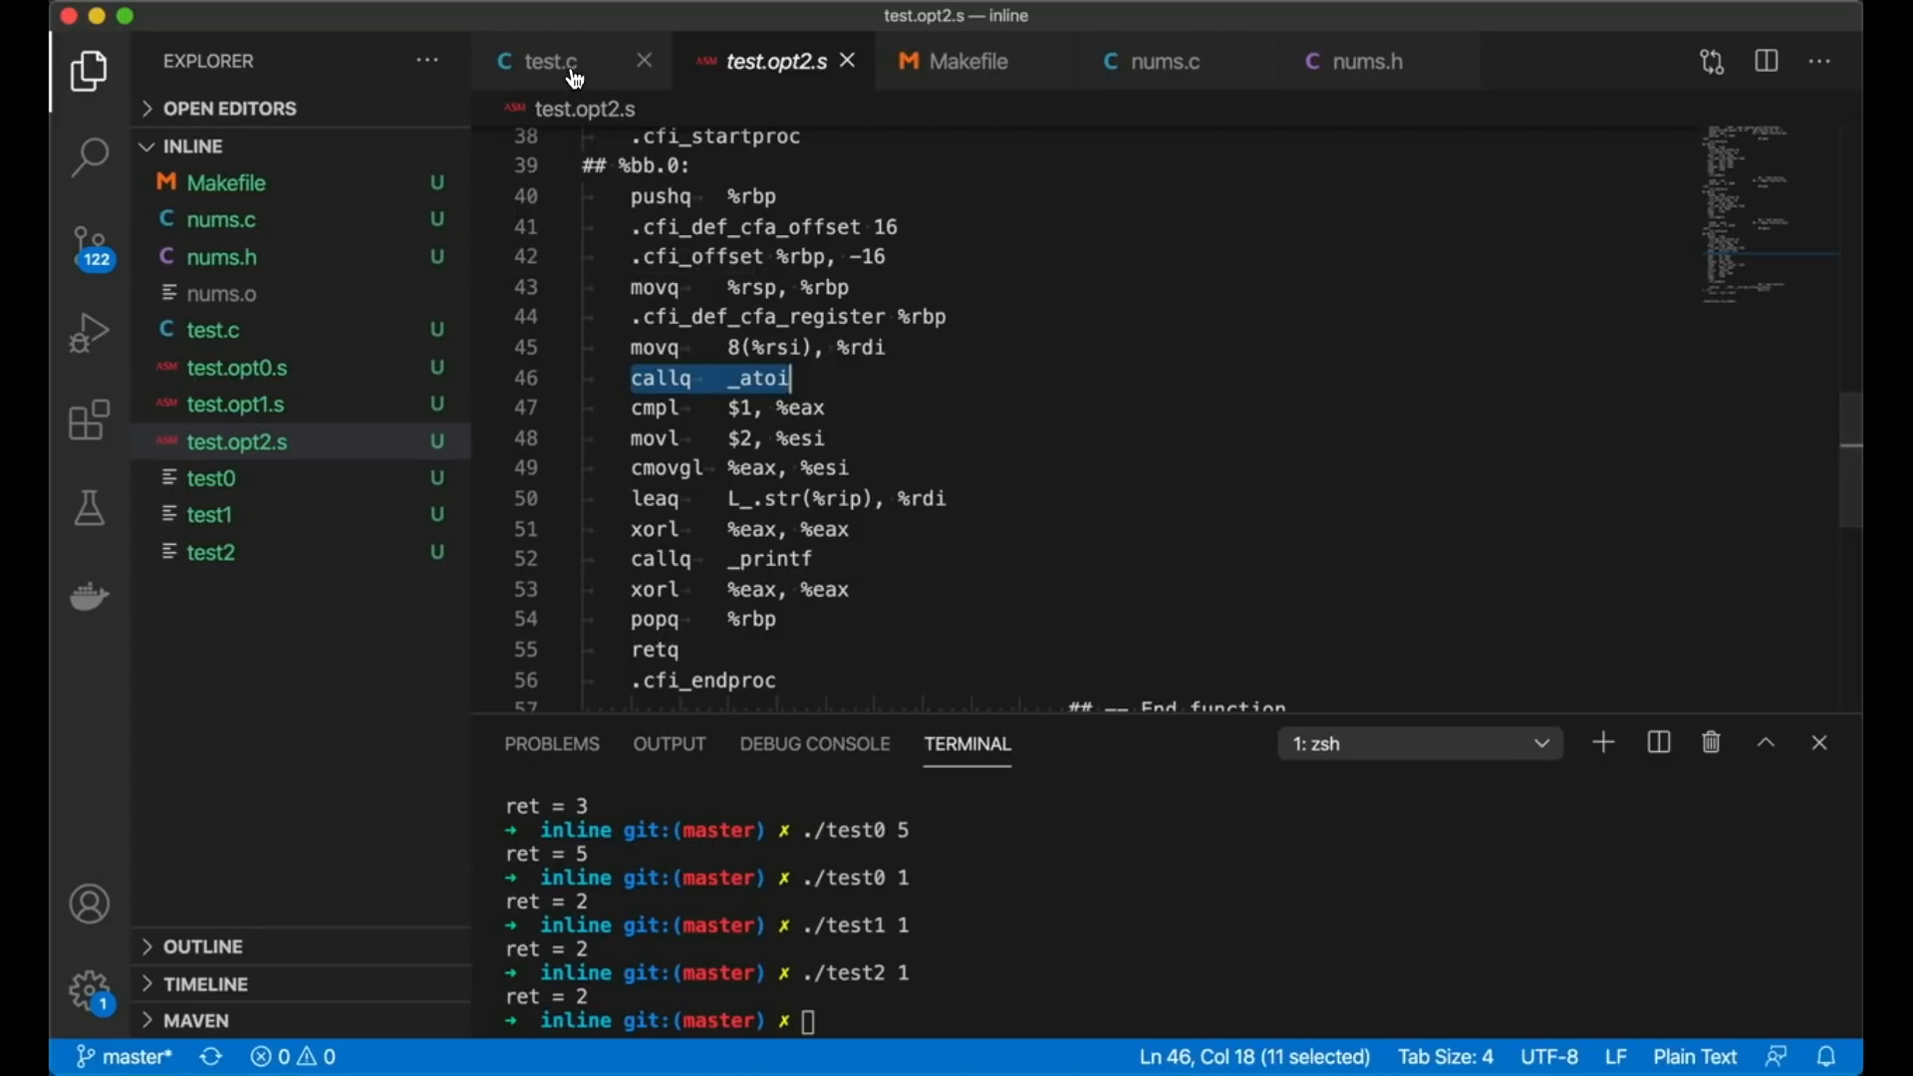
Step: Save test.c with two() marked inline and run make, hitting undefined _two
click(547, 61)
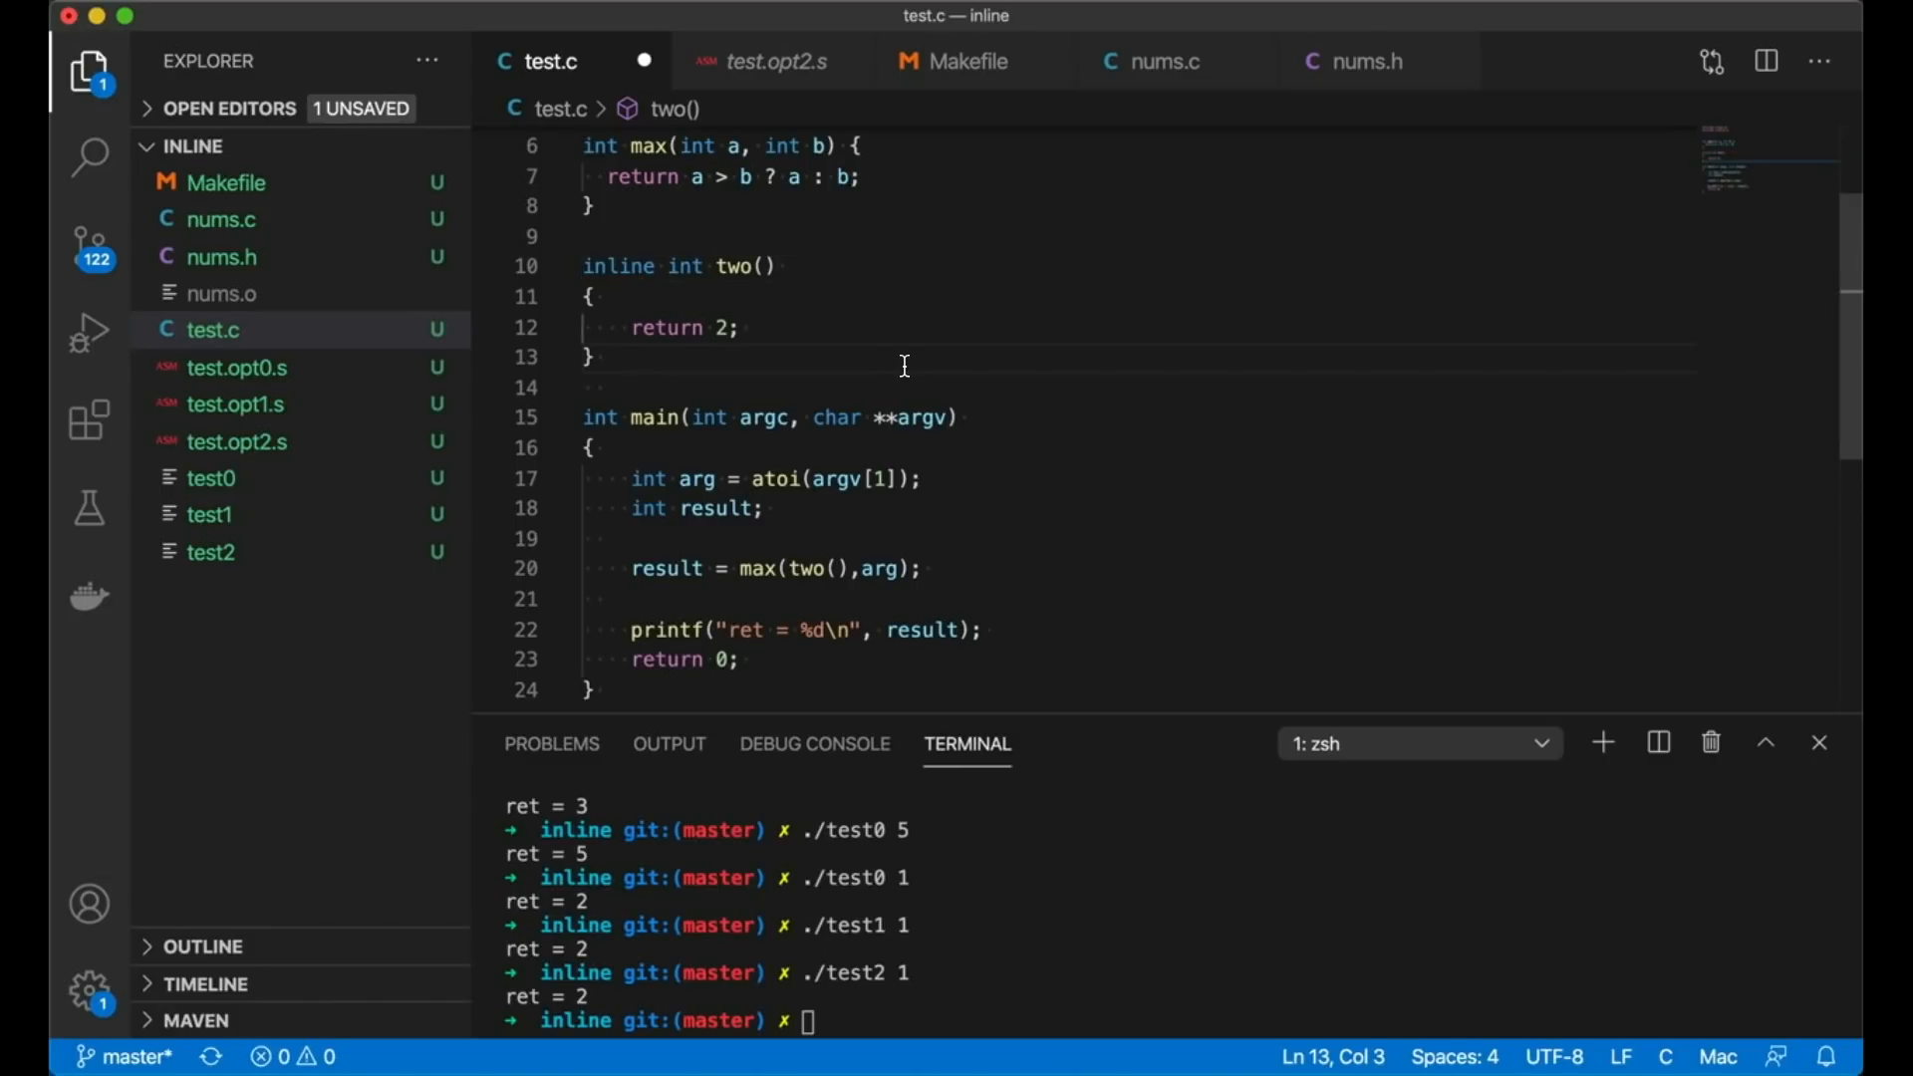
key(cmd+s)
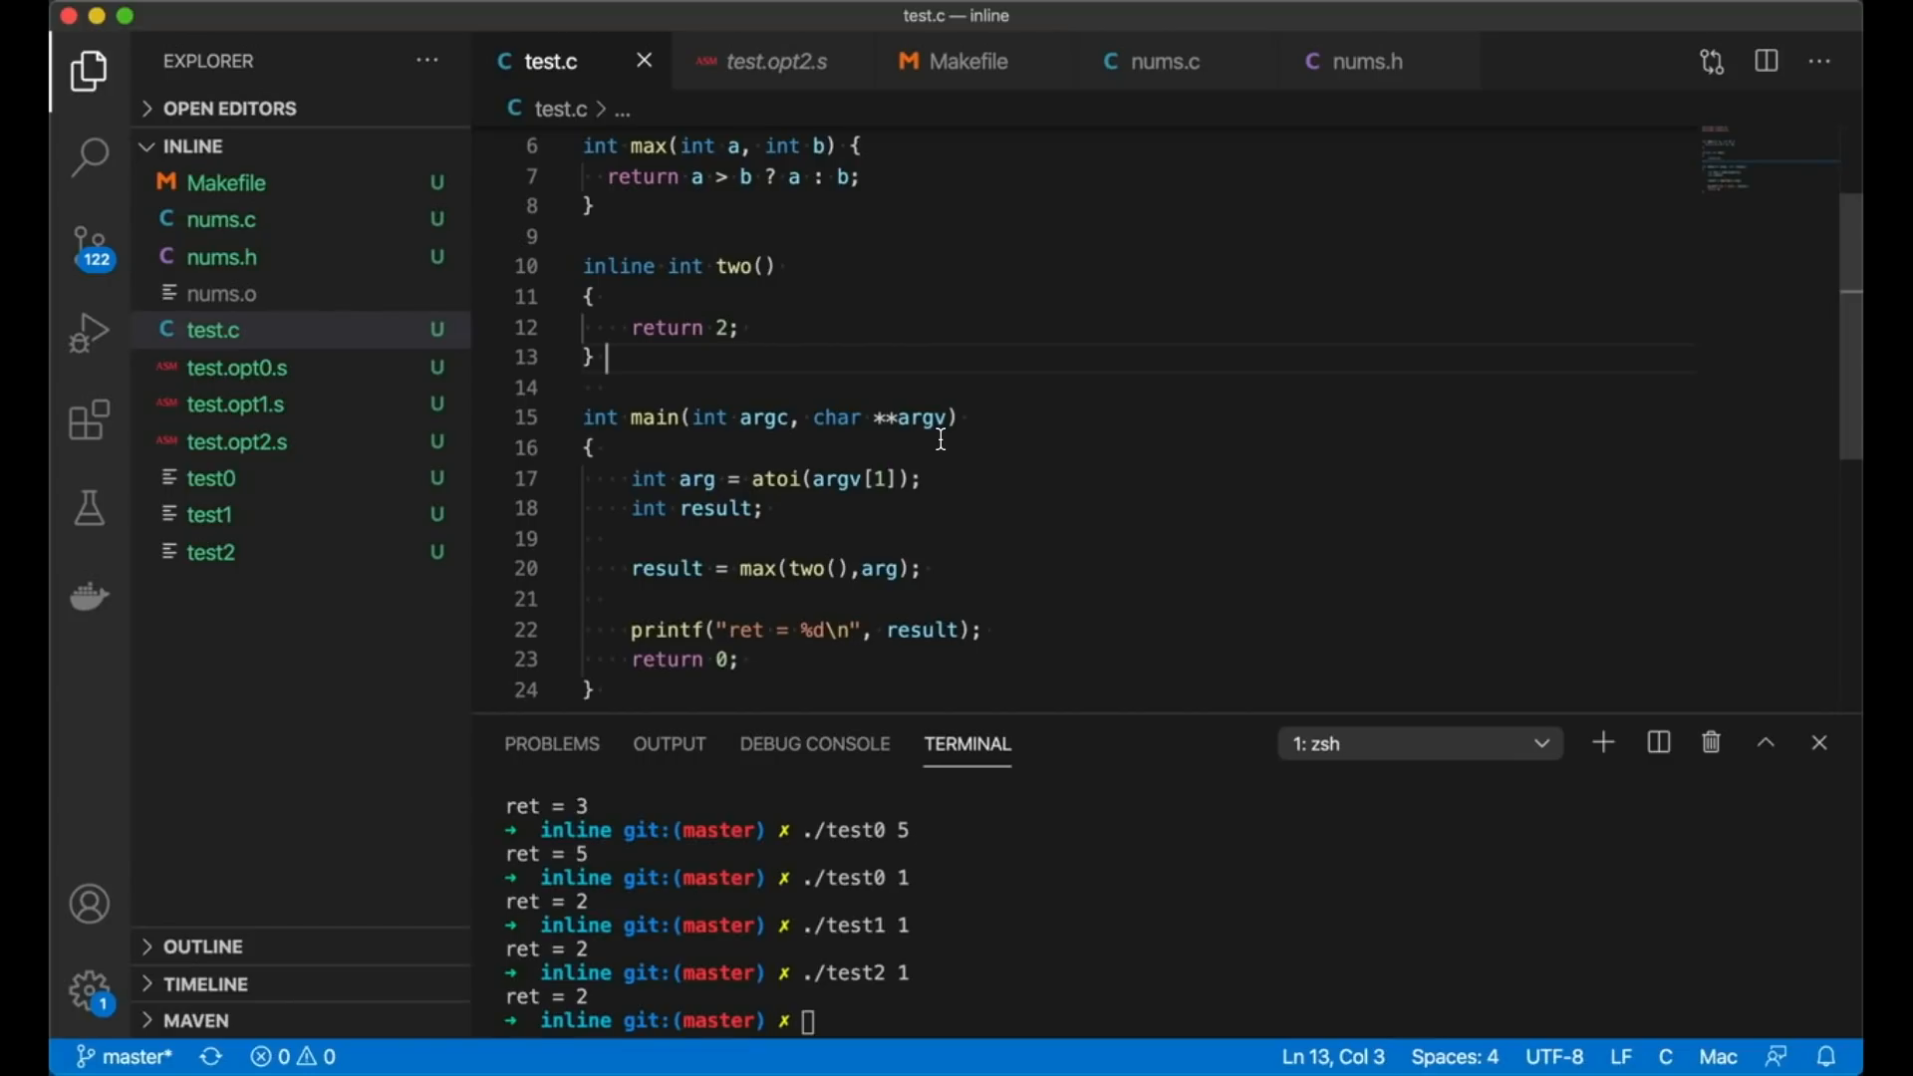
mouse_move(951, 500)
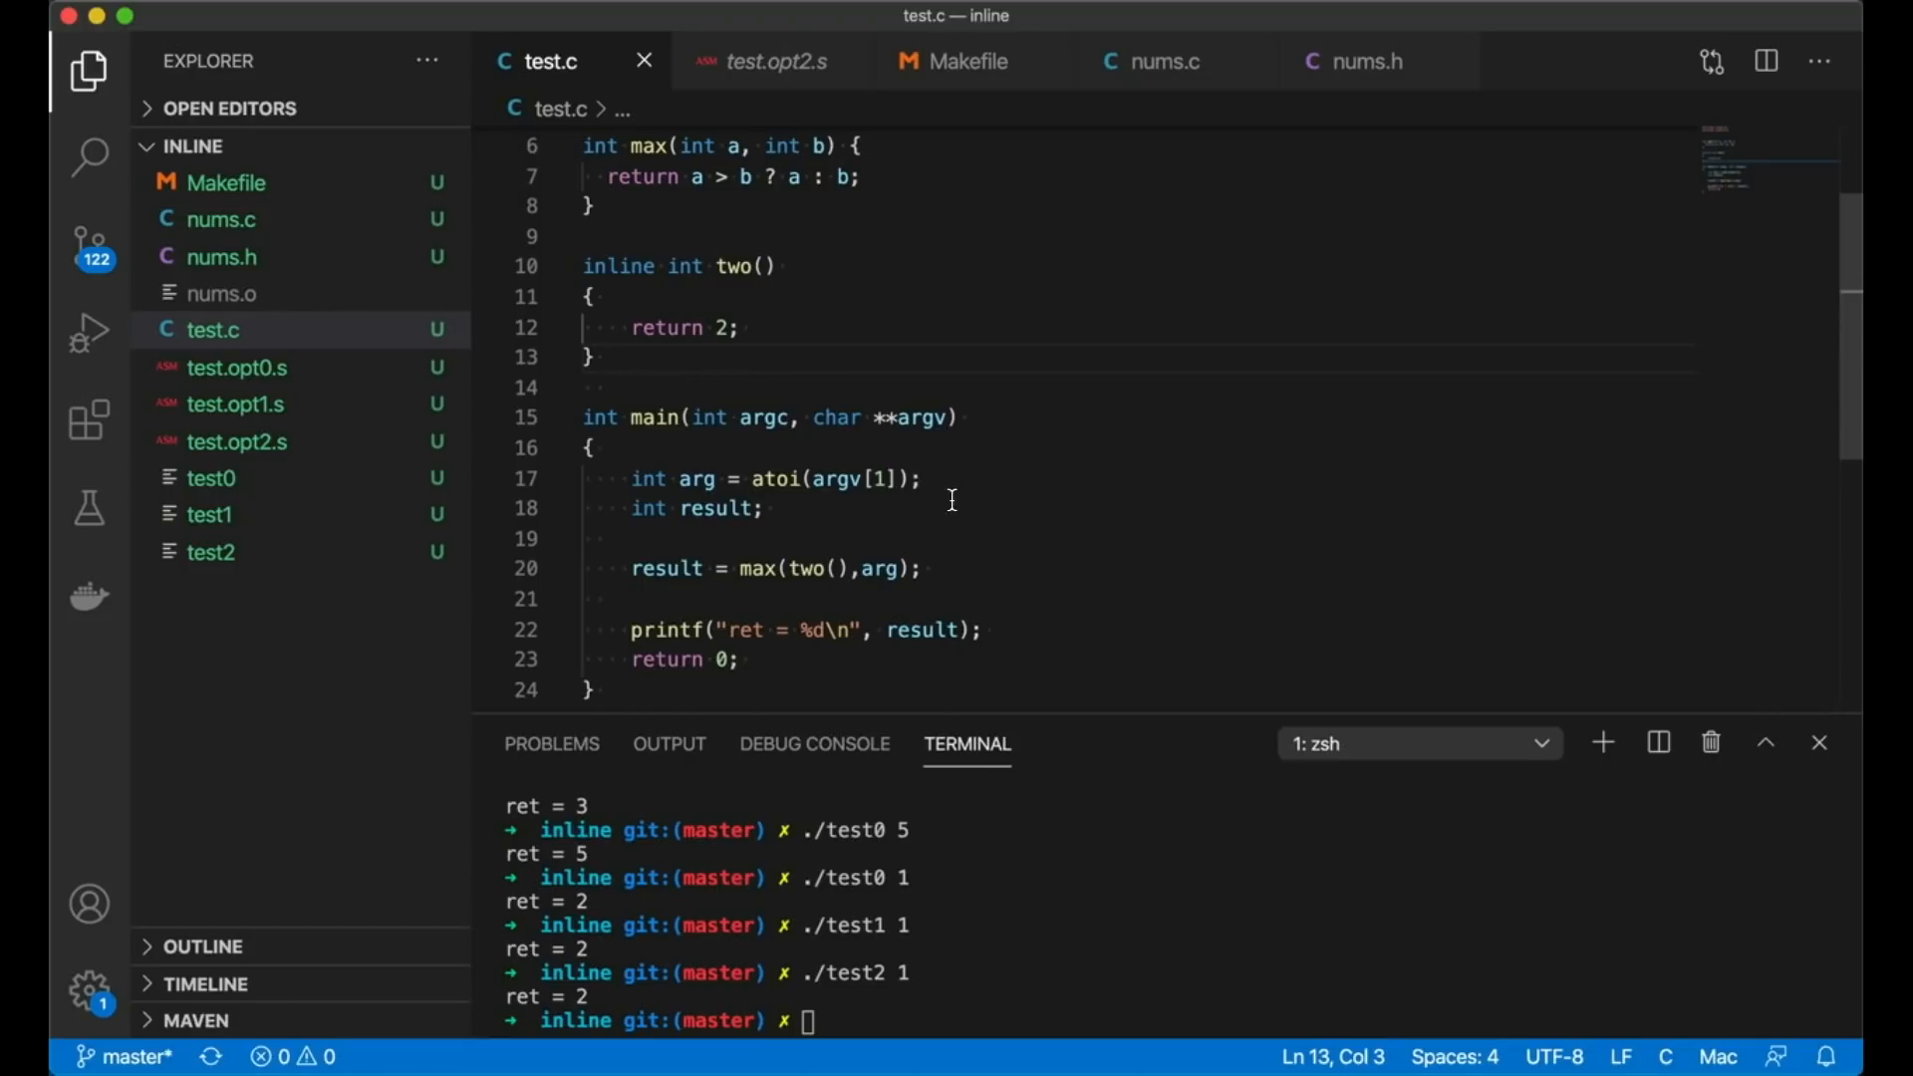
text(make)
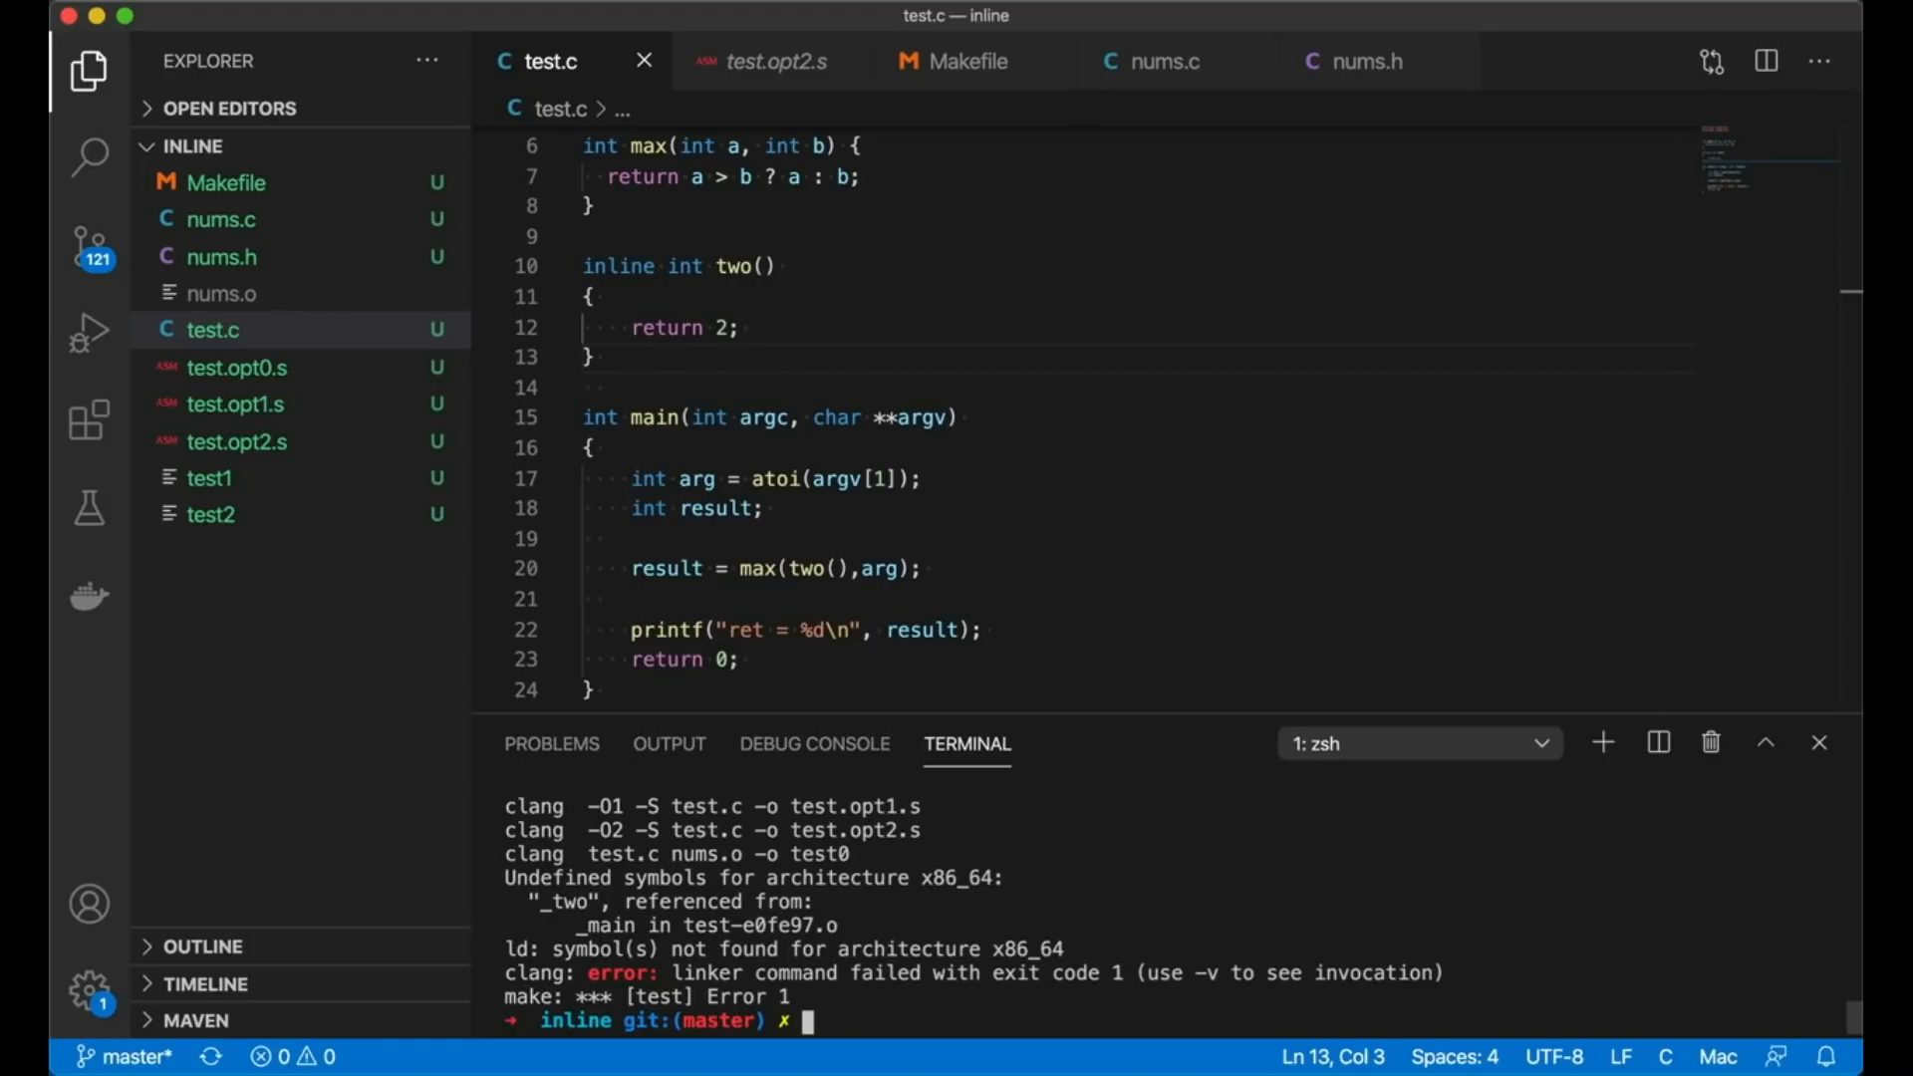
Step: Declare two() static inline on line 10 and save test.c
click(583, 266)
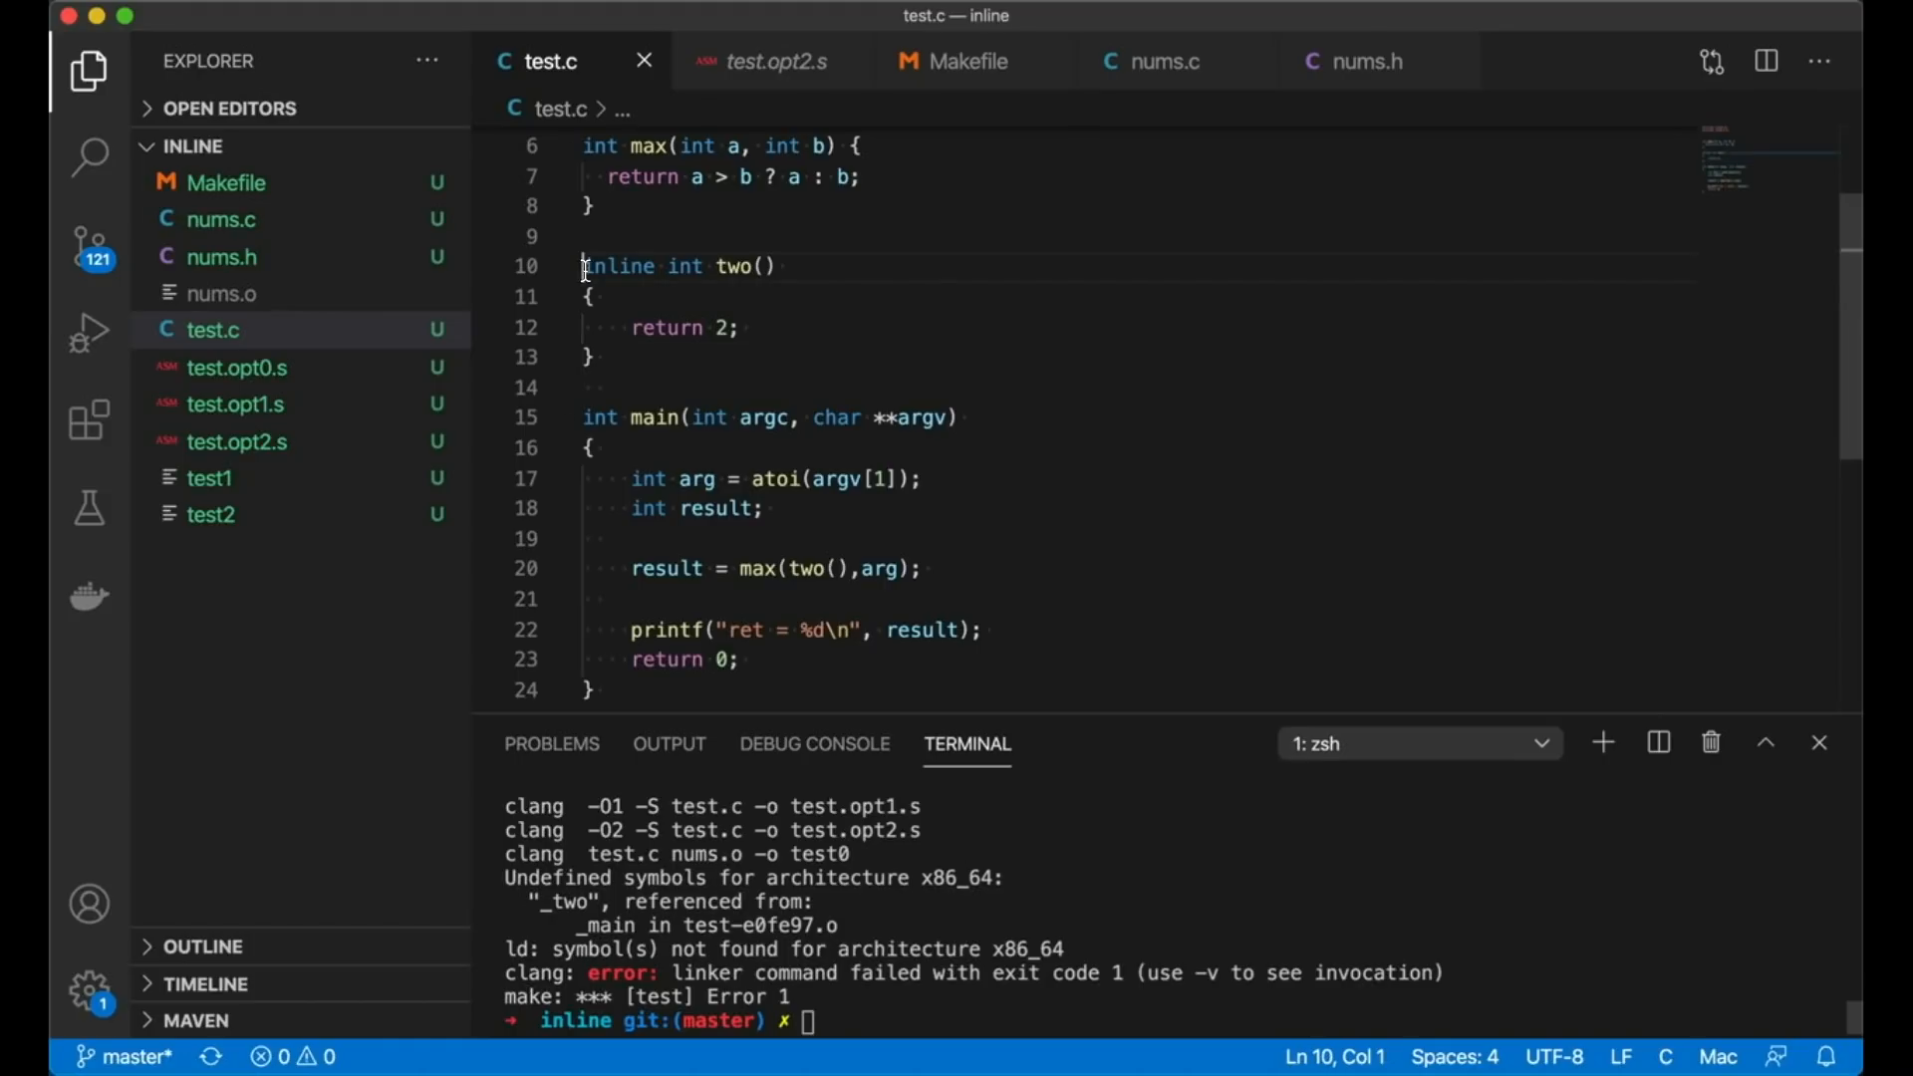
text(static)
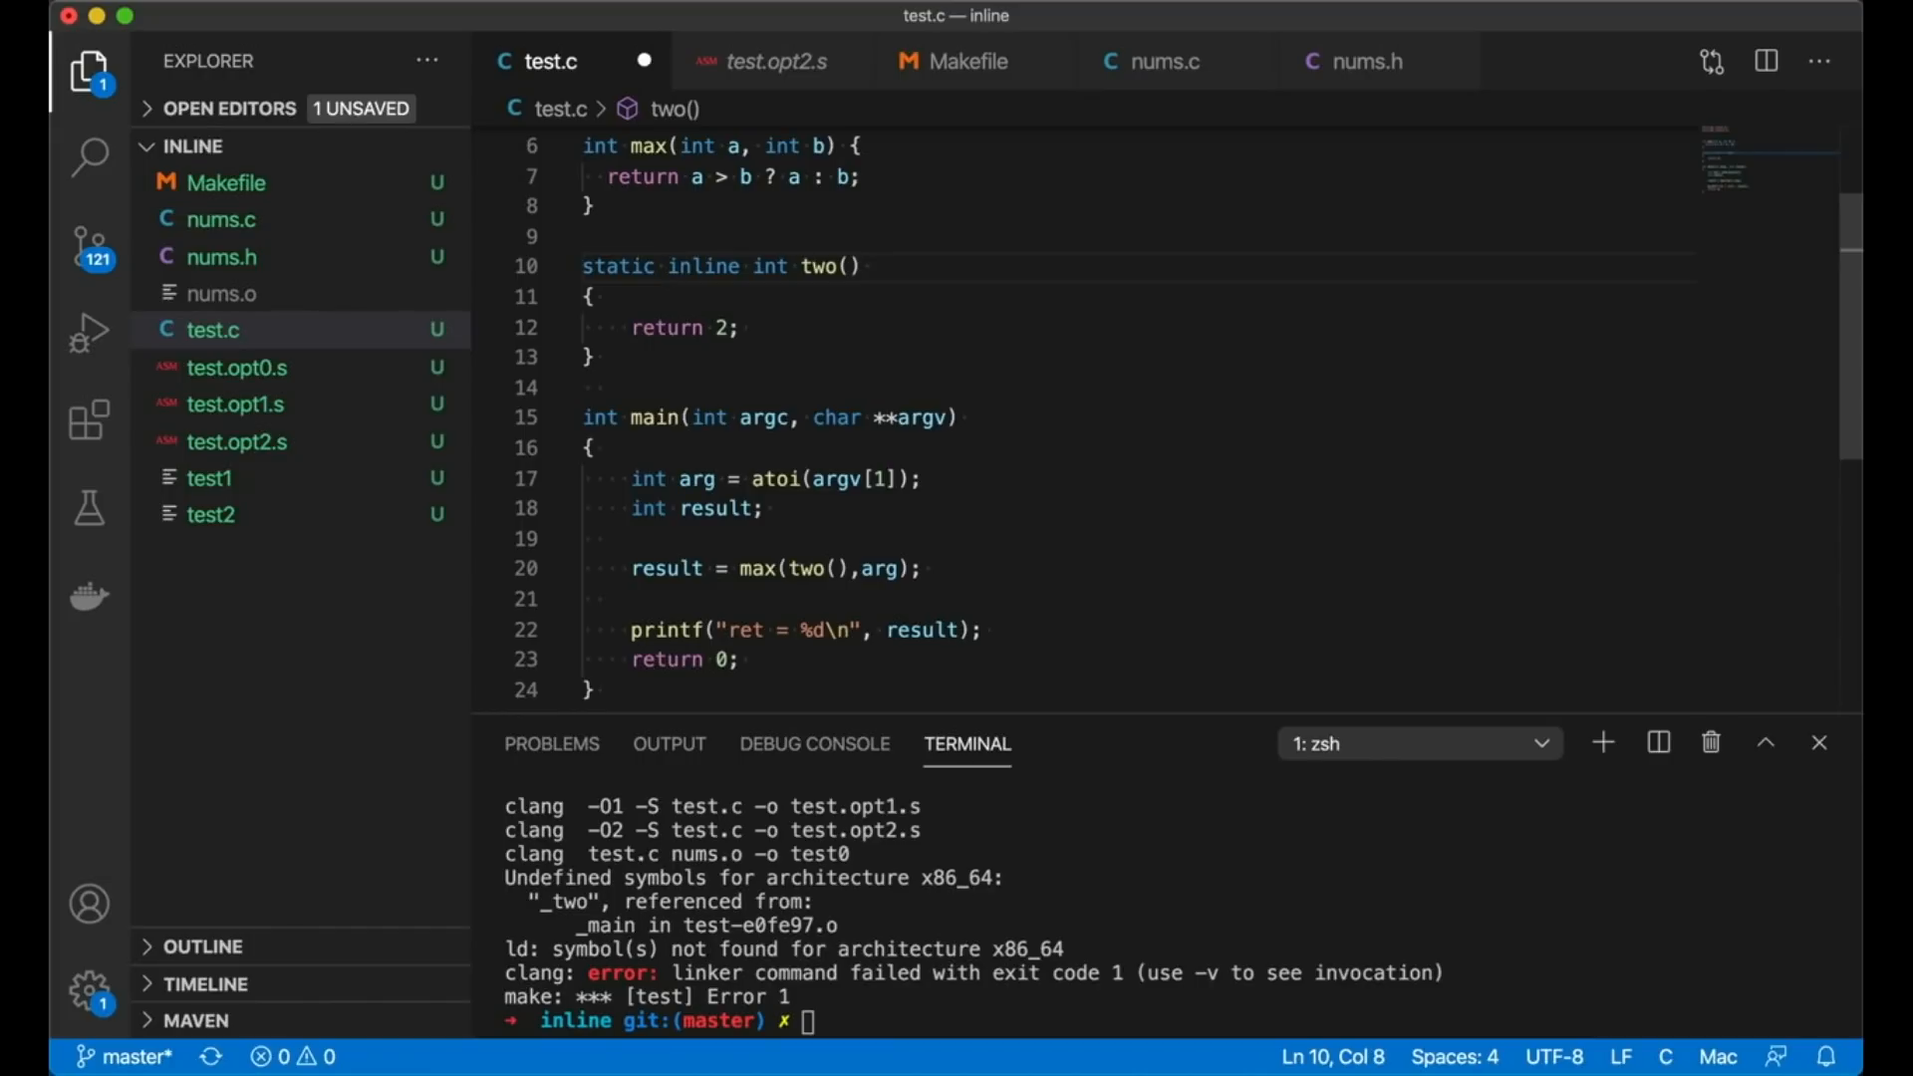
key(cmd+s)
text(make)
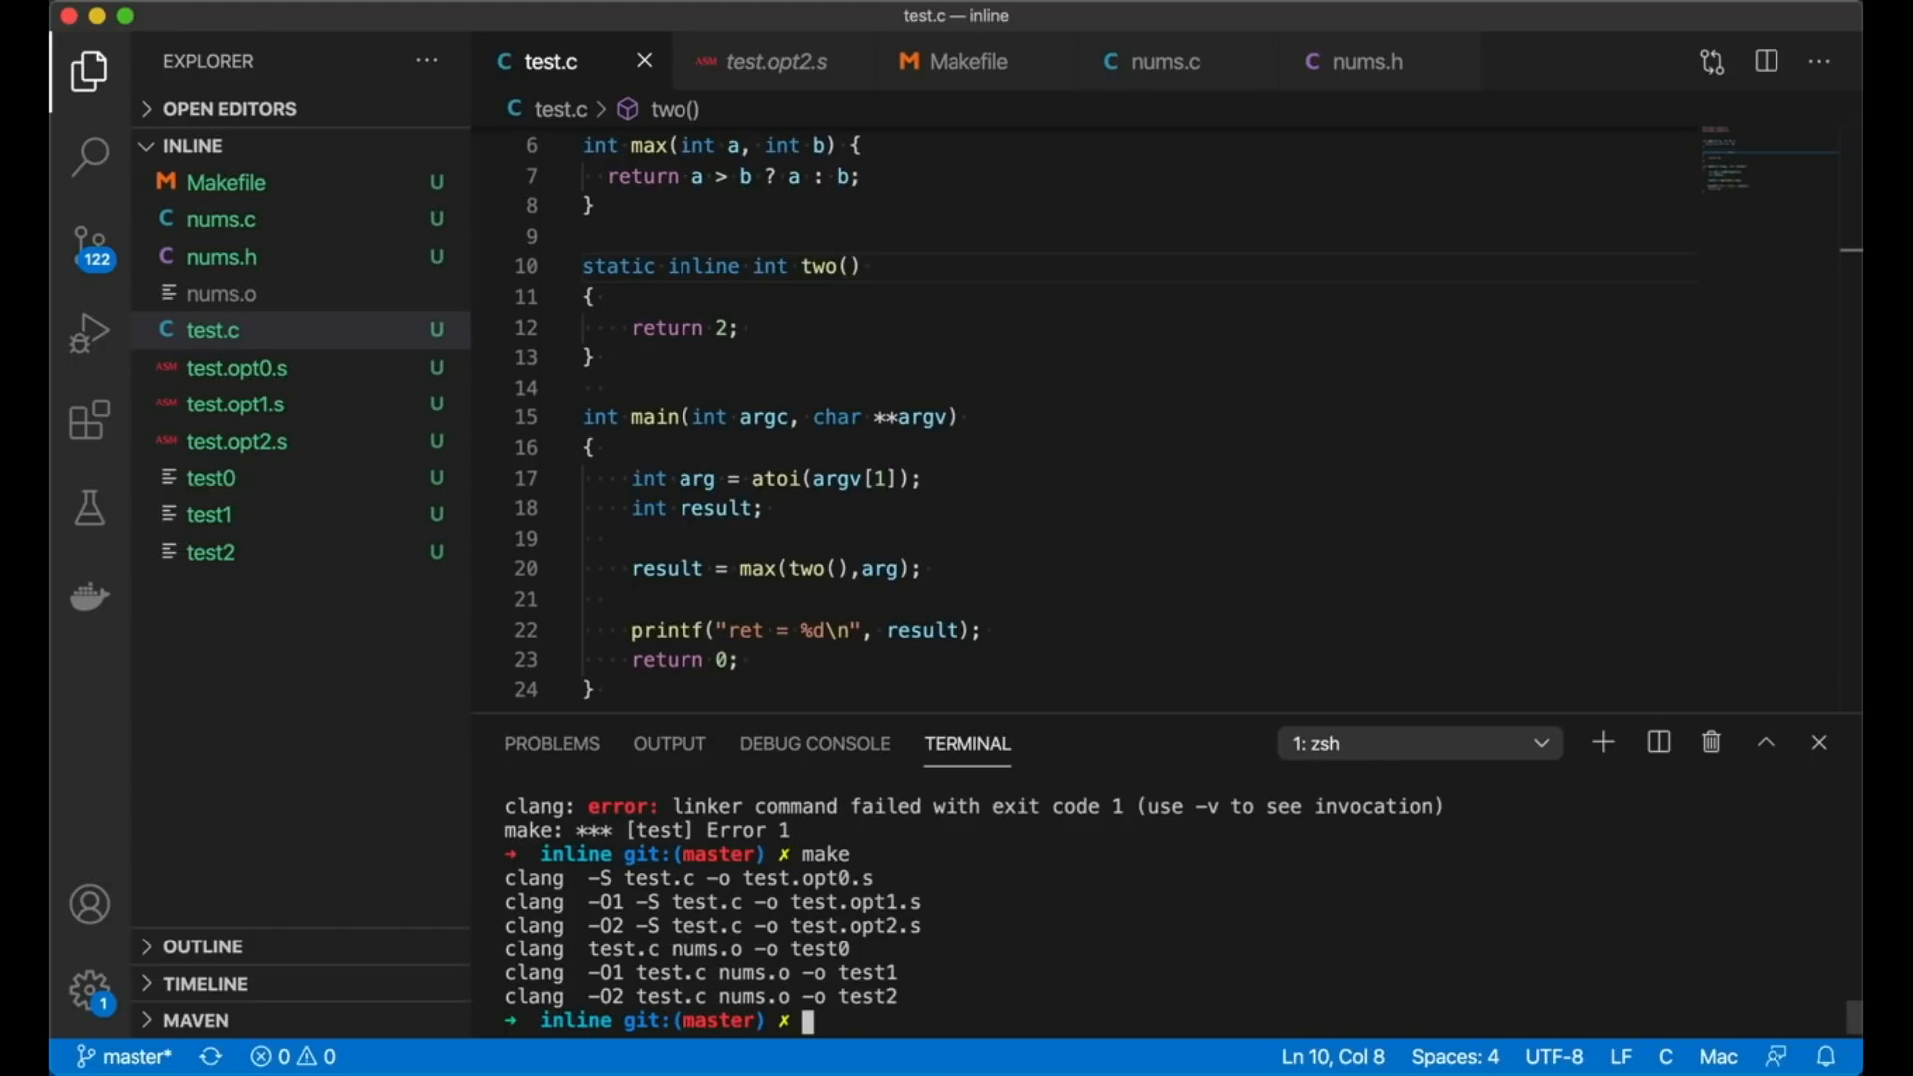
mouse_move(463, 476)
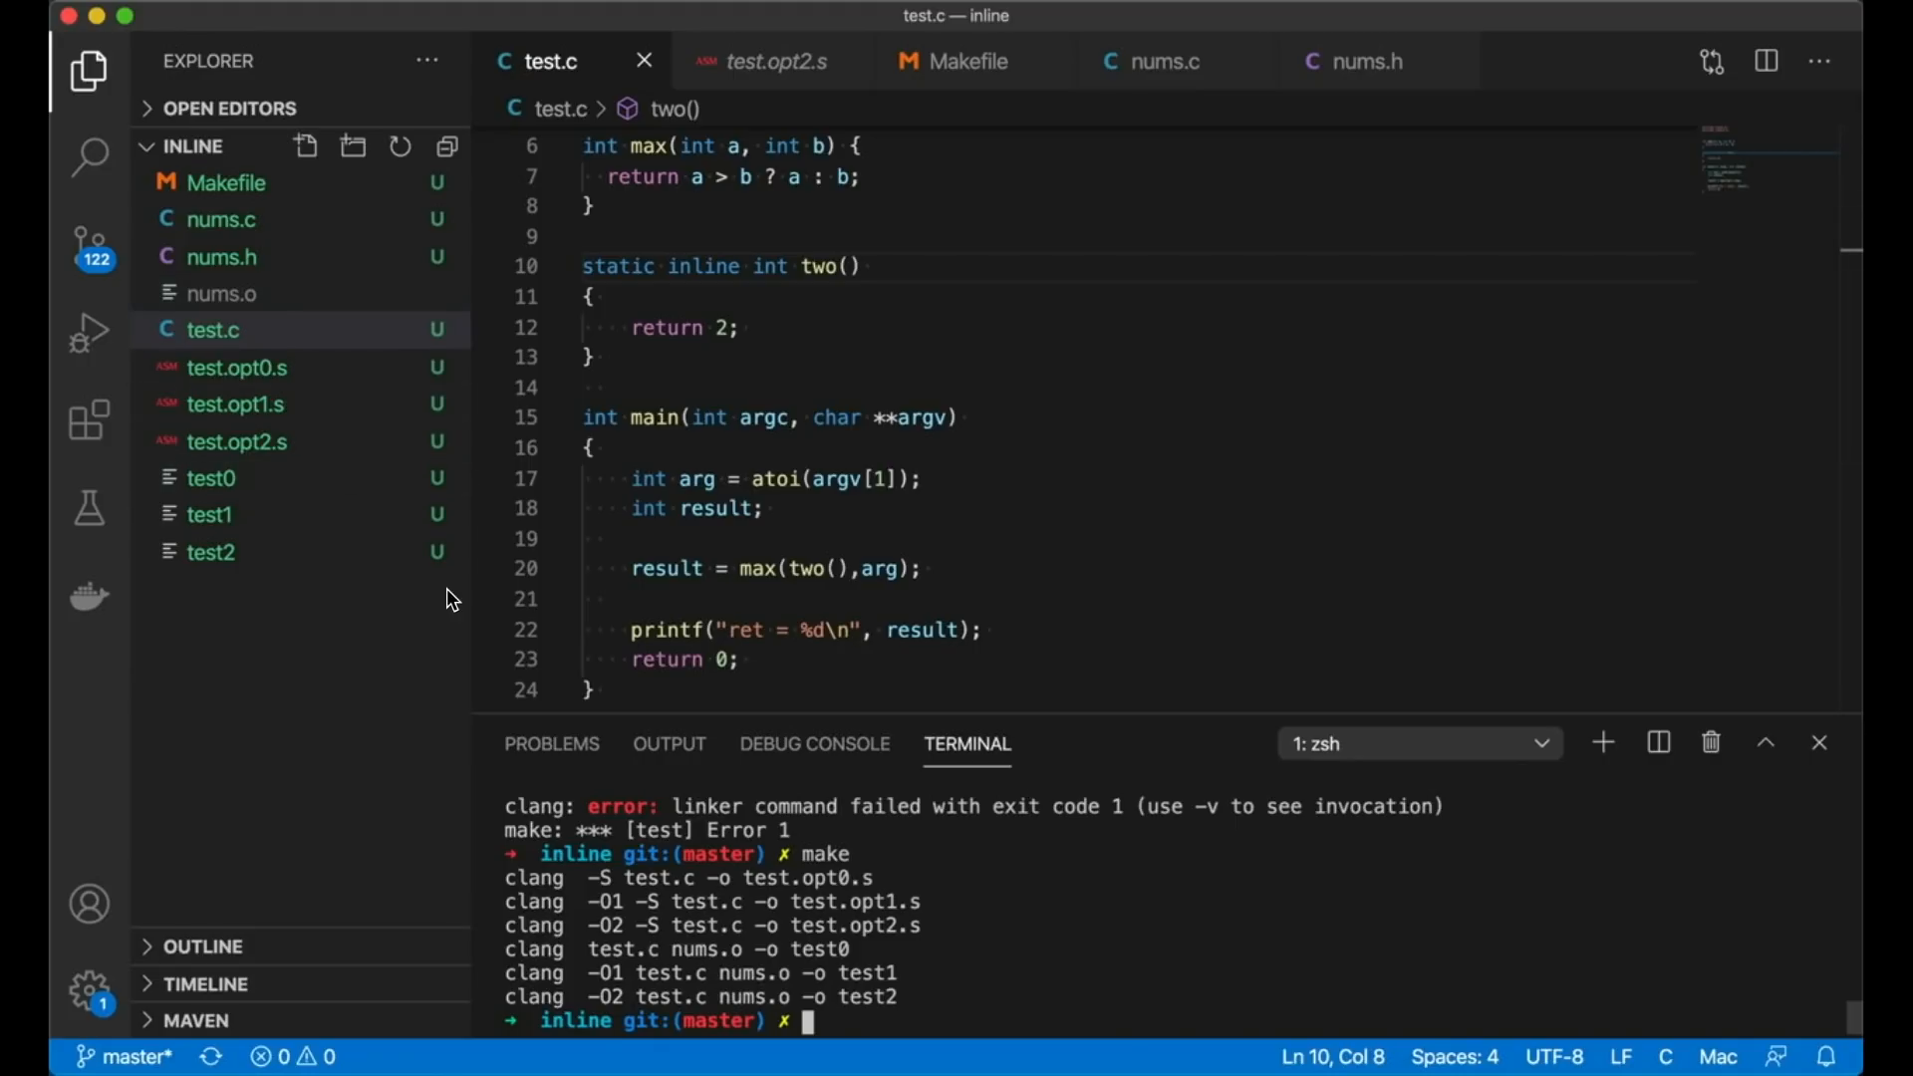
Step: Check in test.opt0.s that _main still calls _two, then go back to test.c
click(237, 367)
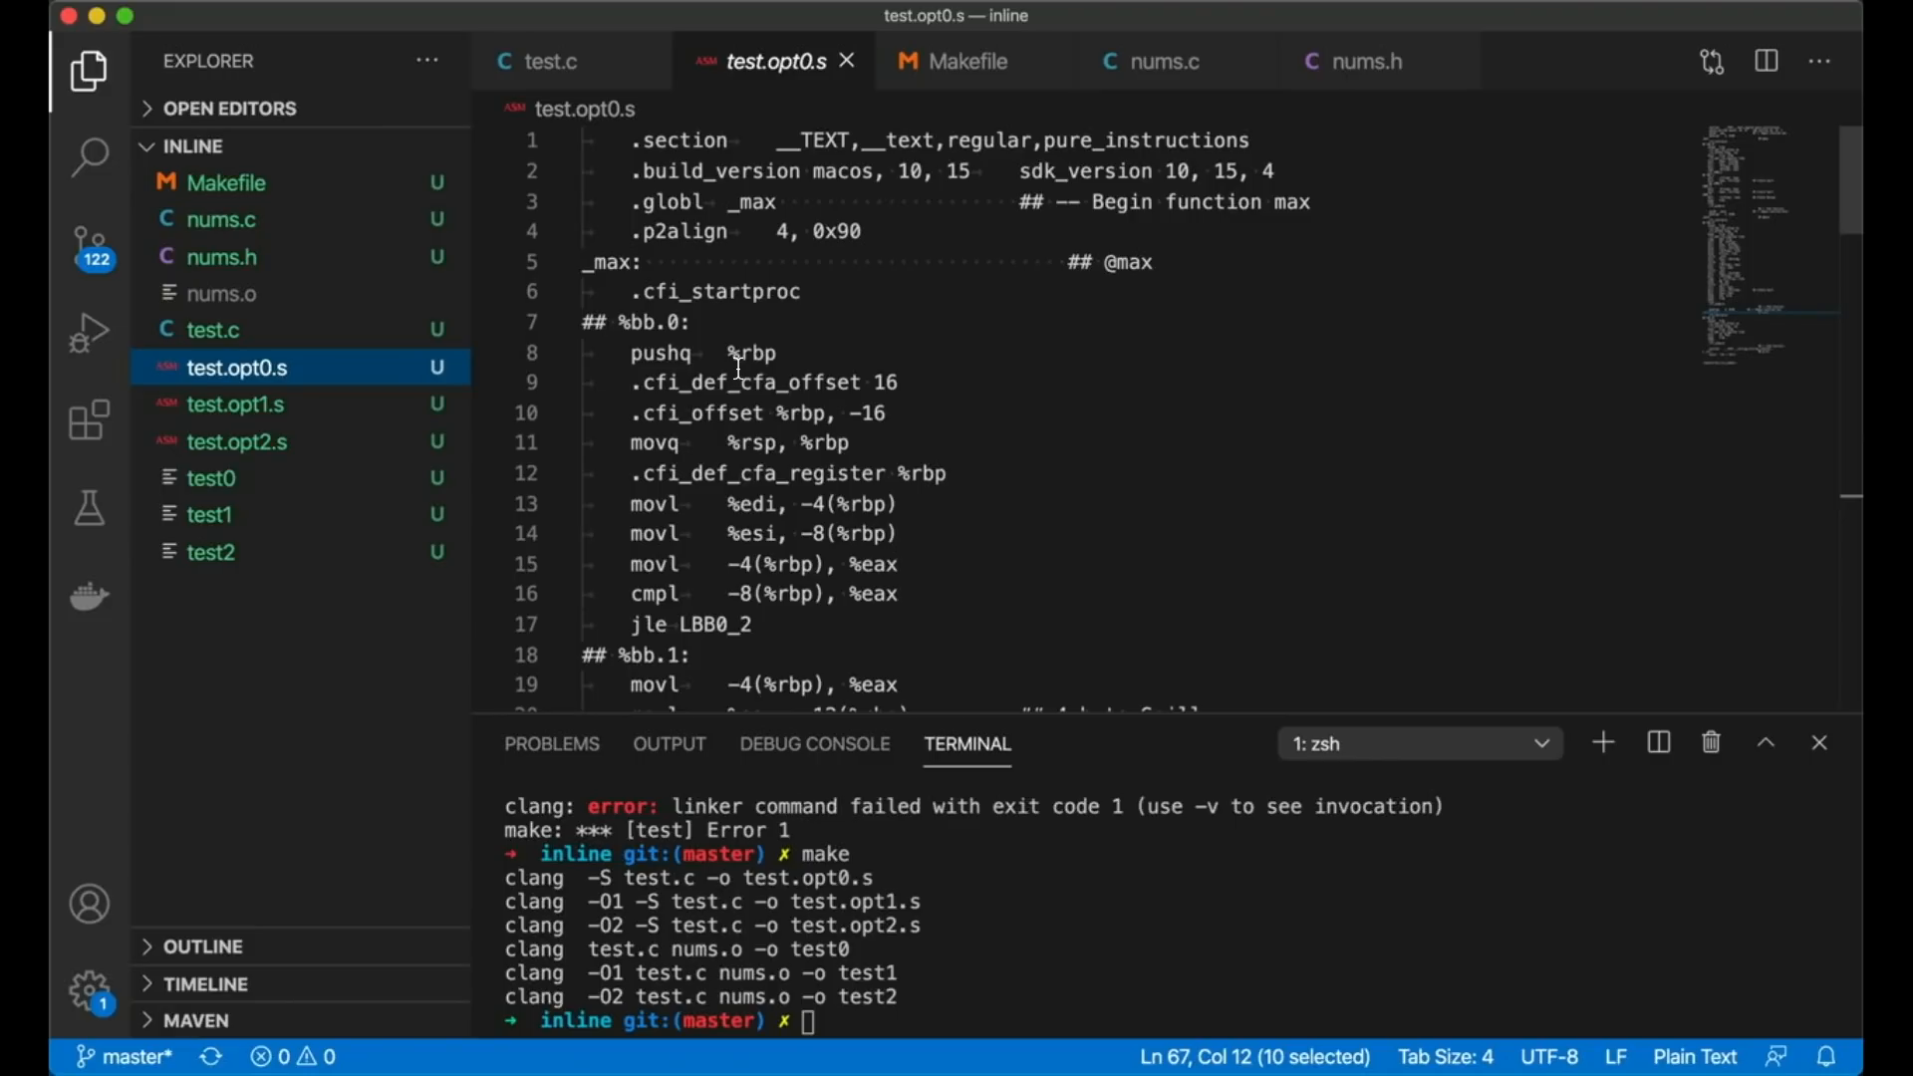
scroll(down, 3)
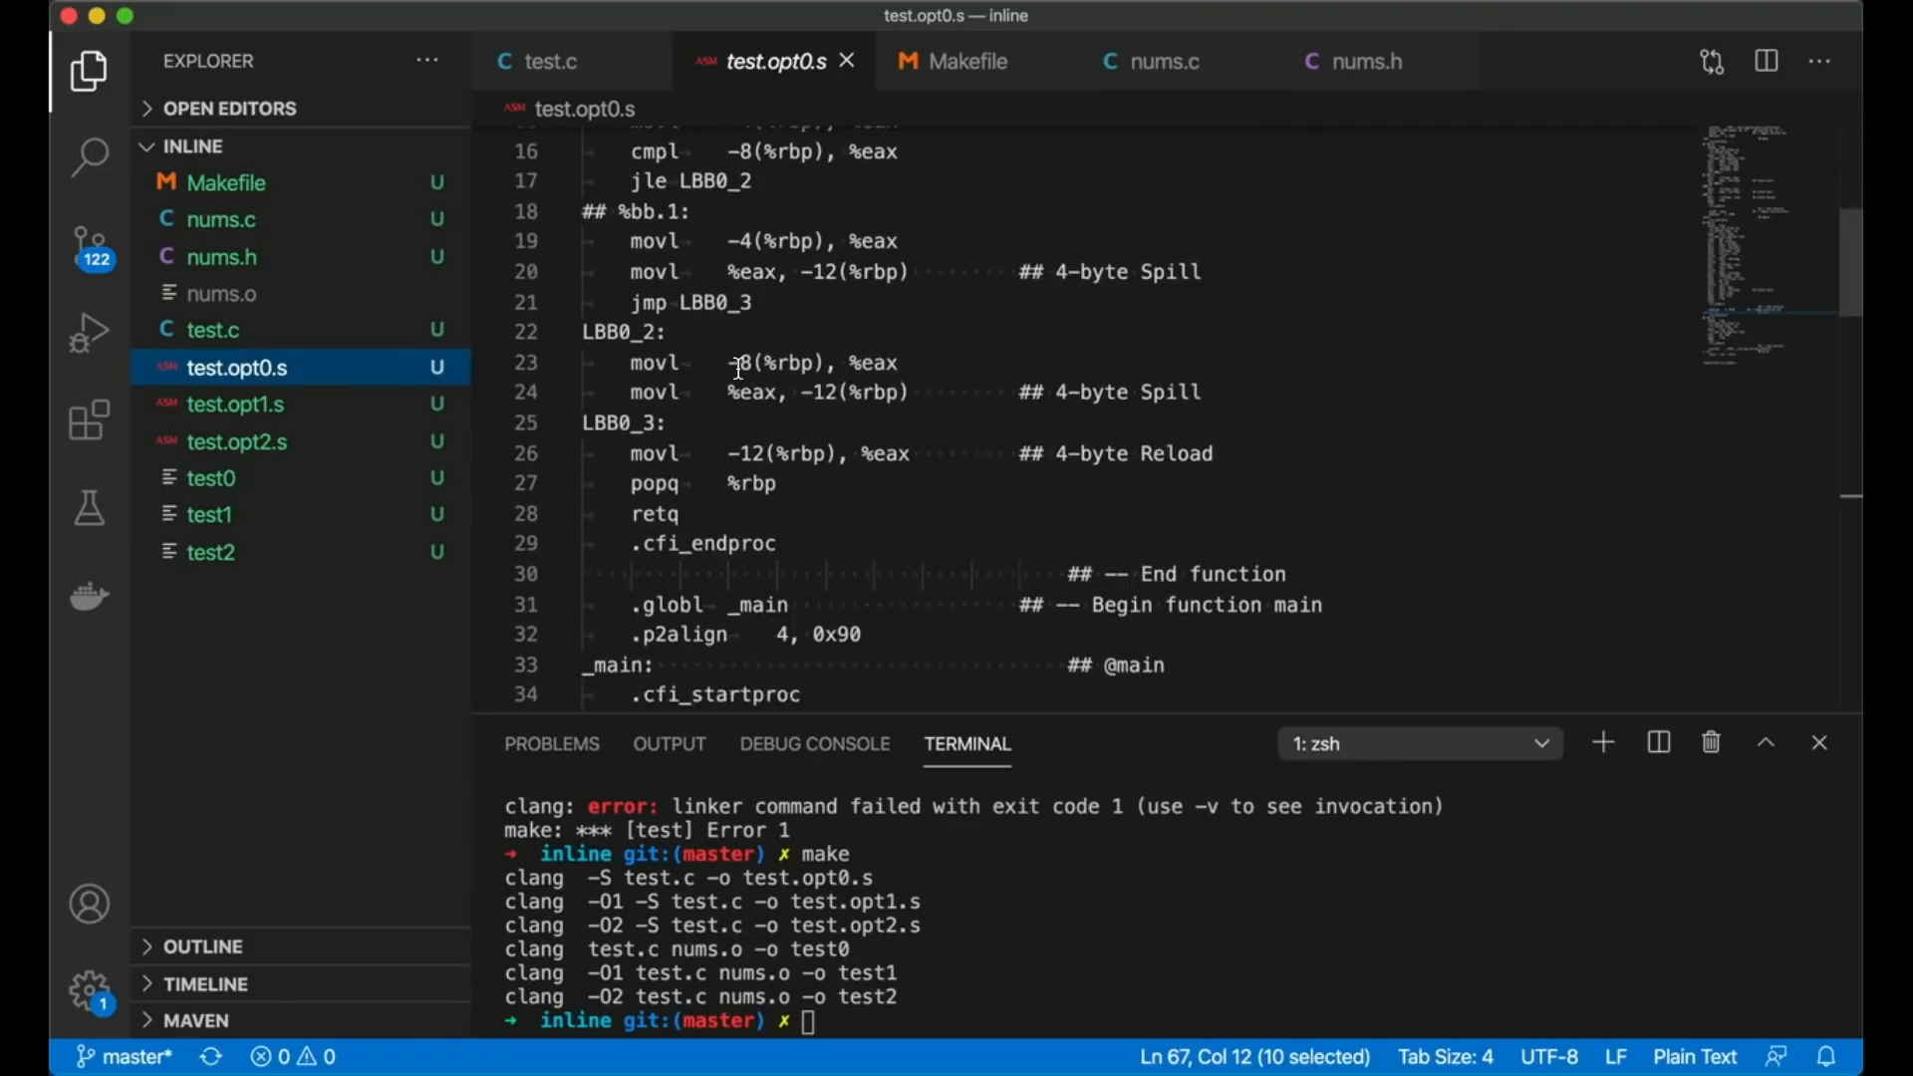
scroll(down, 3)
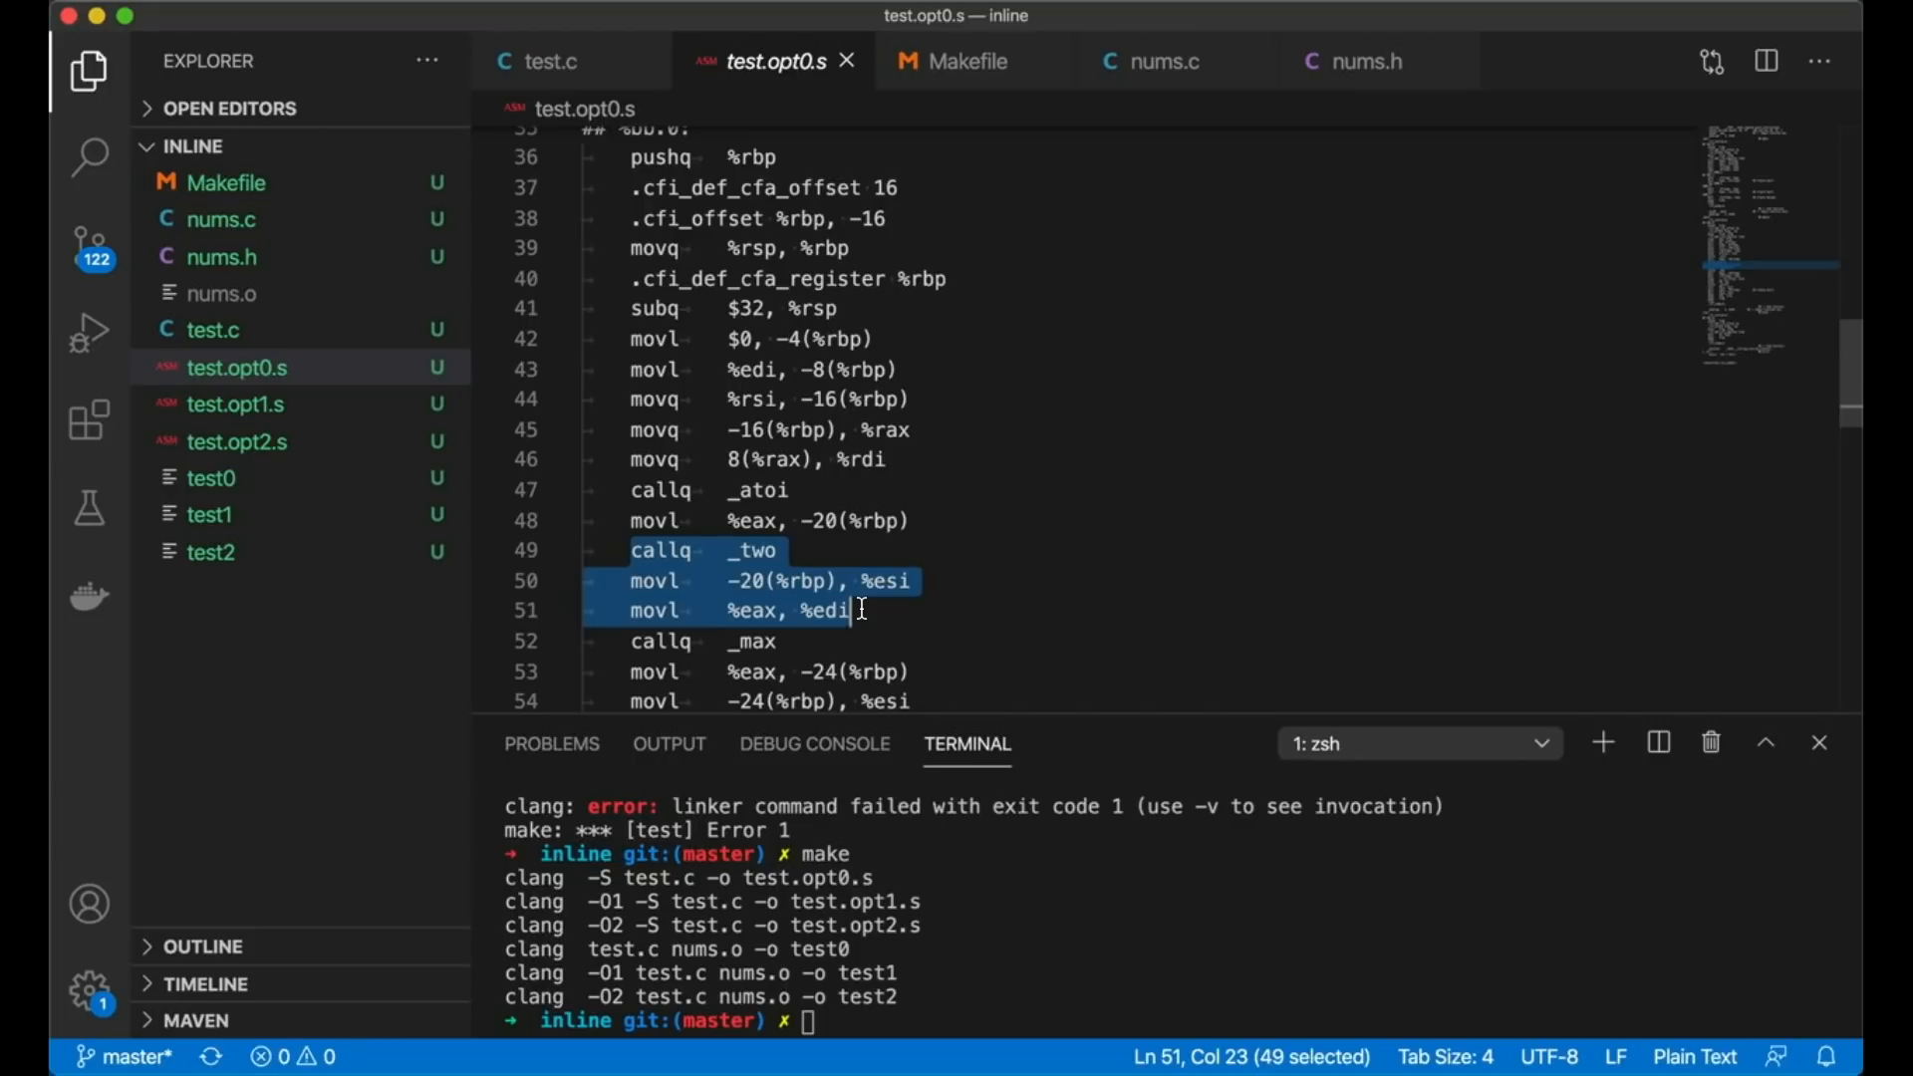
click(551, 61)
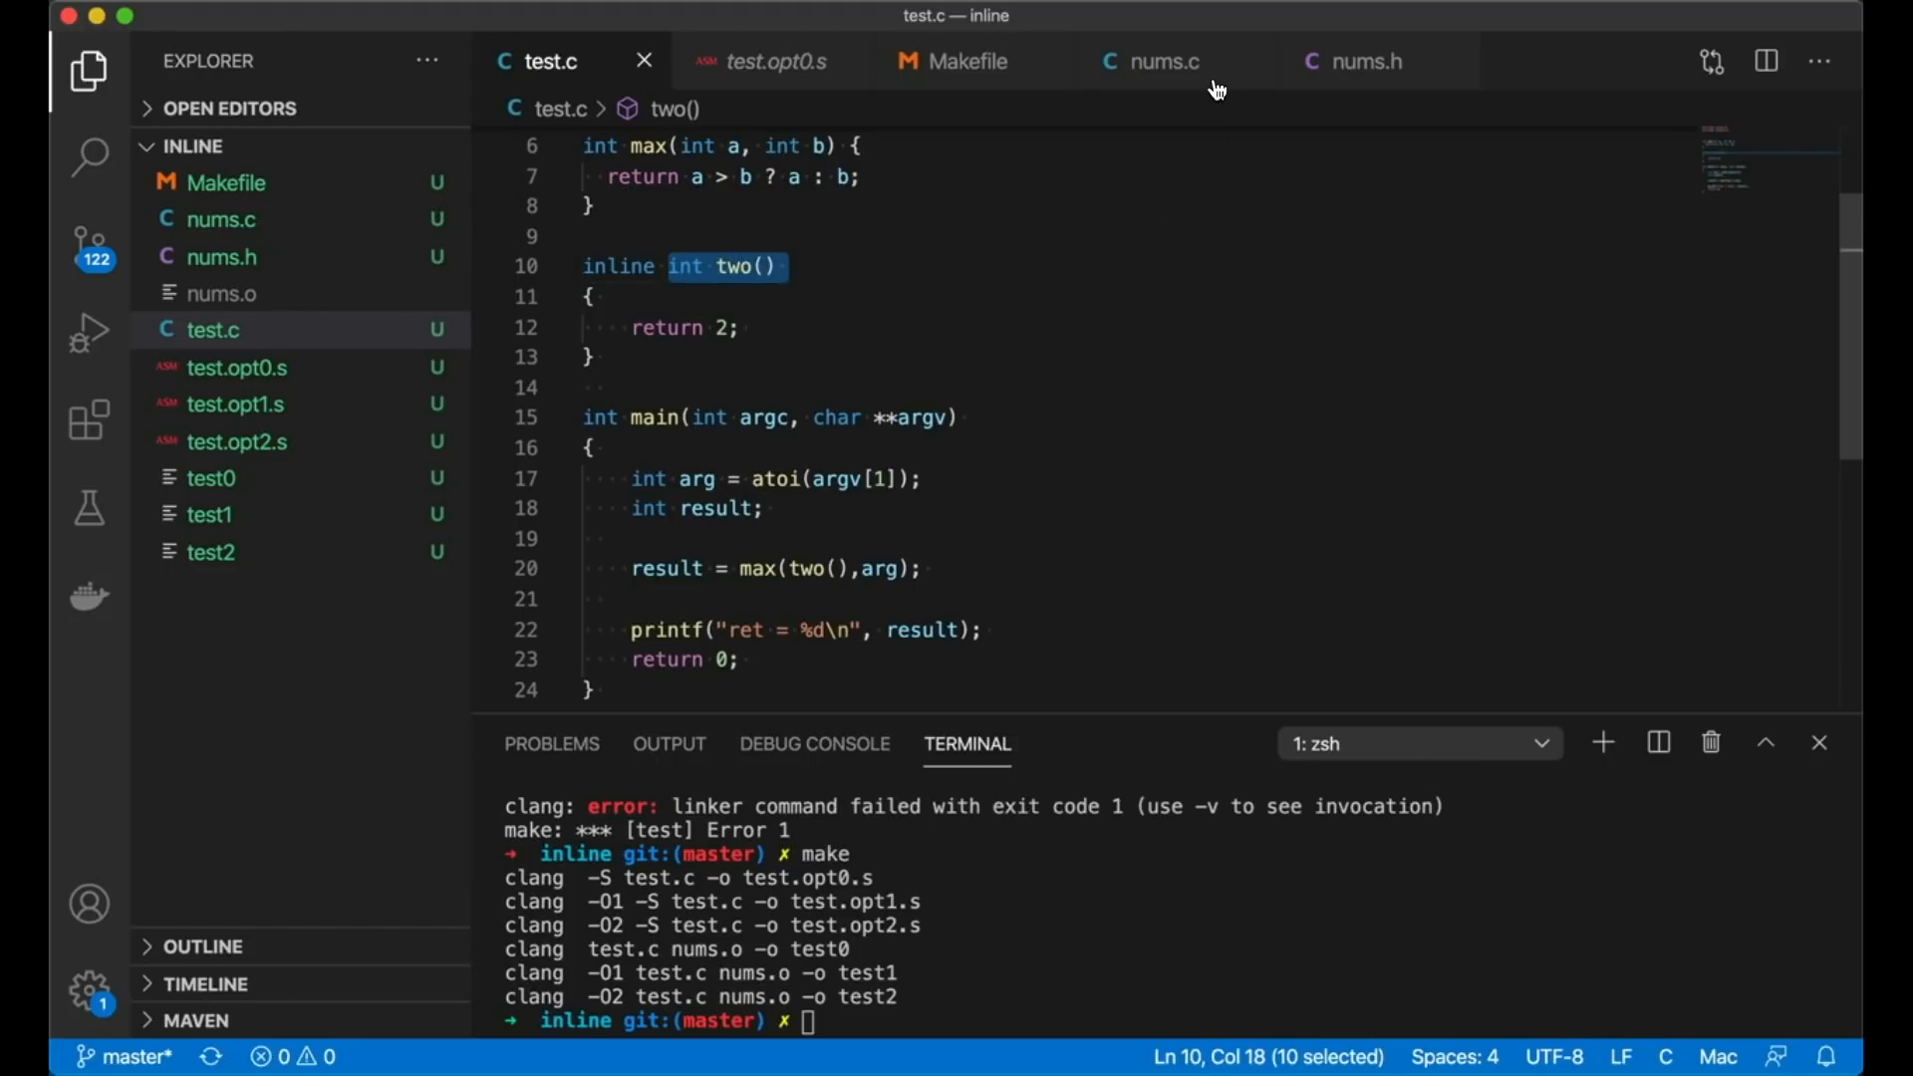
Step: Declare int two(); in nums.h and begin the two() definition in nums.c
click(1360, 61)
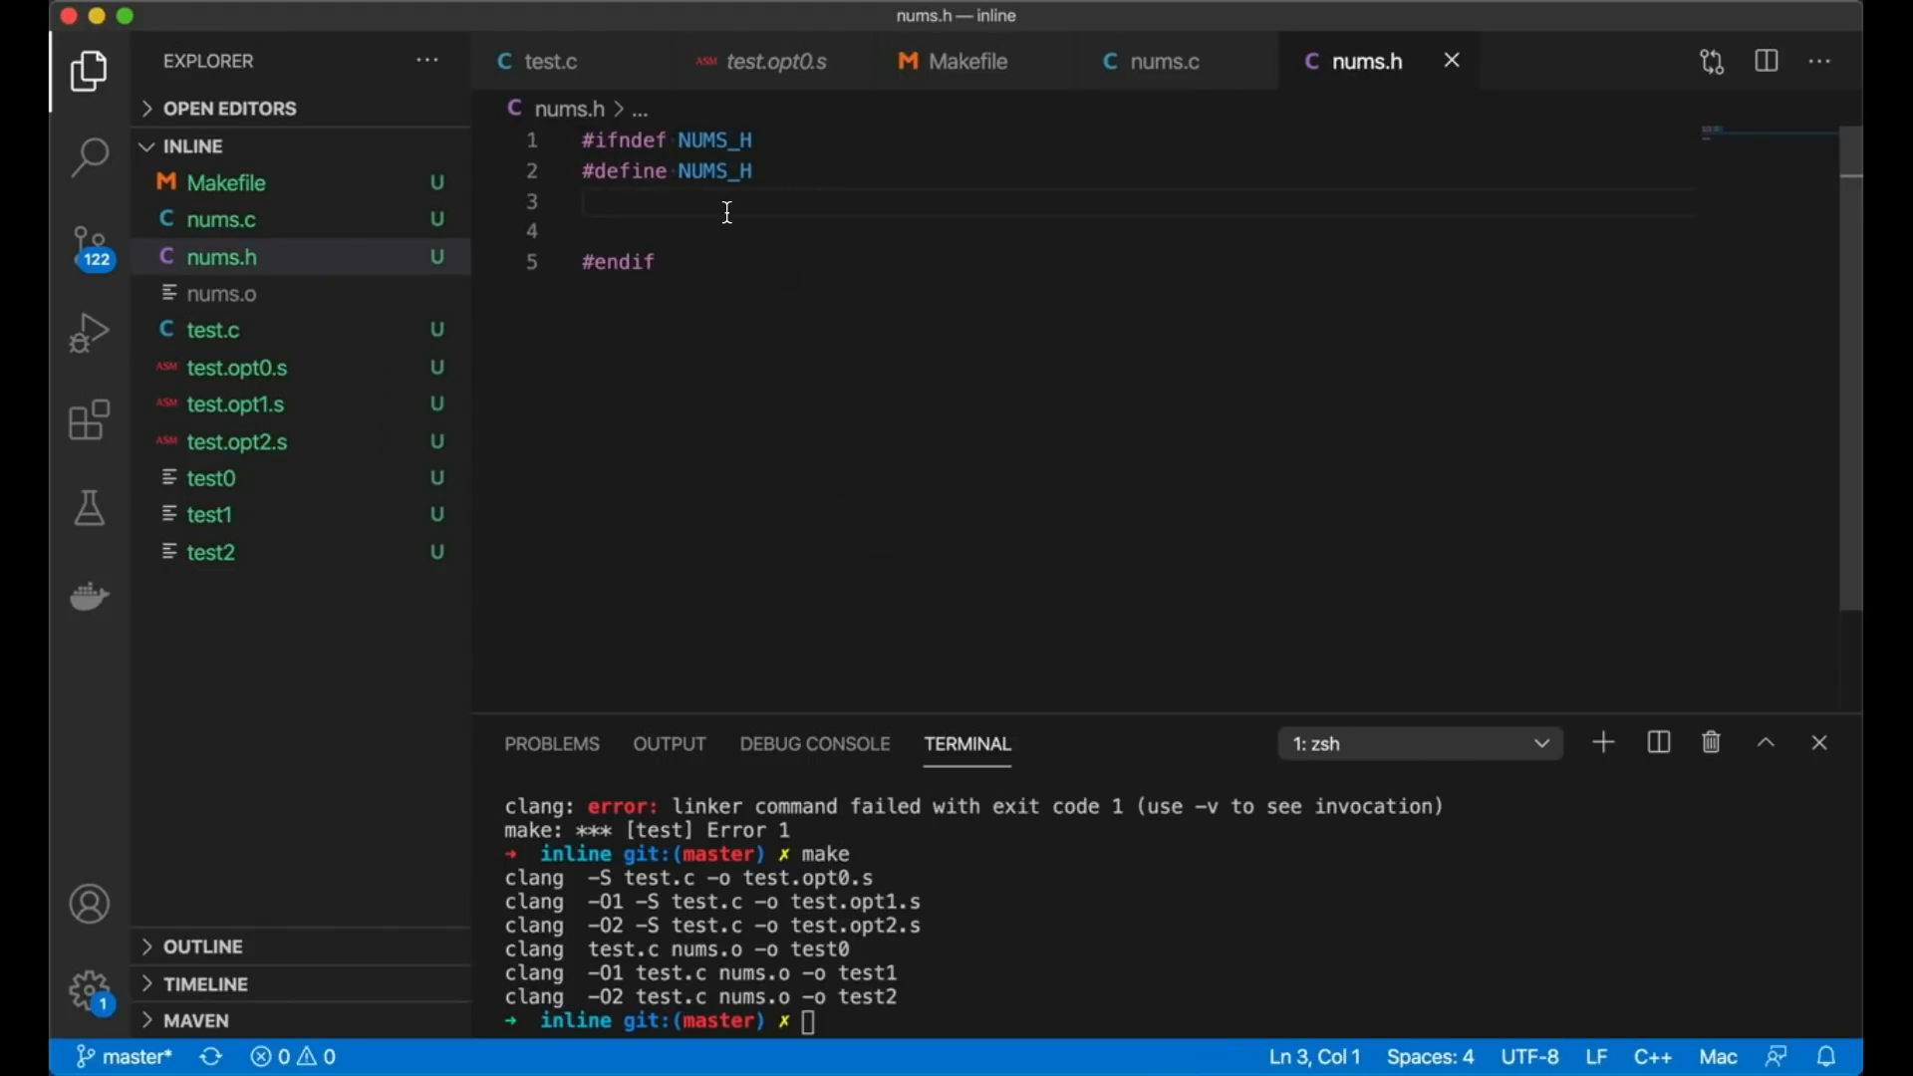
text(int two();)
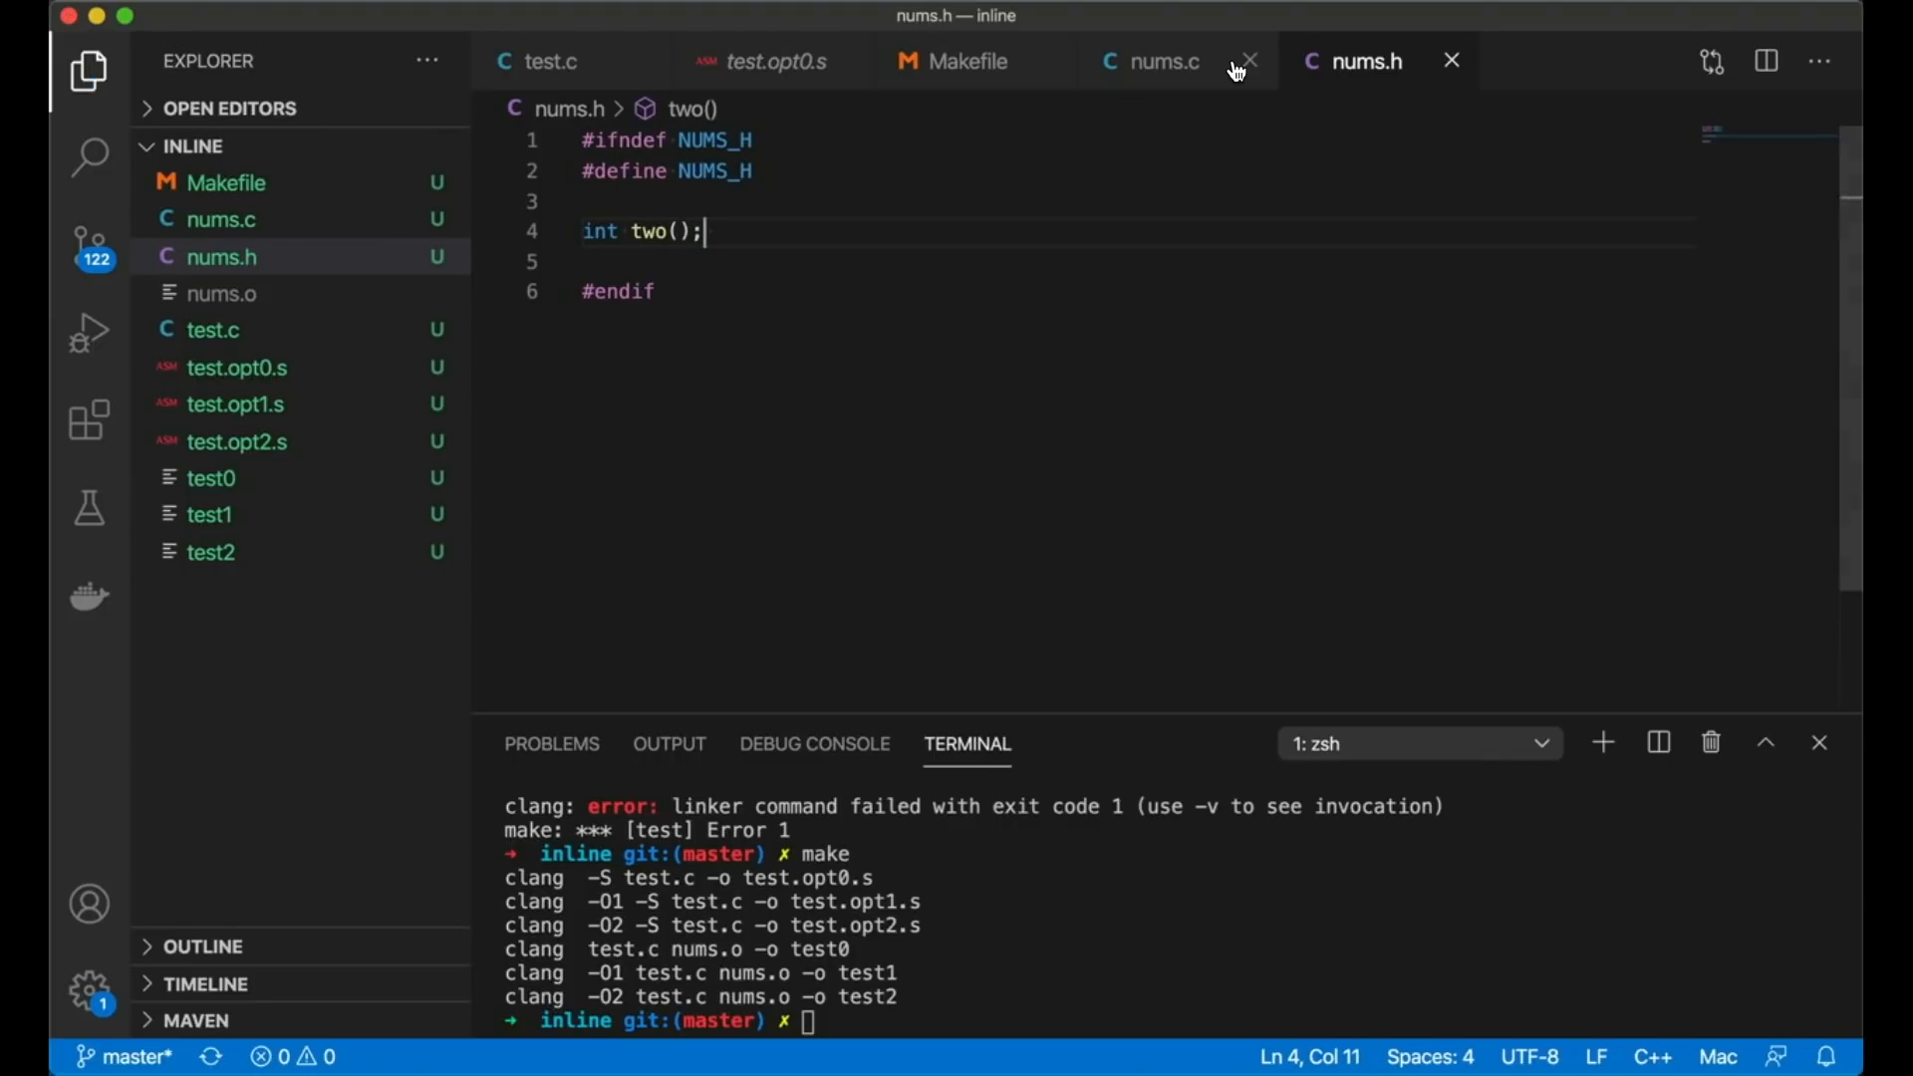
click(1162, 61)
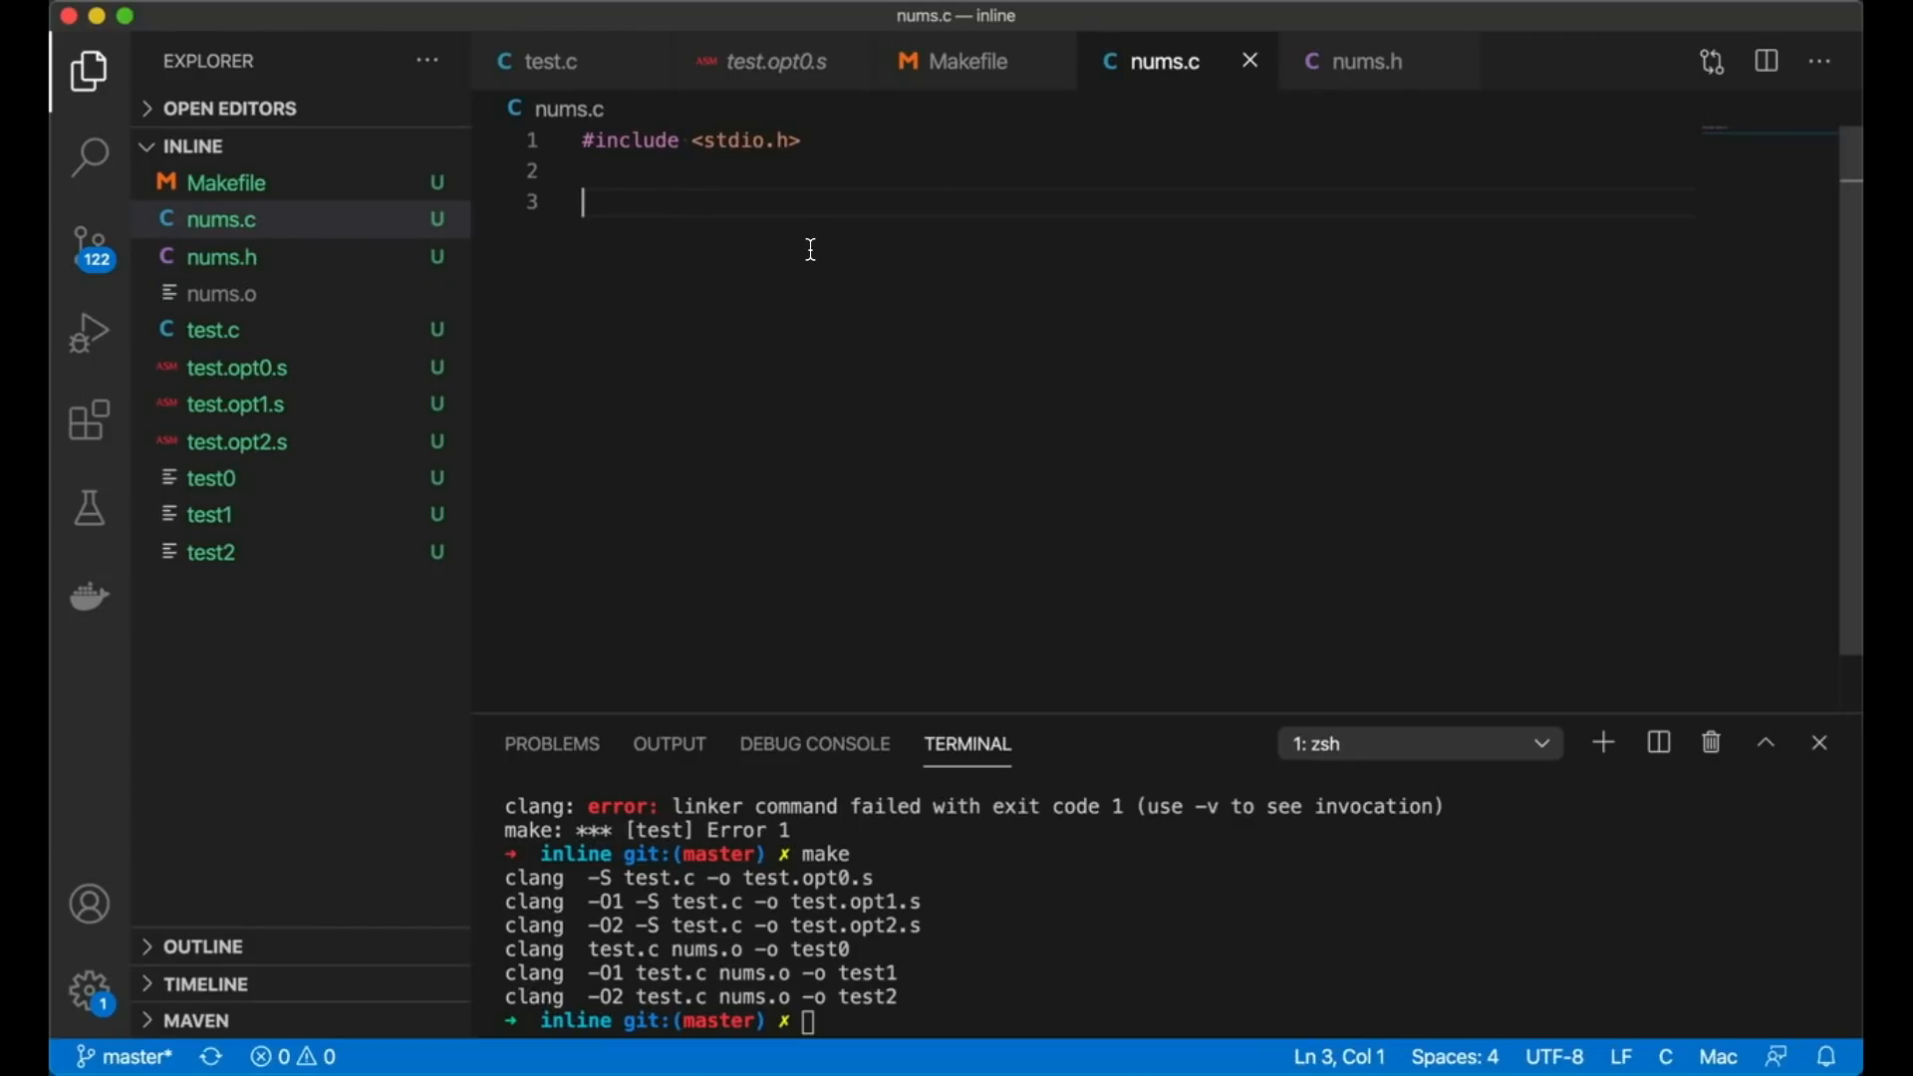
text(int two() {})
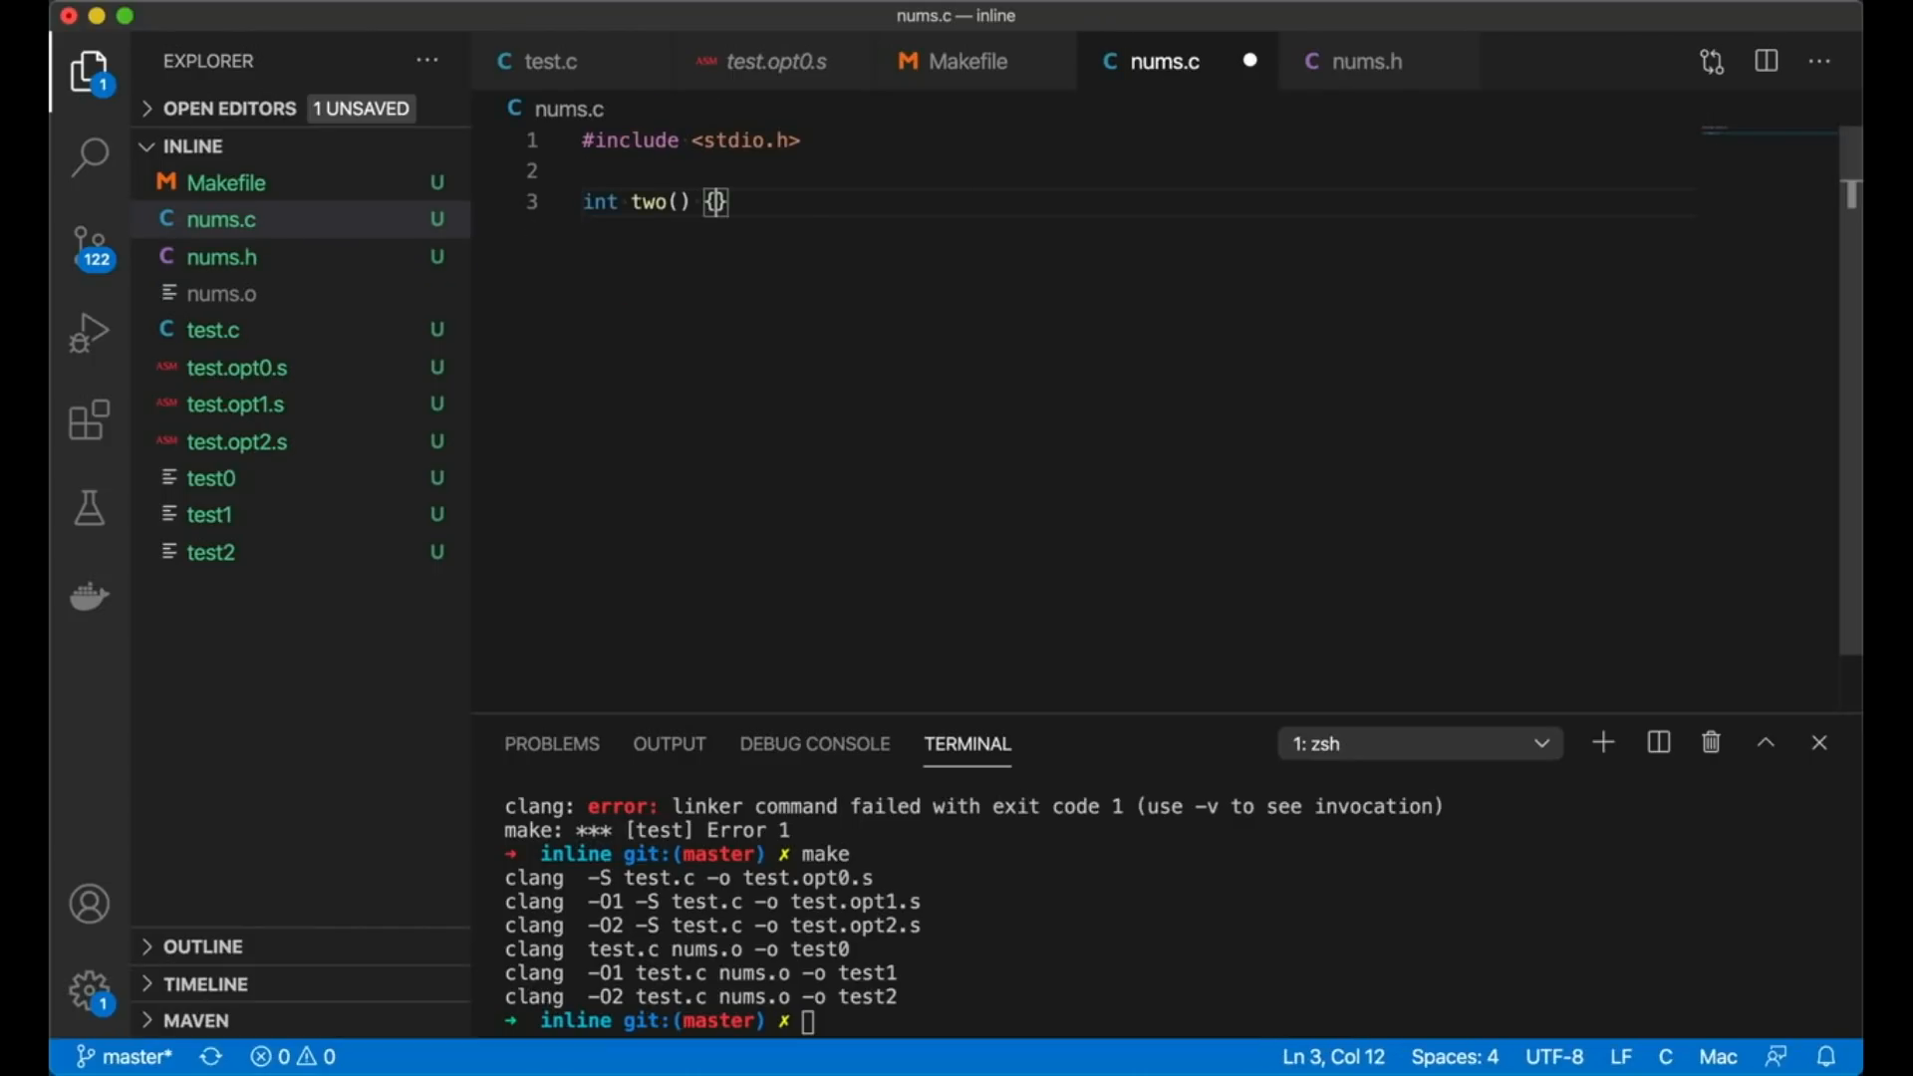
key(enter)
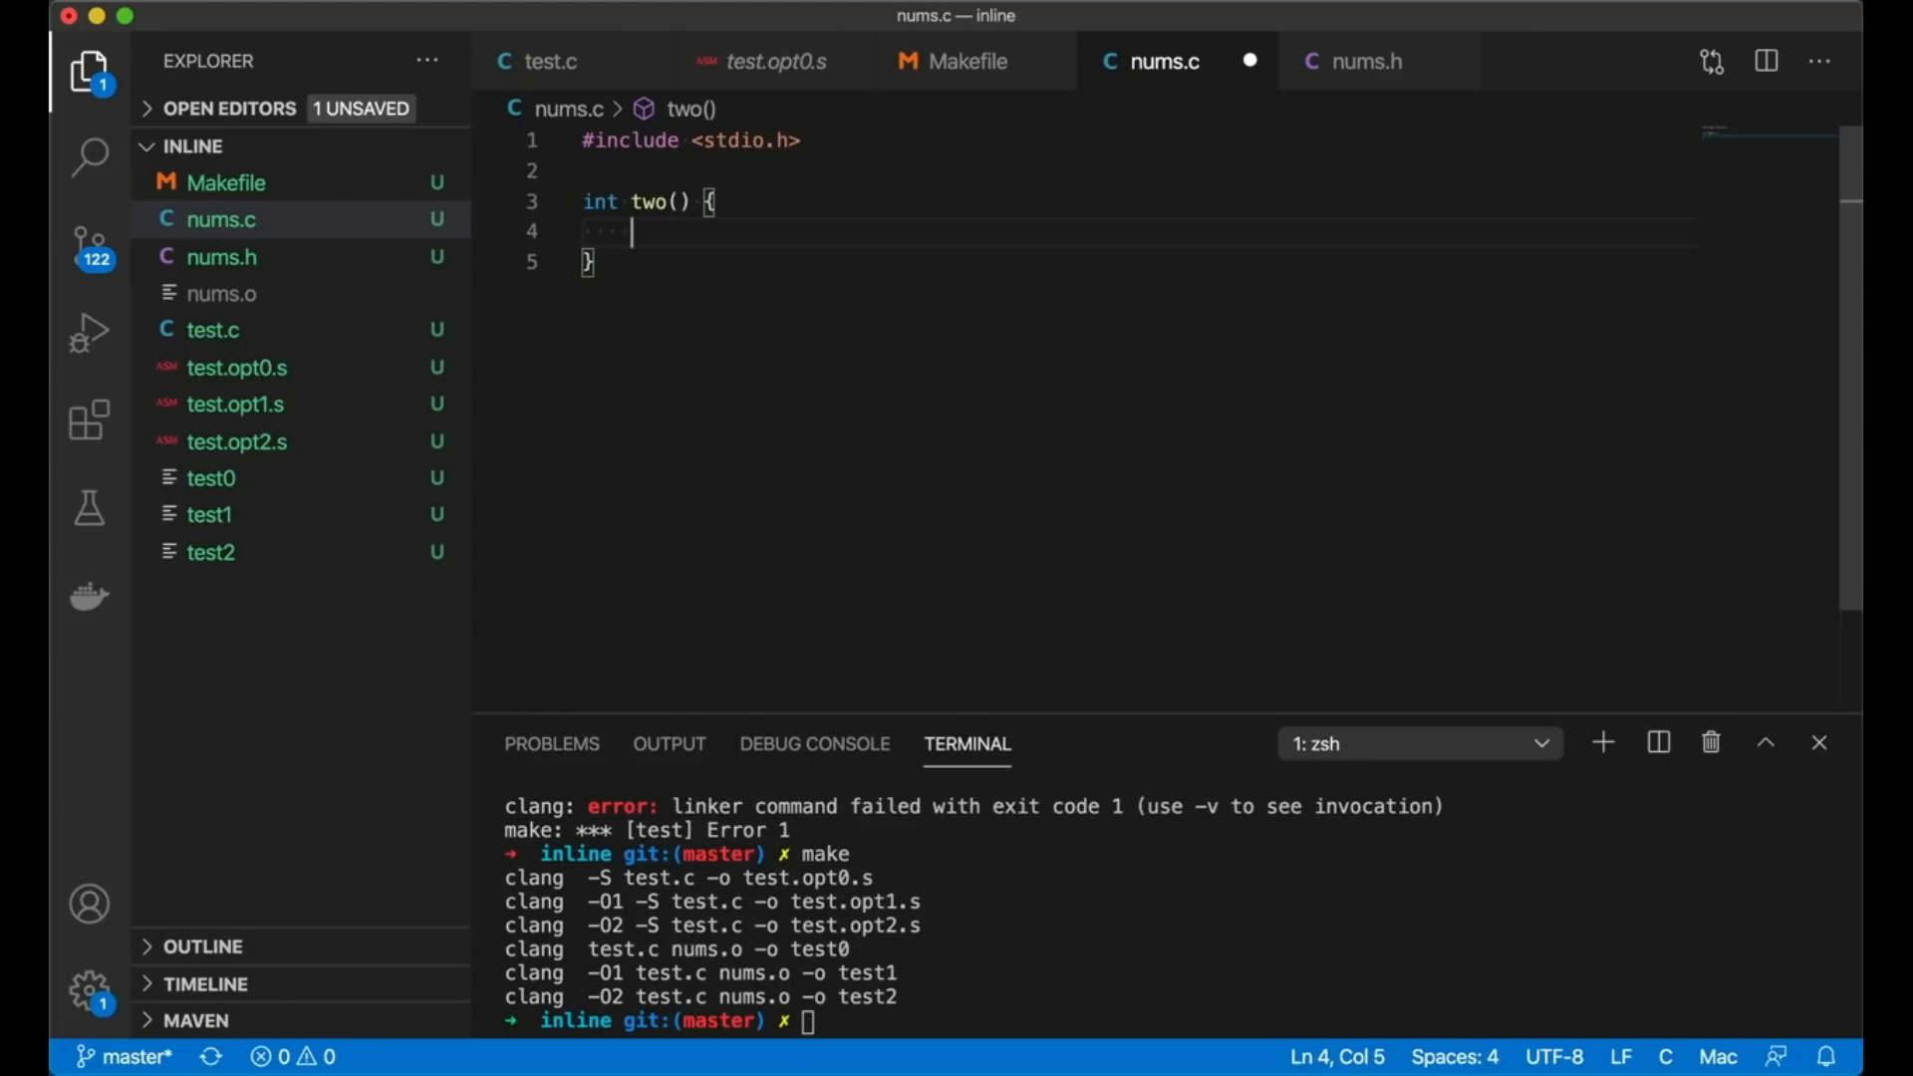
Step: Fill two() with printf "calling a broken version of two." and int thirty = 30, returning thirty
text(printf(")
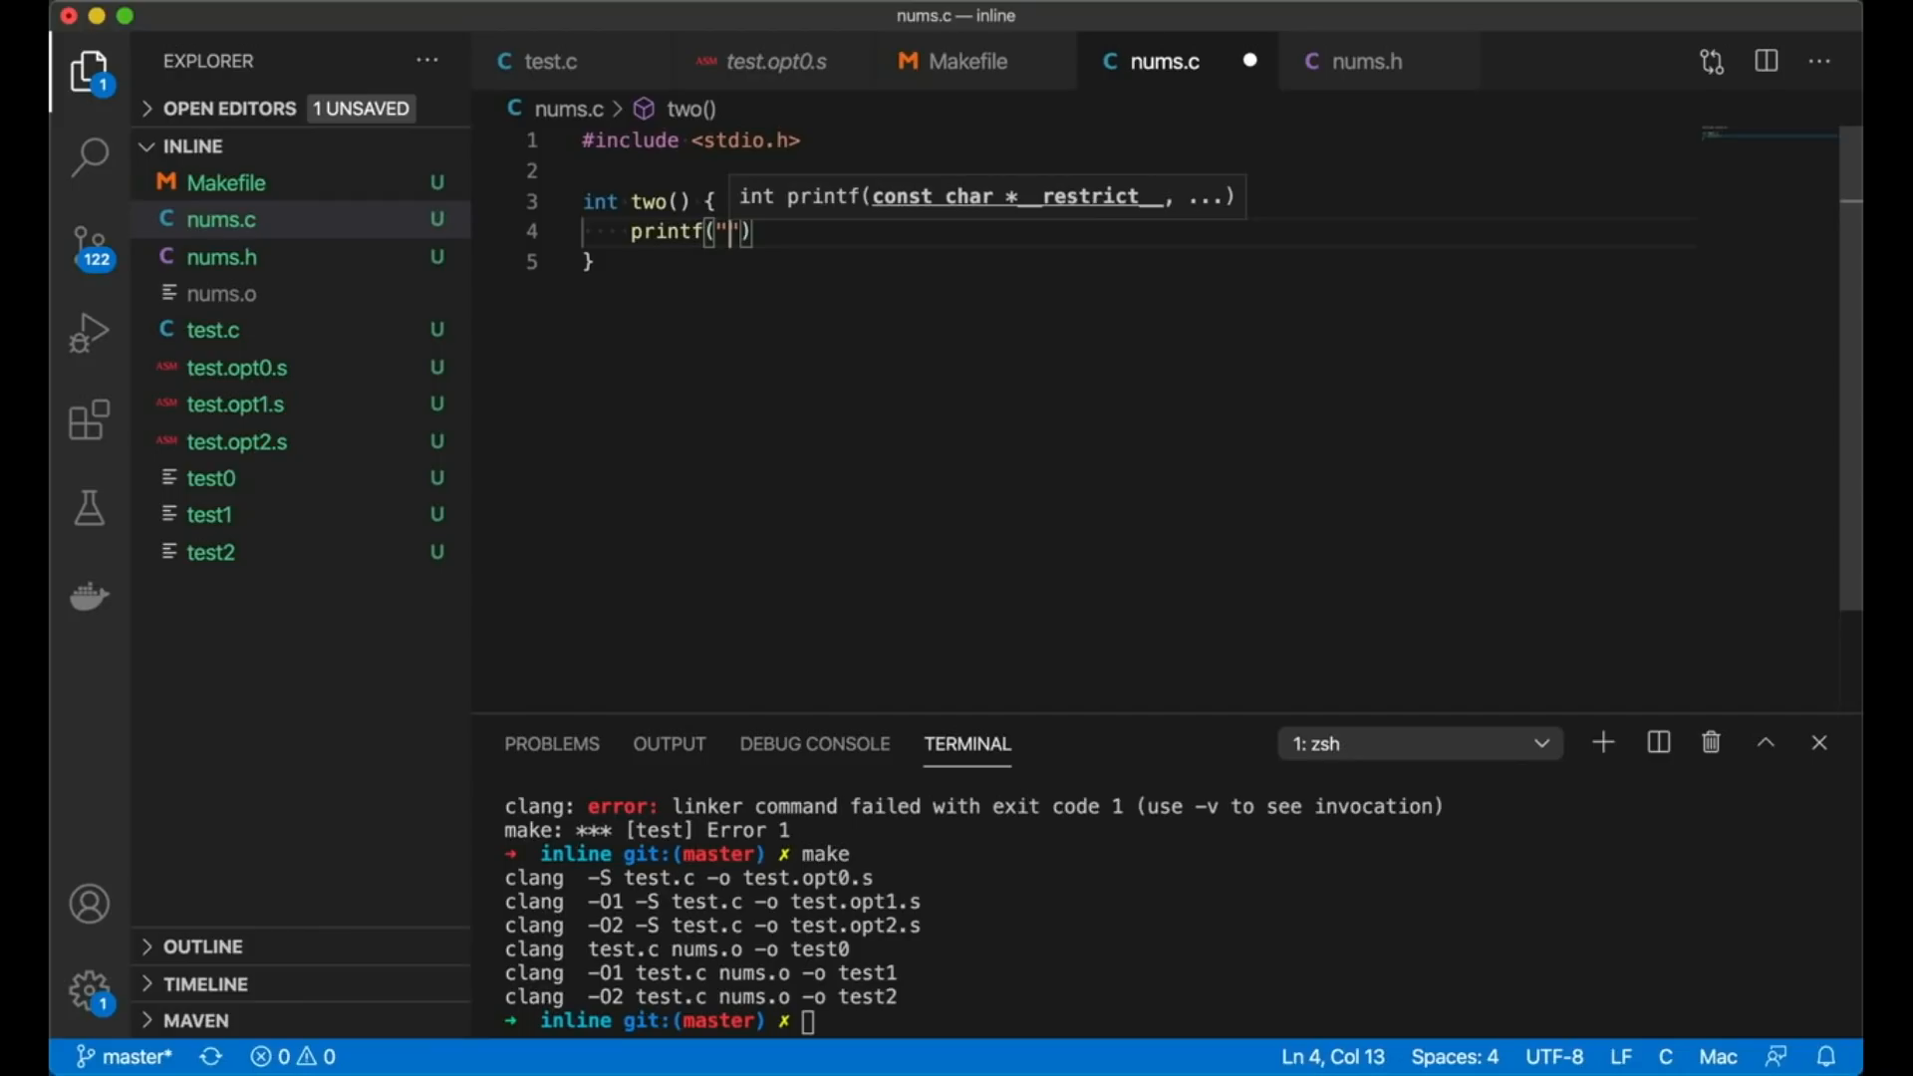
text(calling a b)
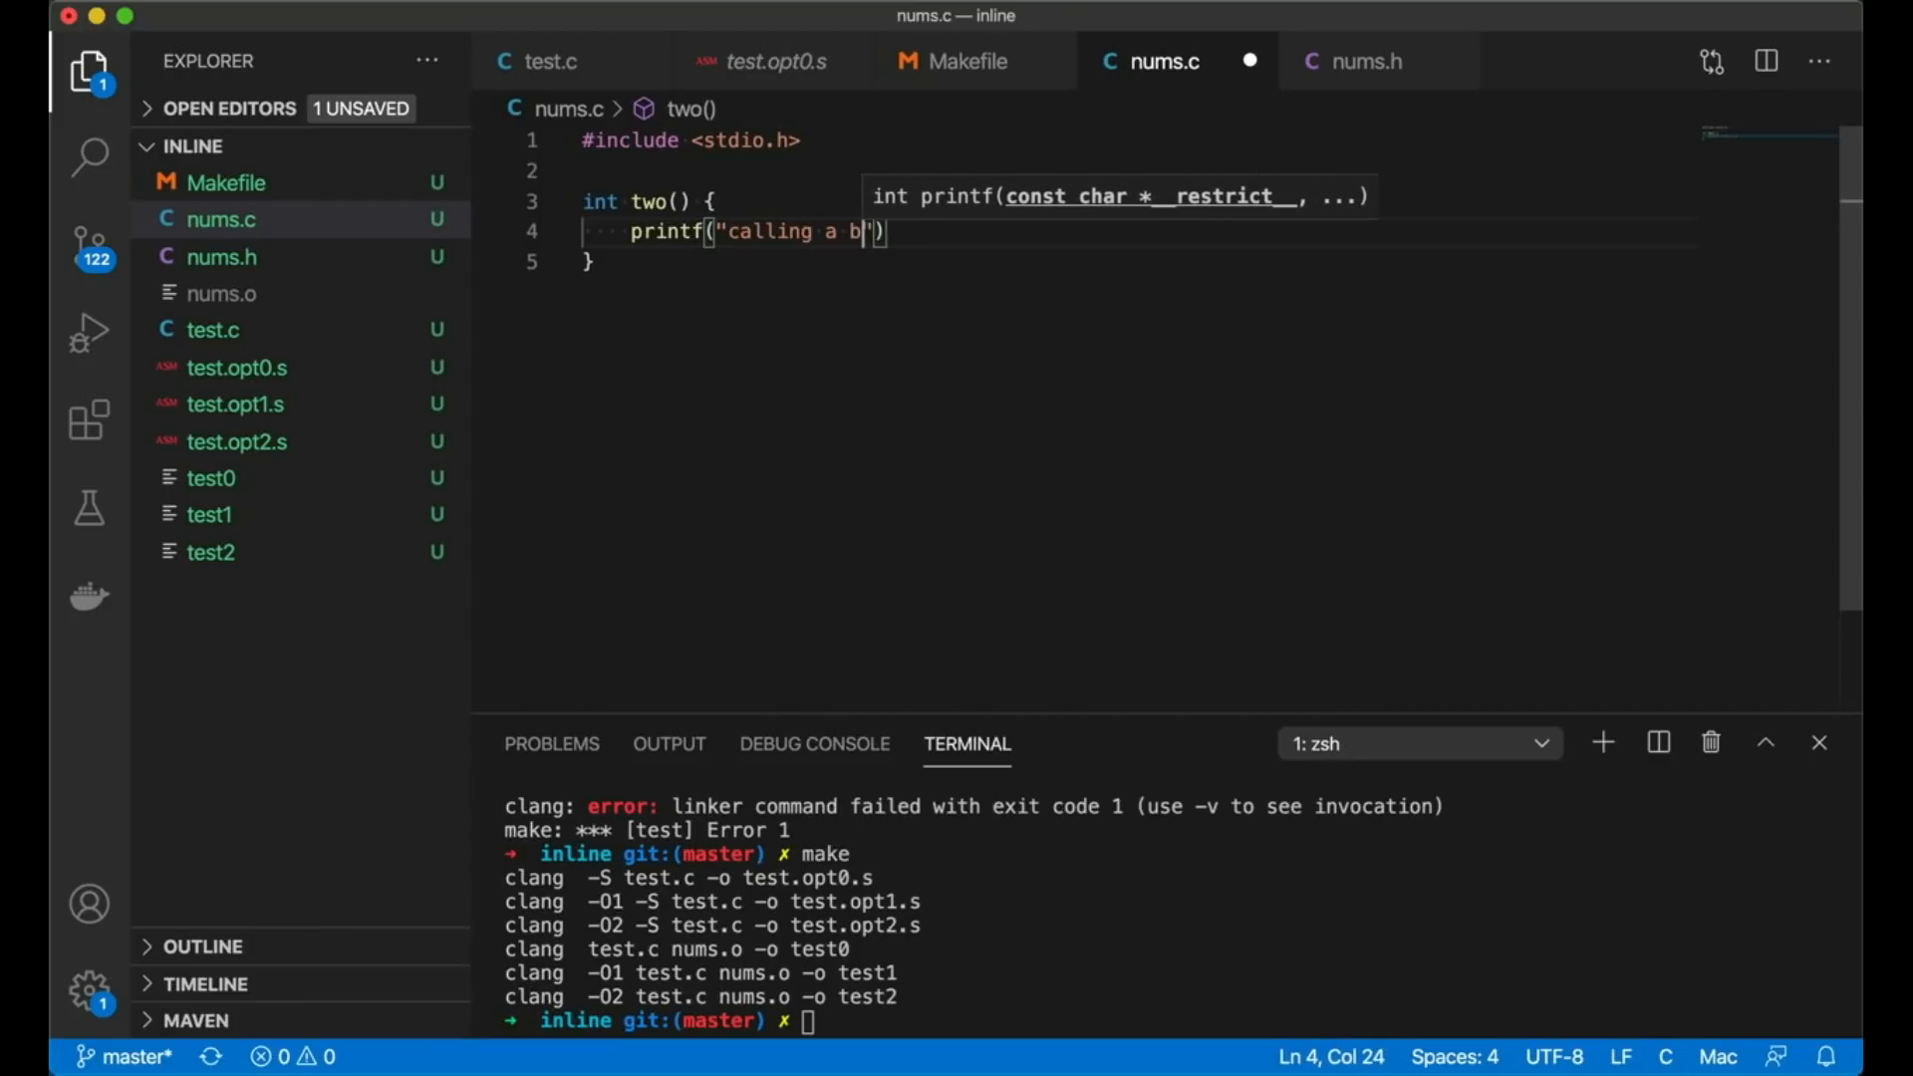
text(roken version of two)
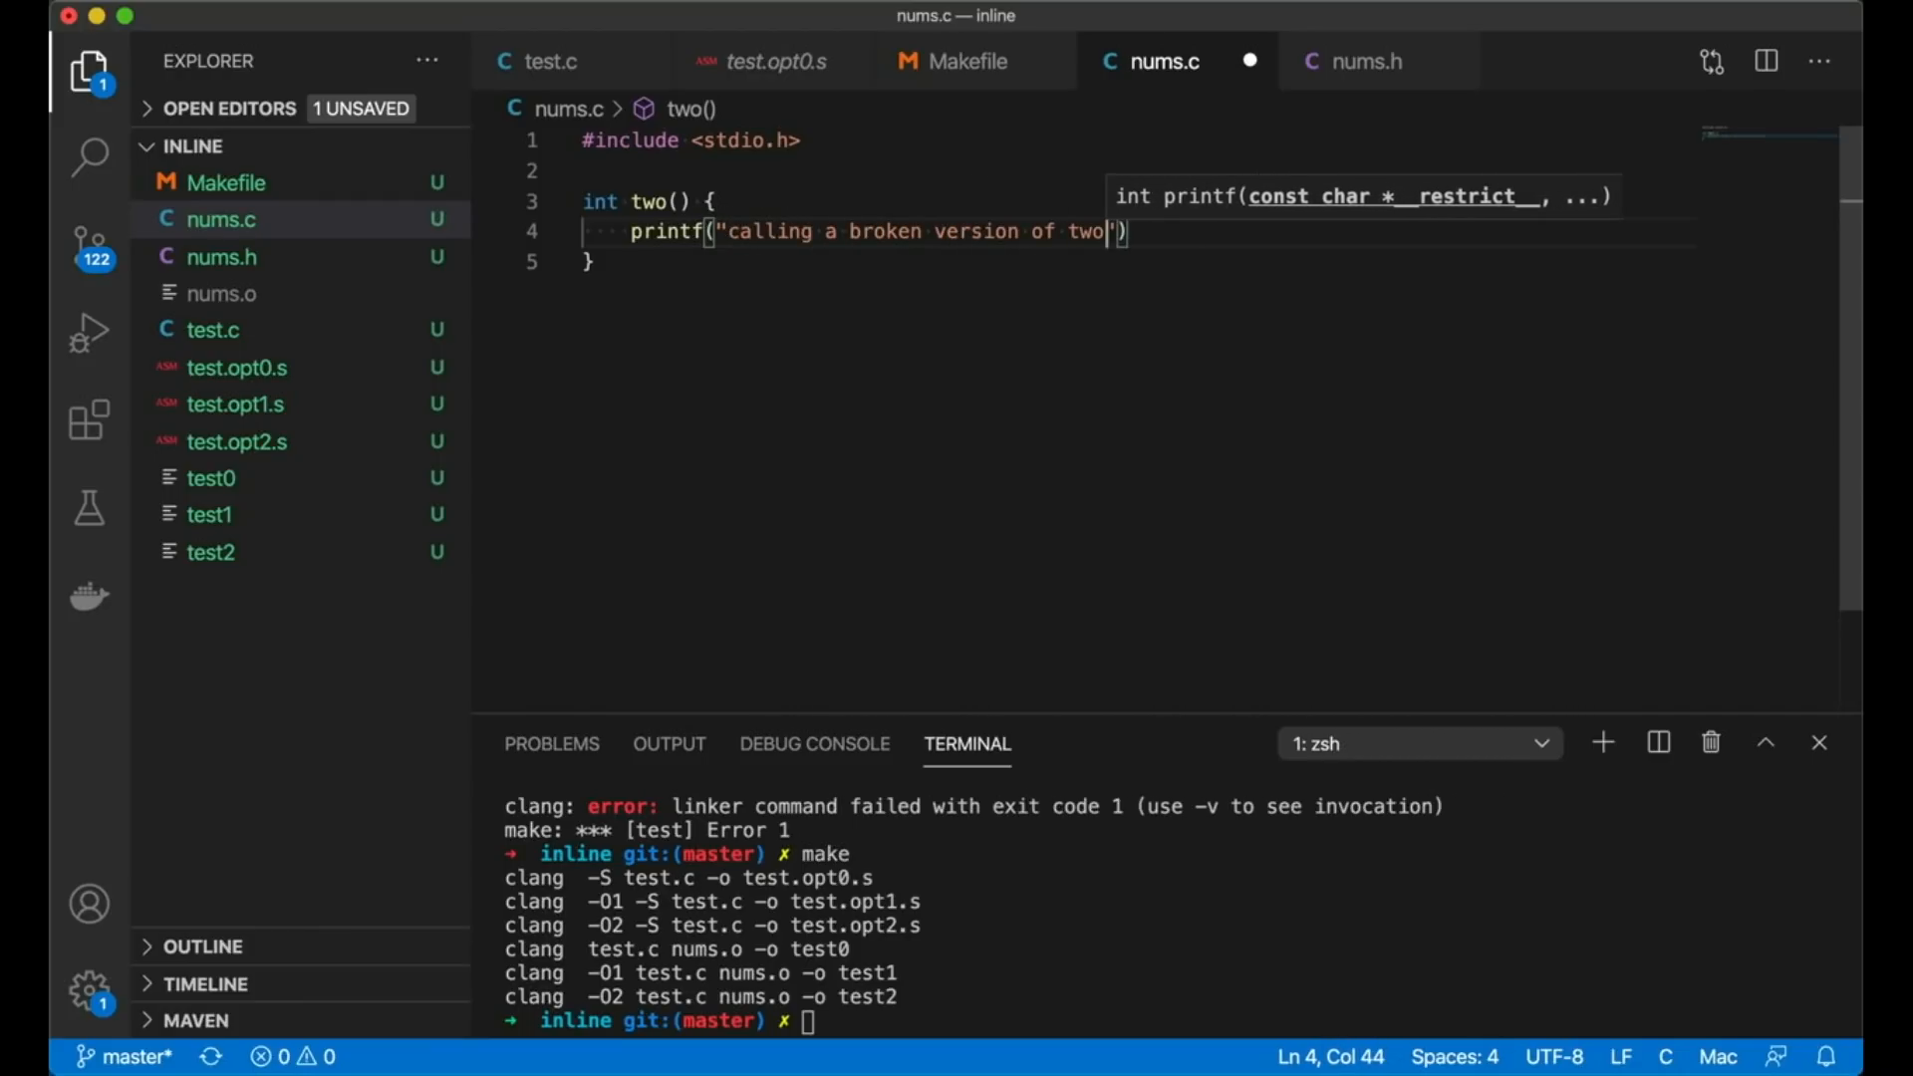
text(.\n");)
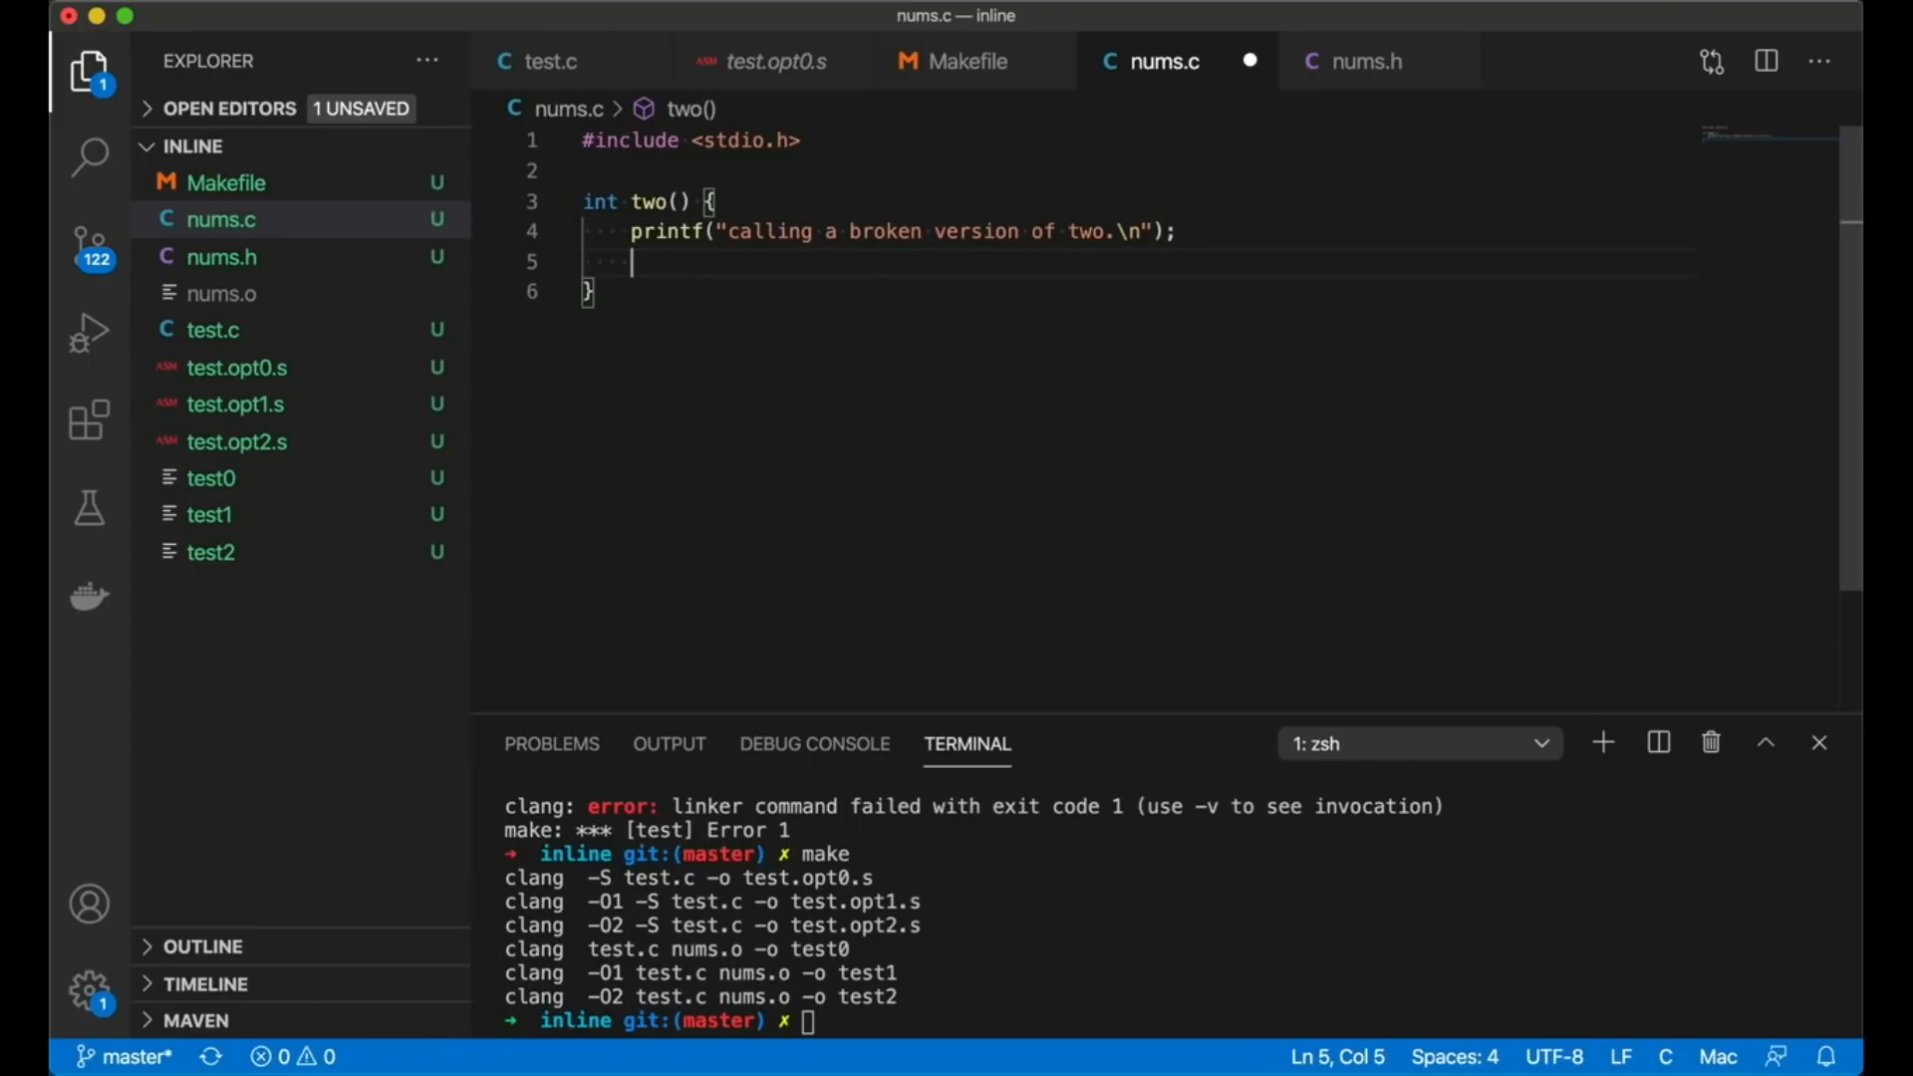
text(return 30;)
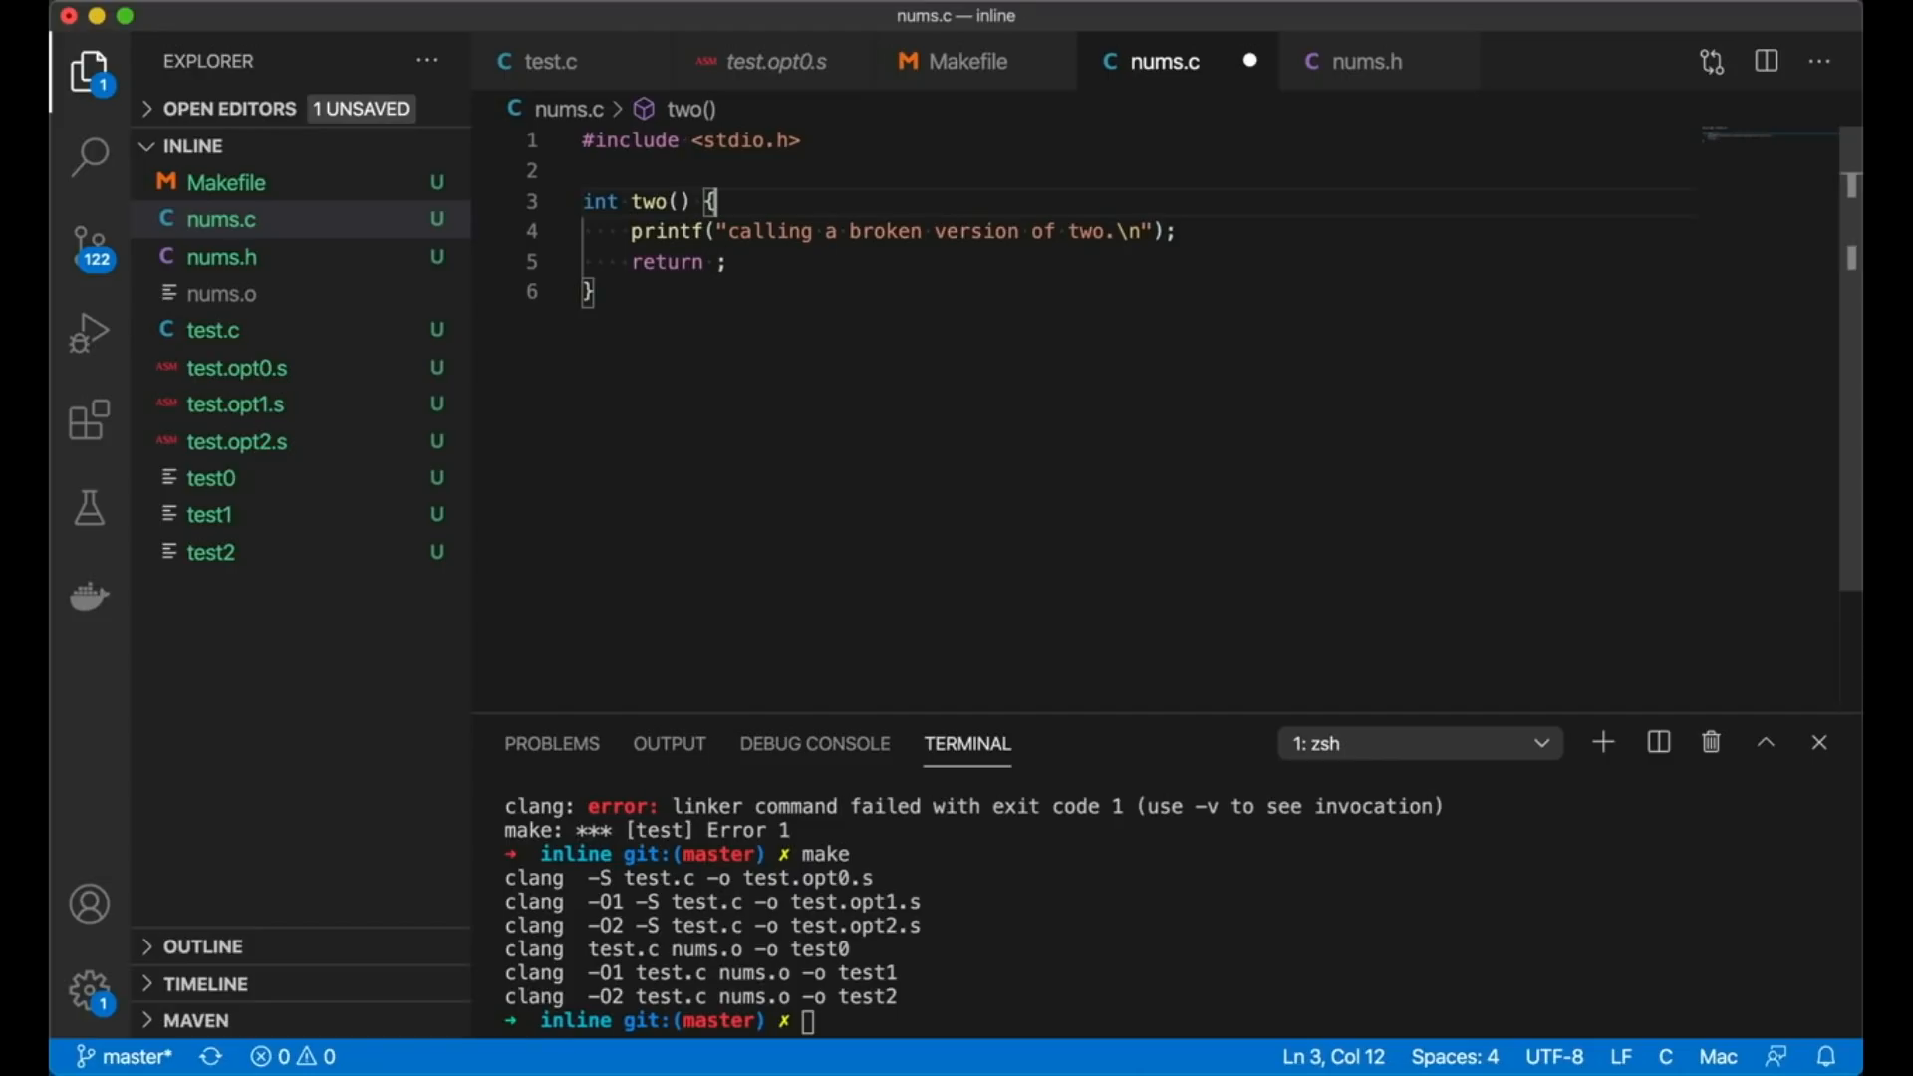
text(int)
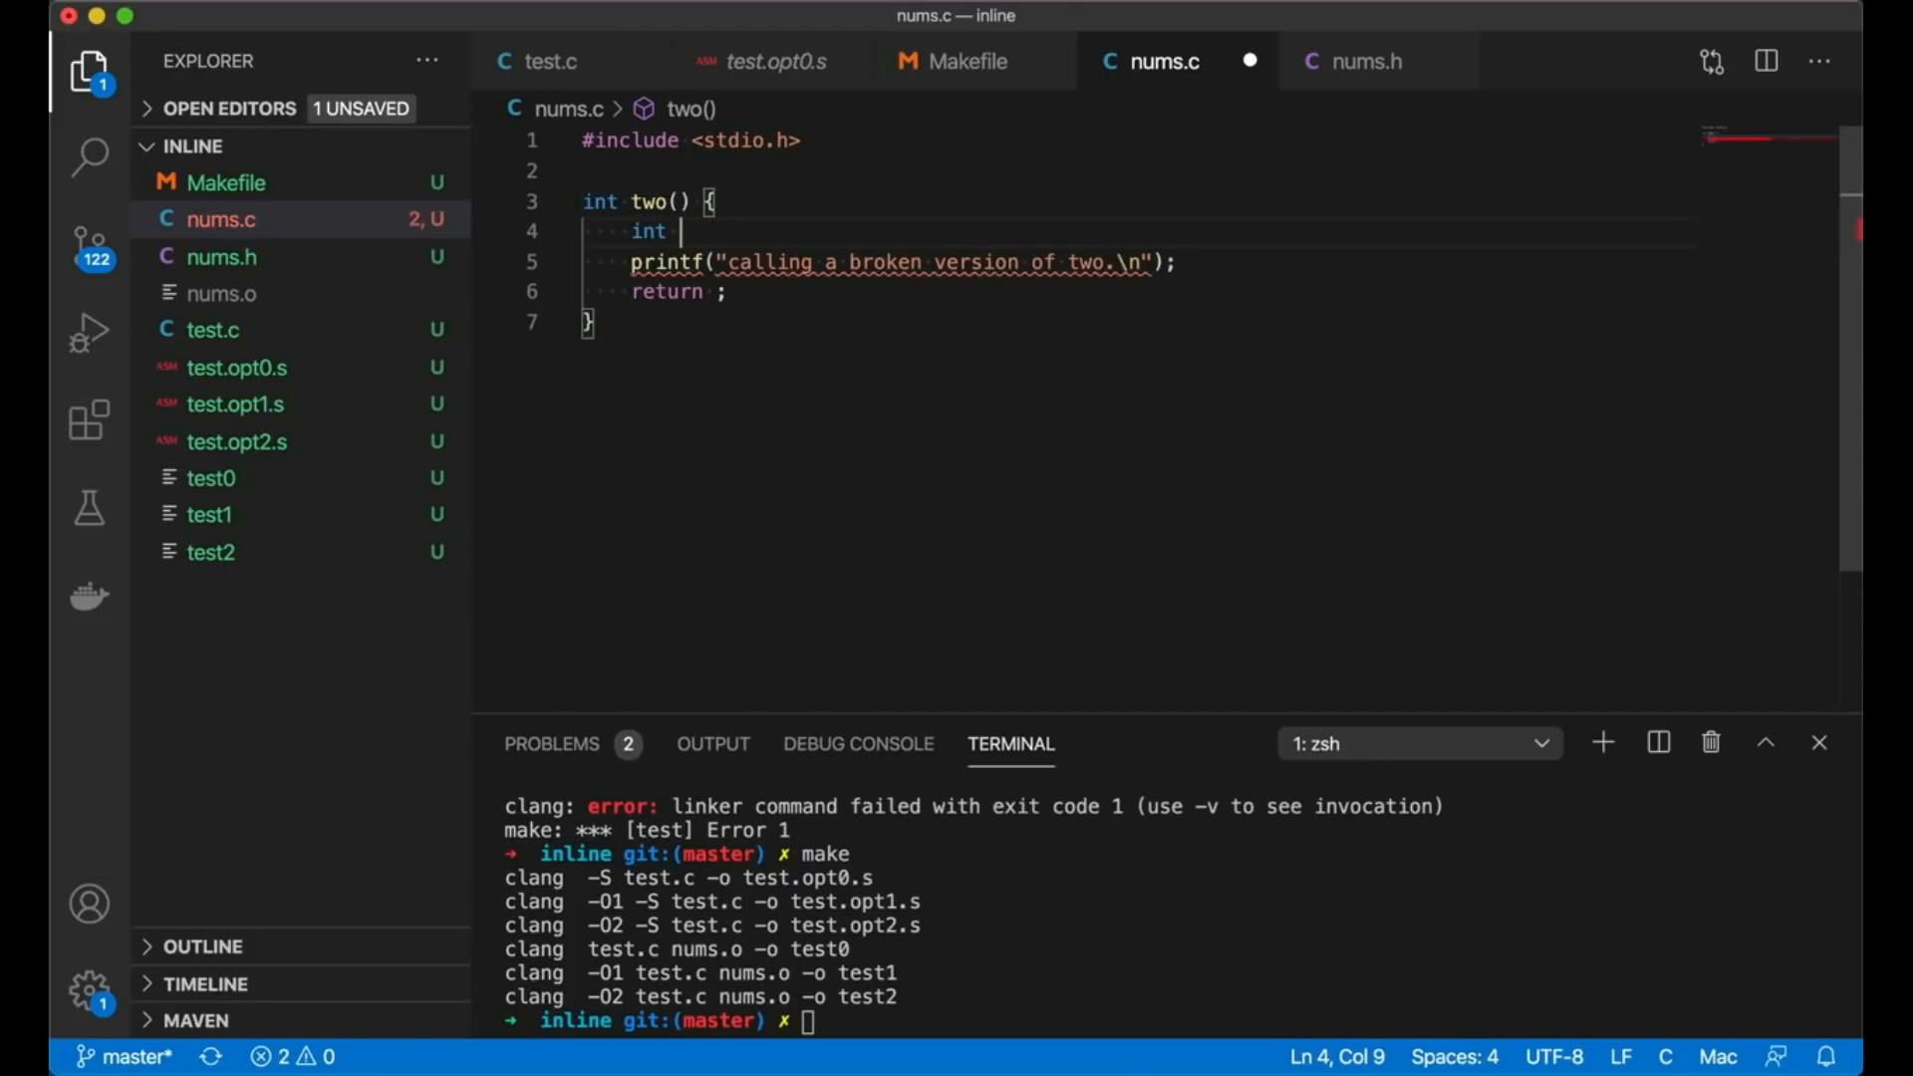
text(thirty)
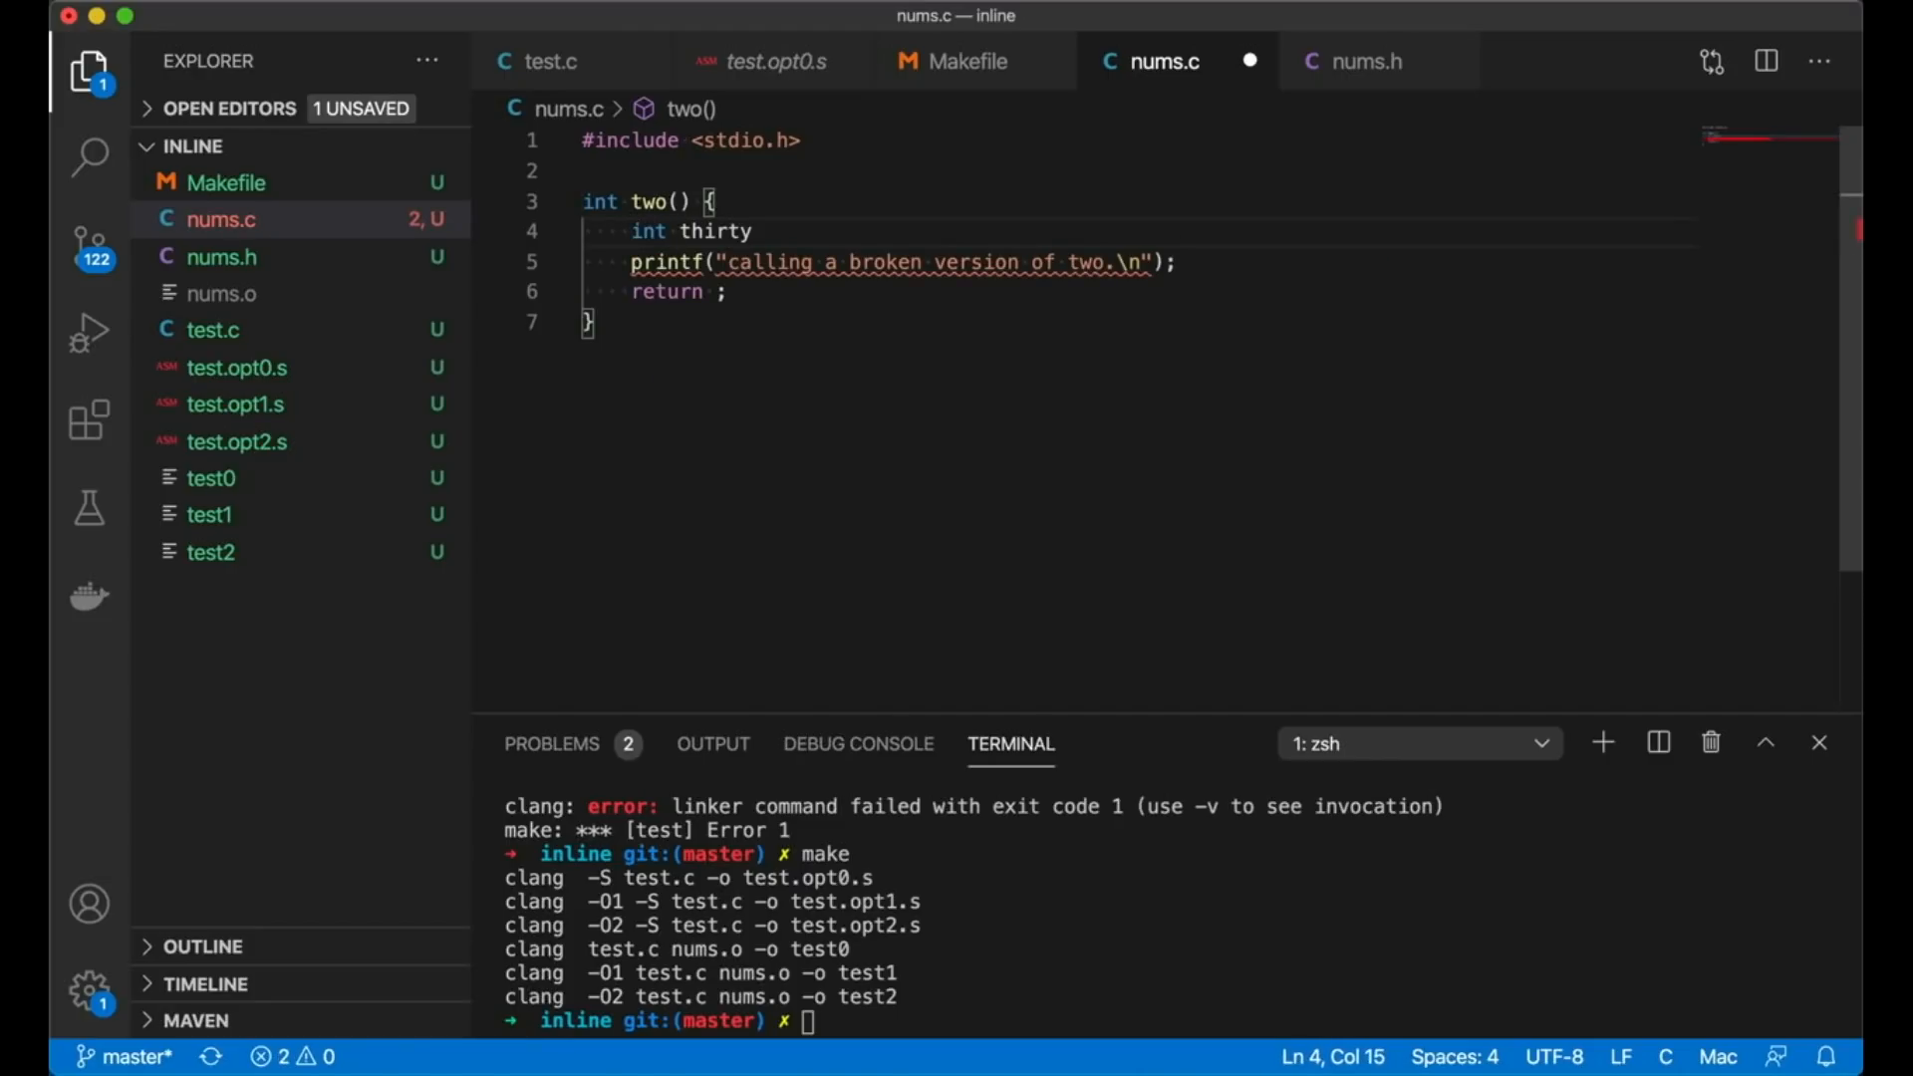
text(thirty)
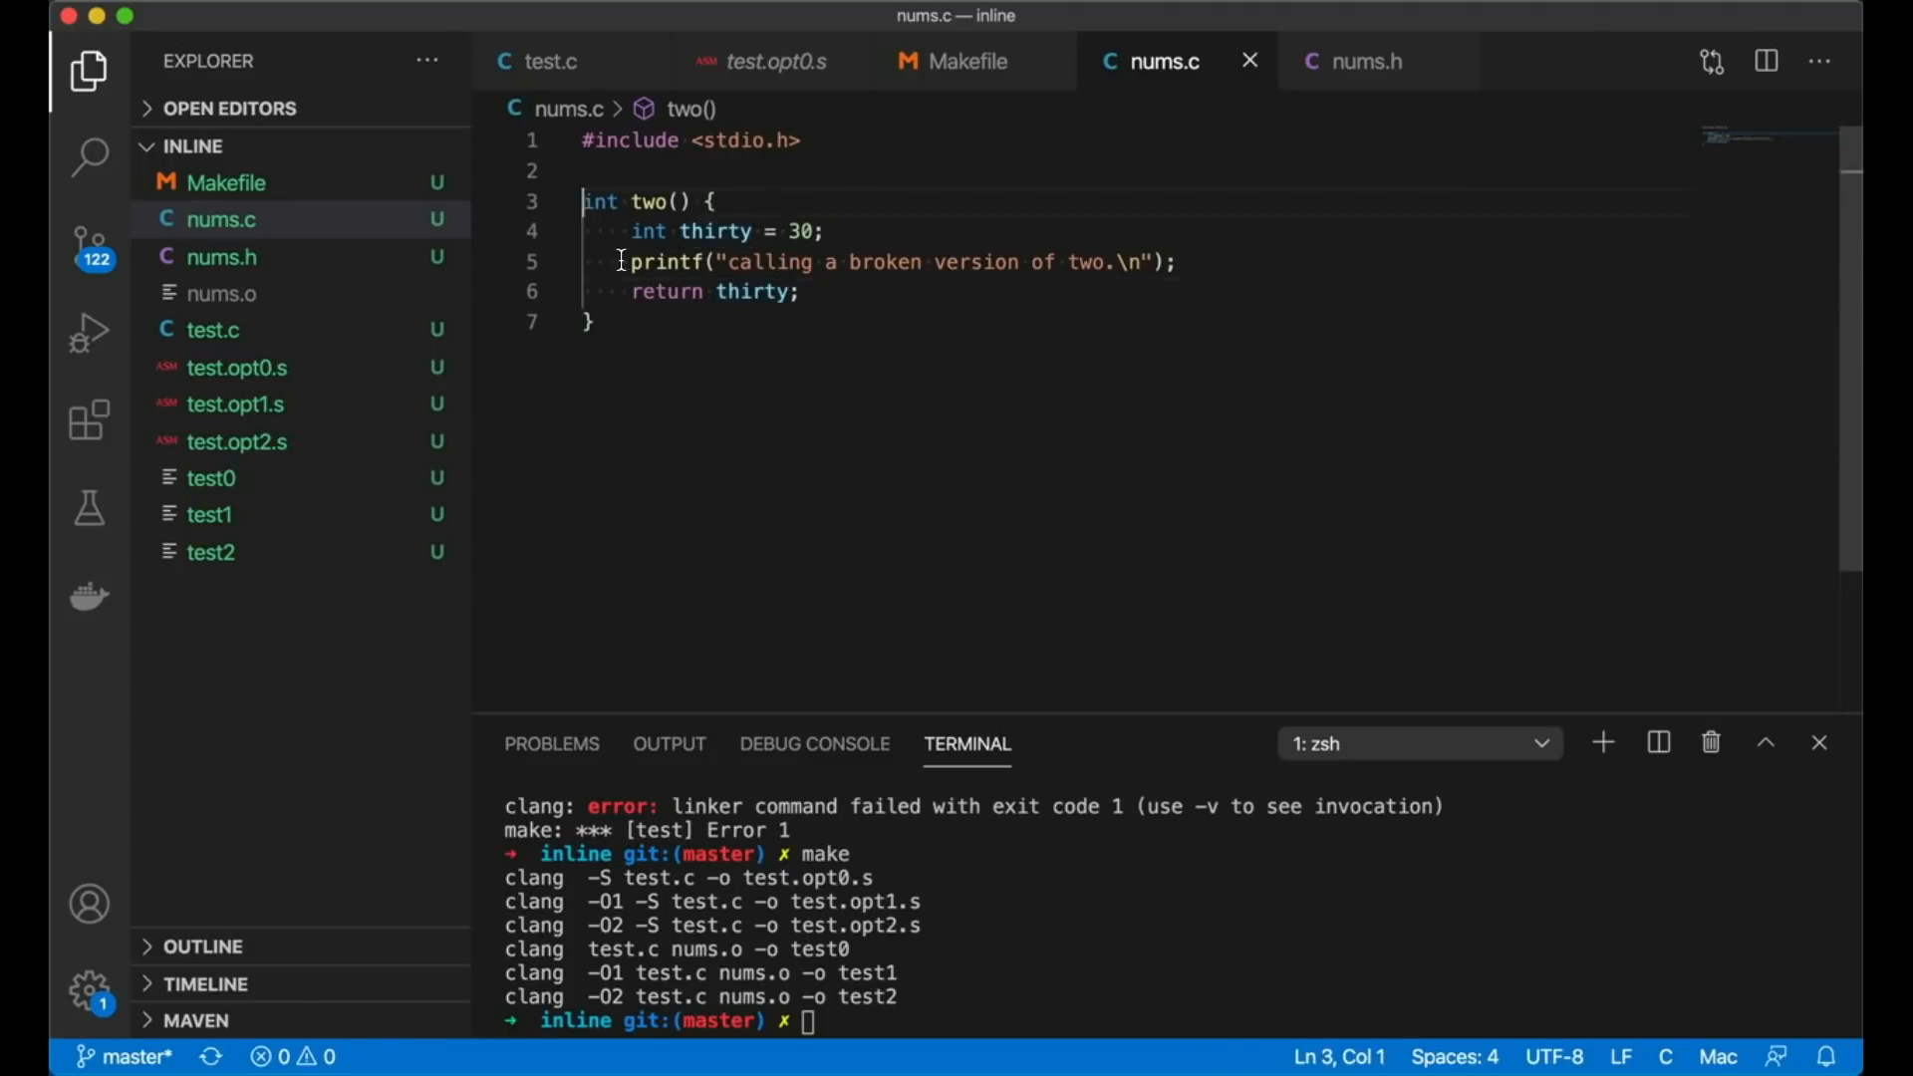
Step: Back in test.c, run make to compile nums.o and rebuild test0–test2 and listings
click(549, 61)
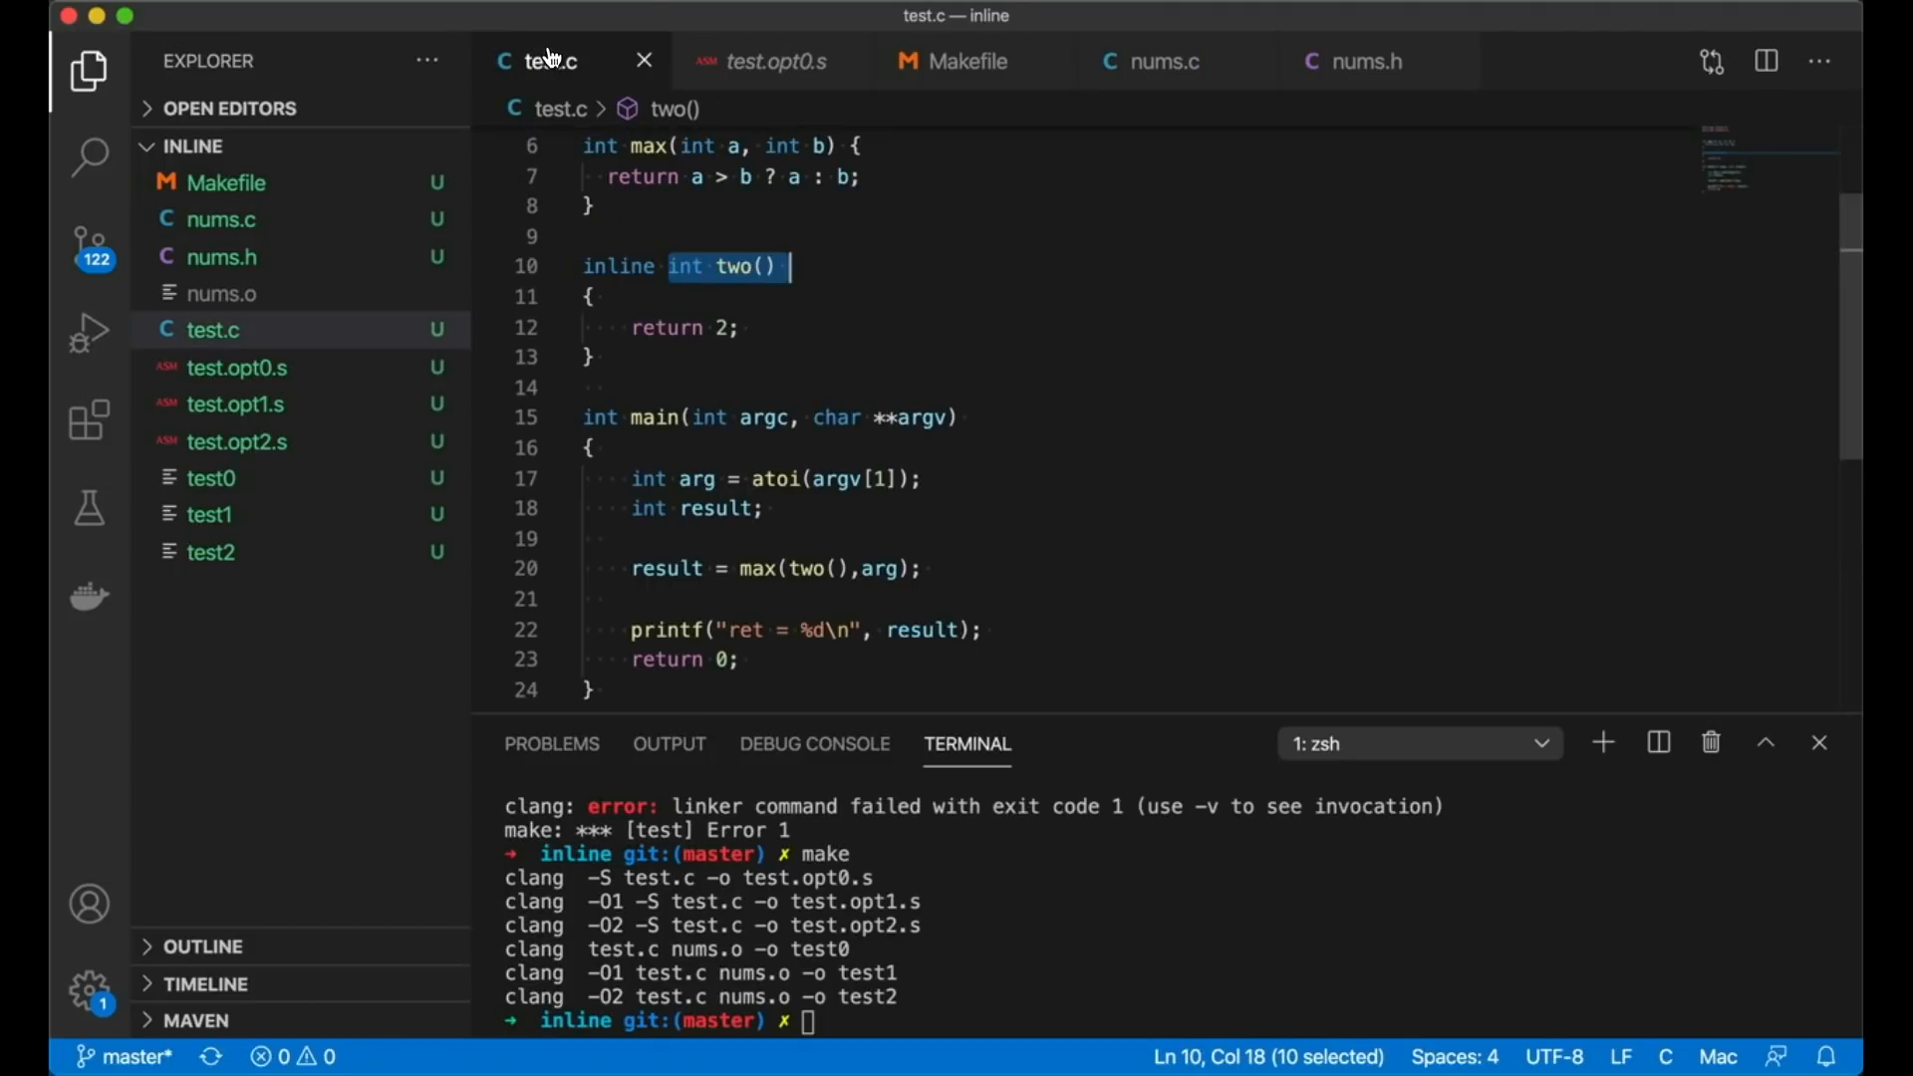
click(716, 326)
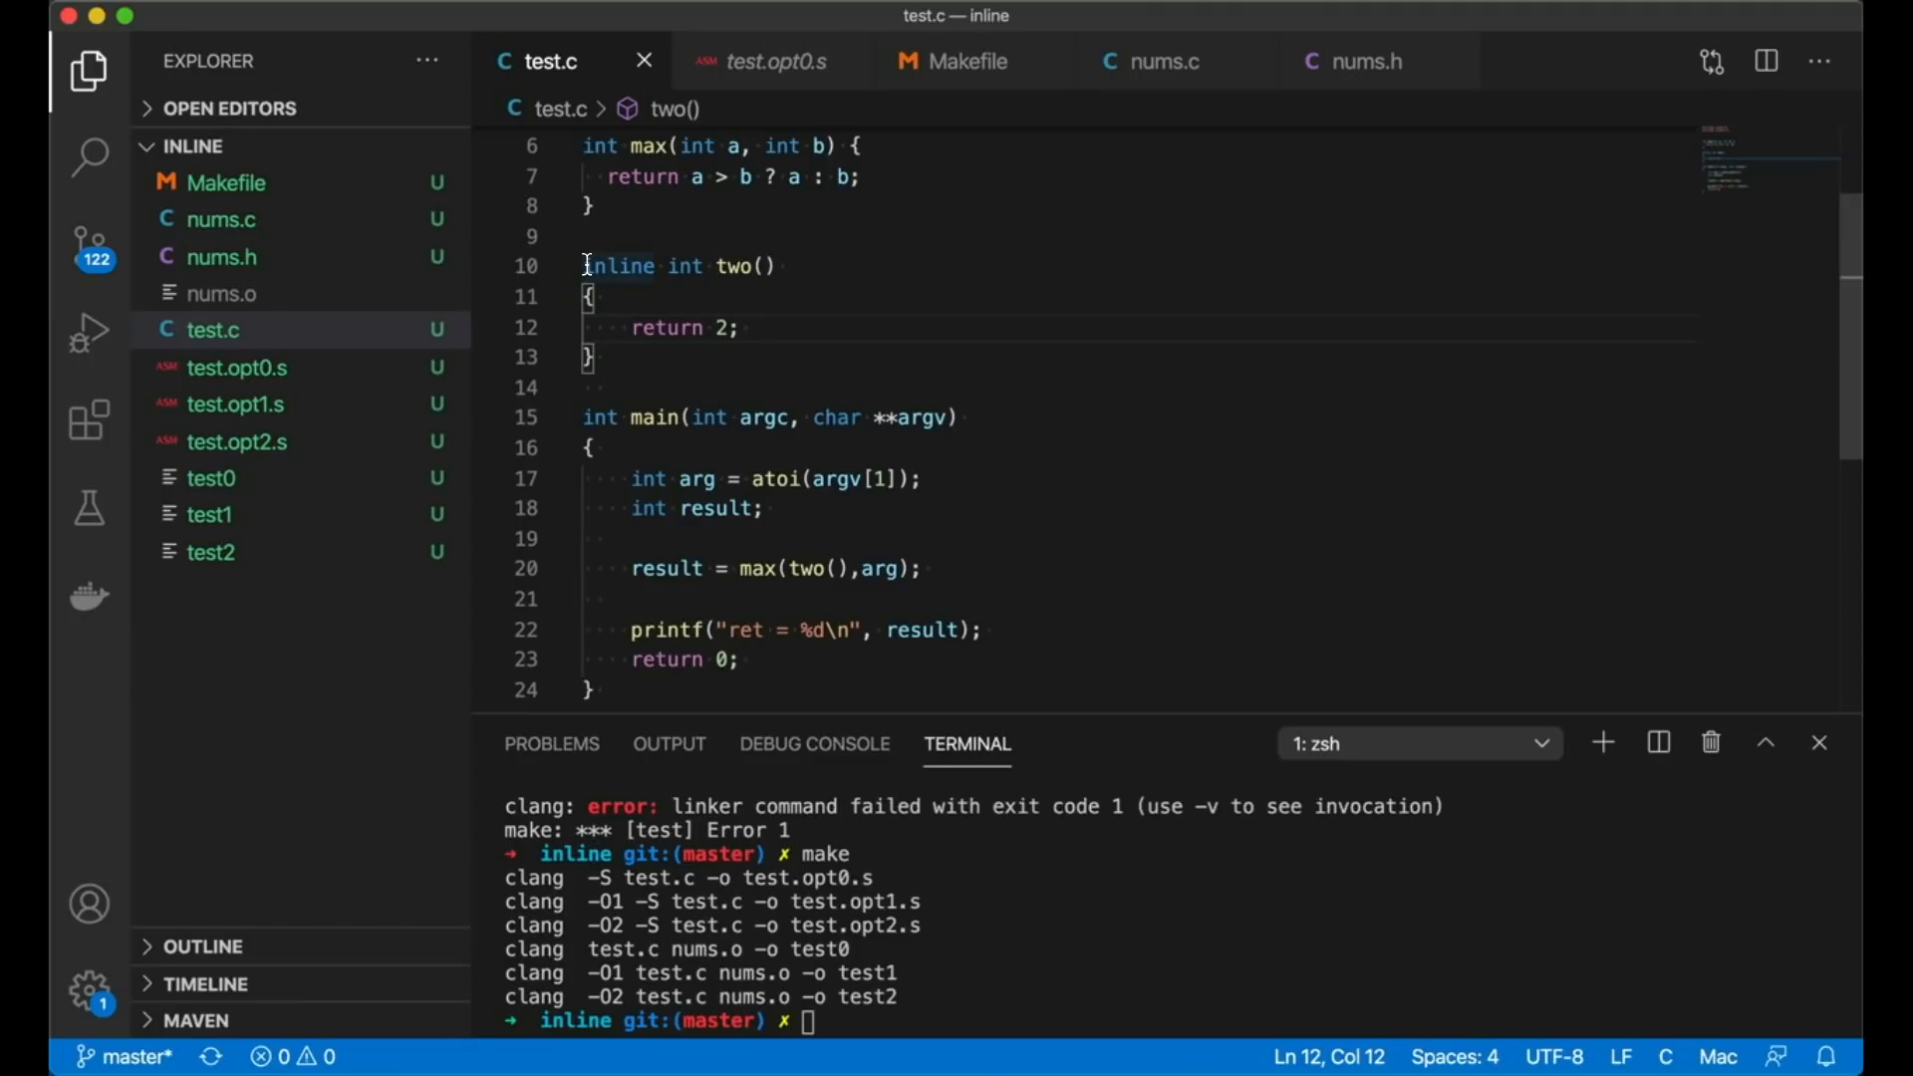
mouse_move(723, 588)
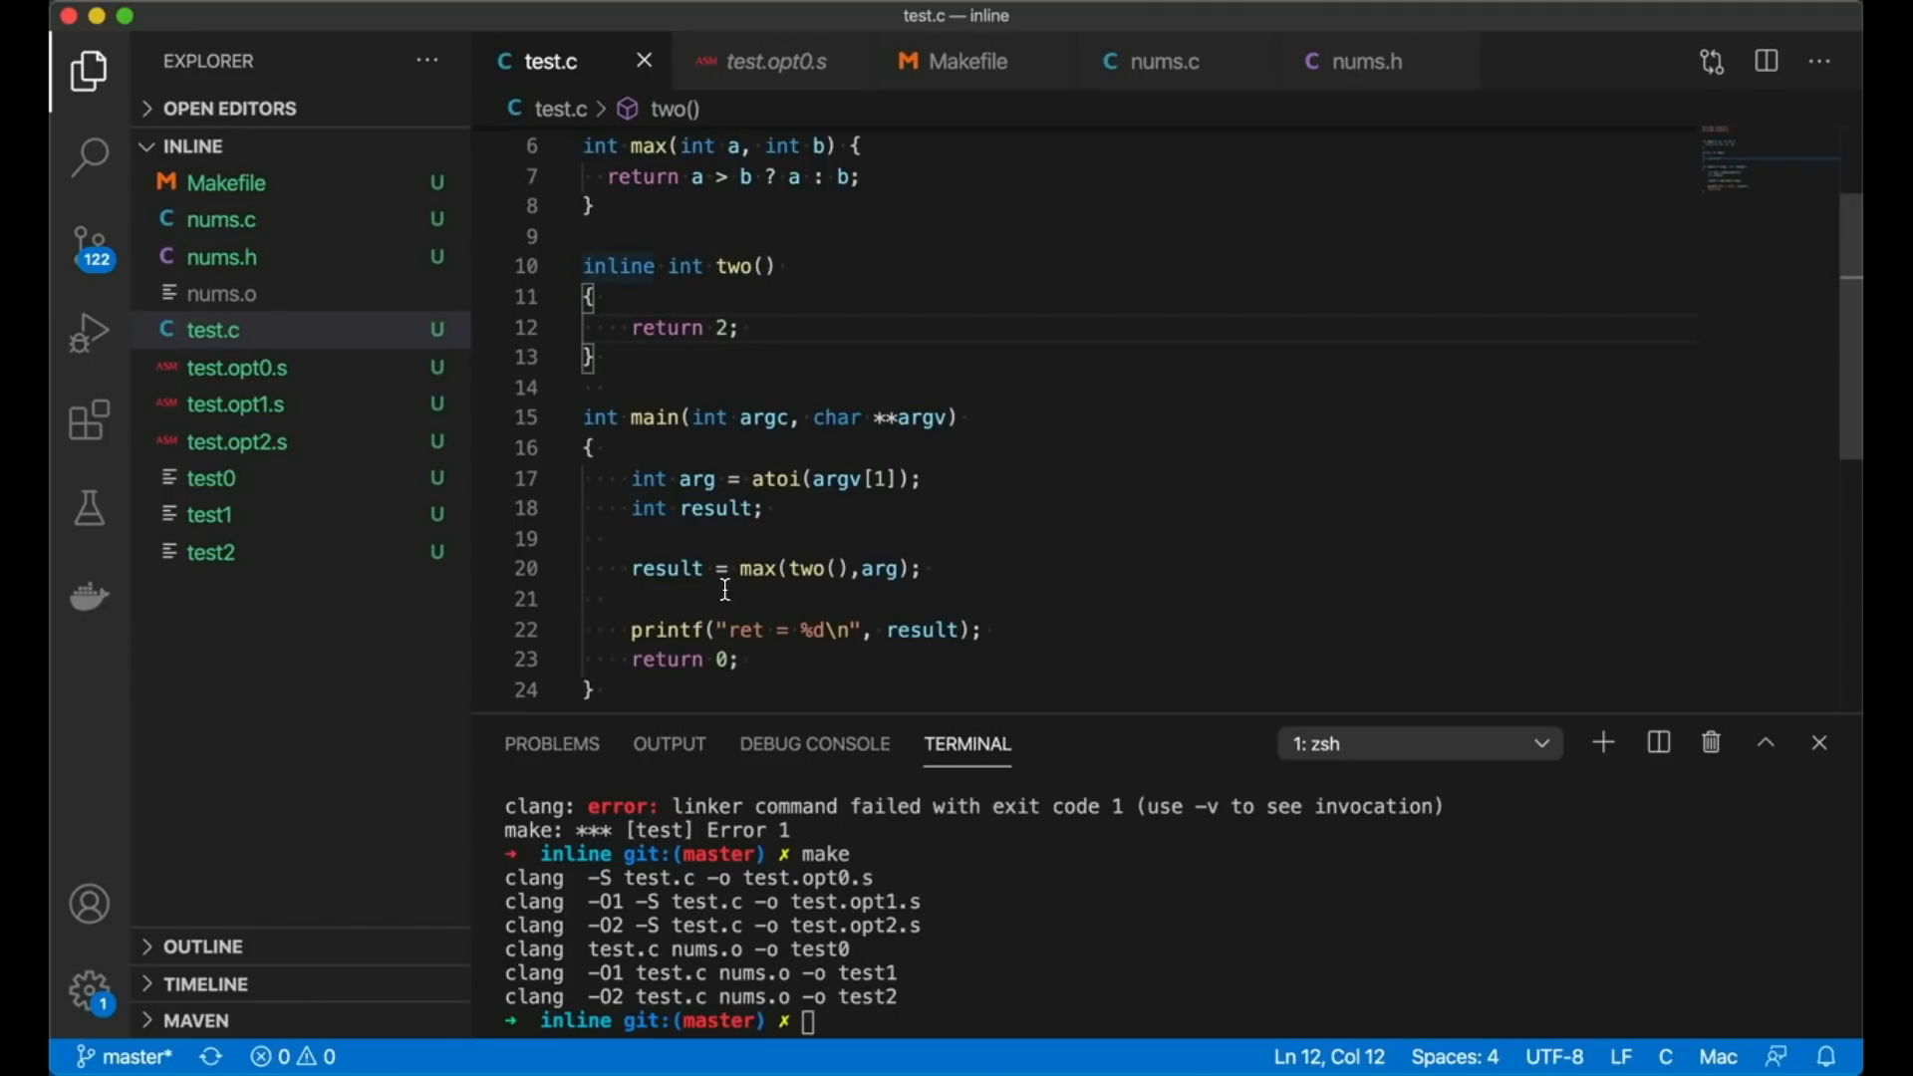
text(make)
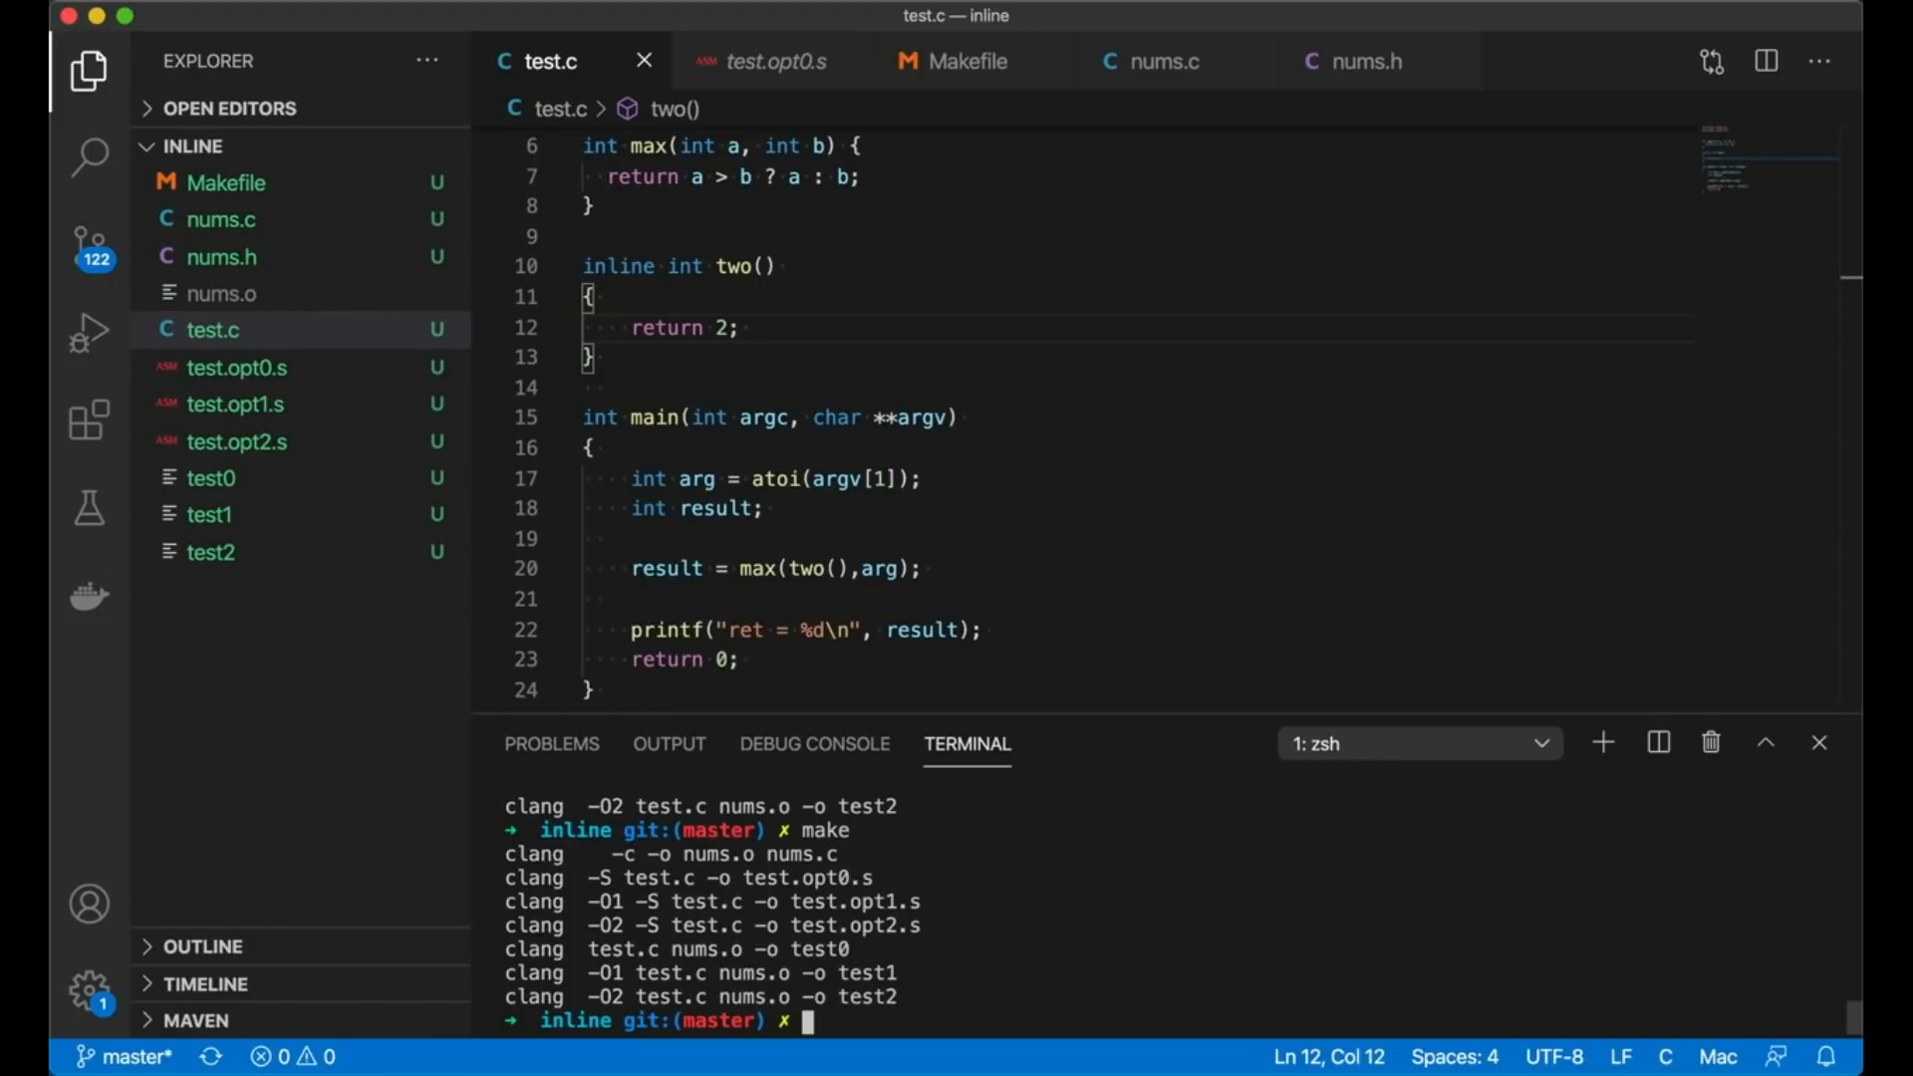
mouse_move(580, 498)
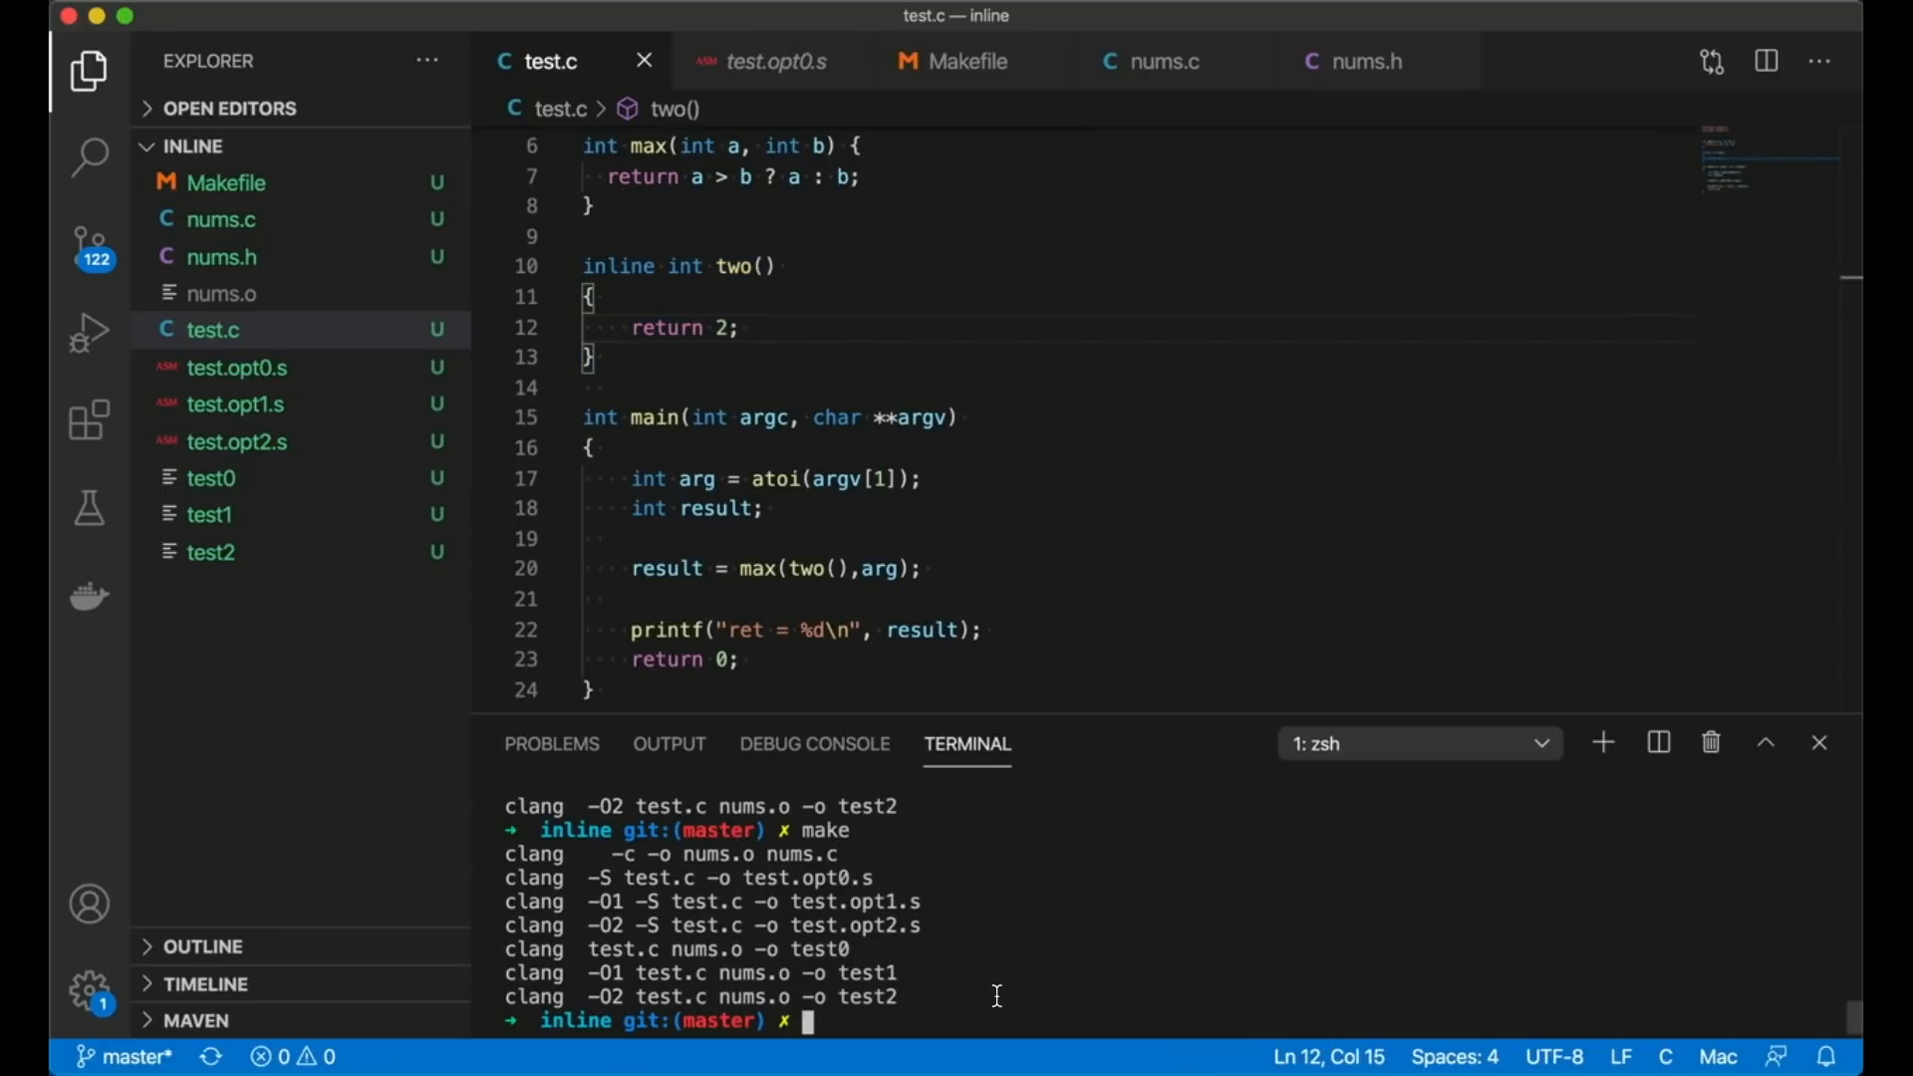
Step: Run ./test1 5, ./test0 5 and ./test2 5: broken two gives ret = 30, test2 gives 5
text(./test1 5)
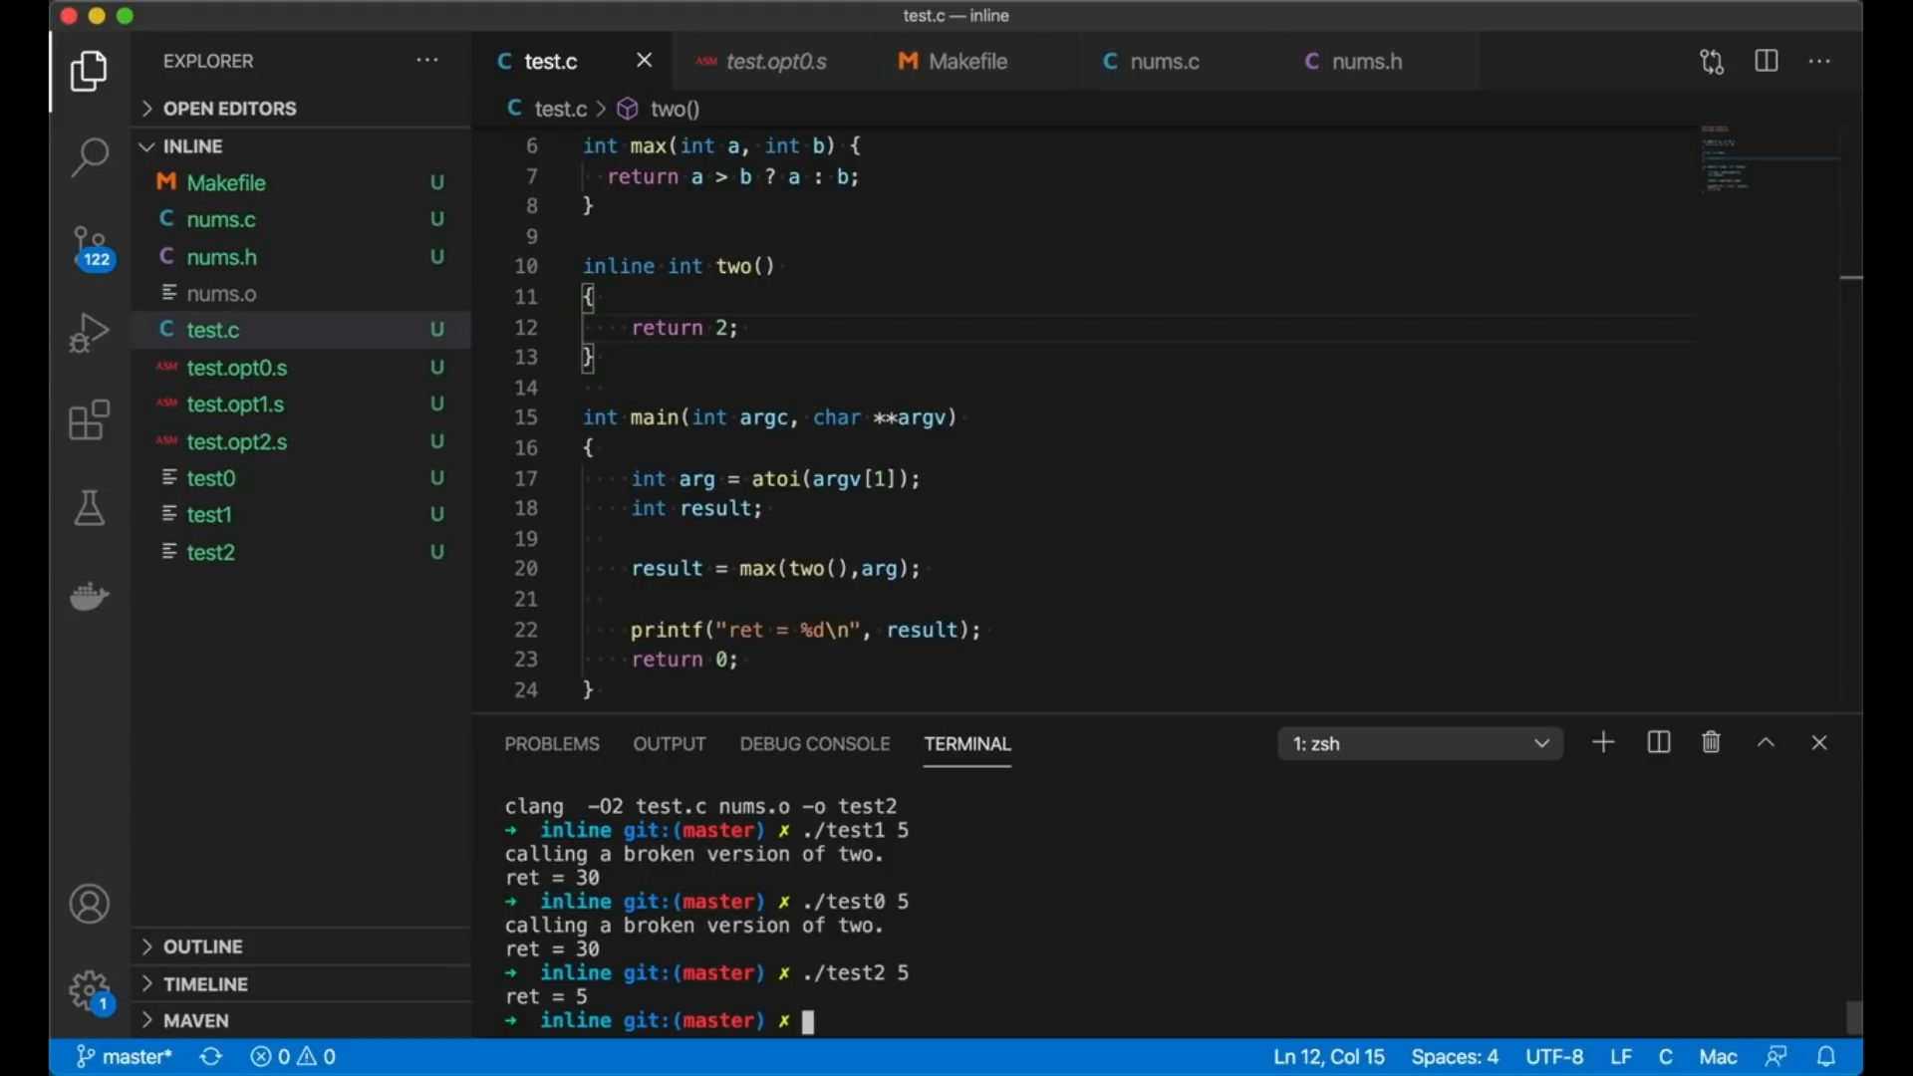
mouse_move(951, 869)
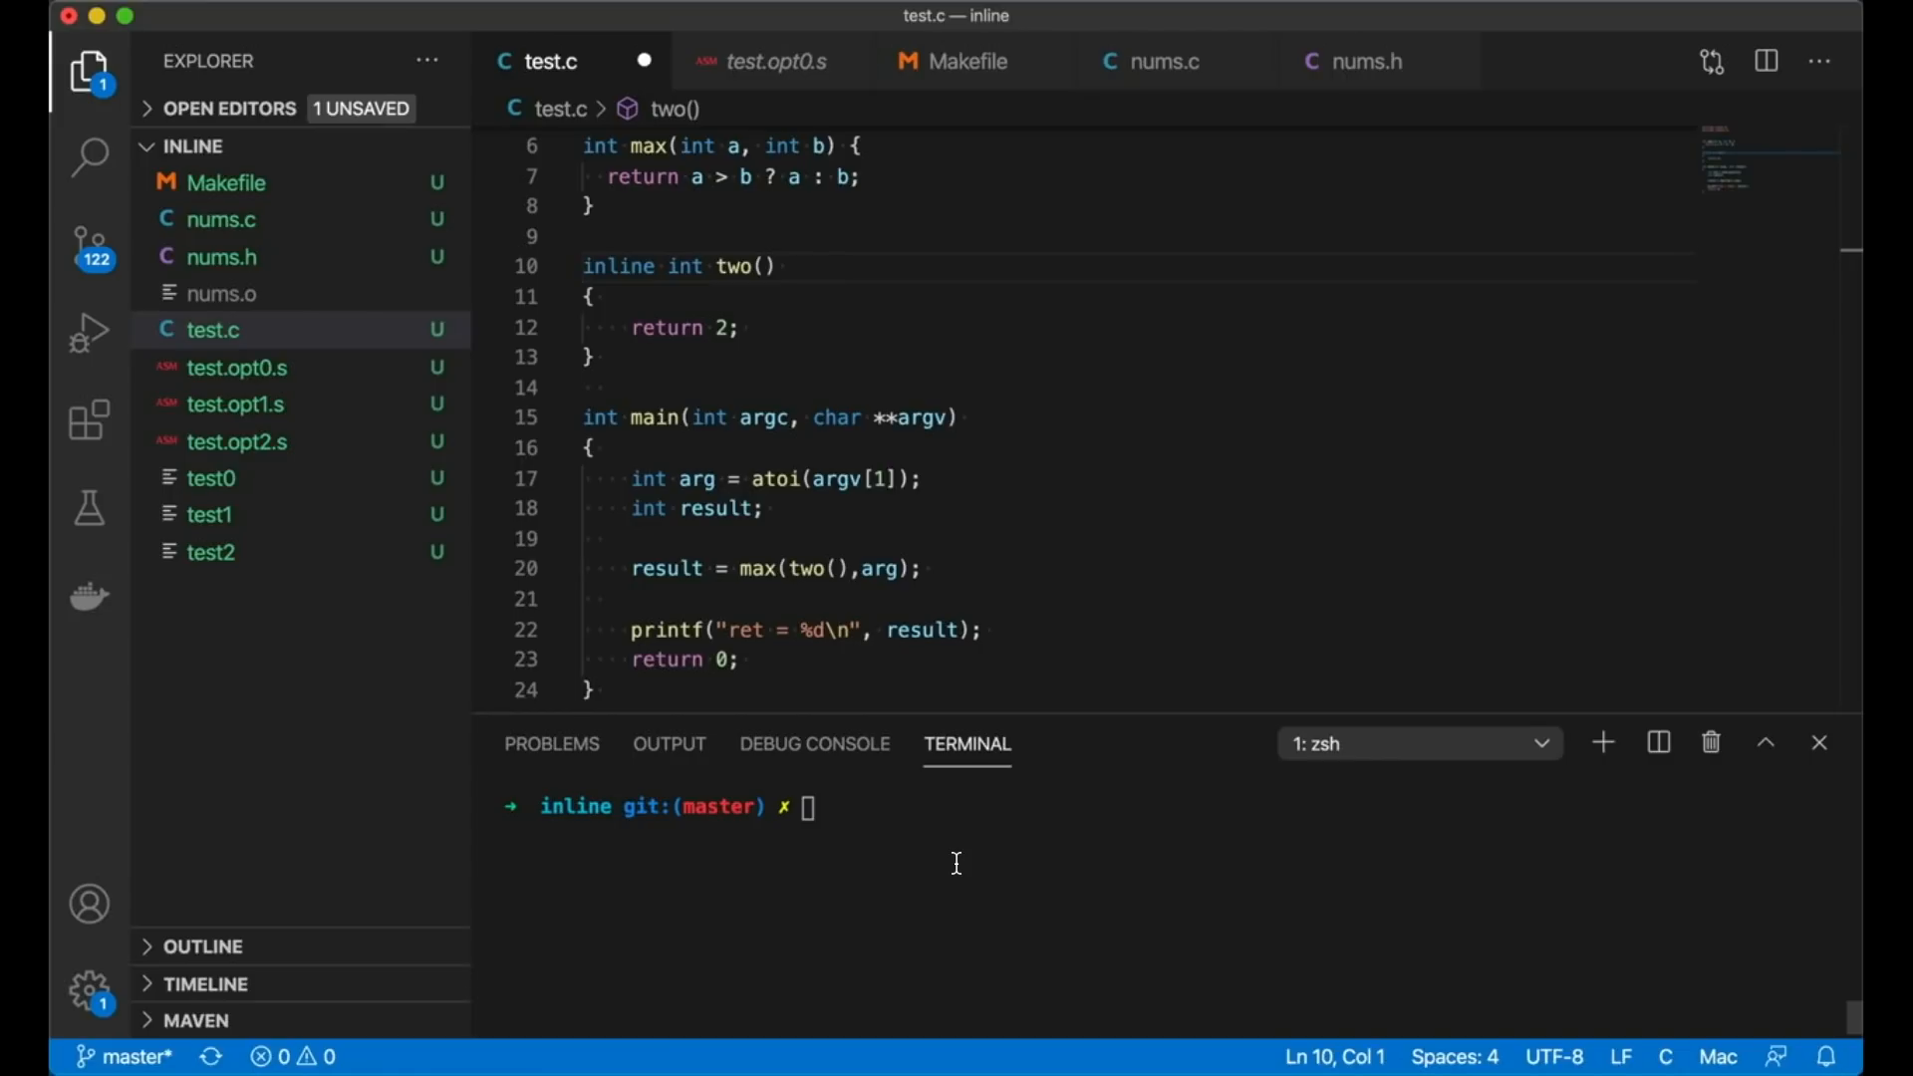
Step: Prefix inline int two() in test.c with __attribute__((always_inline)) and save
text(__attribute)
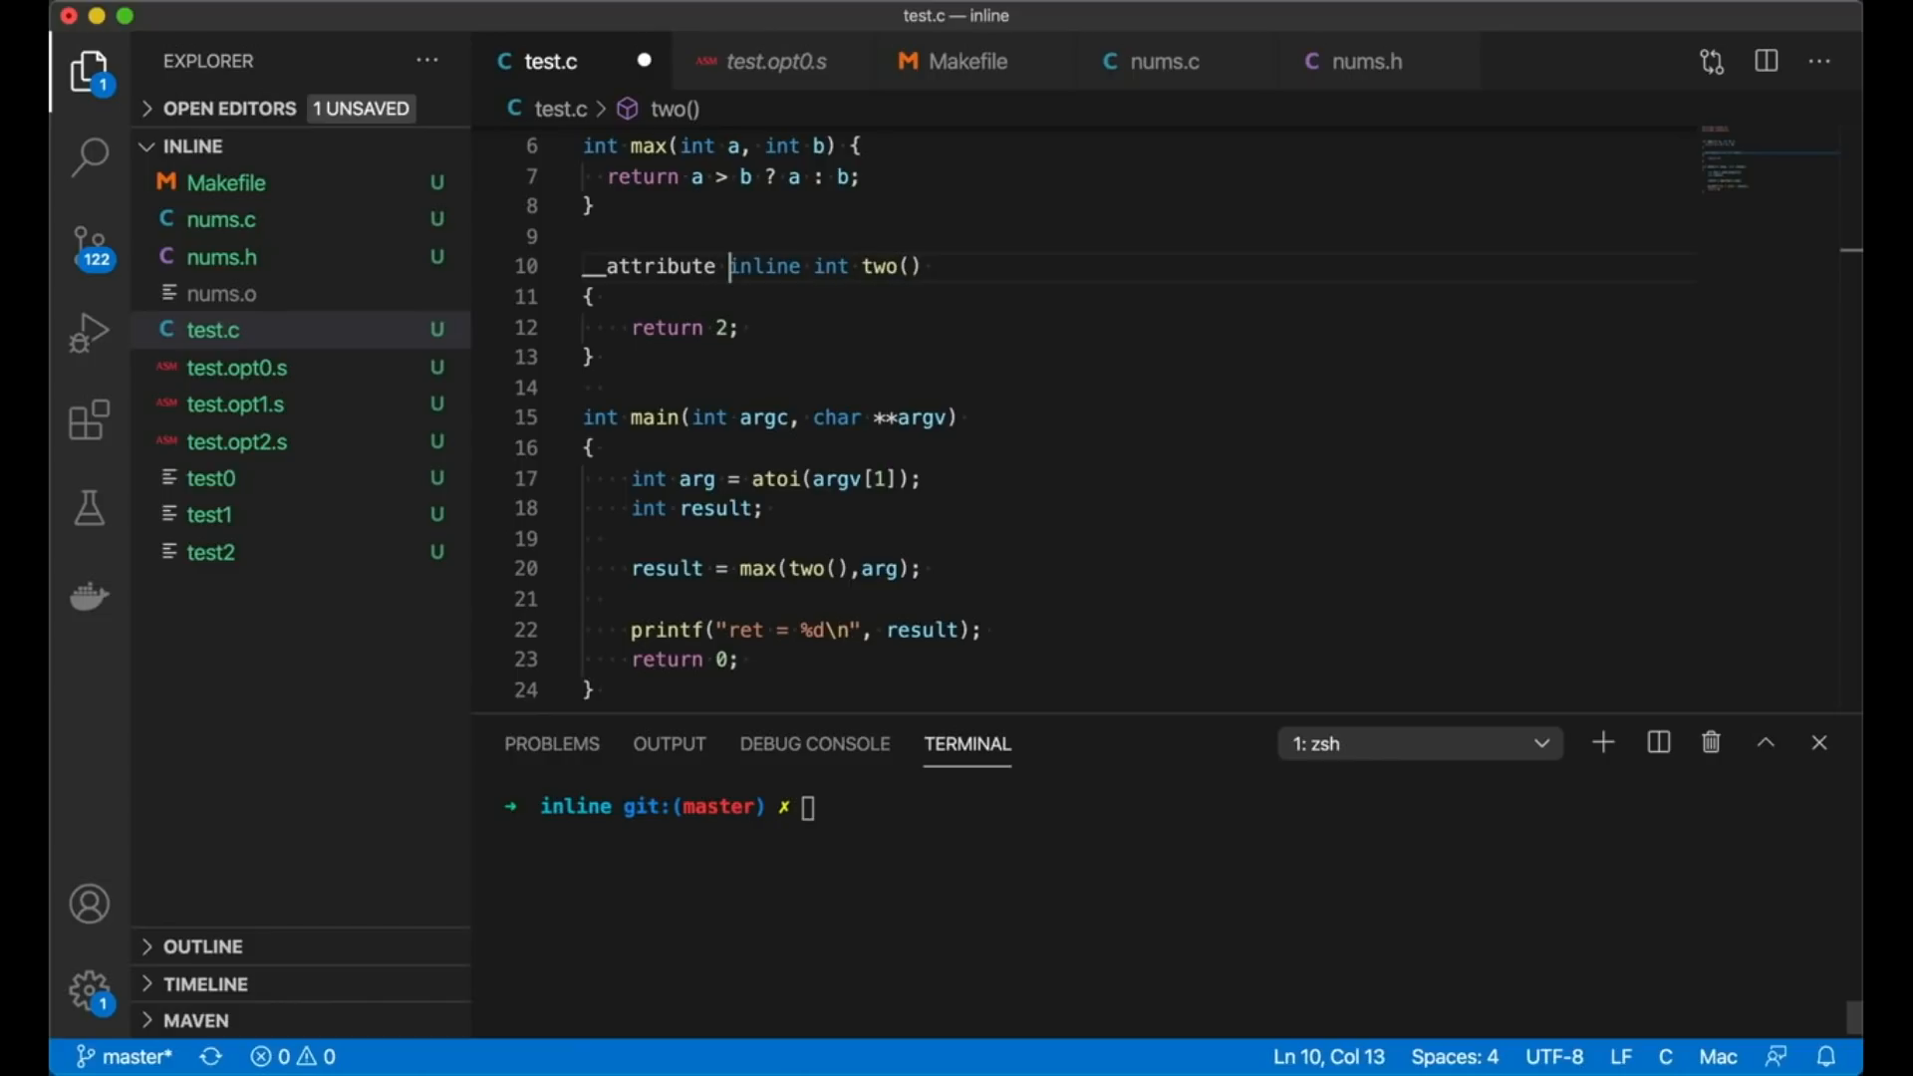
text(((always_inline)
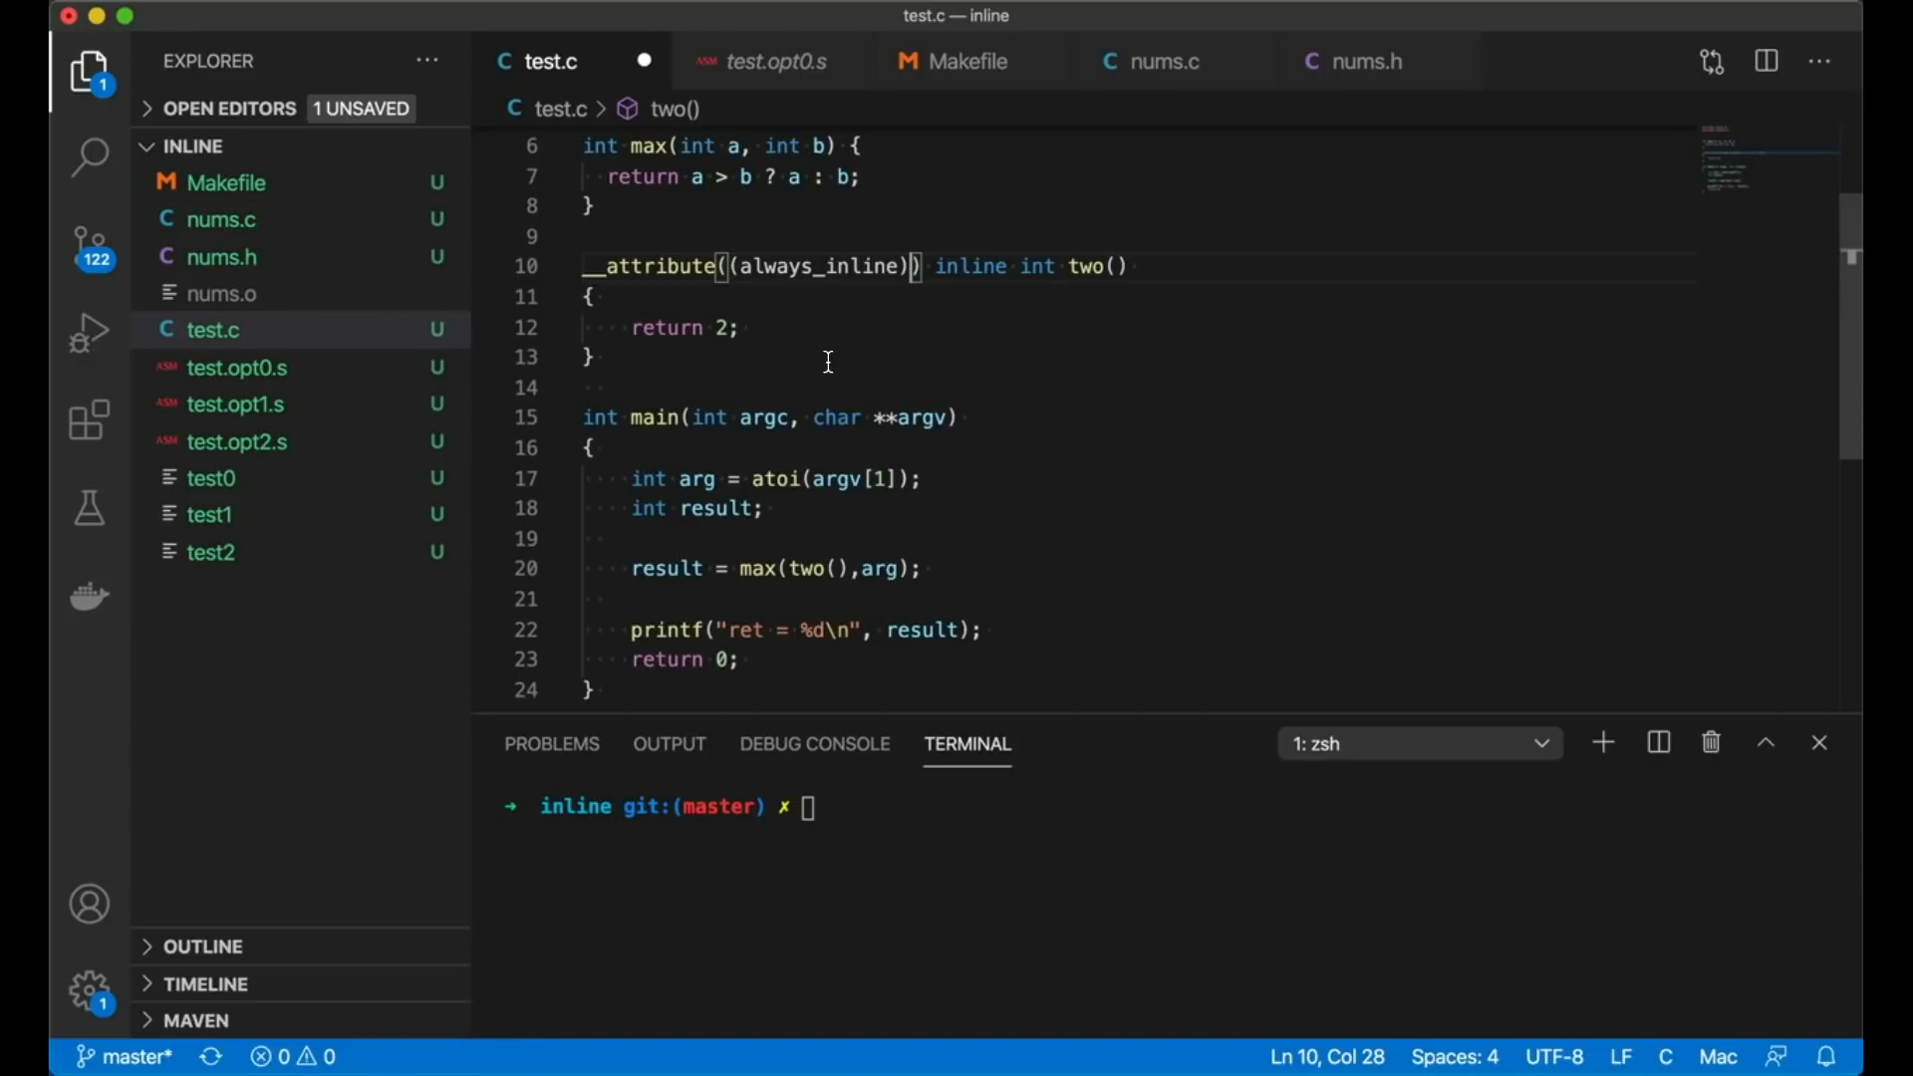
key(cmd+s)
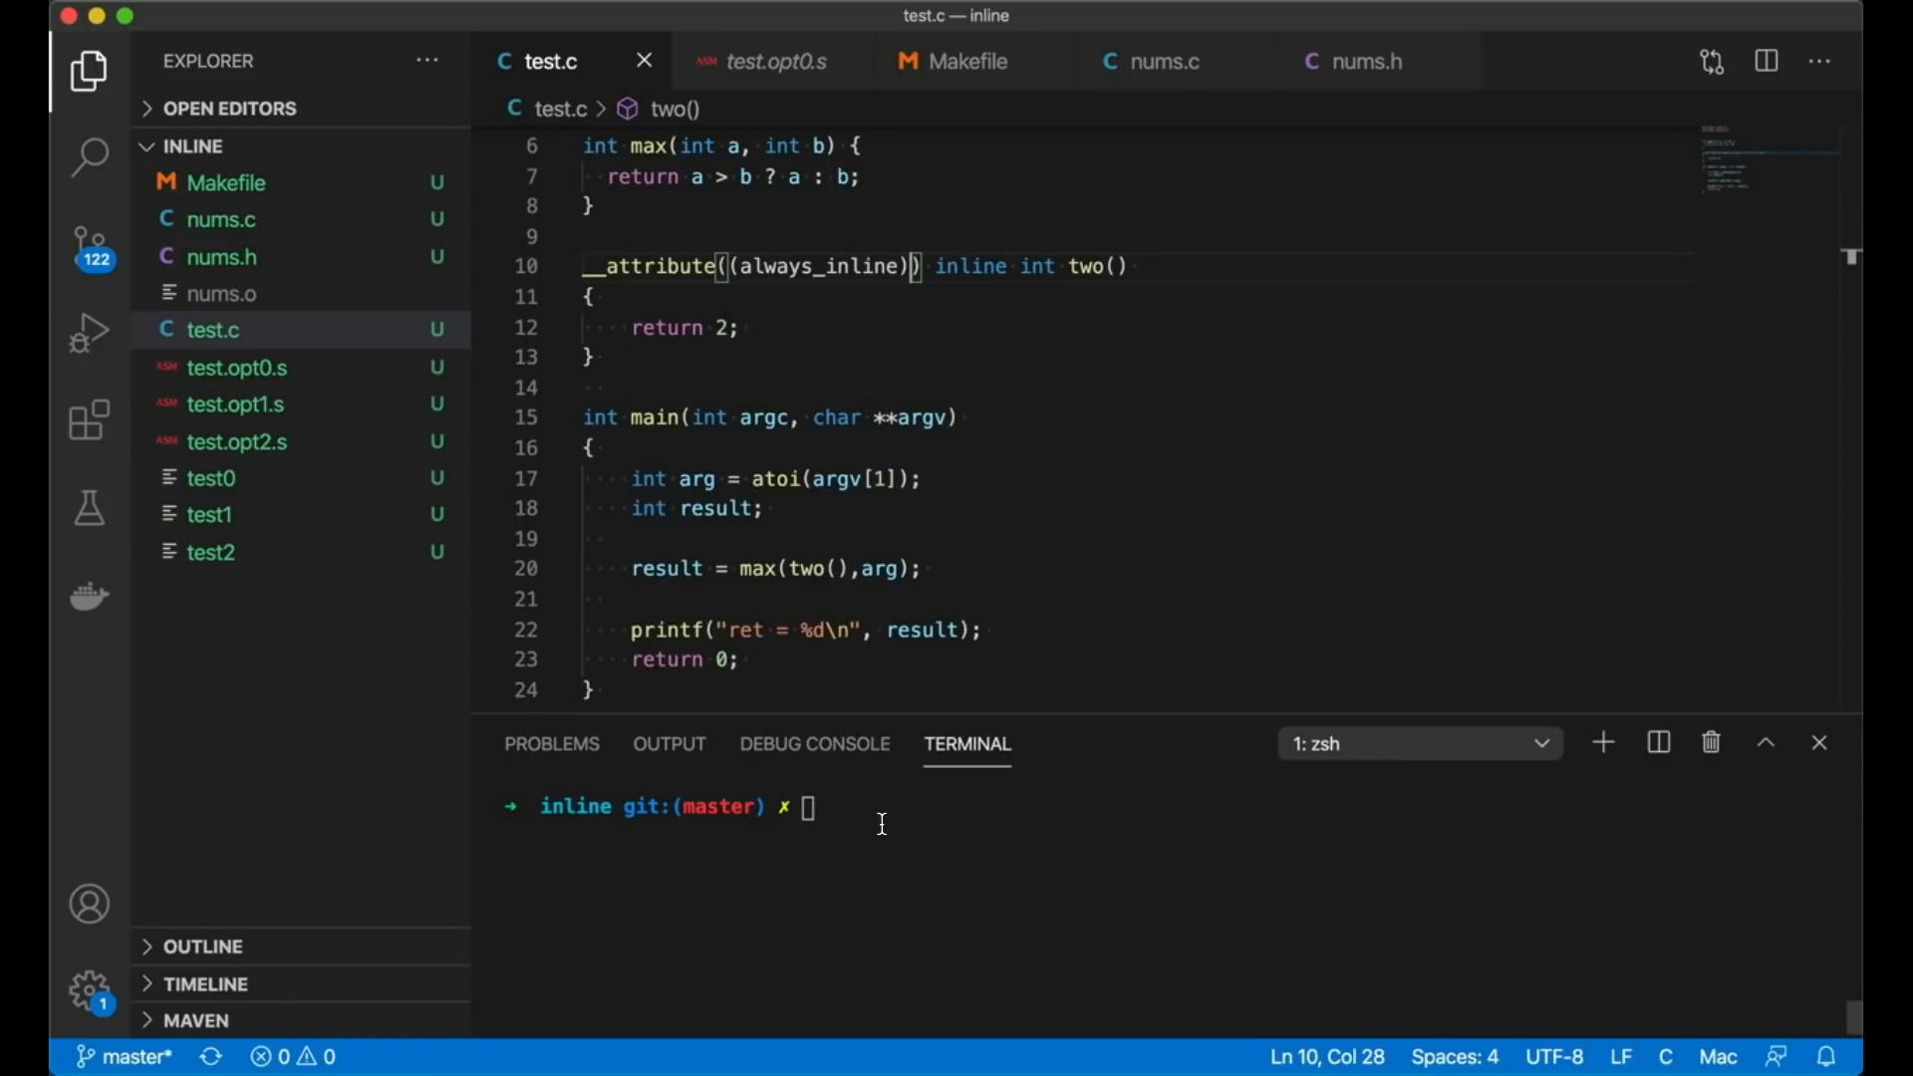
Step: Rebuild with make and view _main in test.opt0.s, now loading constant 2 before _max
text(make)
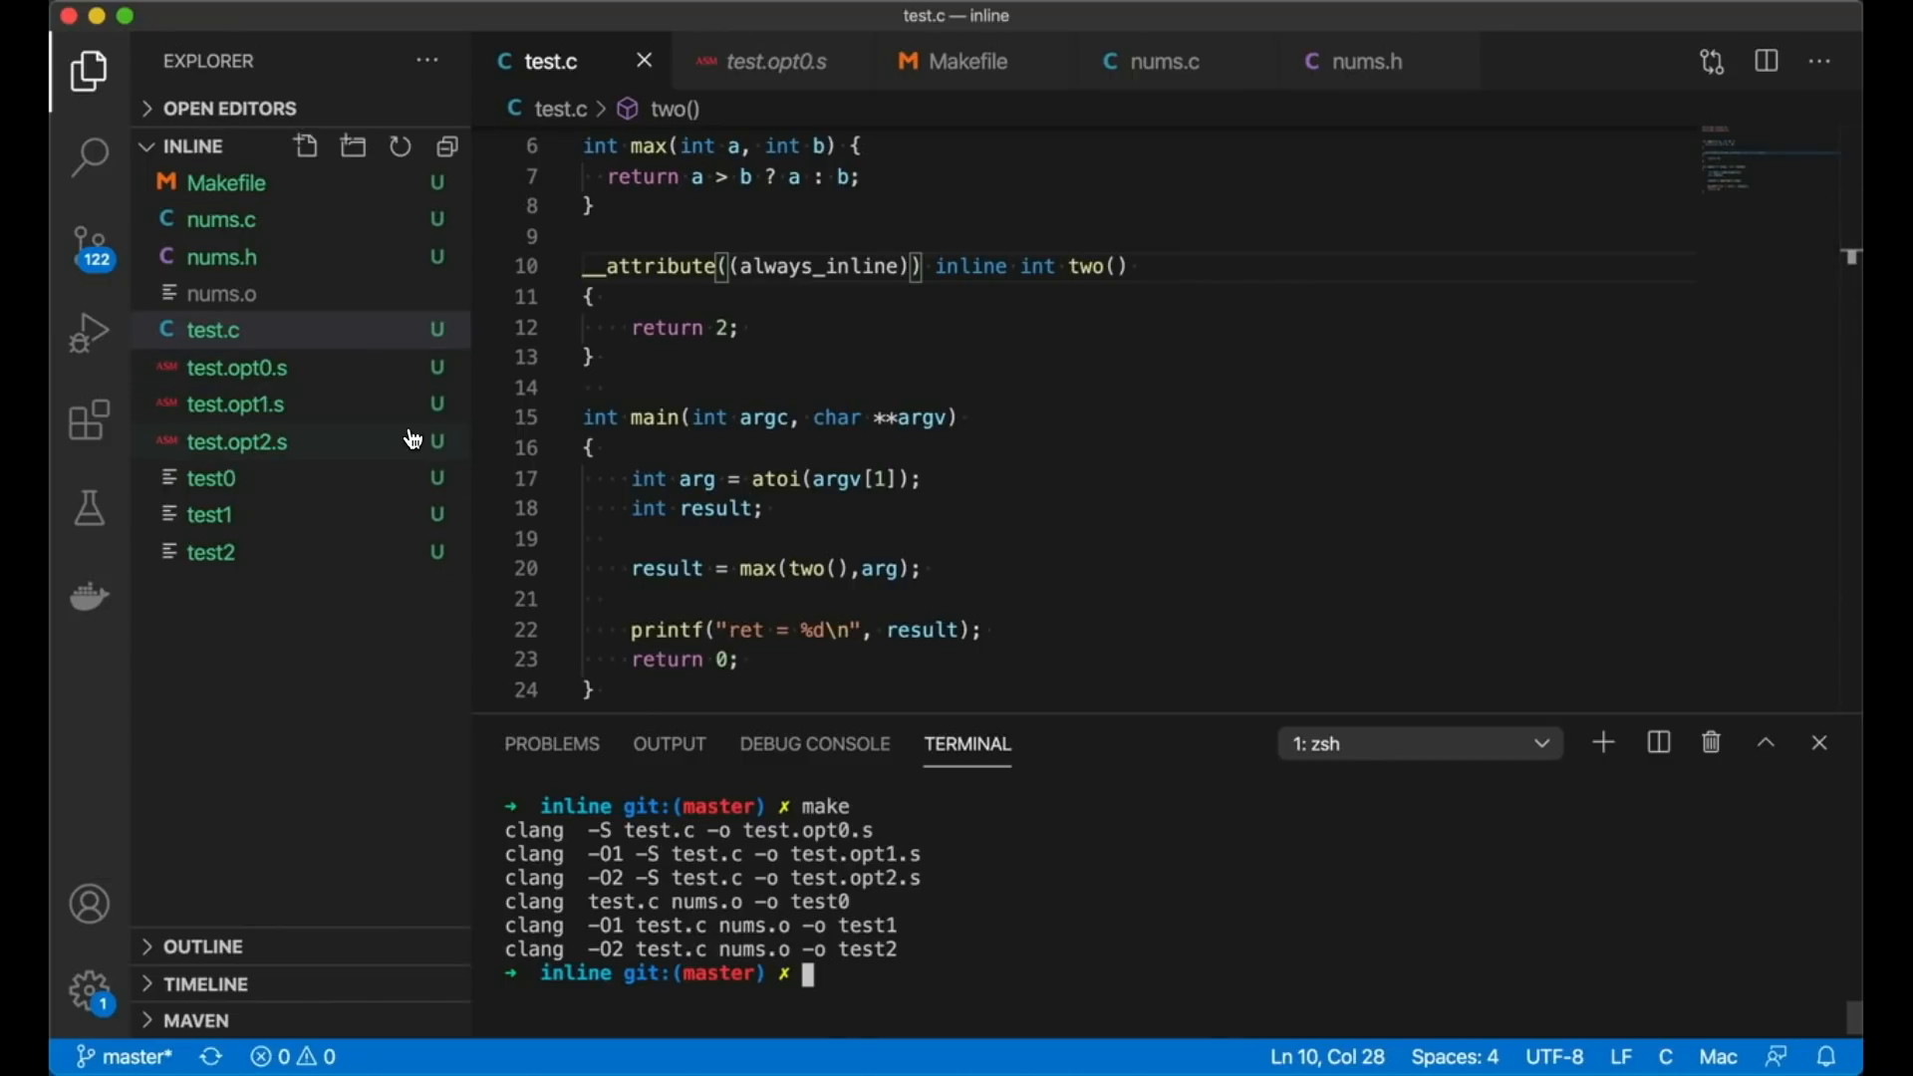
click(772, 61)
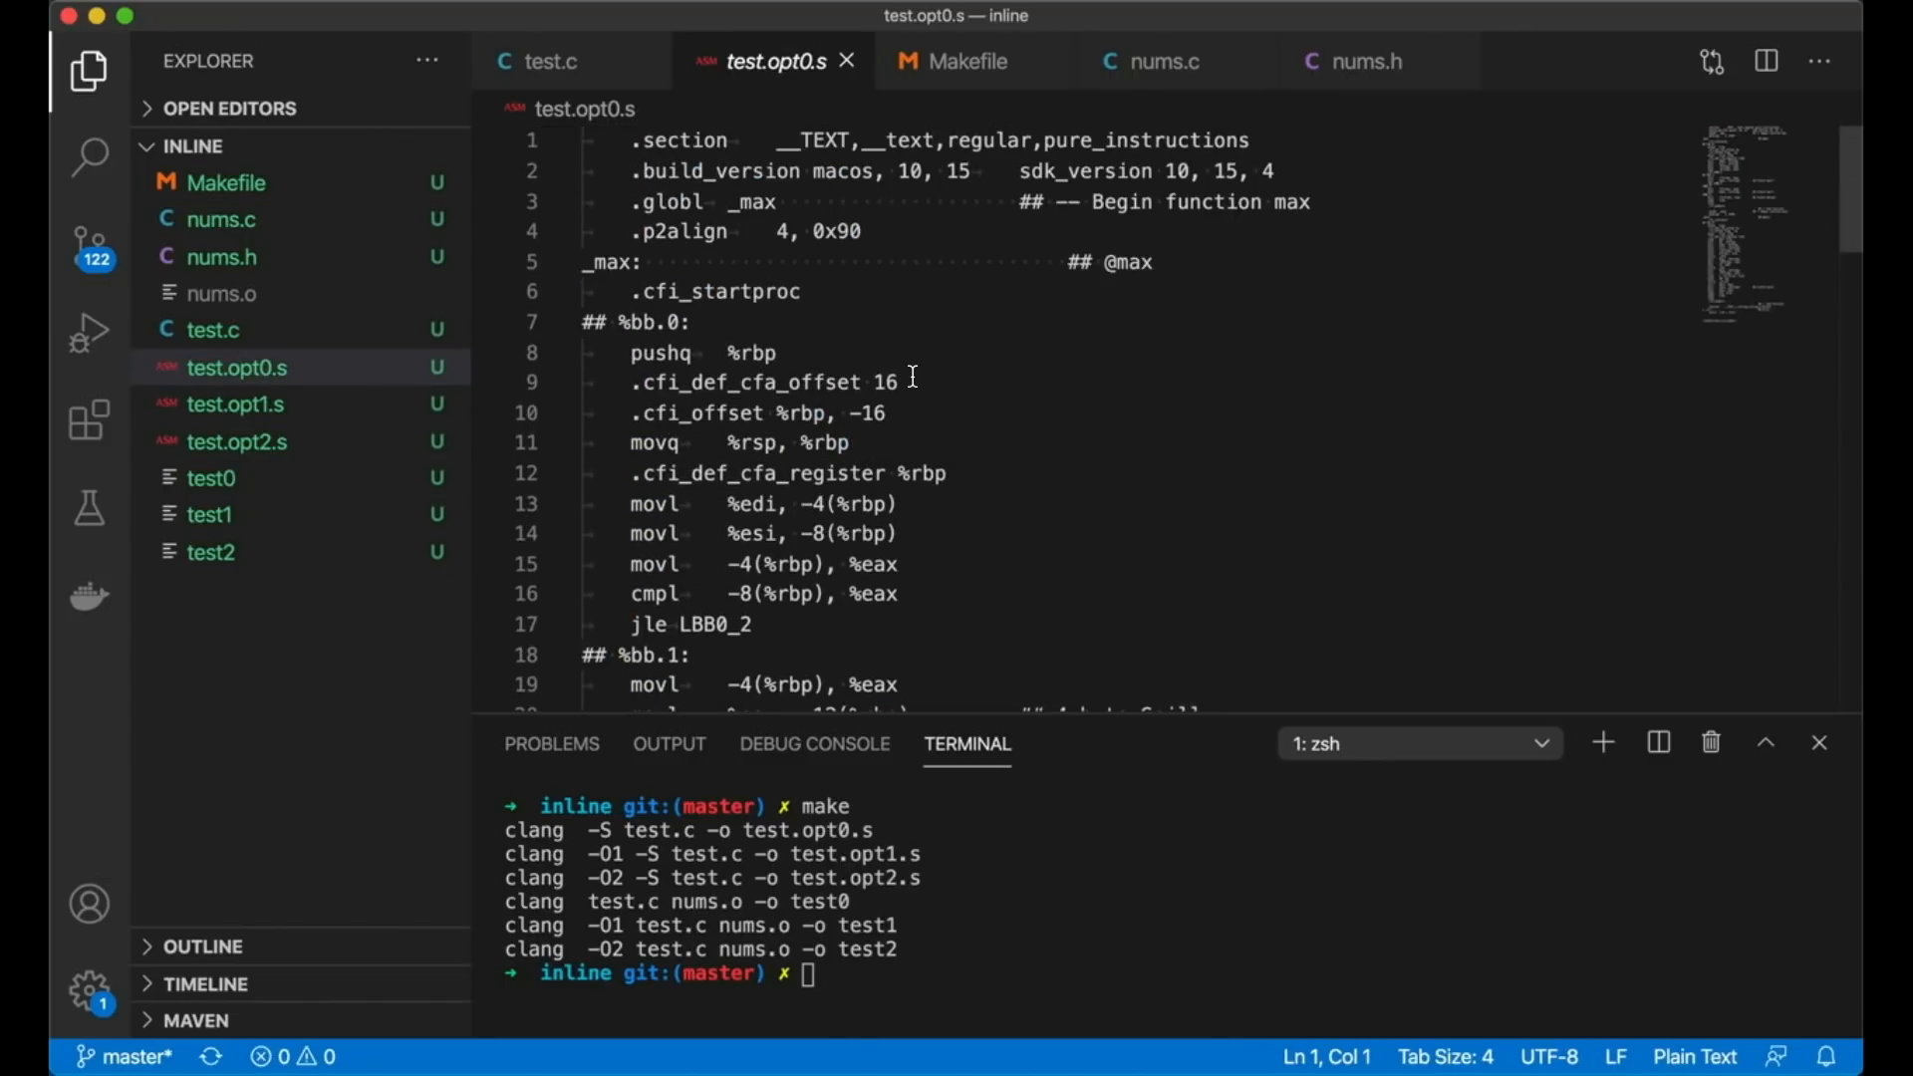
scroll(down, 3)
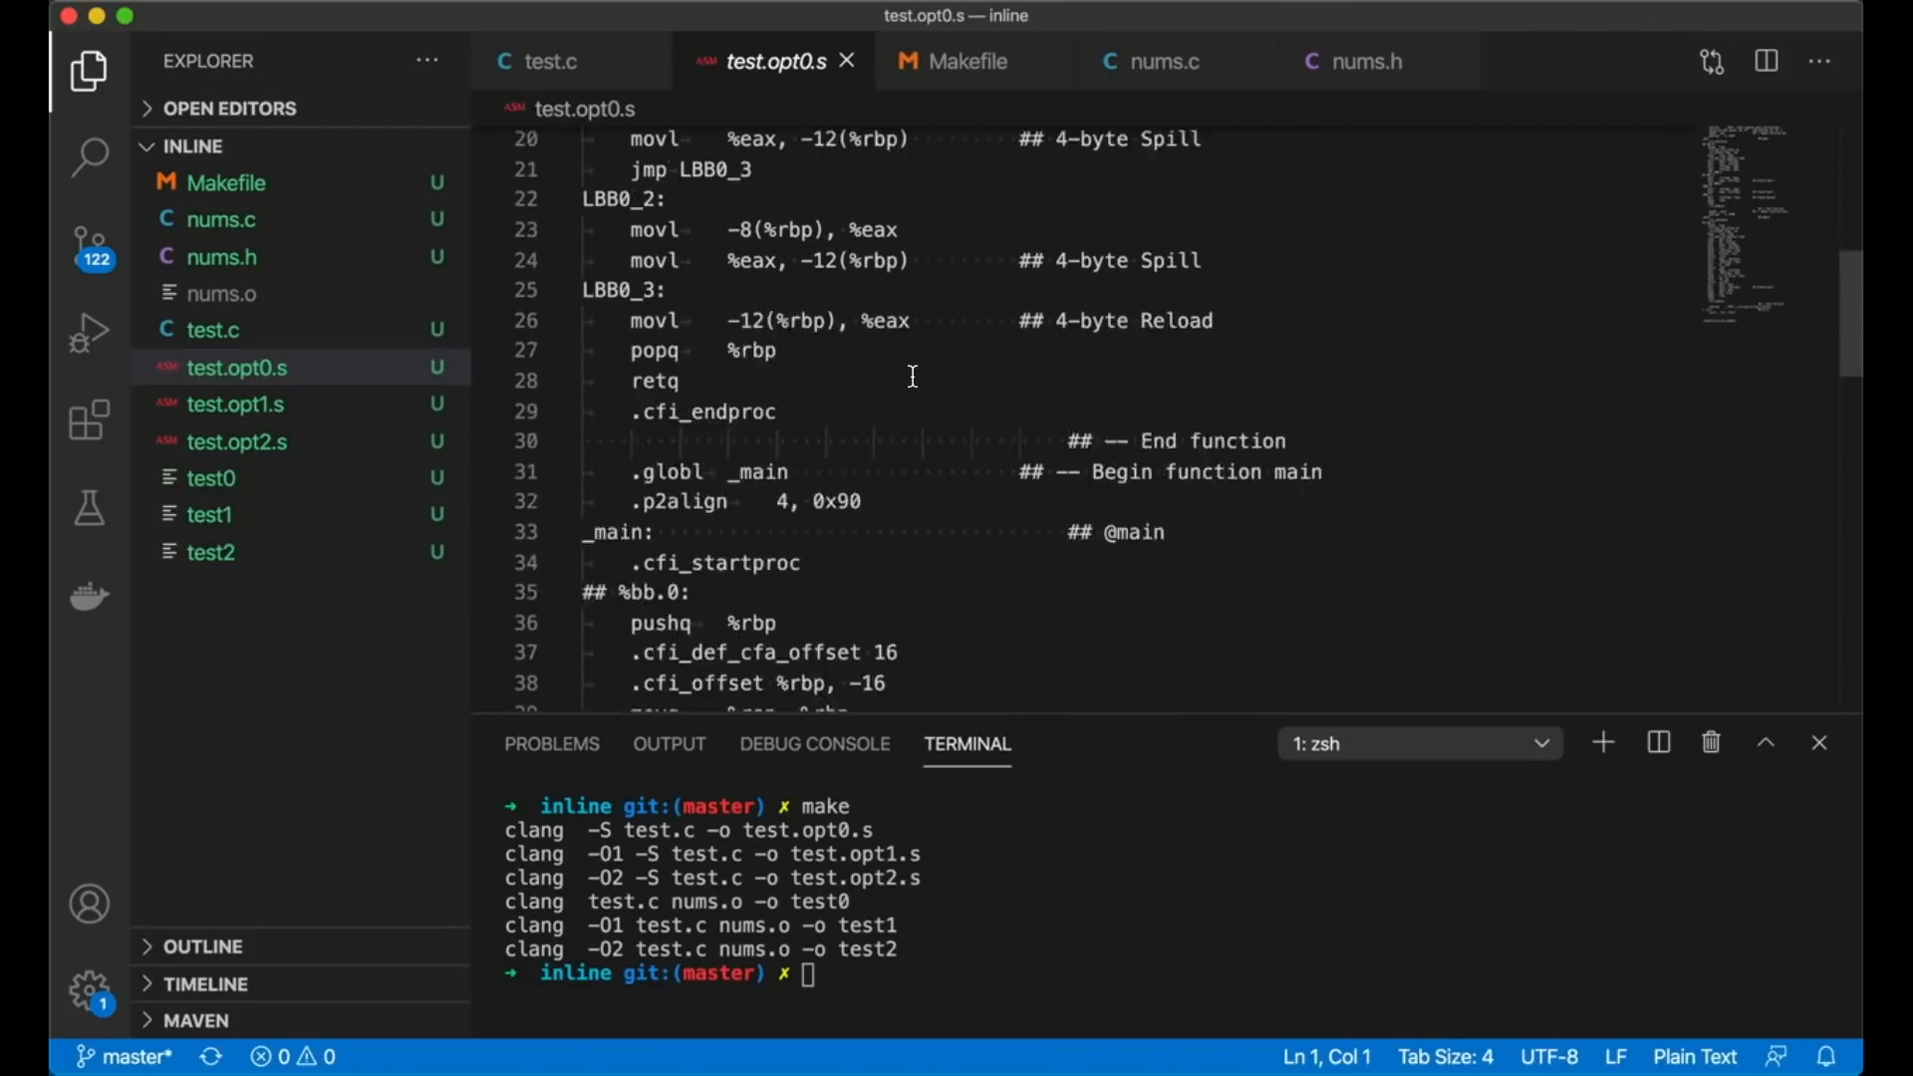
scroll(down, 3)
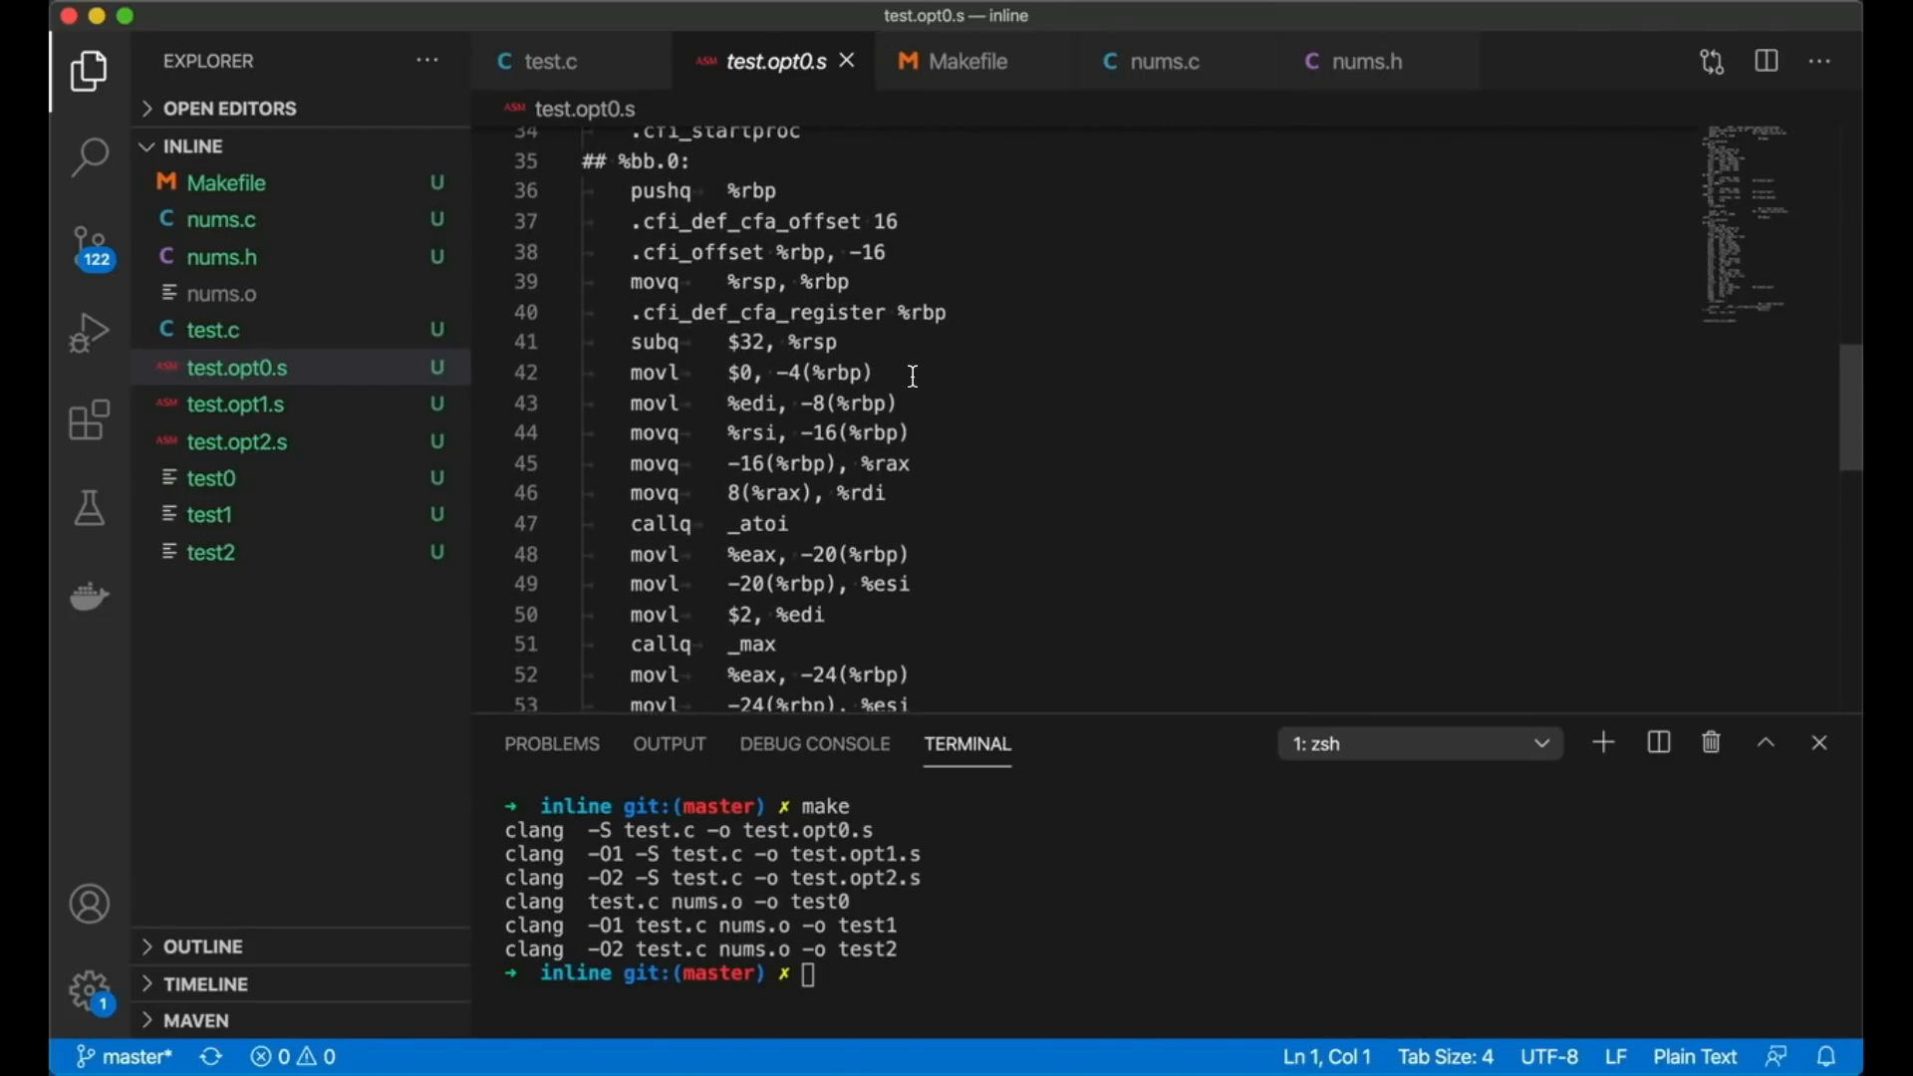
scroll(down, 3)
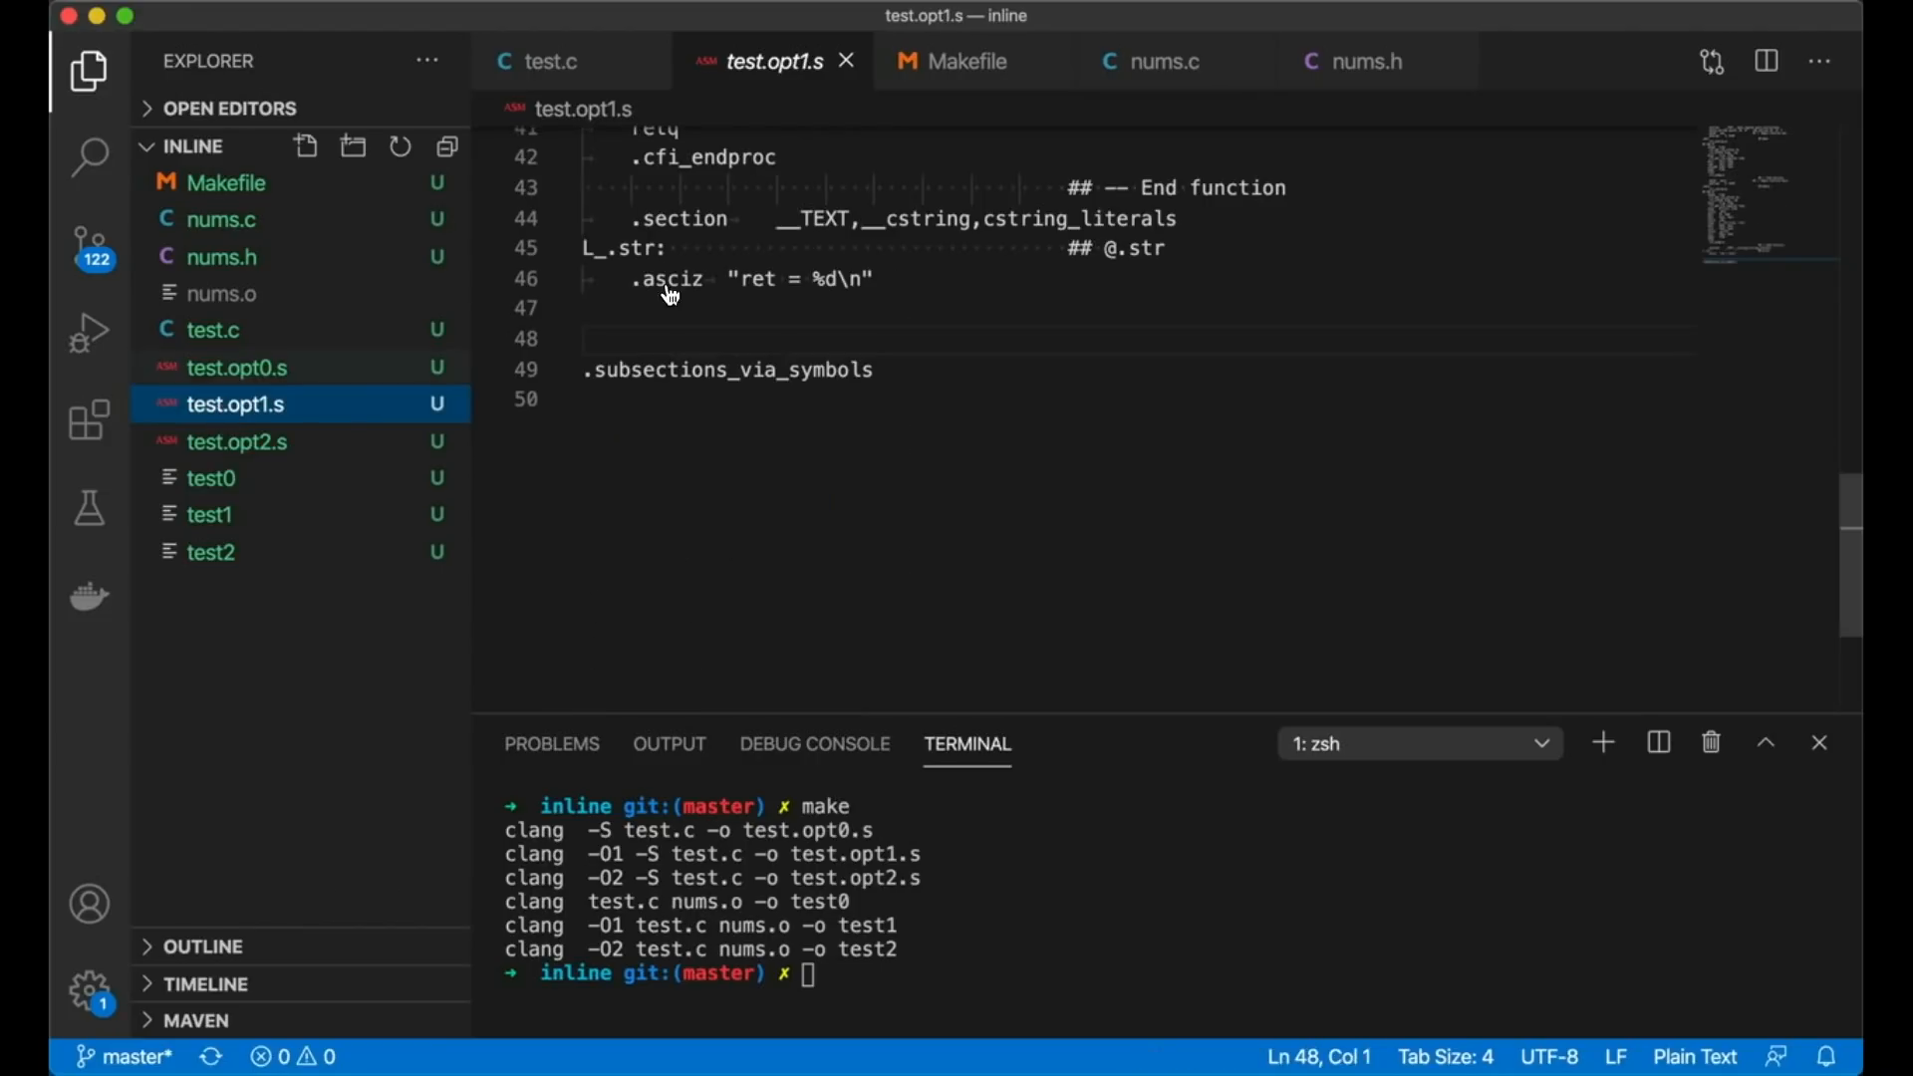
Step: Highlight the movl $2 loads in the -O1 and -O2 listings, then return to test.c
scroll(up, 3)
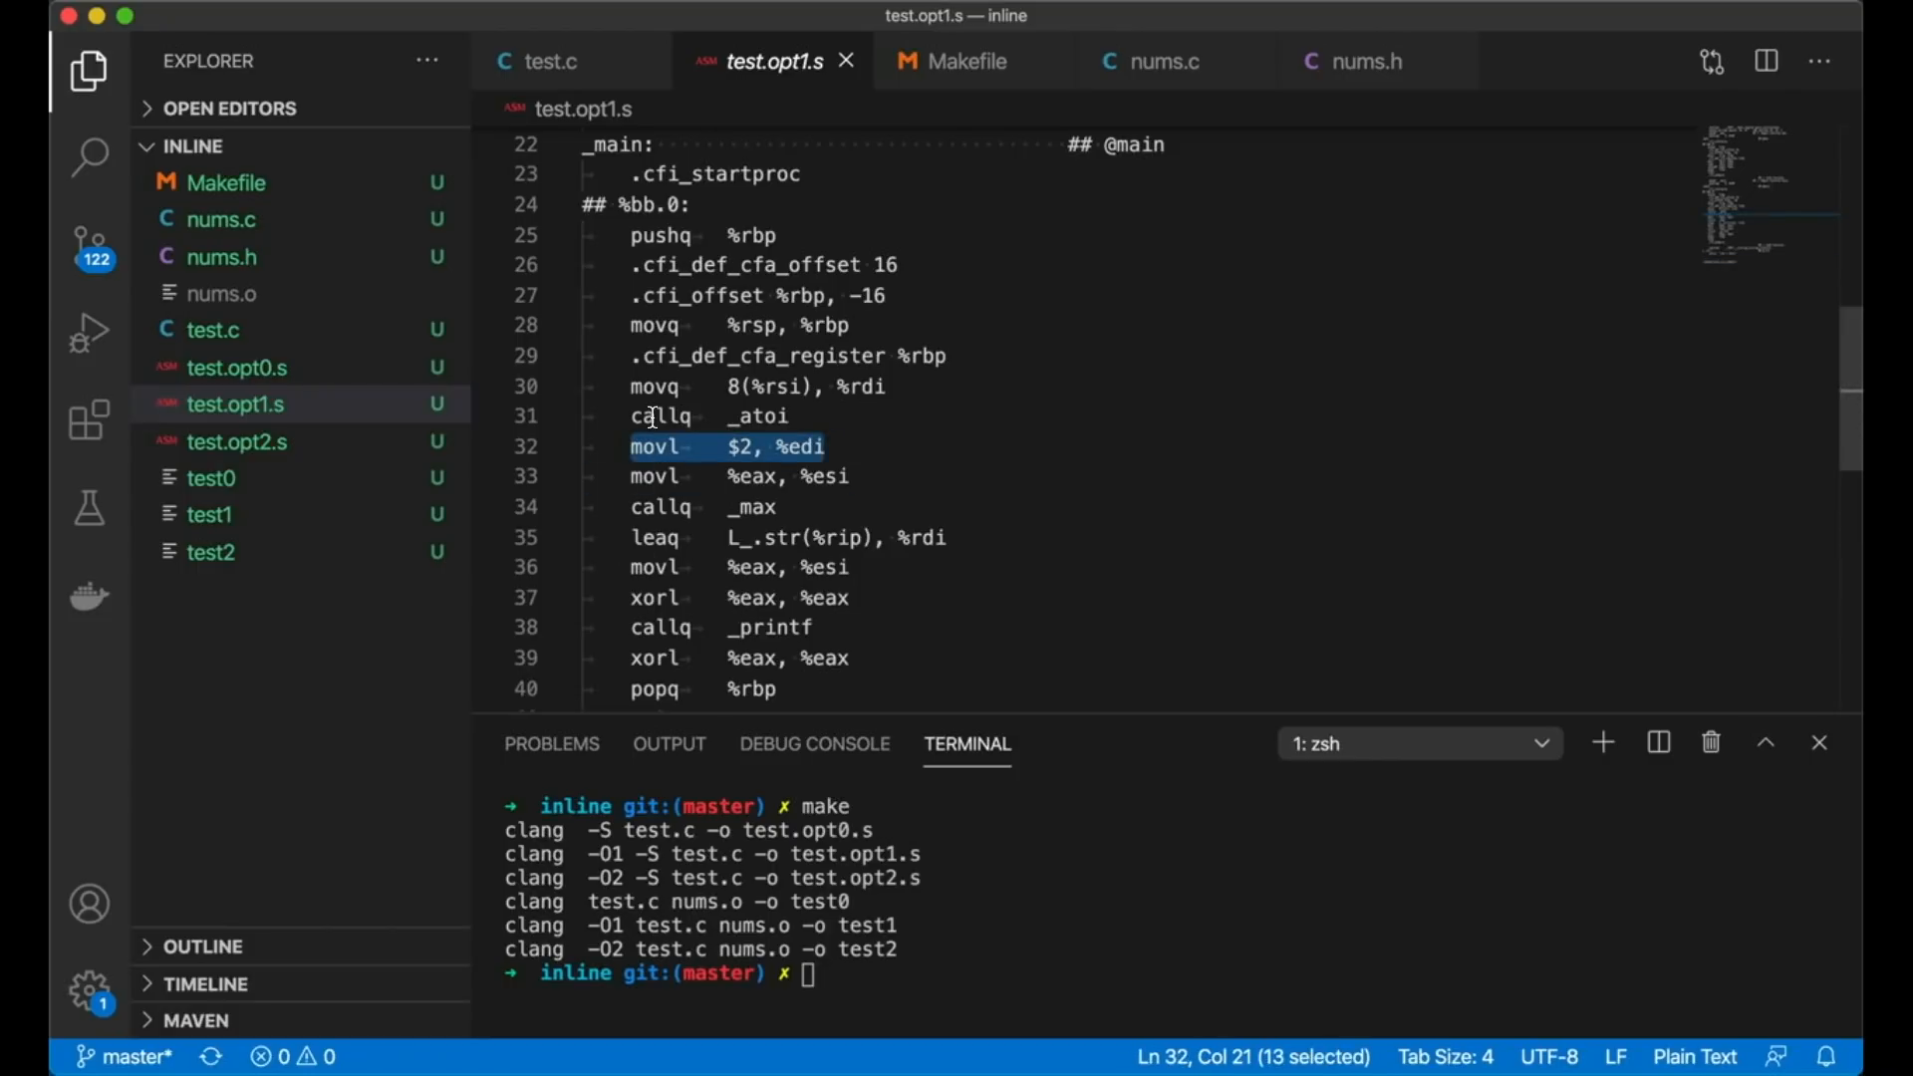
click(237, 442)
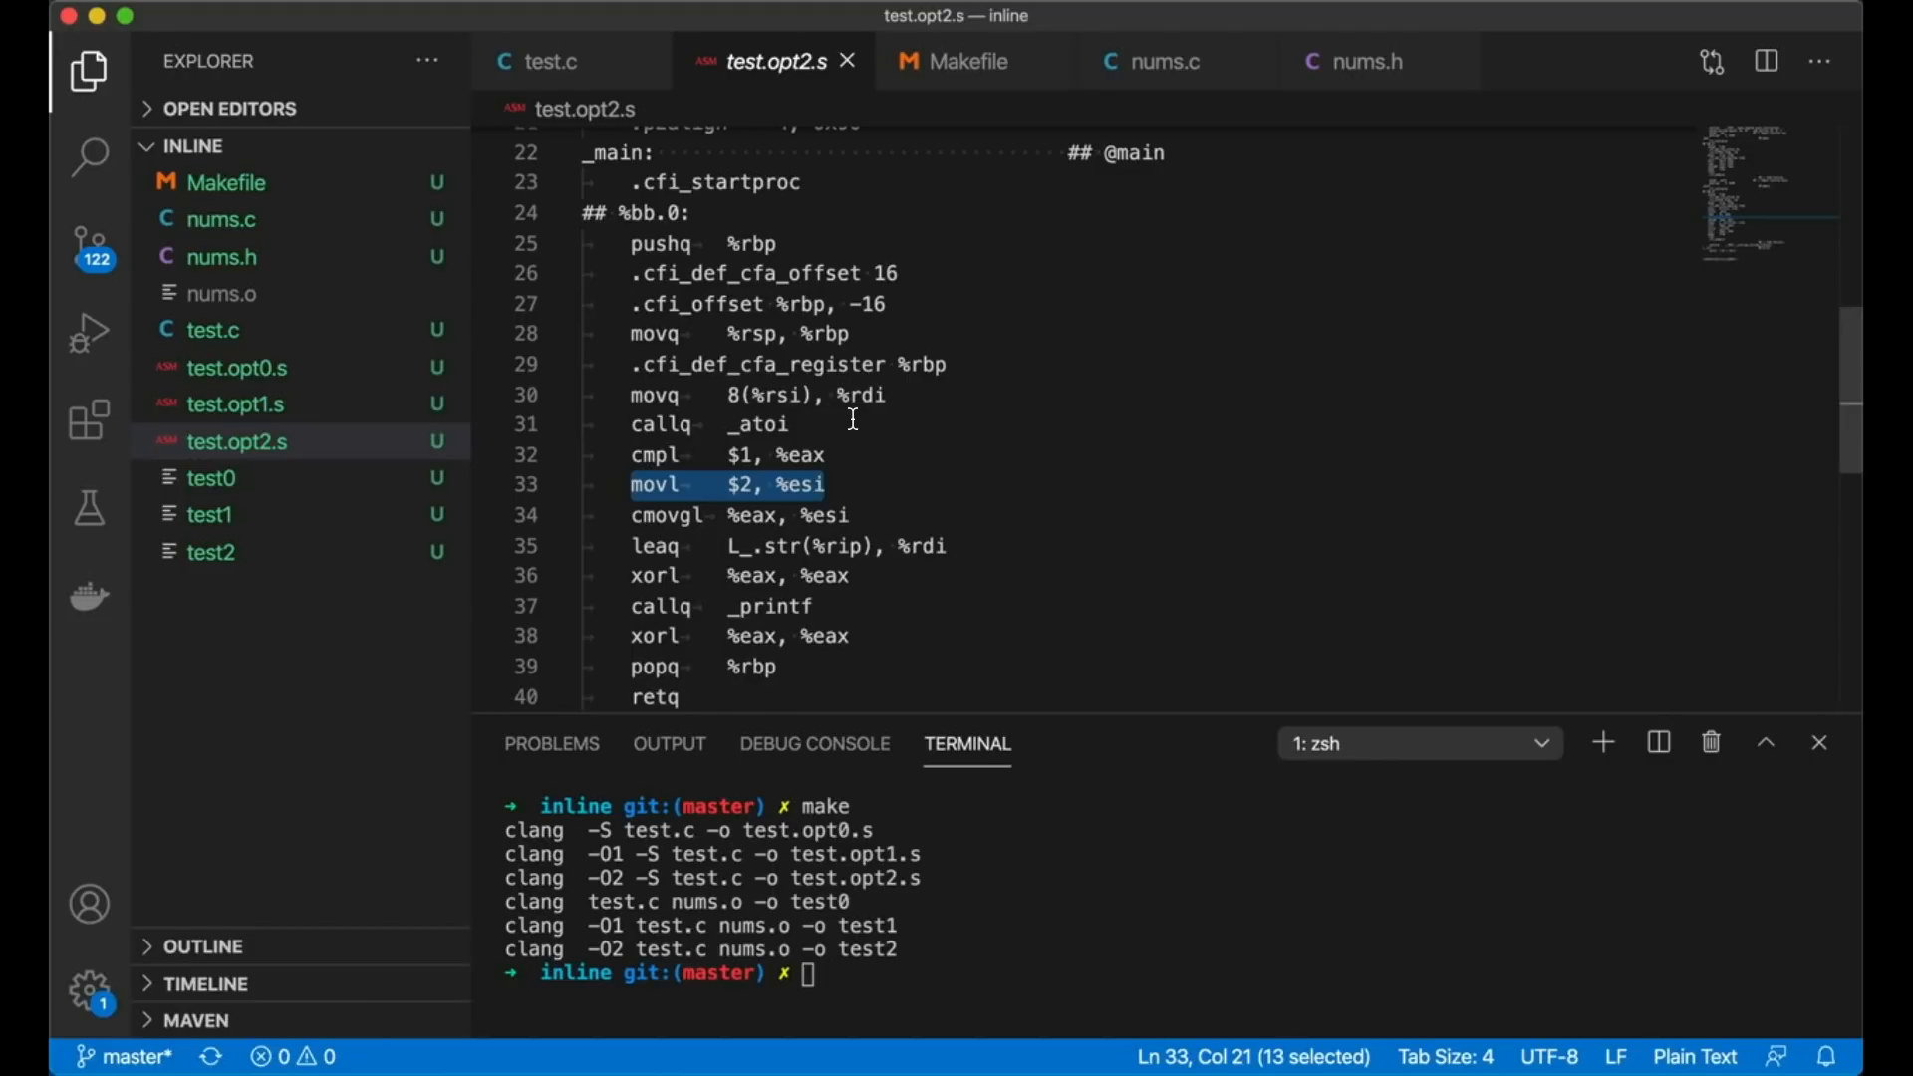
click(825, 484)
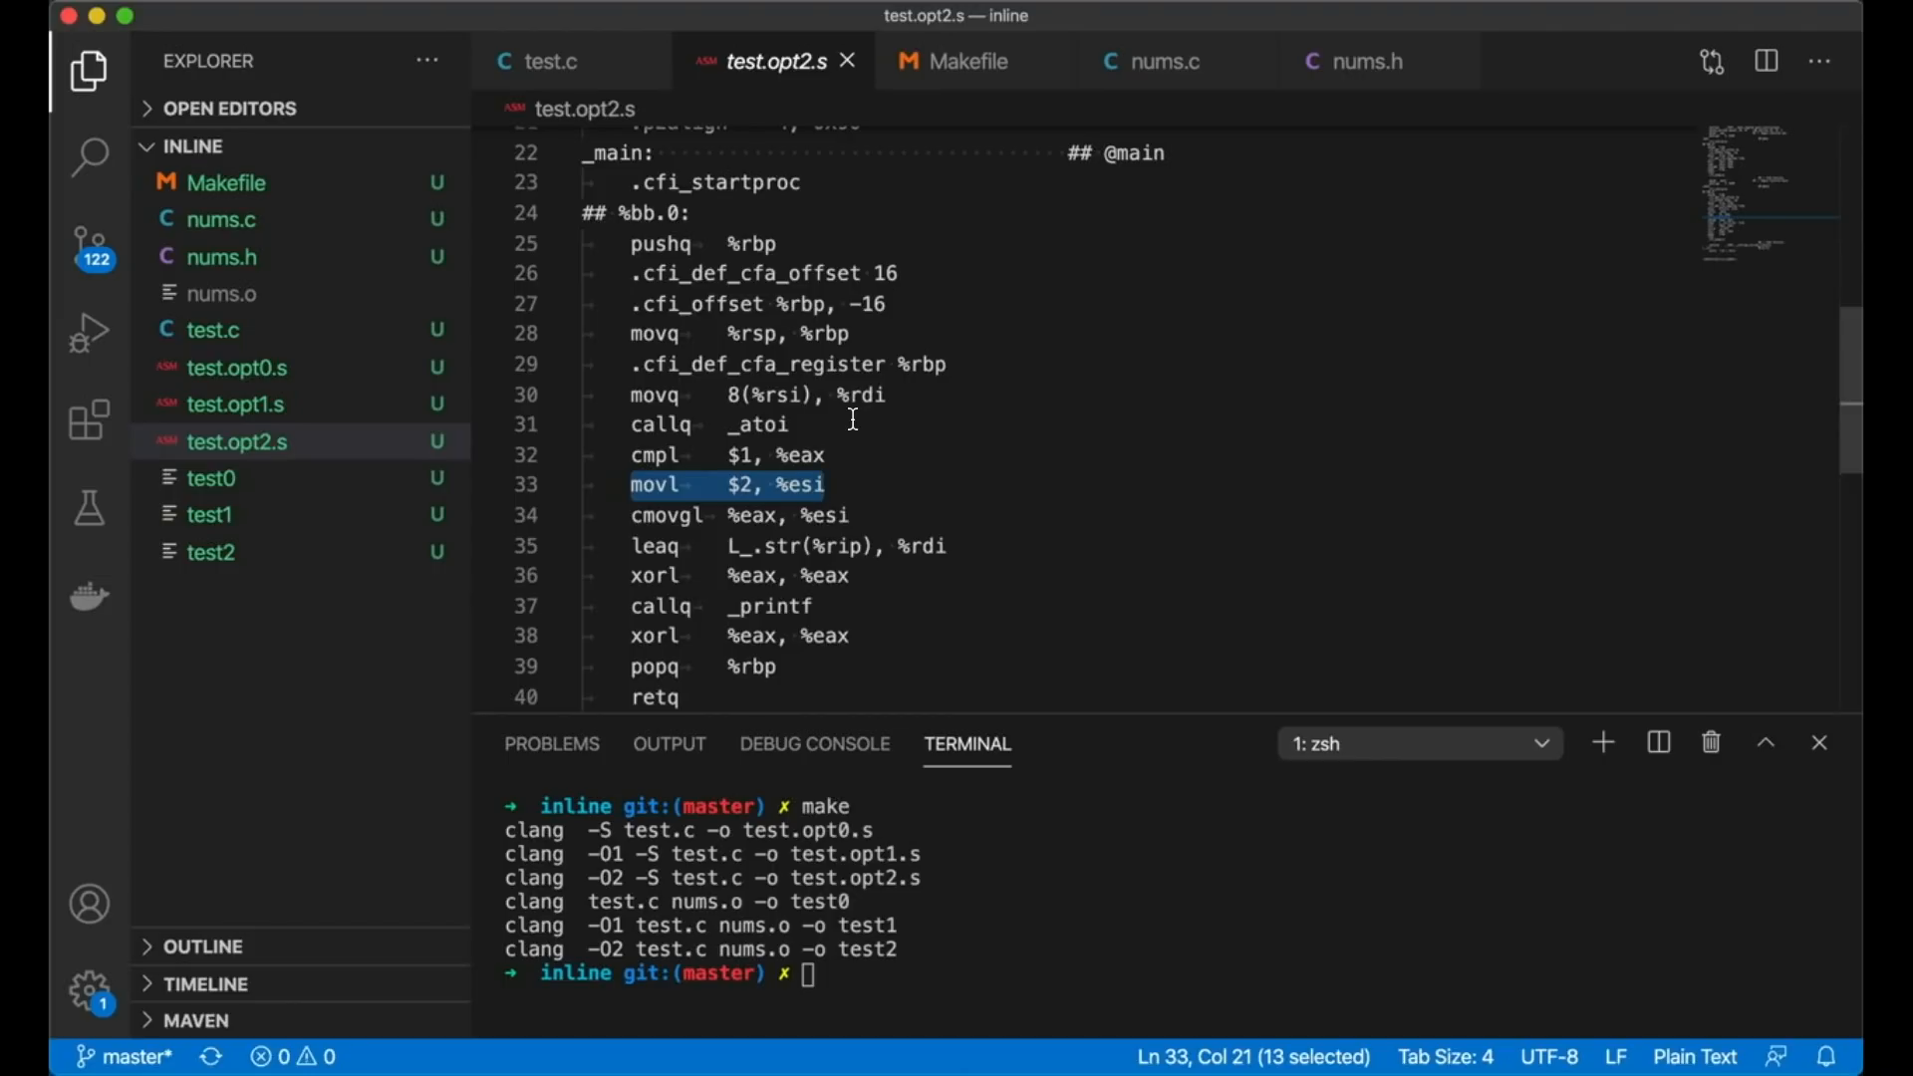
click(549, 61)
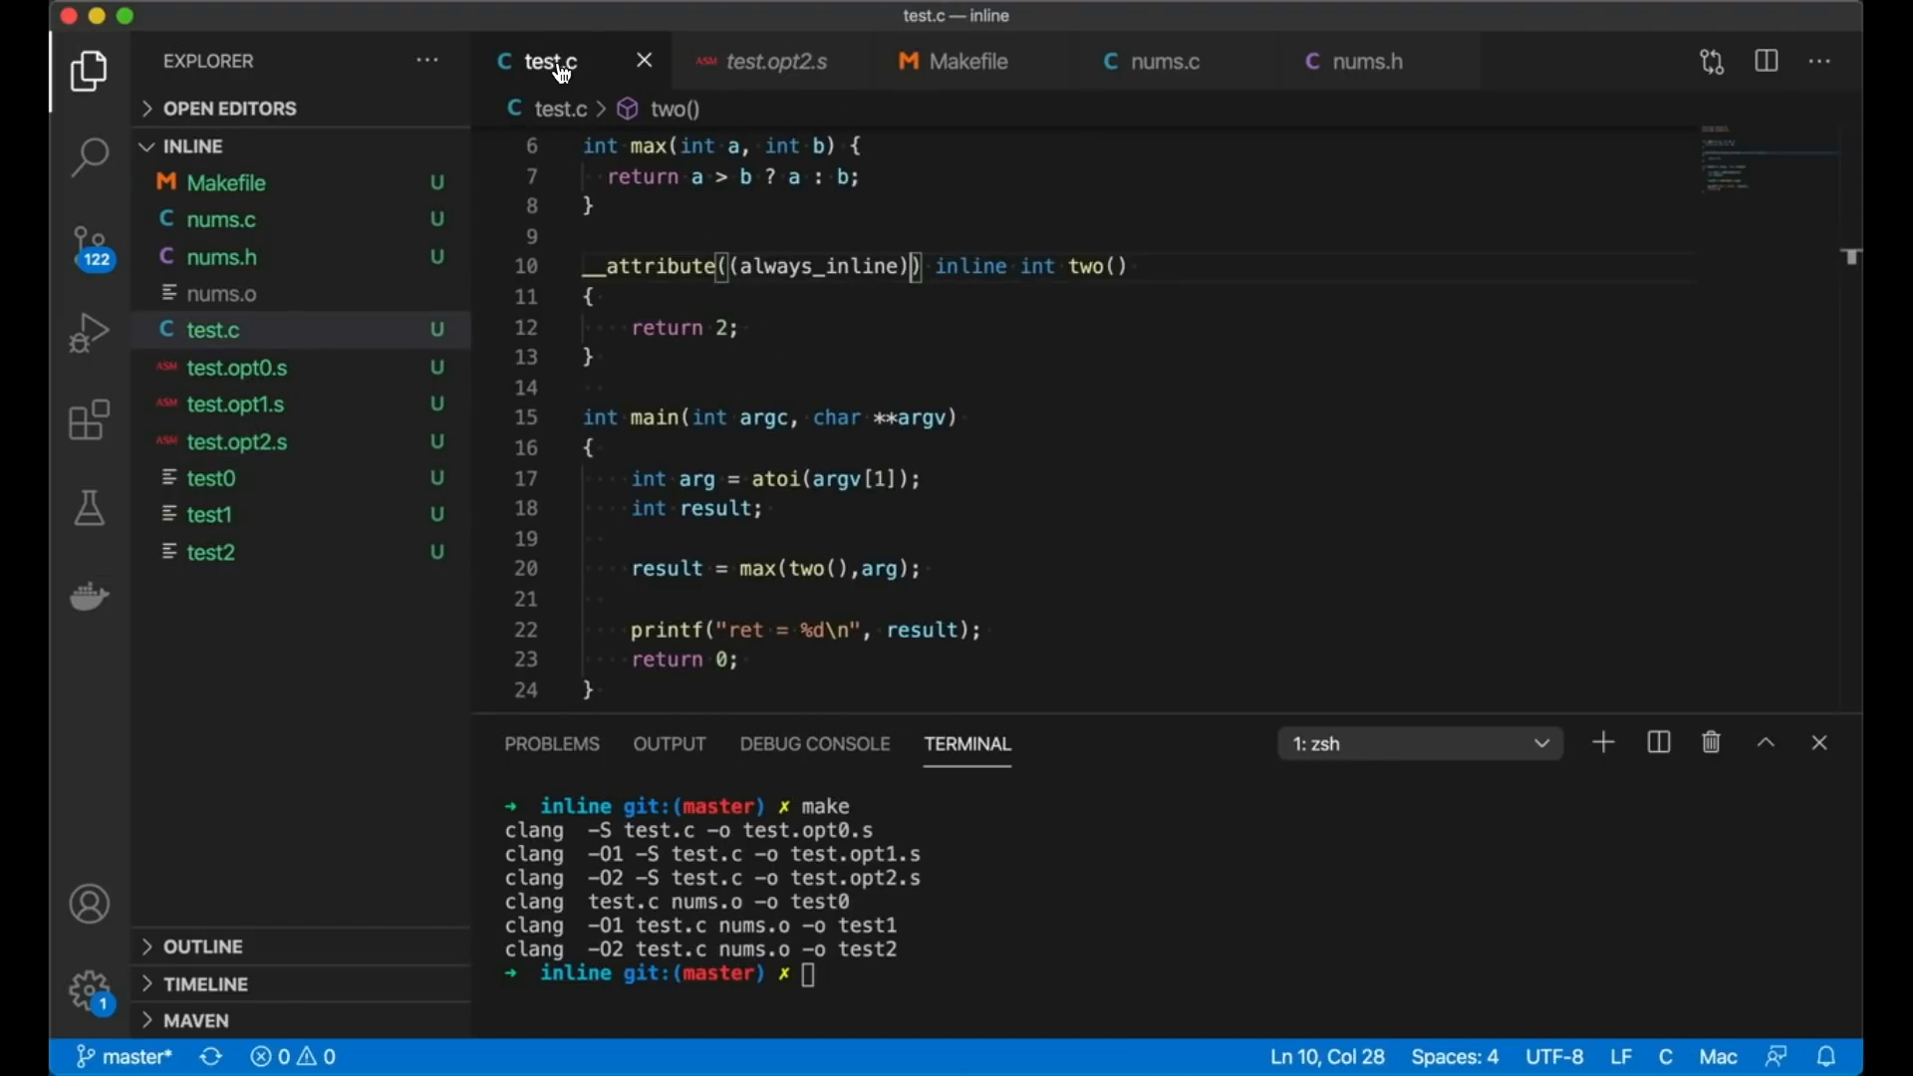